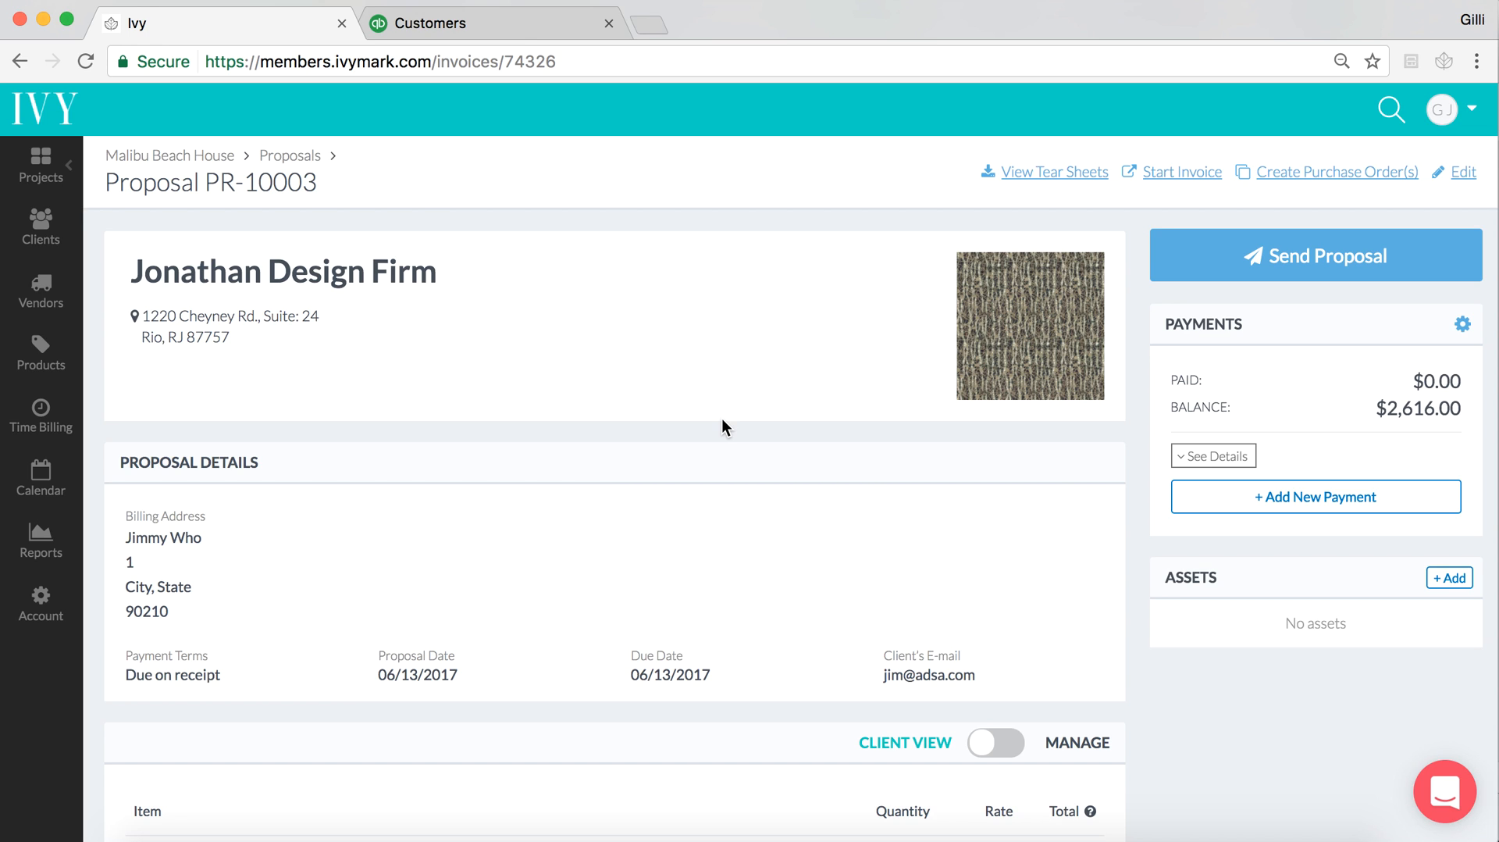
pyautogui.moveTo(115, 614)
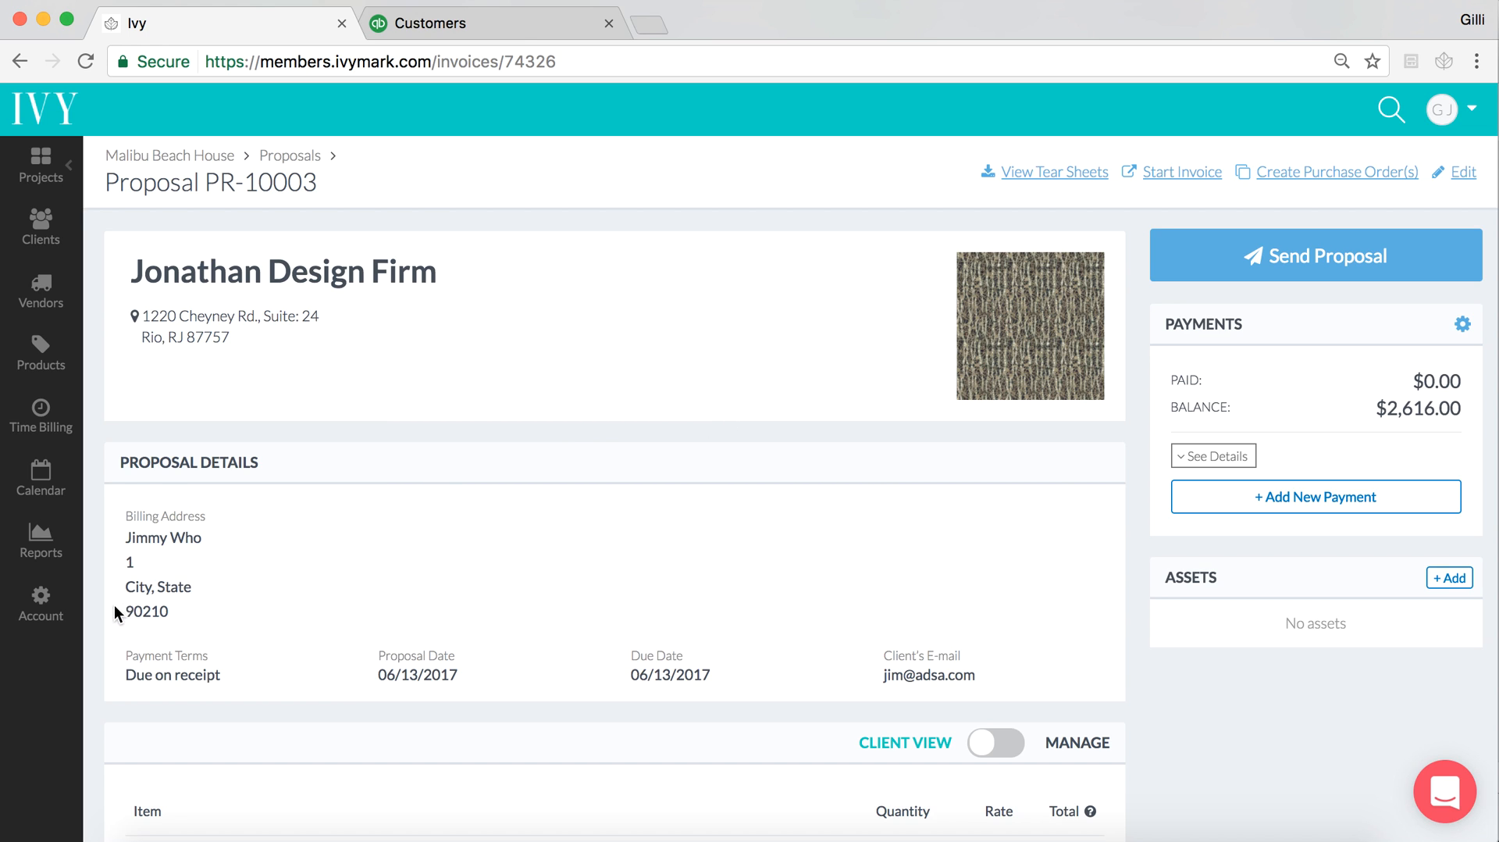
pyautogui.moveTo(228, 622)
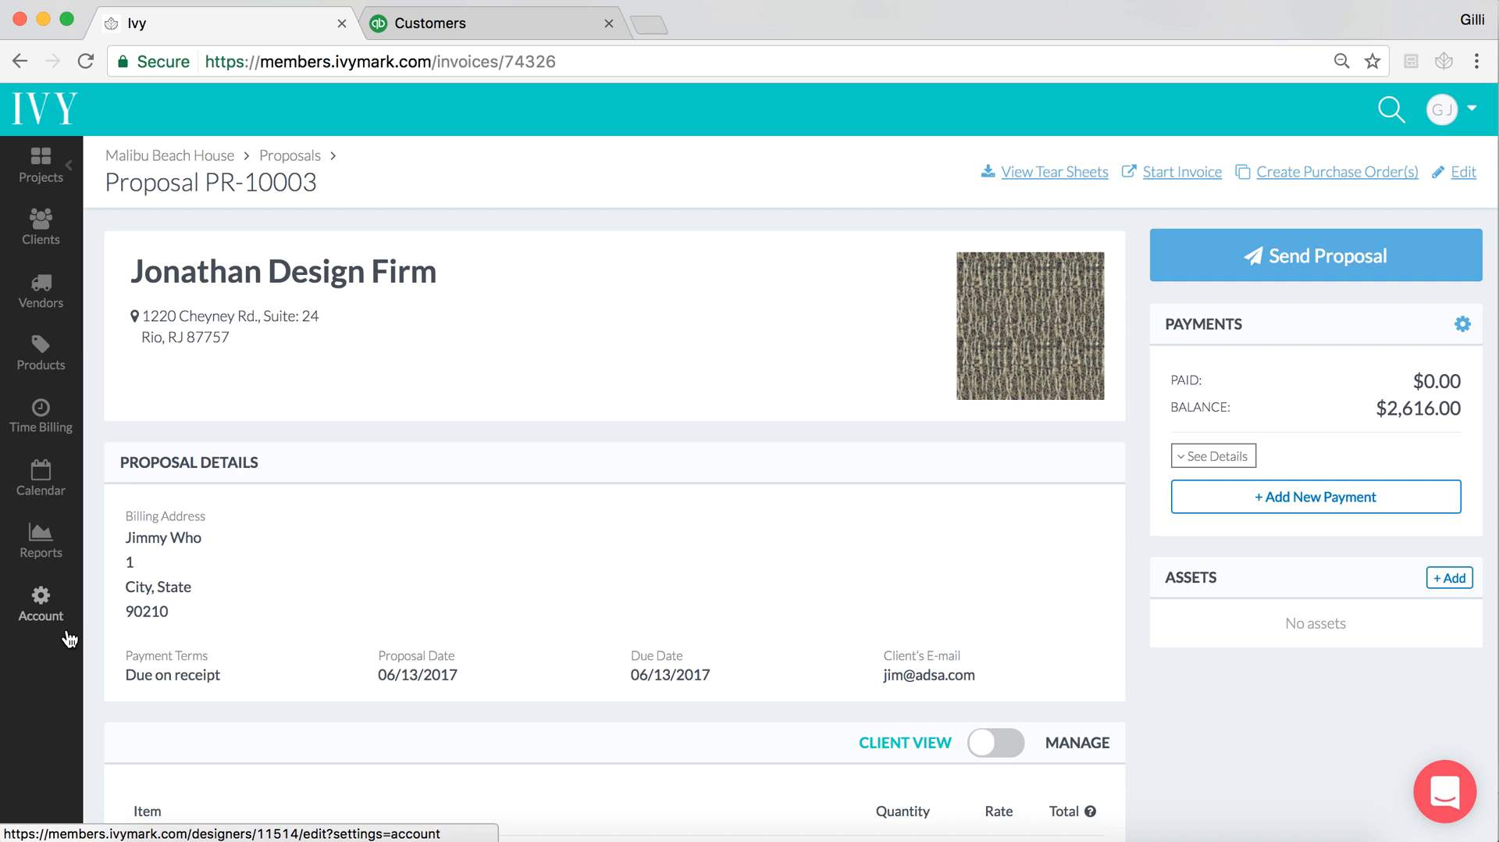
pyautogui.moveTo(61, 533)
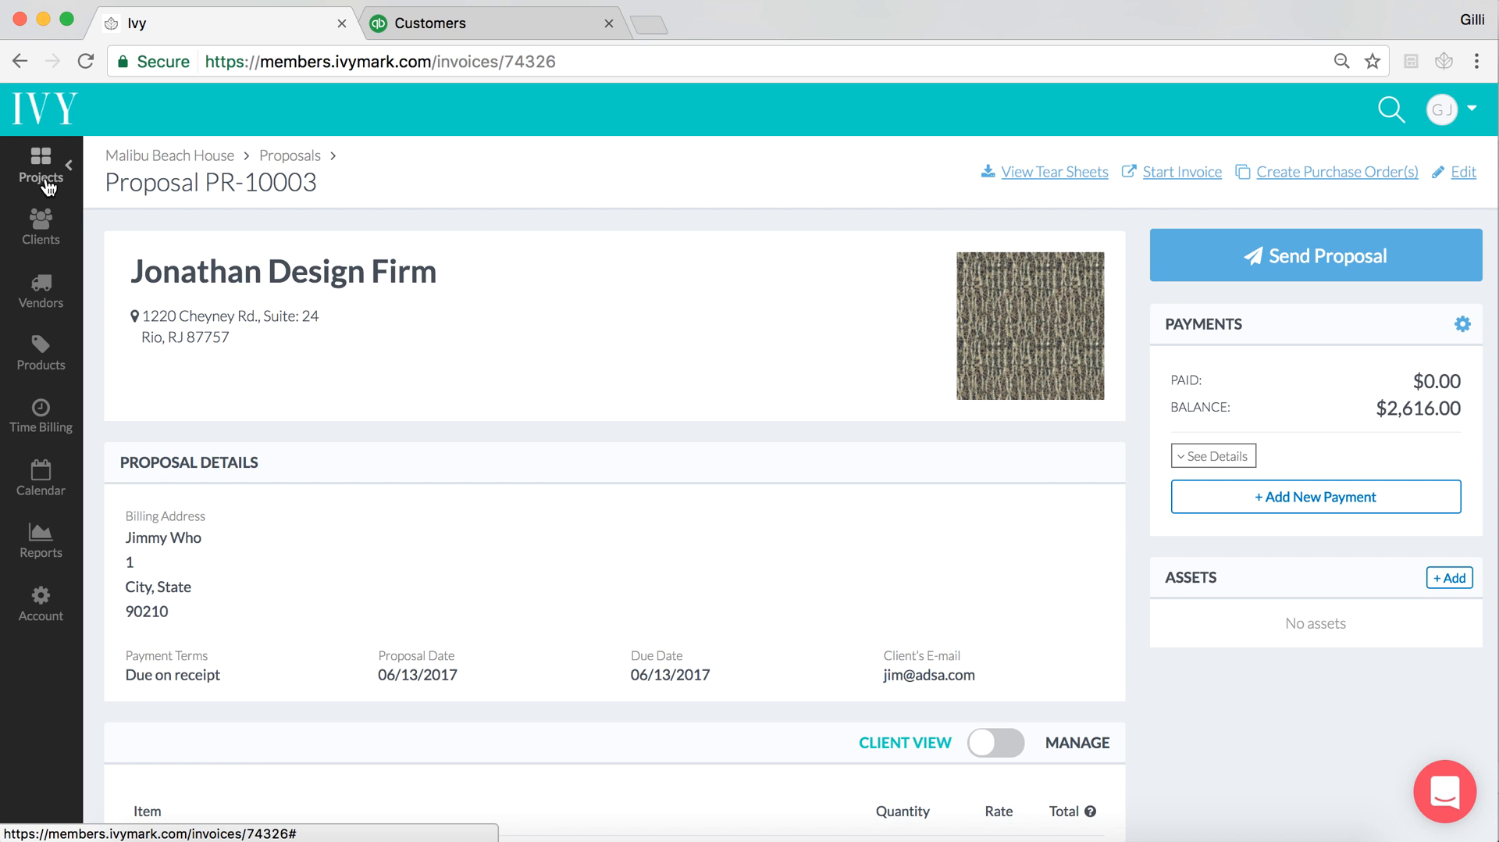
# Highlight the Malibu Beach House customer name on the QuickBooks customer page
pyautogui.click(39, 172)
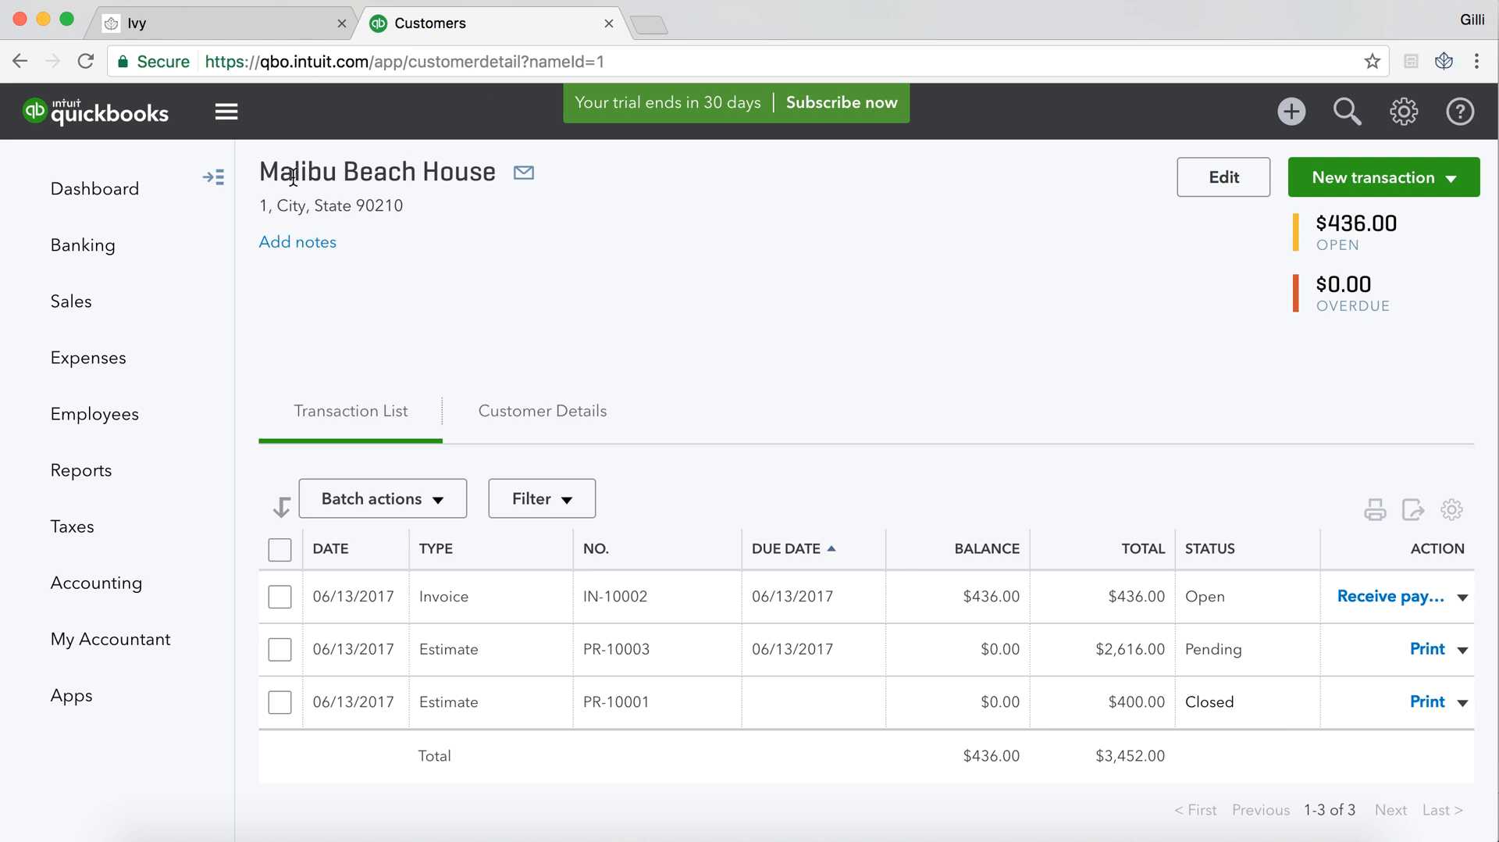
pyautogui.doubleClick(376, 172)
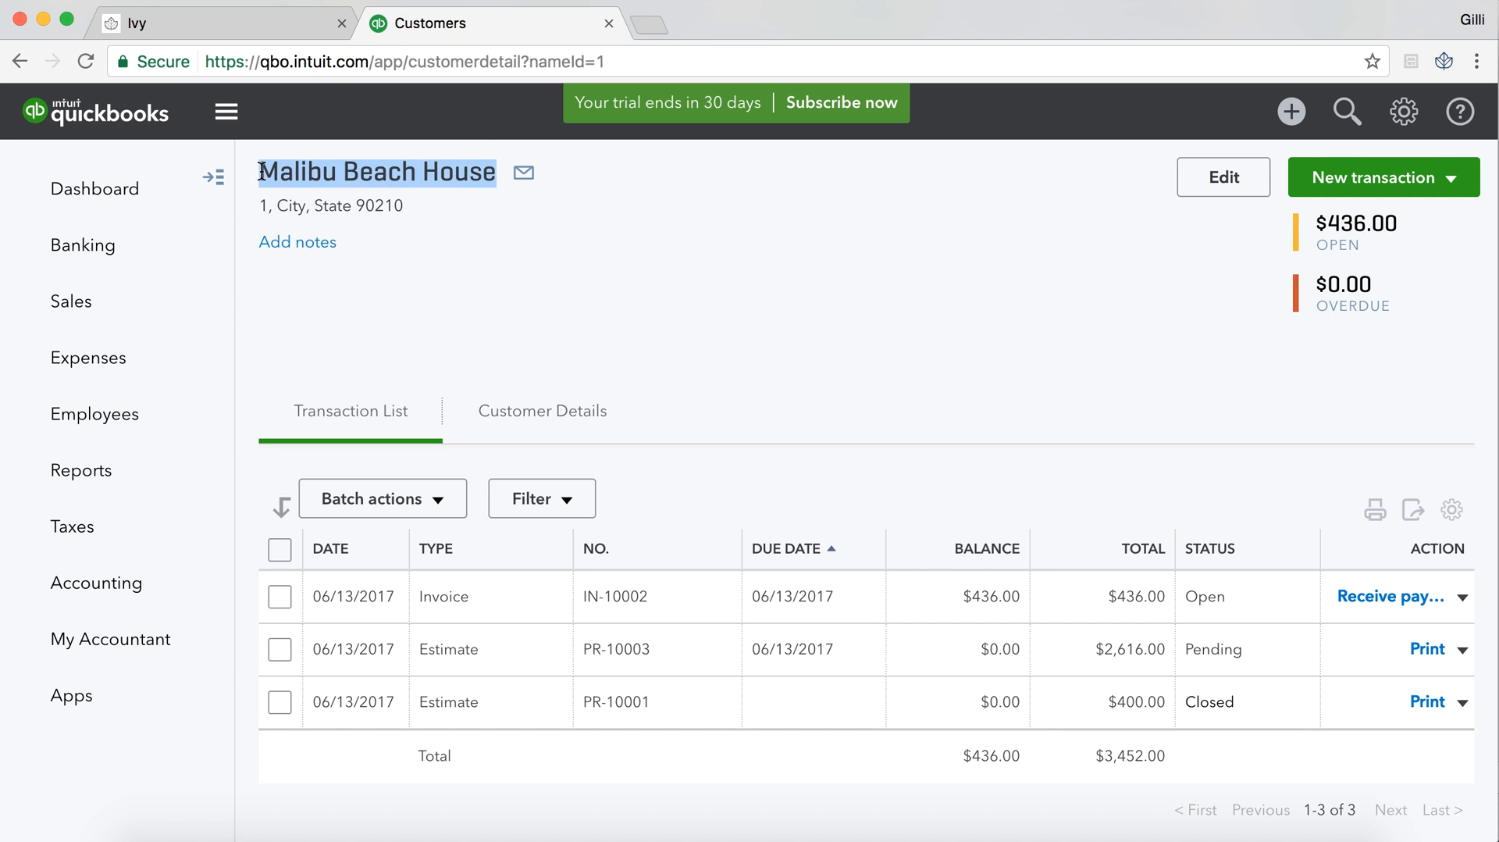
pyautogui.click(626, 277)
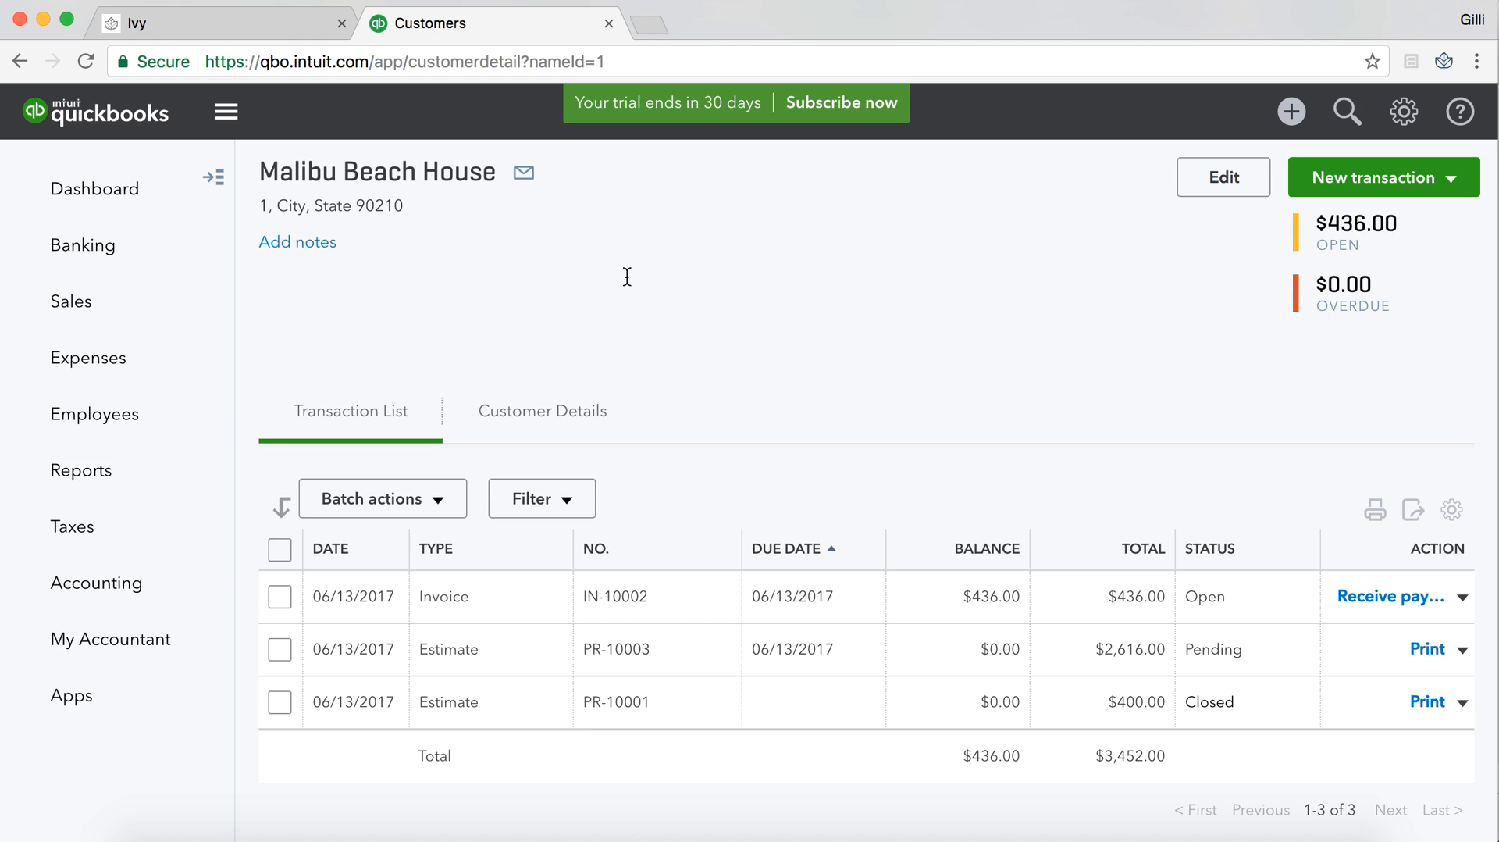
pyautogui.moveTo(988, 170)
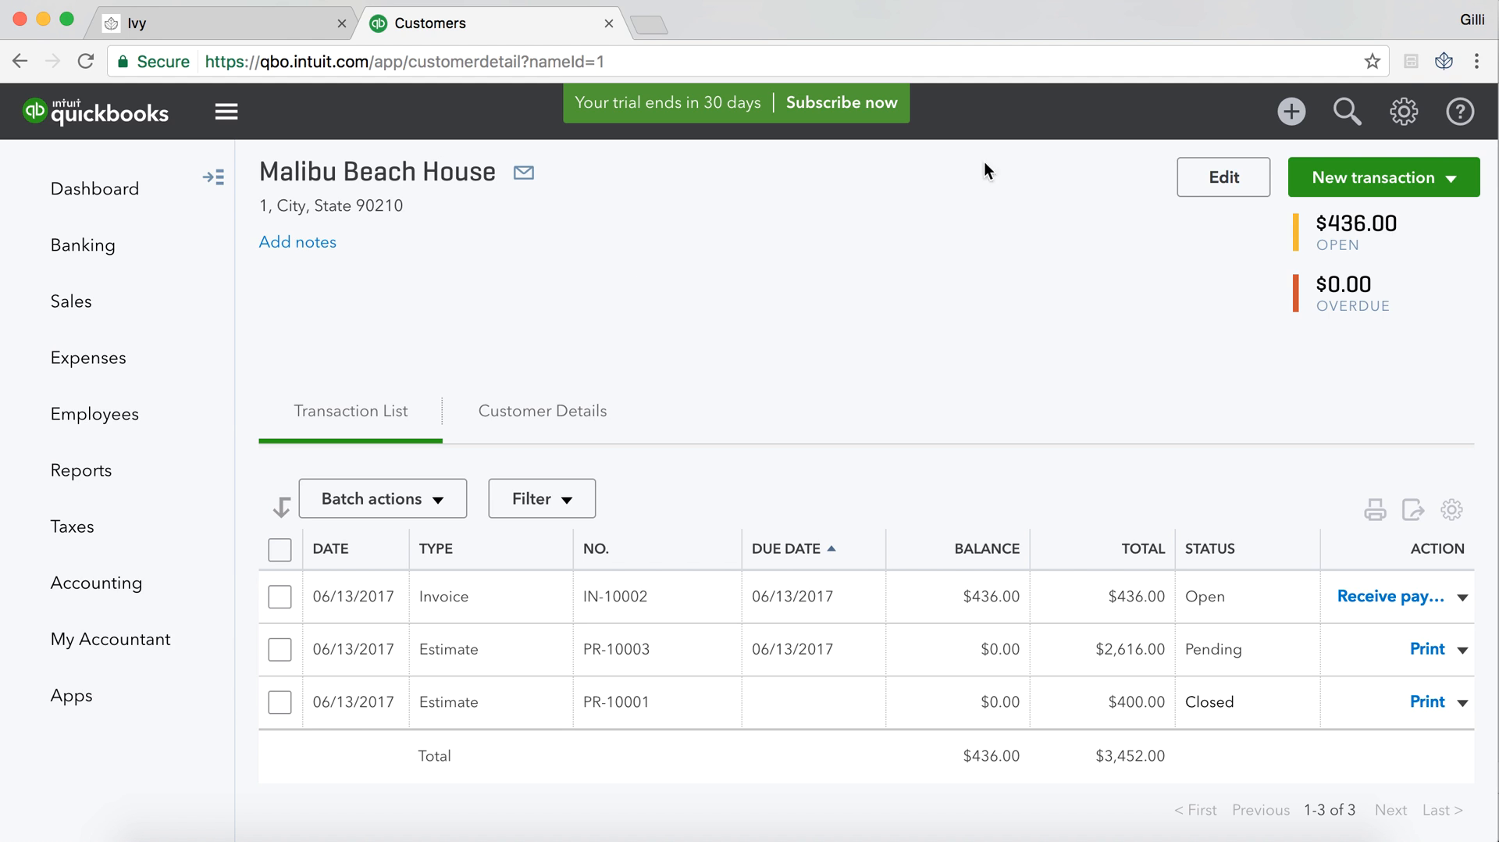
pyautogui.moveTo(1222, 177)
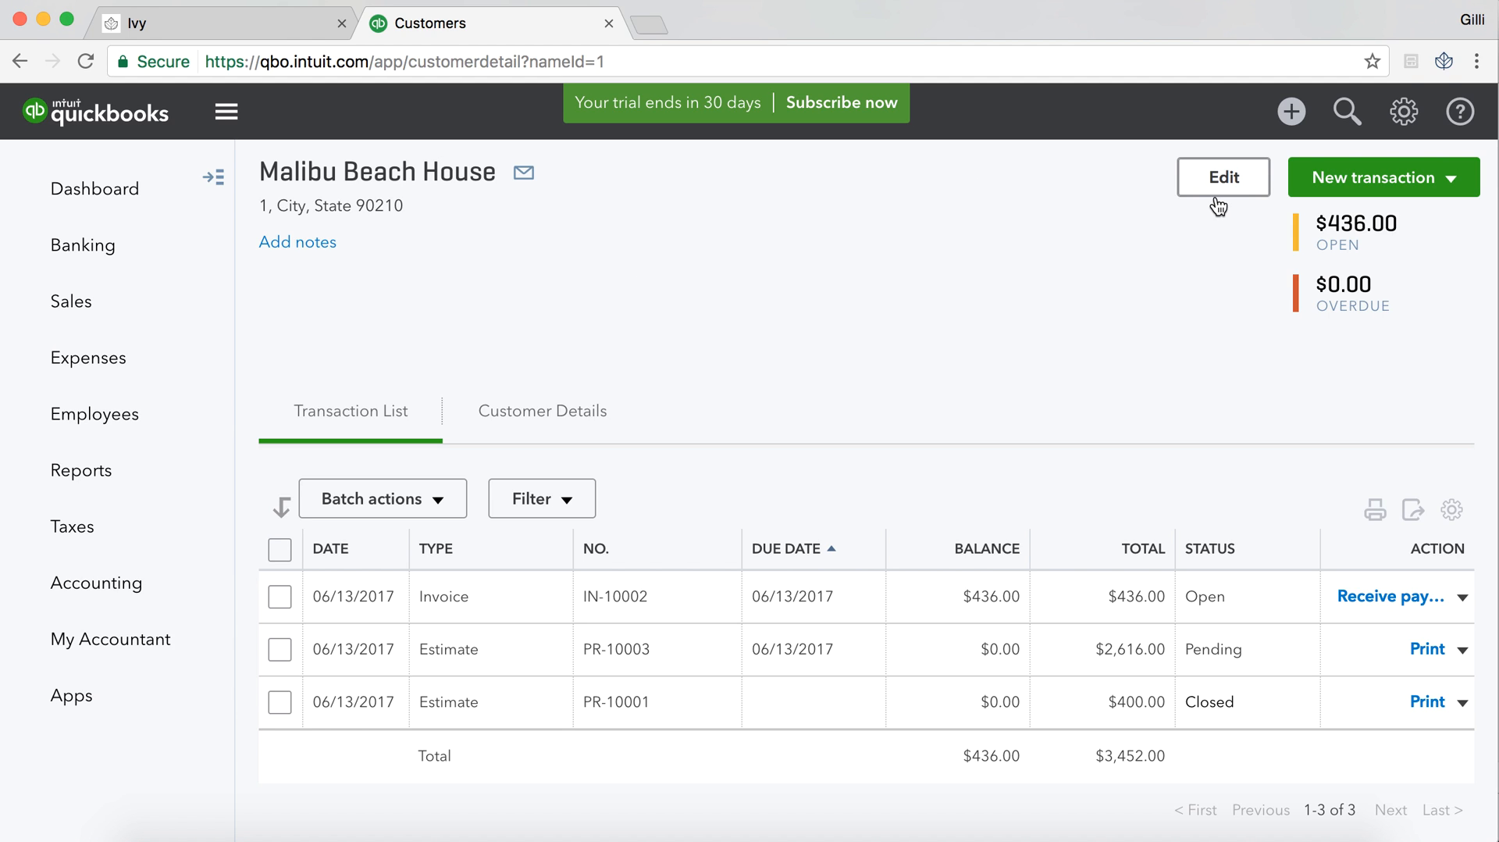
pyautogui.moveTo(1219, 205)
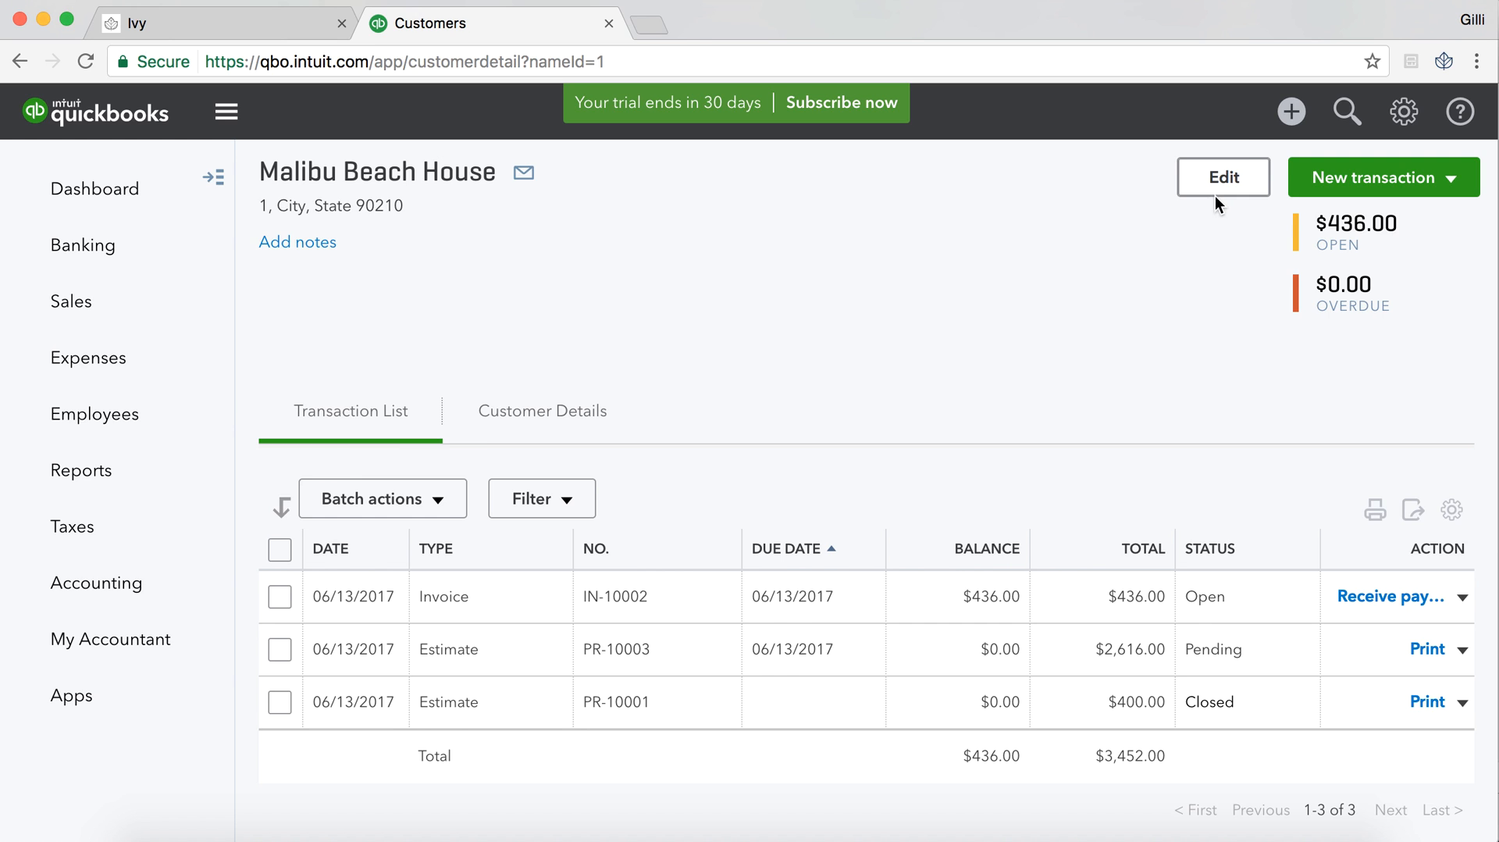
# Edit the customer information, toggling 'Is sub-customer' on and back off, then save
pyautogui.click(1222, 177)
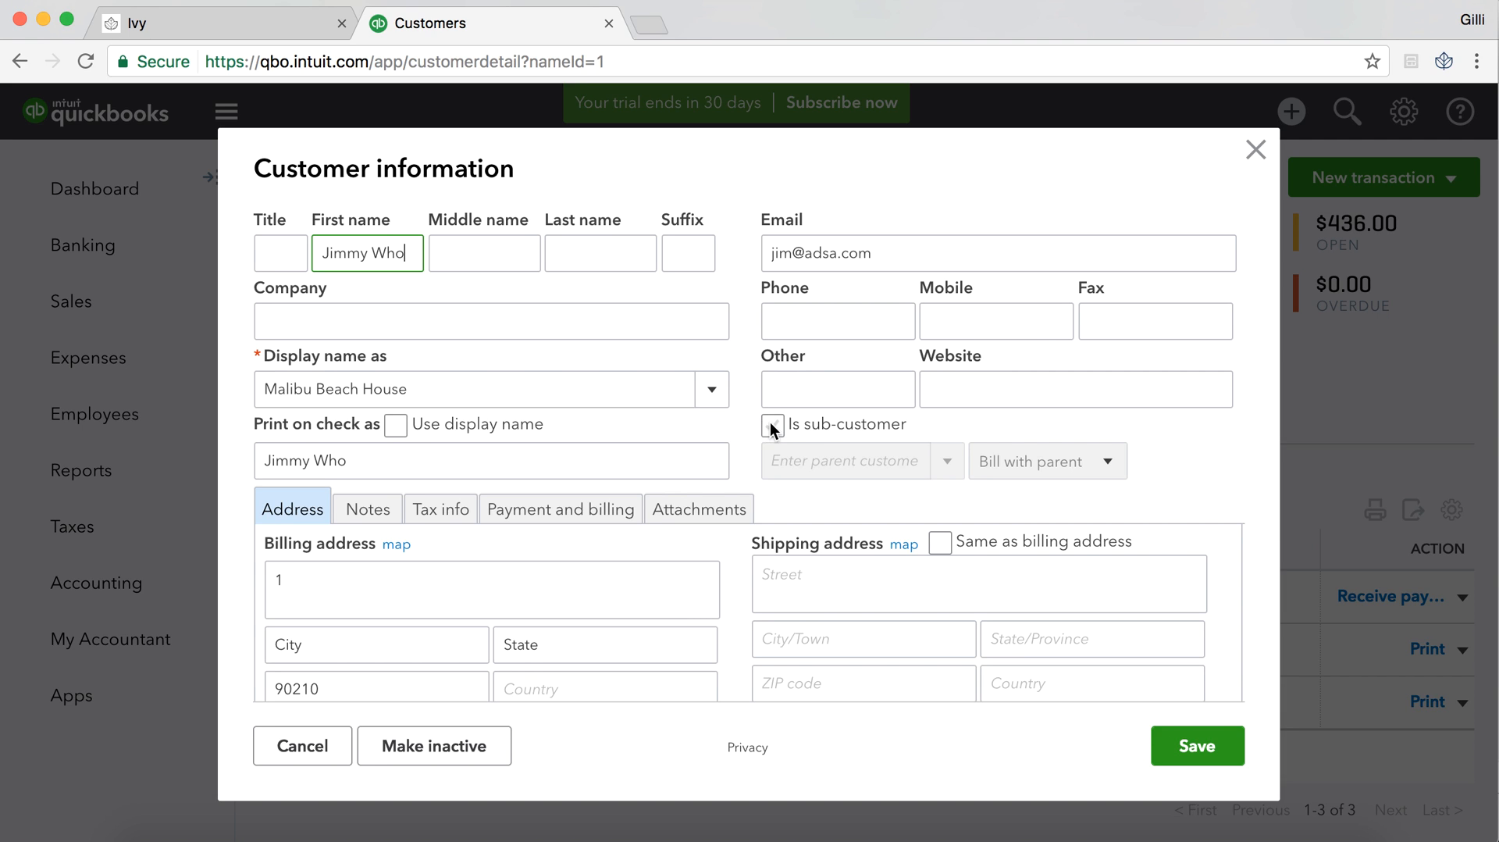
pyautogui.click(772, 424)
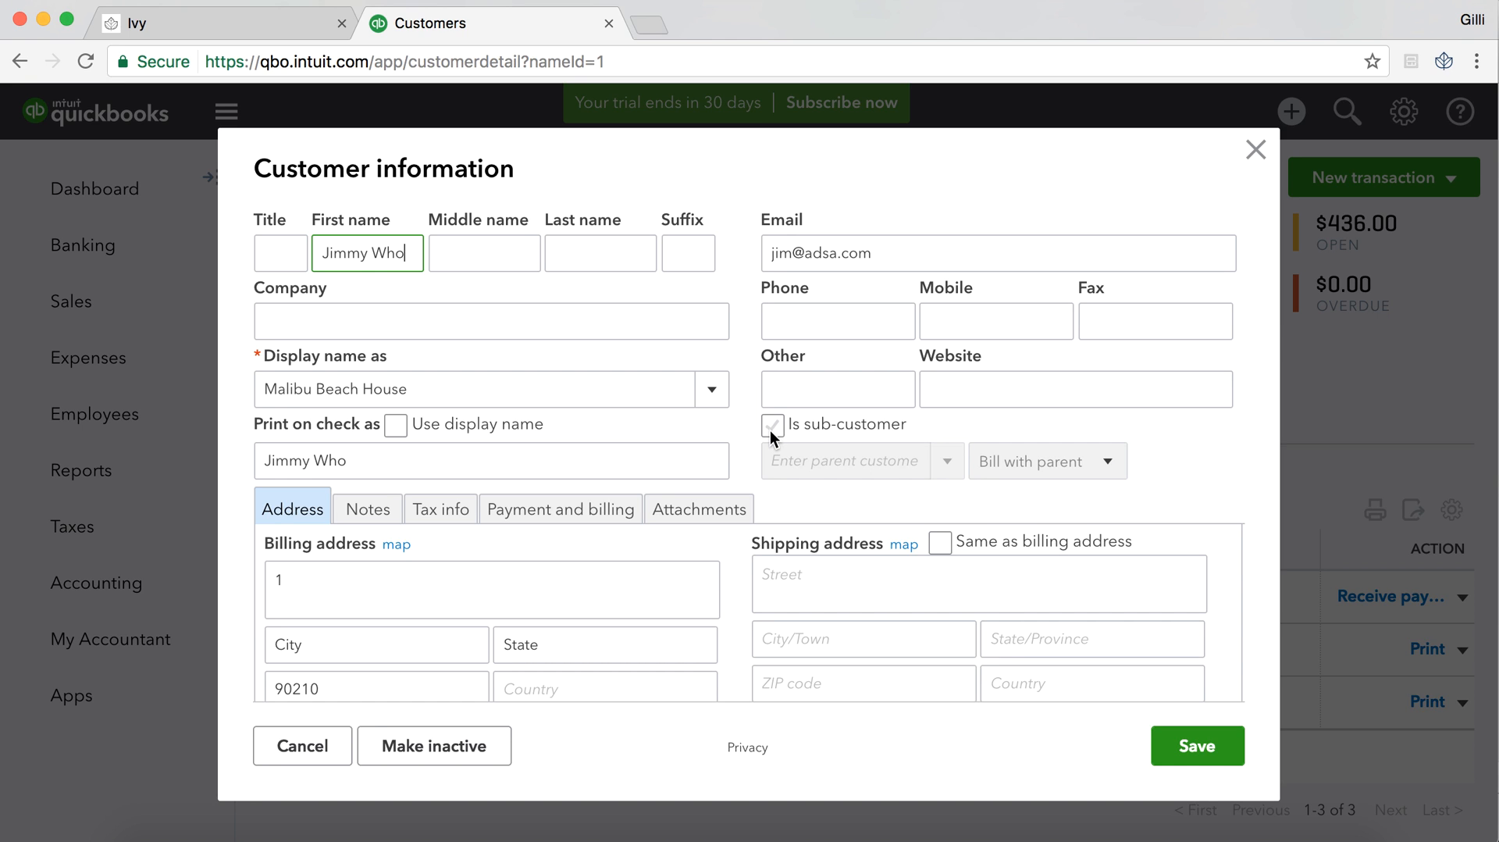
pyautogui.click(772, 425)
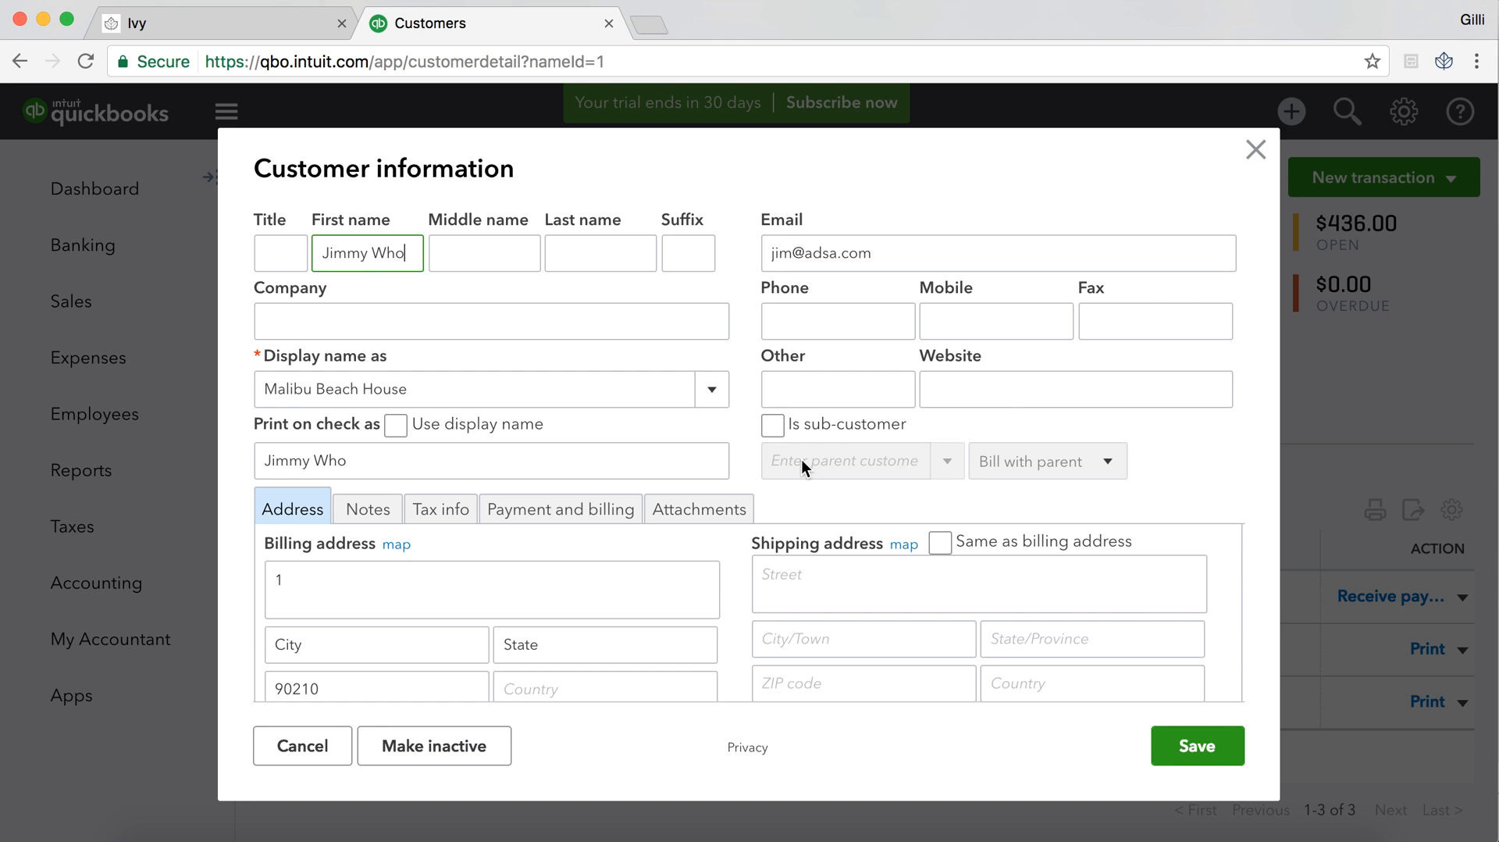
pyautogui.click(1196, 745)
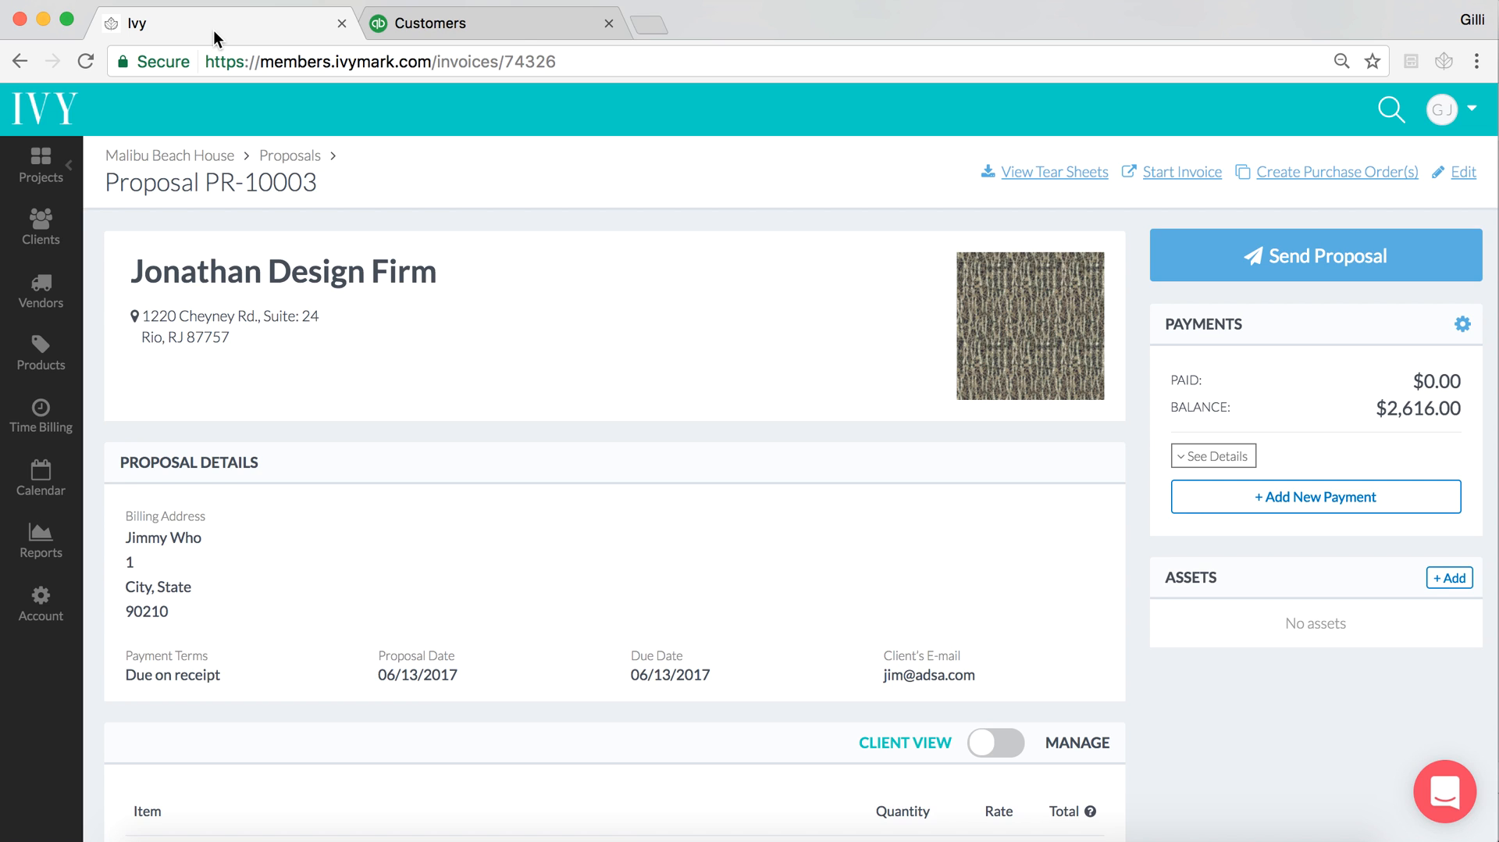
pyautogui.moveTo(274, 188)
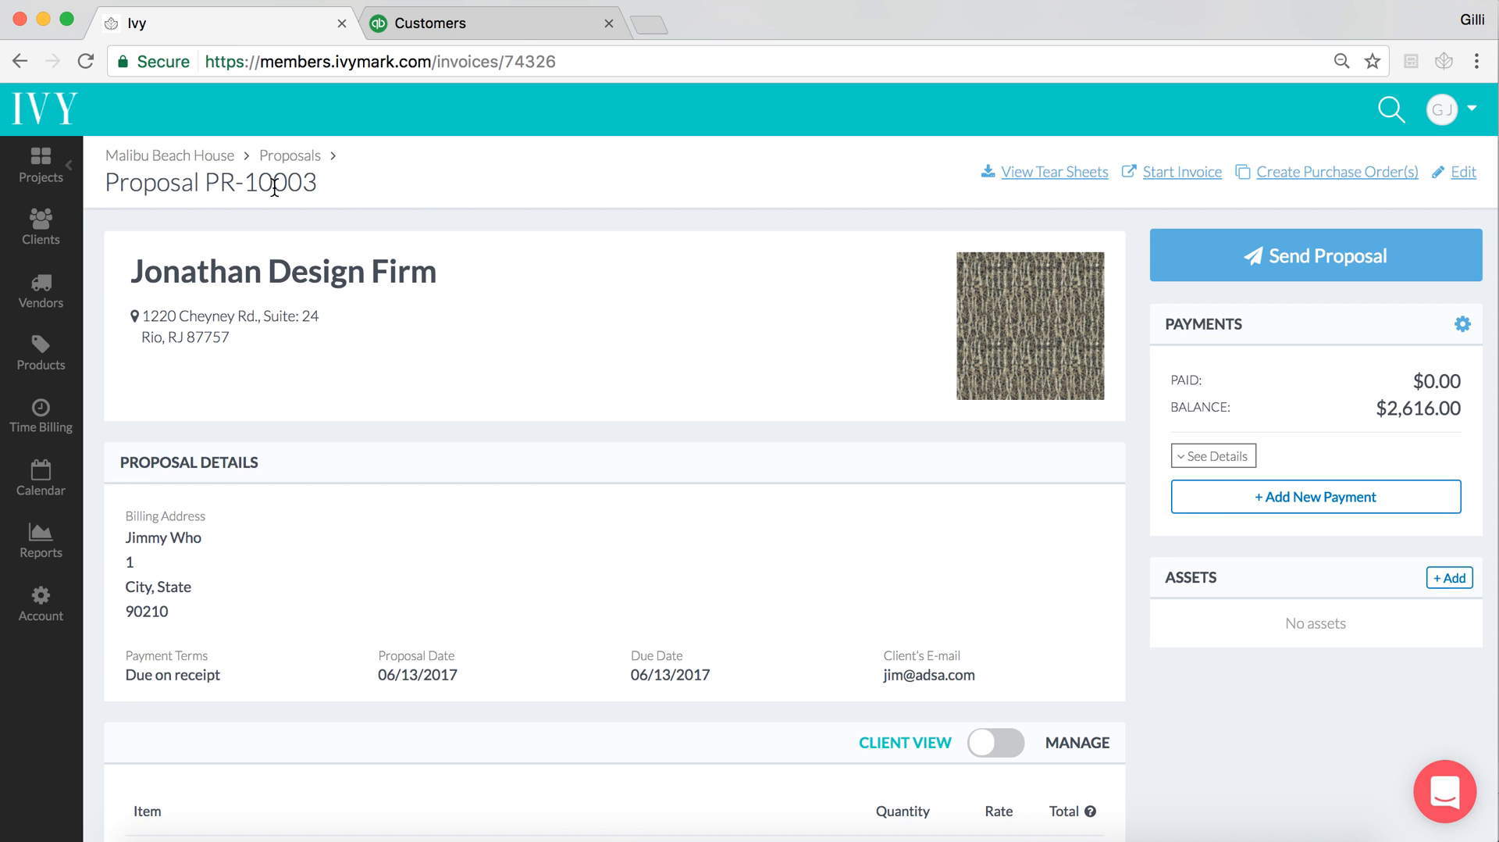
pyautogui.moveTo(336, 189)
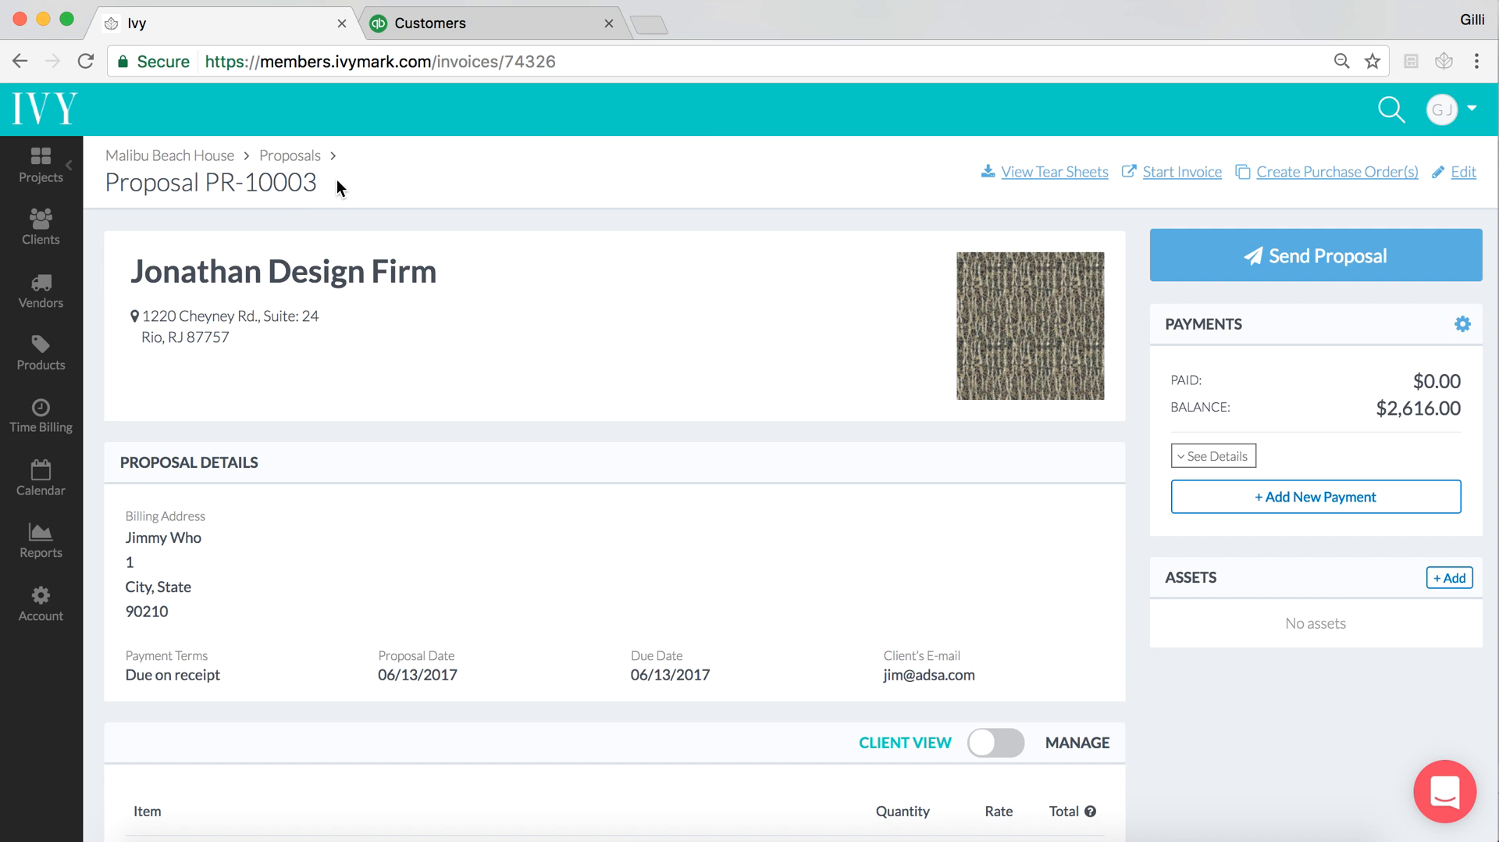
# Scroll through proposal PR-10003's Fabric and Custom Sofa lines down to the $2,616 total
pyautogui.scroll(-3)
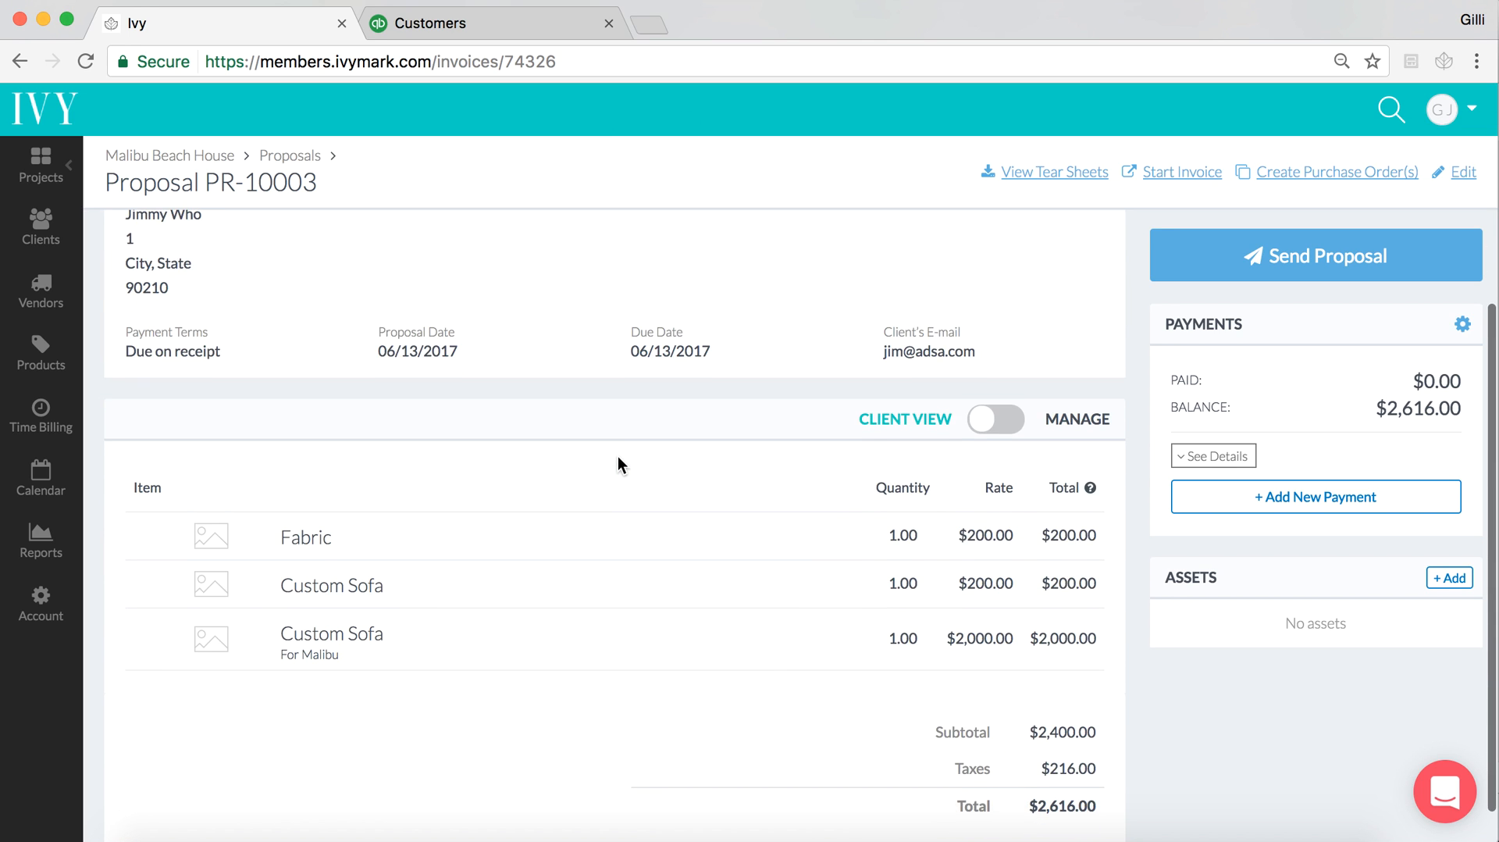
pyautogui.scroll(-3)
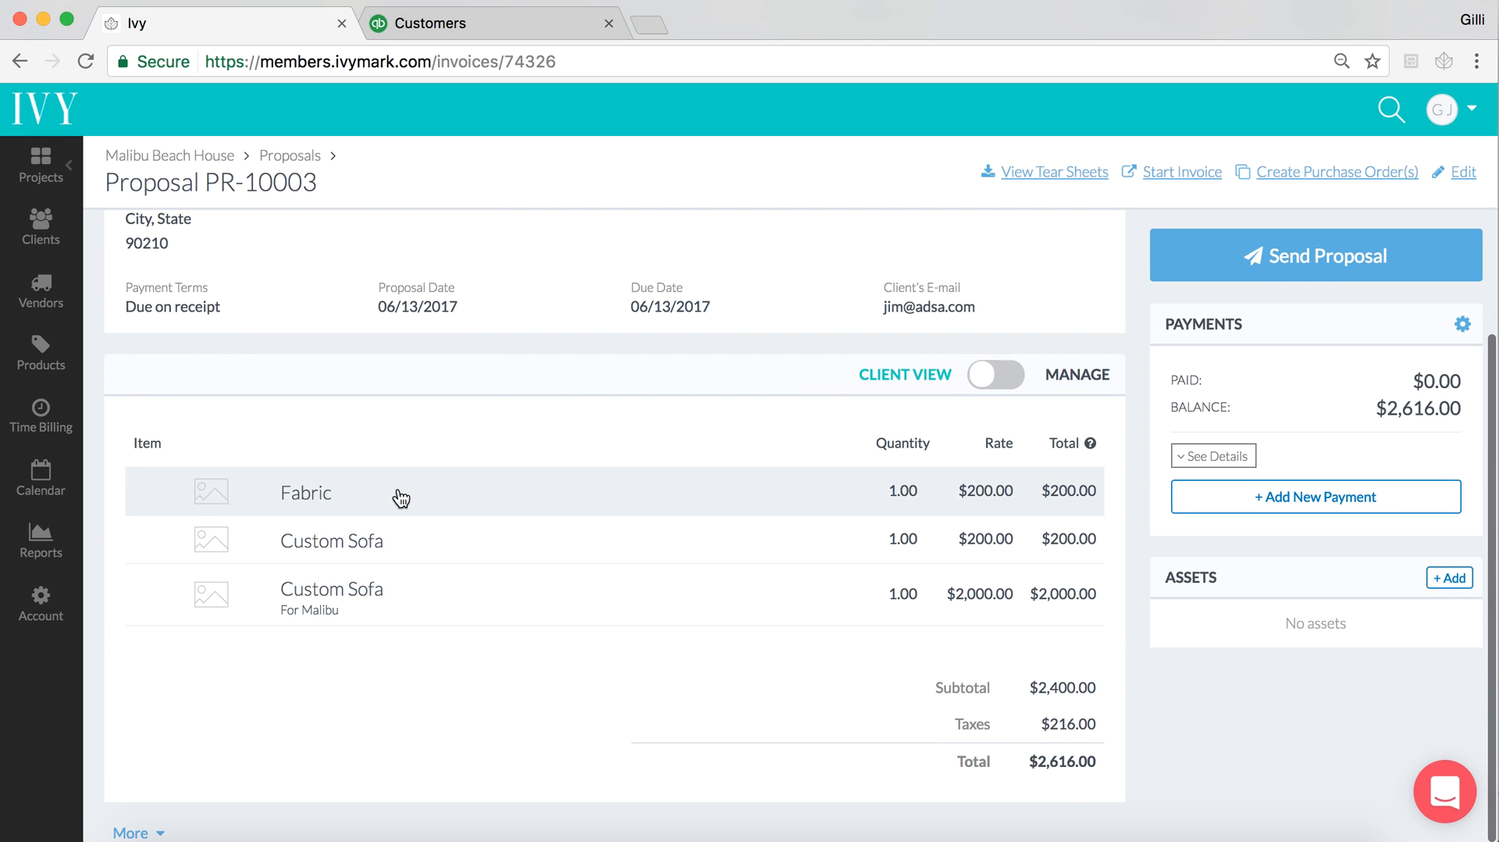
pyautogui.moveTo(369, 562)
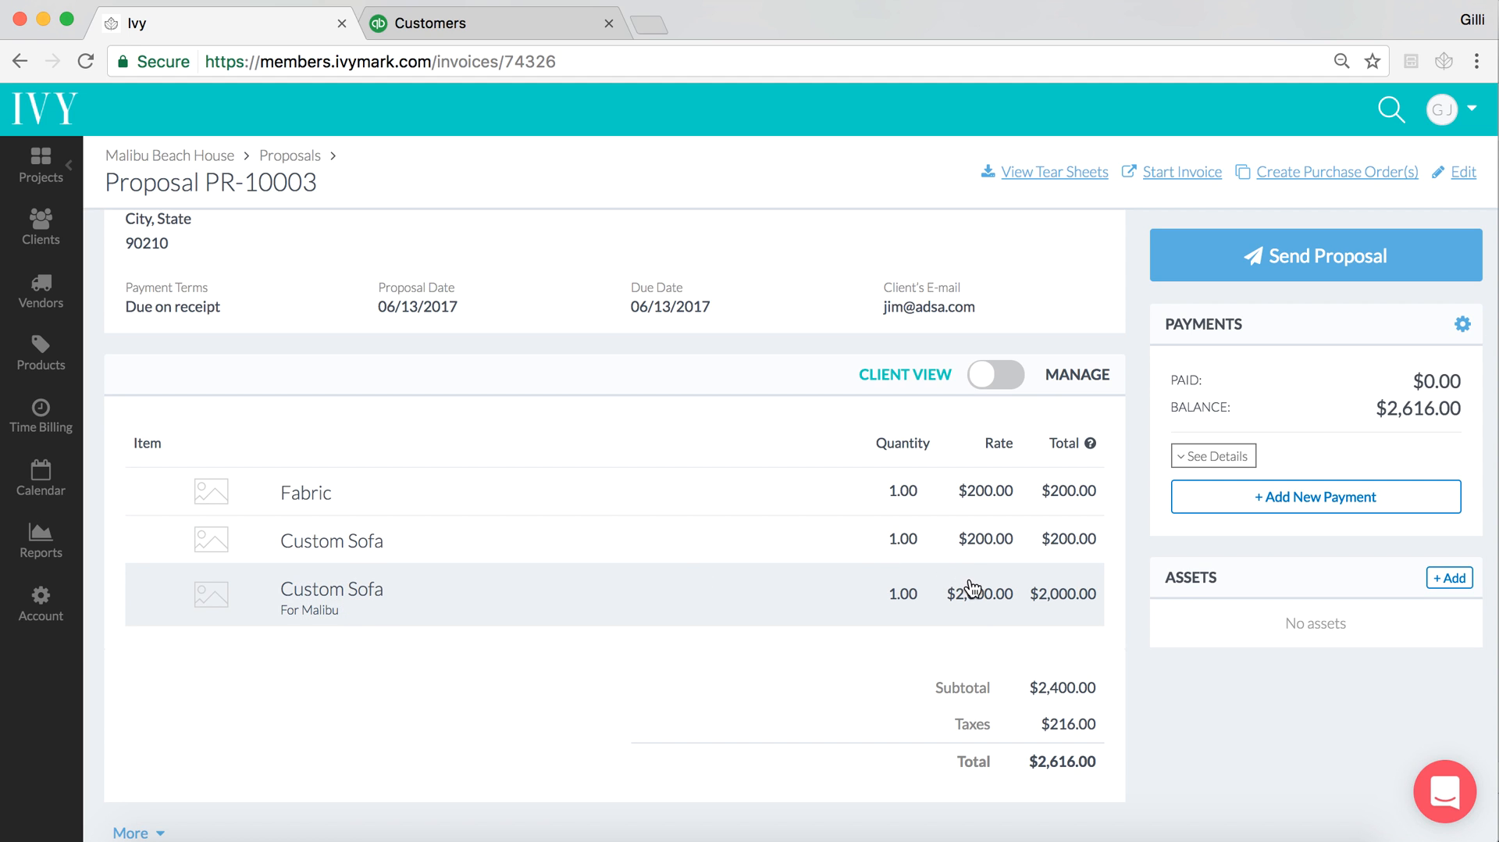
pyautogui.moveTo(327, 622)
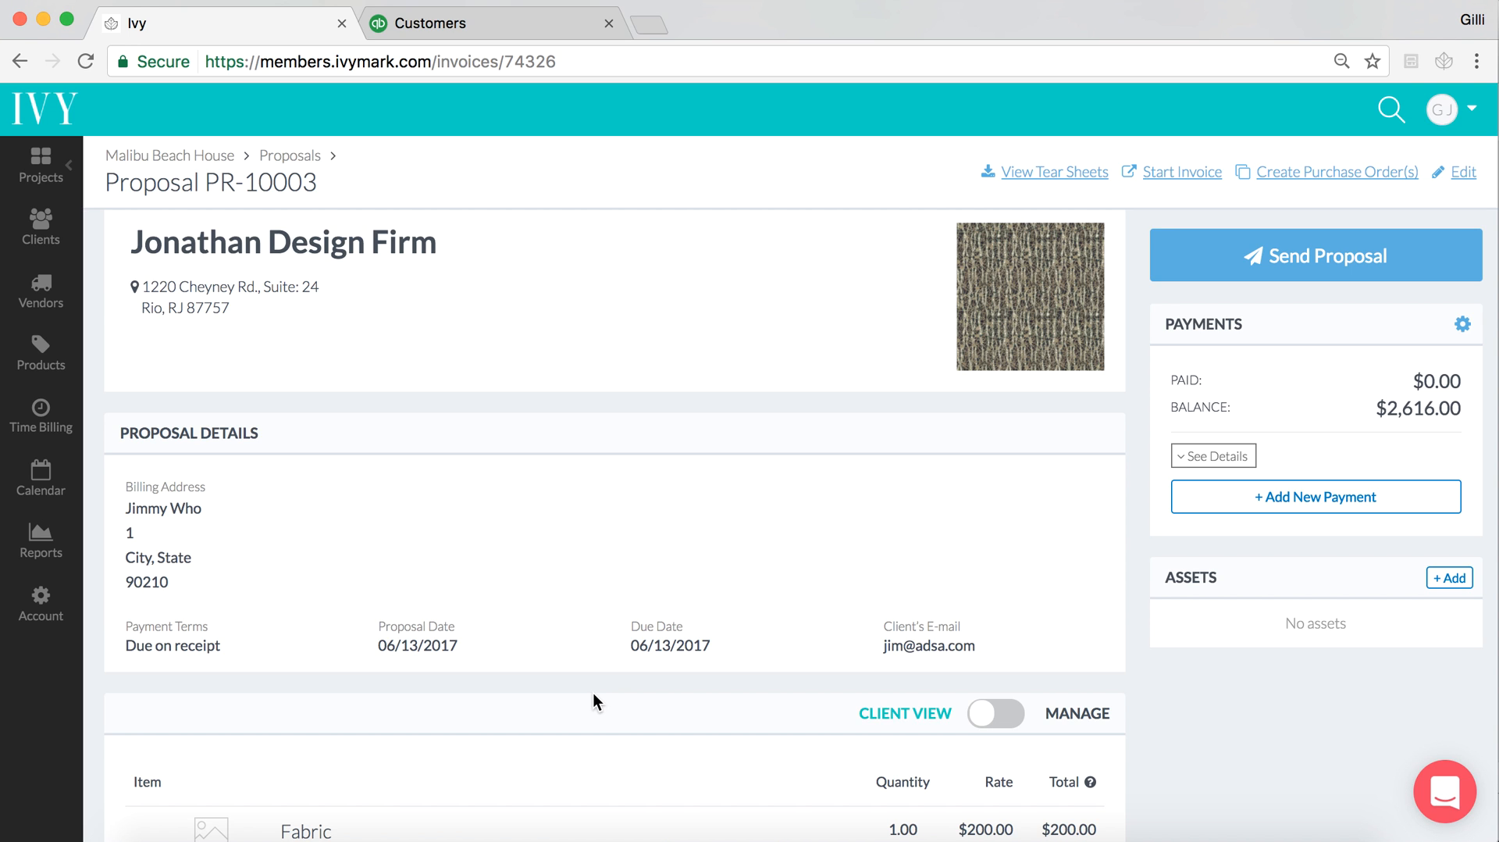
pyautogui.scroll(-3)
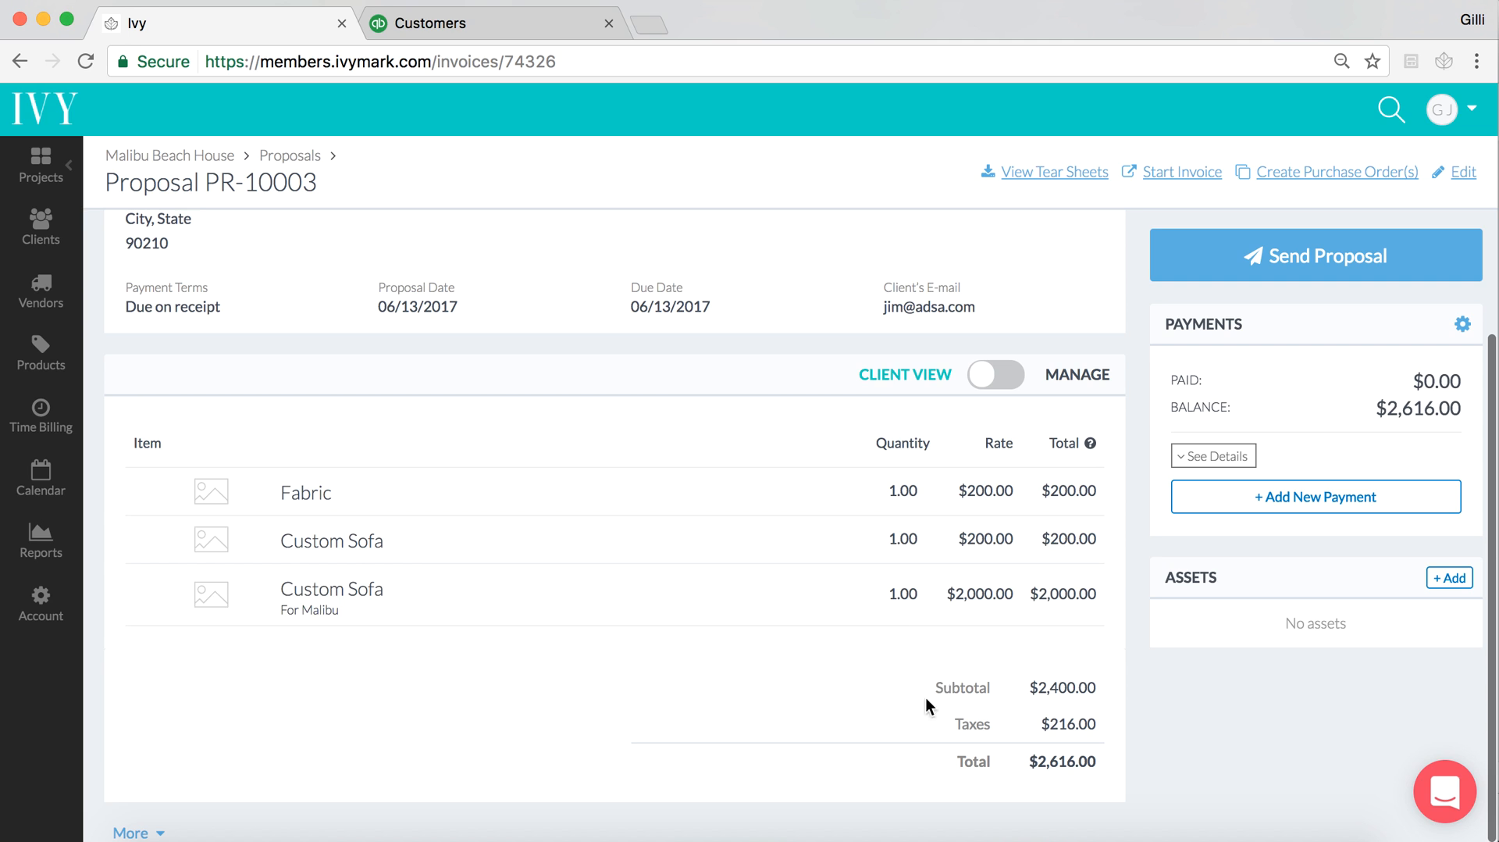
pyautogui.moveTo(609, 430)
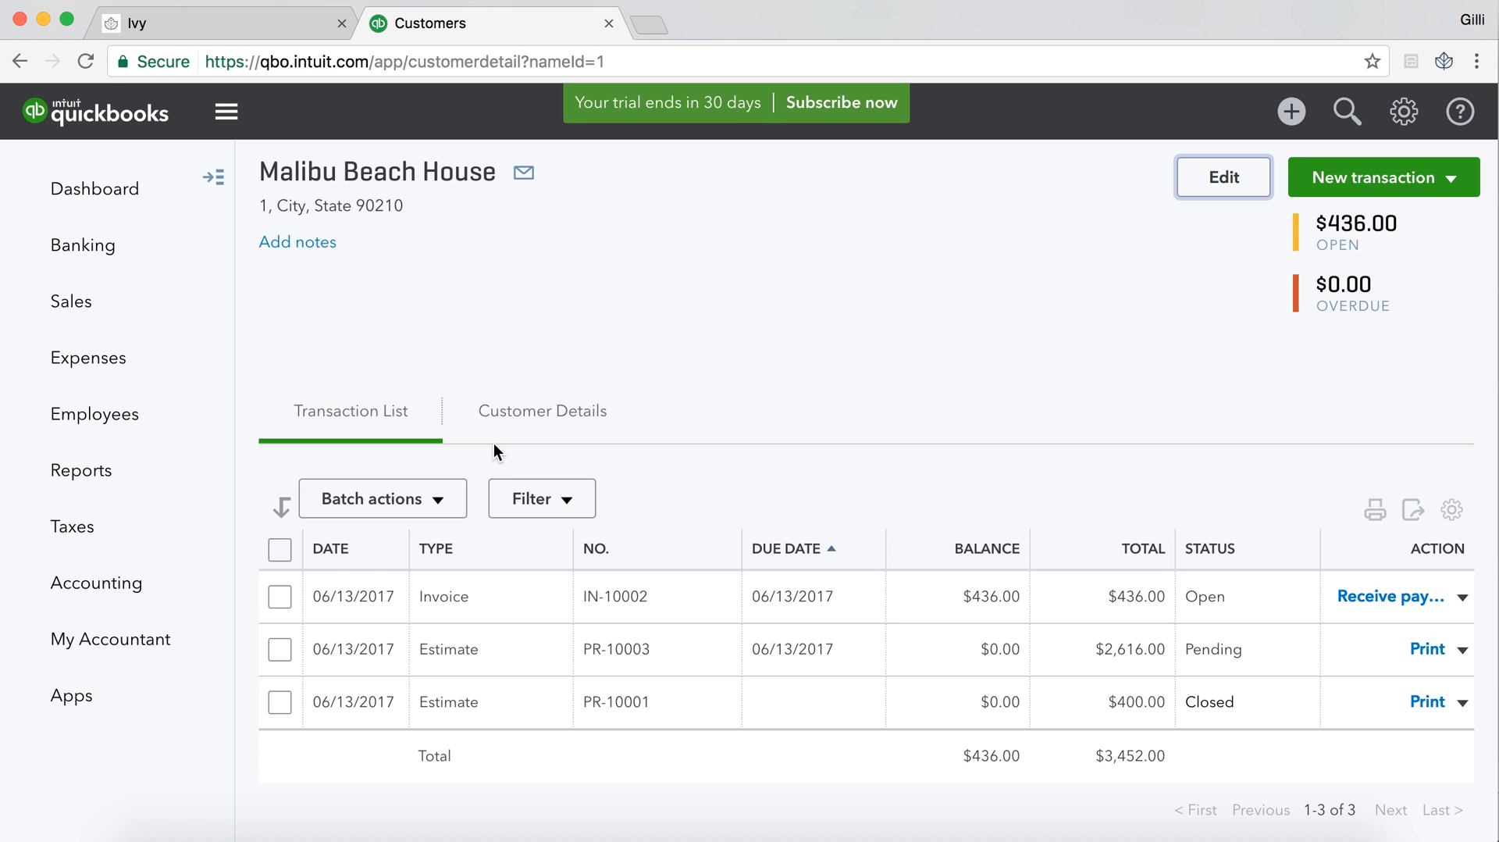
pyautogui.moveTo(490, 656)
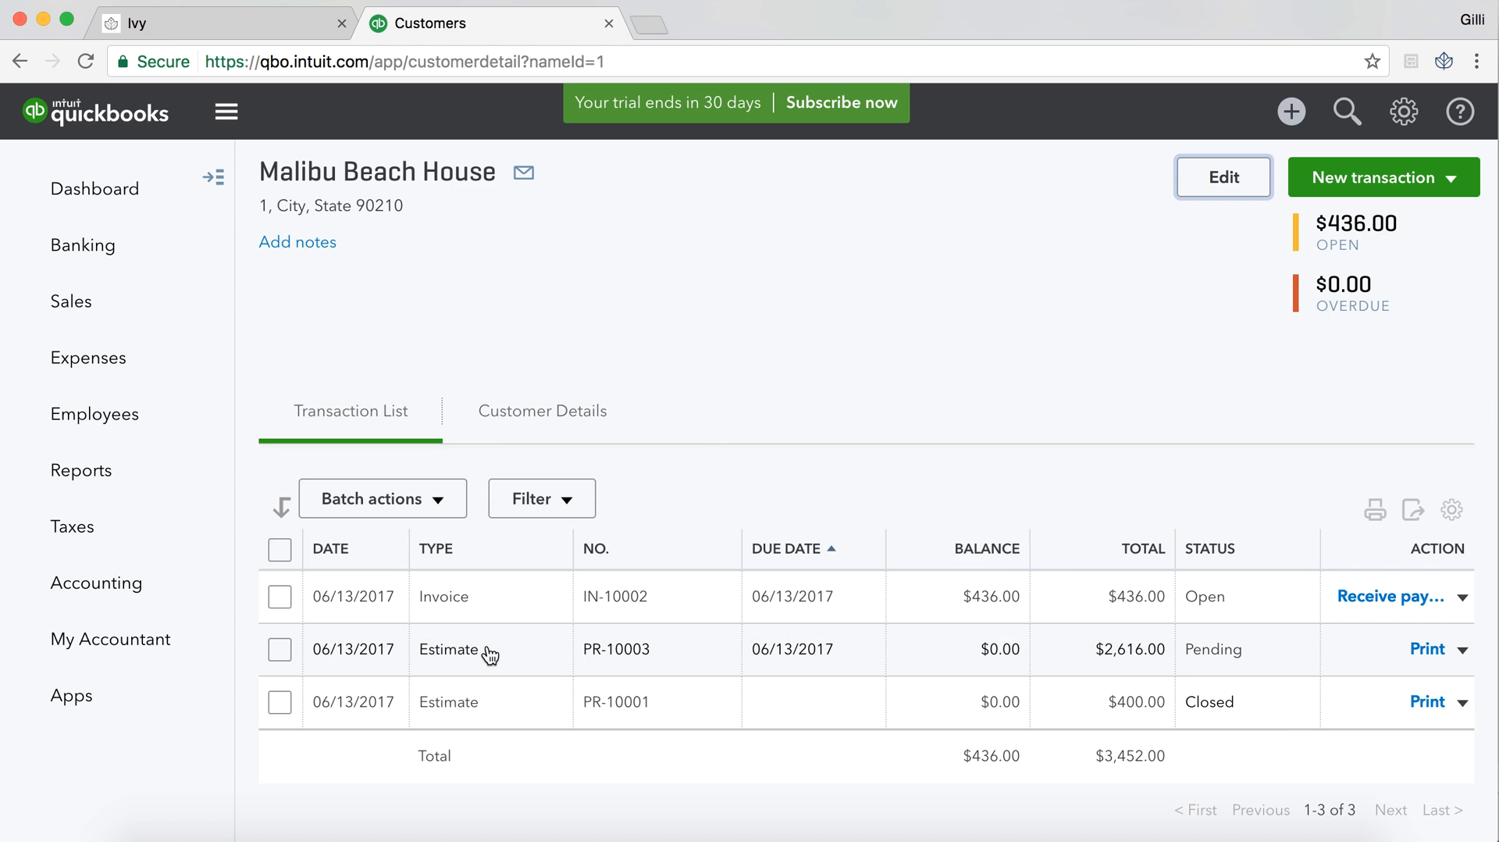
pyautogui.moveTo(650, 656)
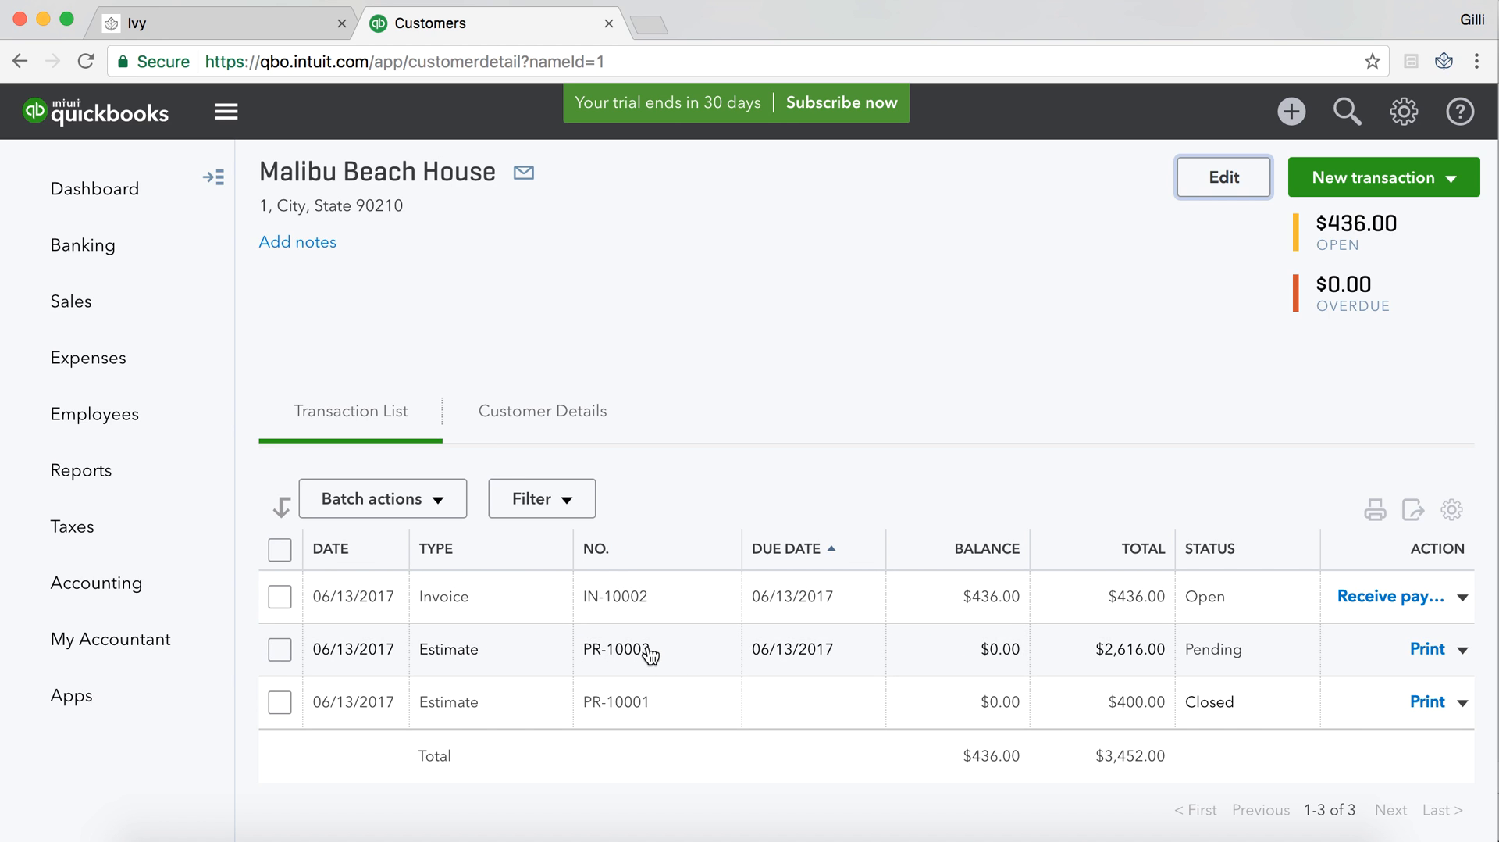
pyautogui.moveTo(604, 663)
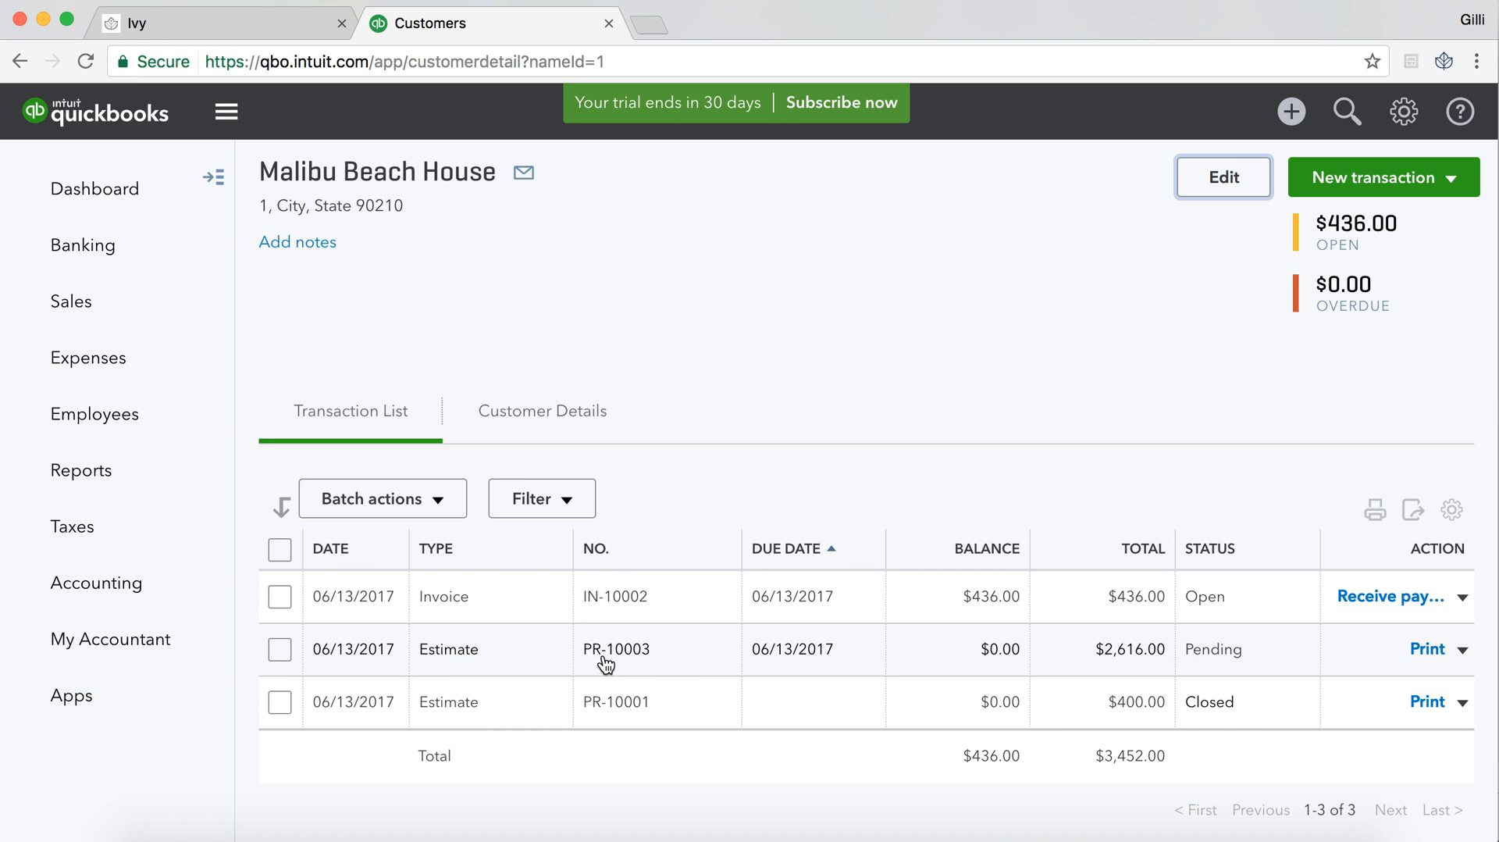
pyautogui.moveTo(612, 664)
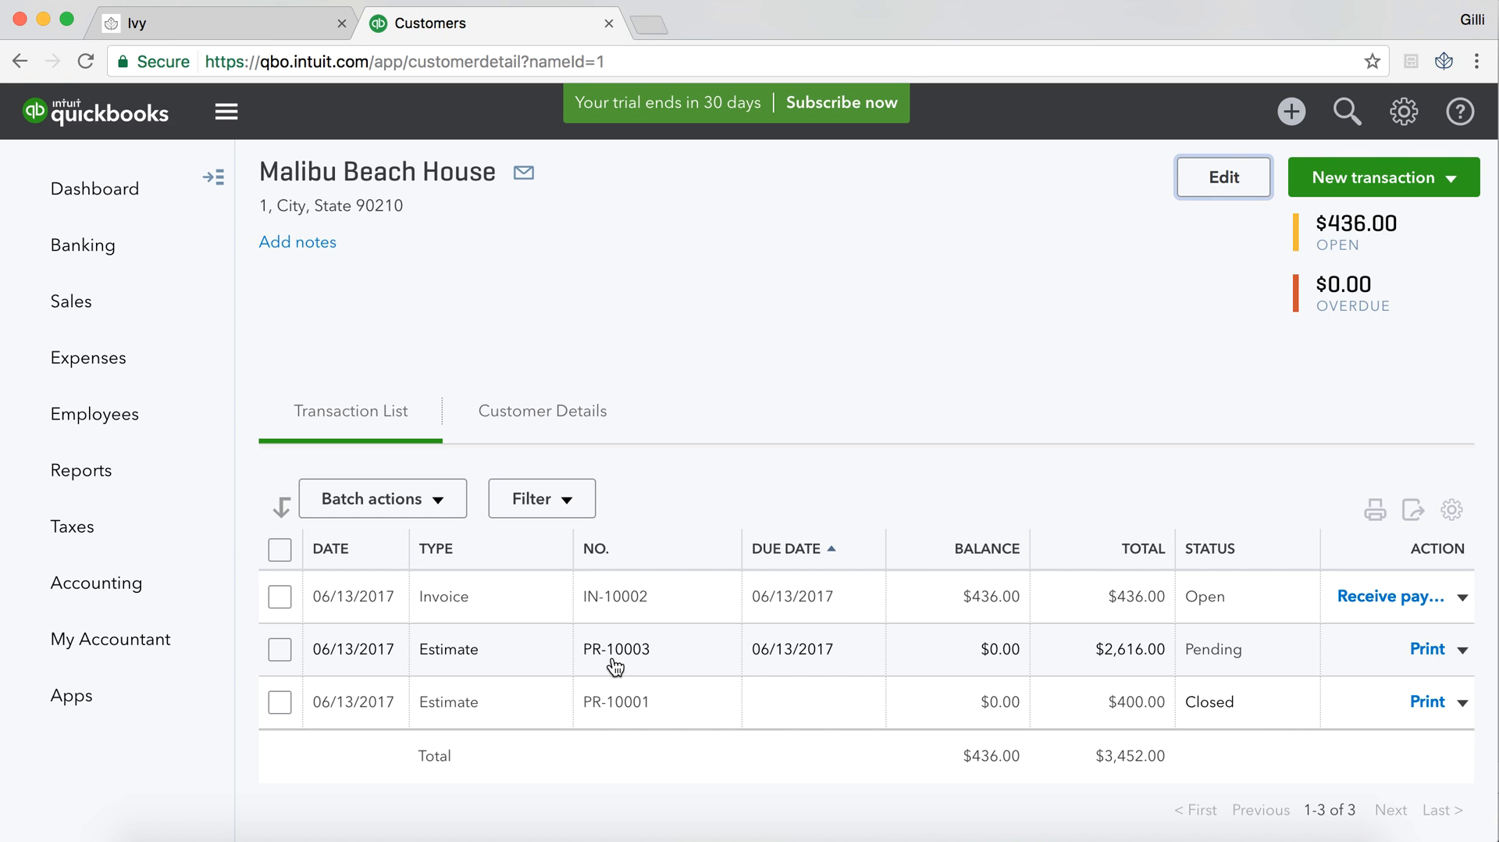
# View estimate PR-10003's sofa, fabric and $0 shipping lines with the $2,400 subtotal
pyautogui.click(617, 649)
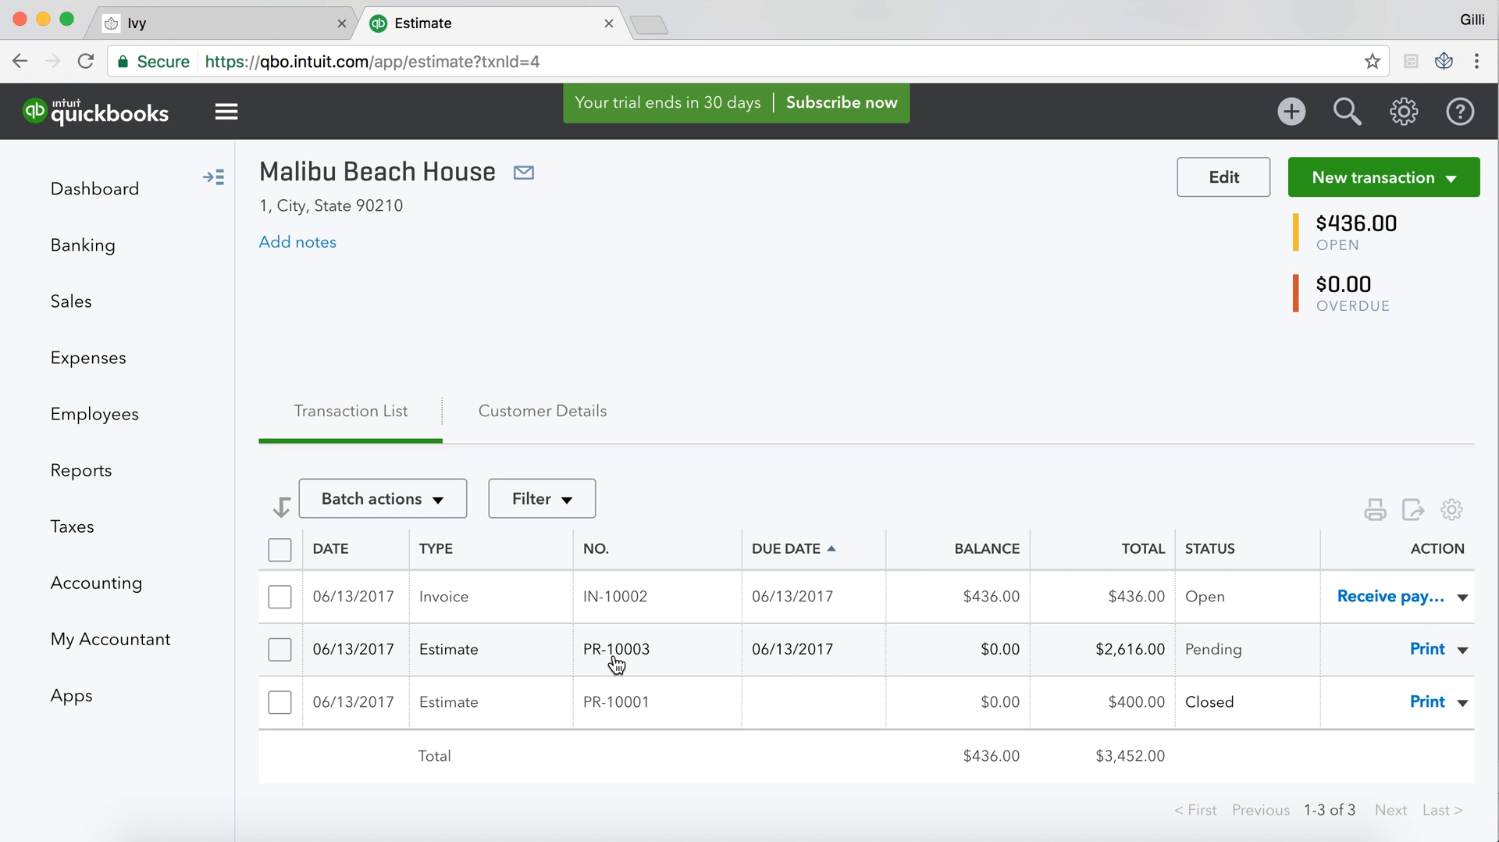
pyautogui.click(617, 650)
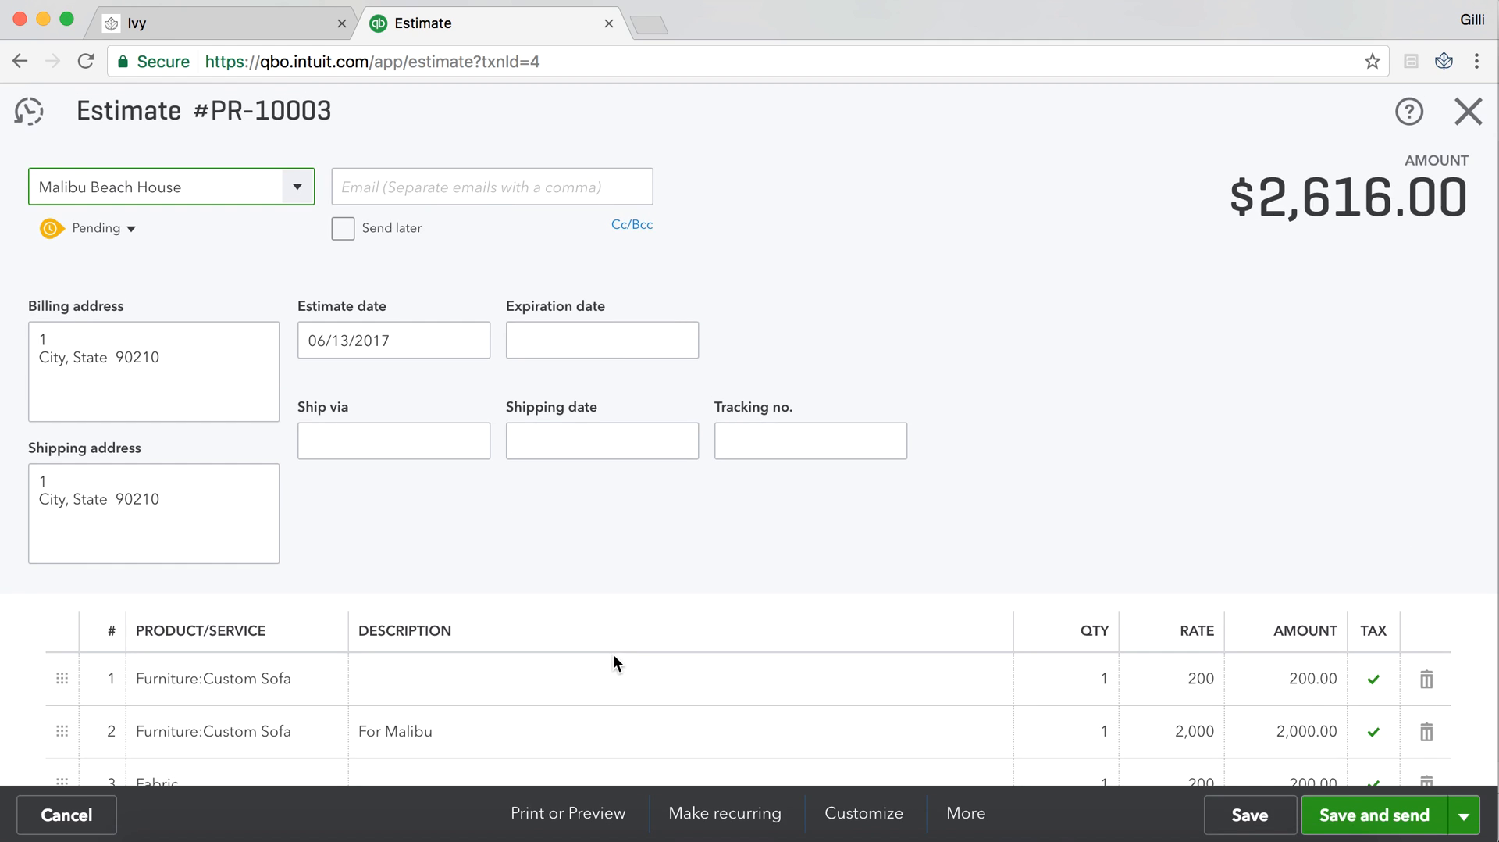
pyautogui.scroll(-3)
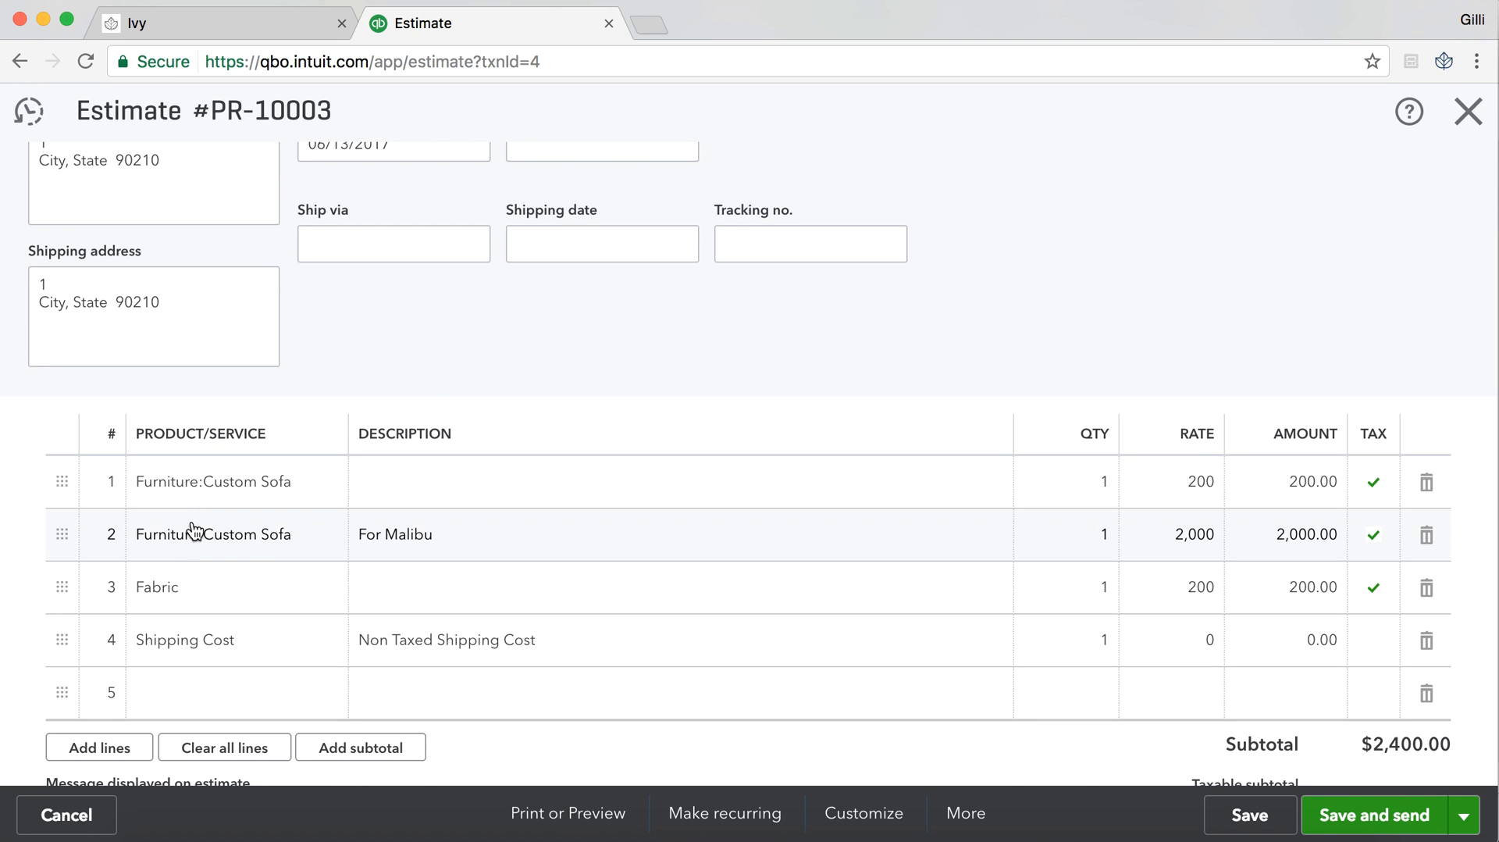
pyautogui.moveTo(430, 646)
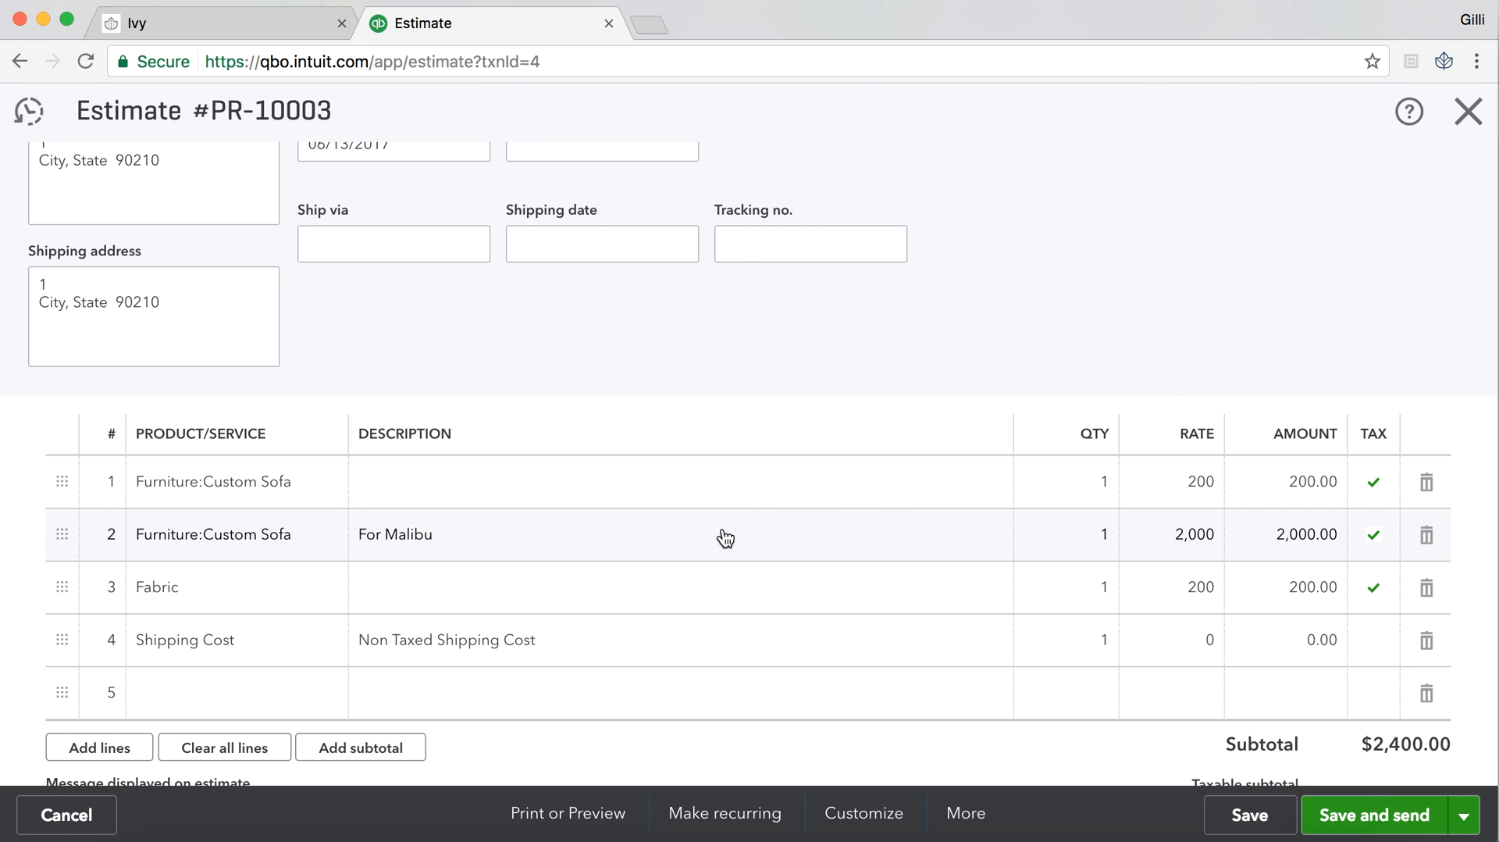
pyautogui.moveTo(333, 516)
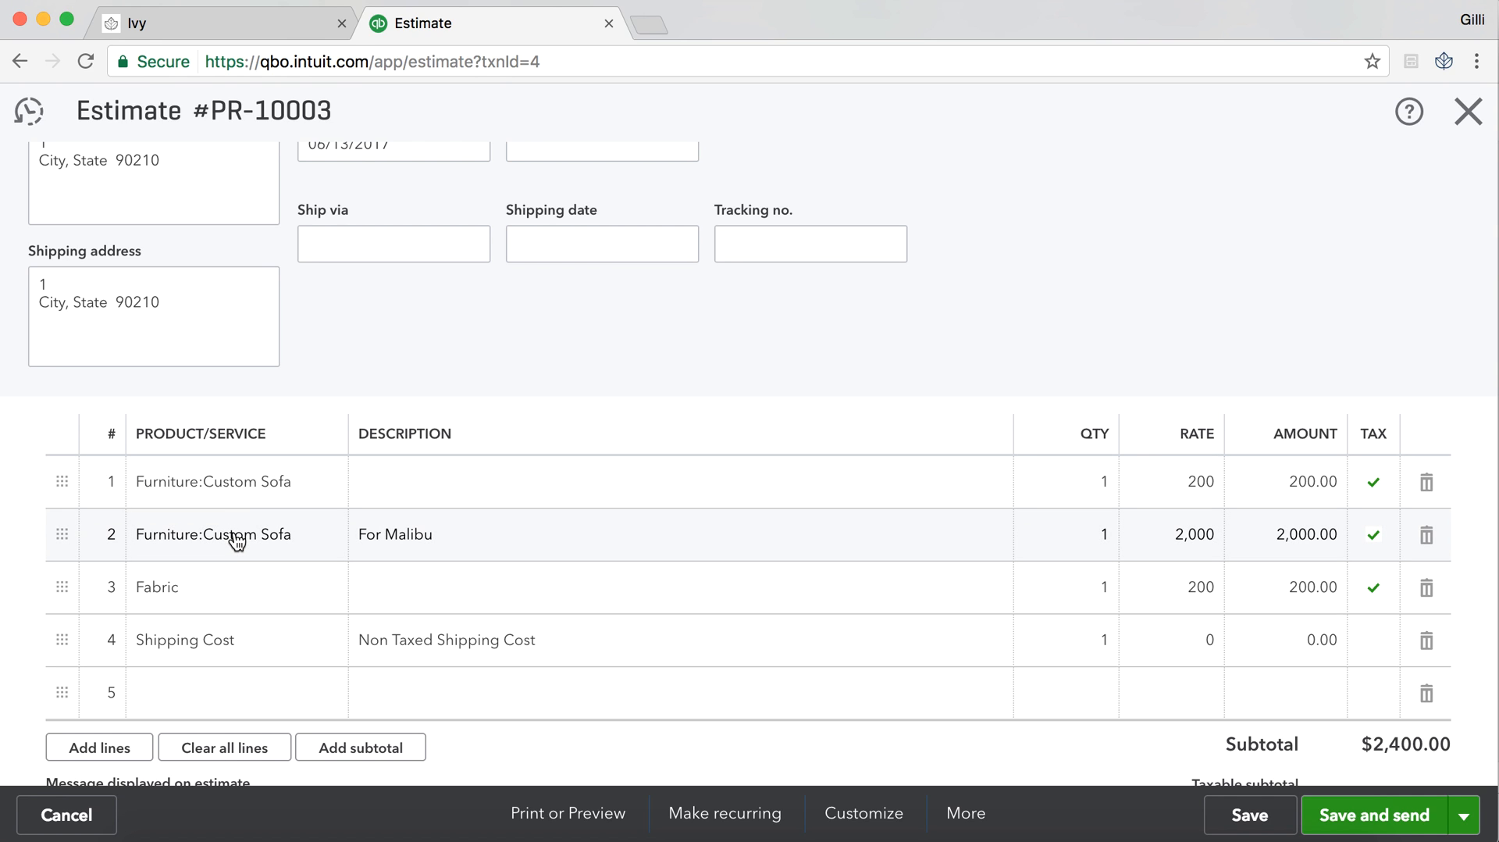
pyautogui.moveTo(155, 498)
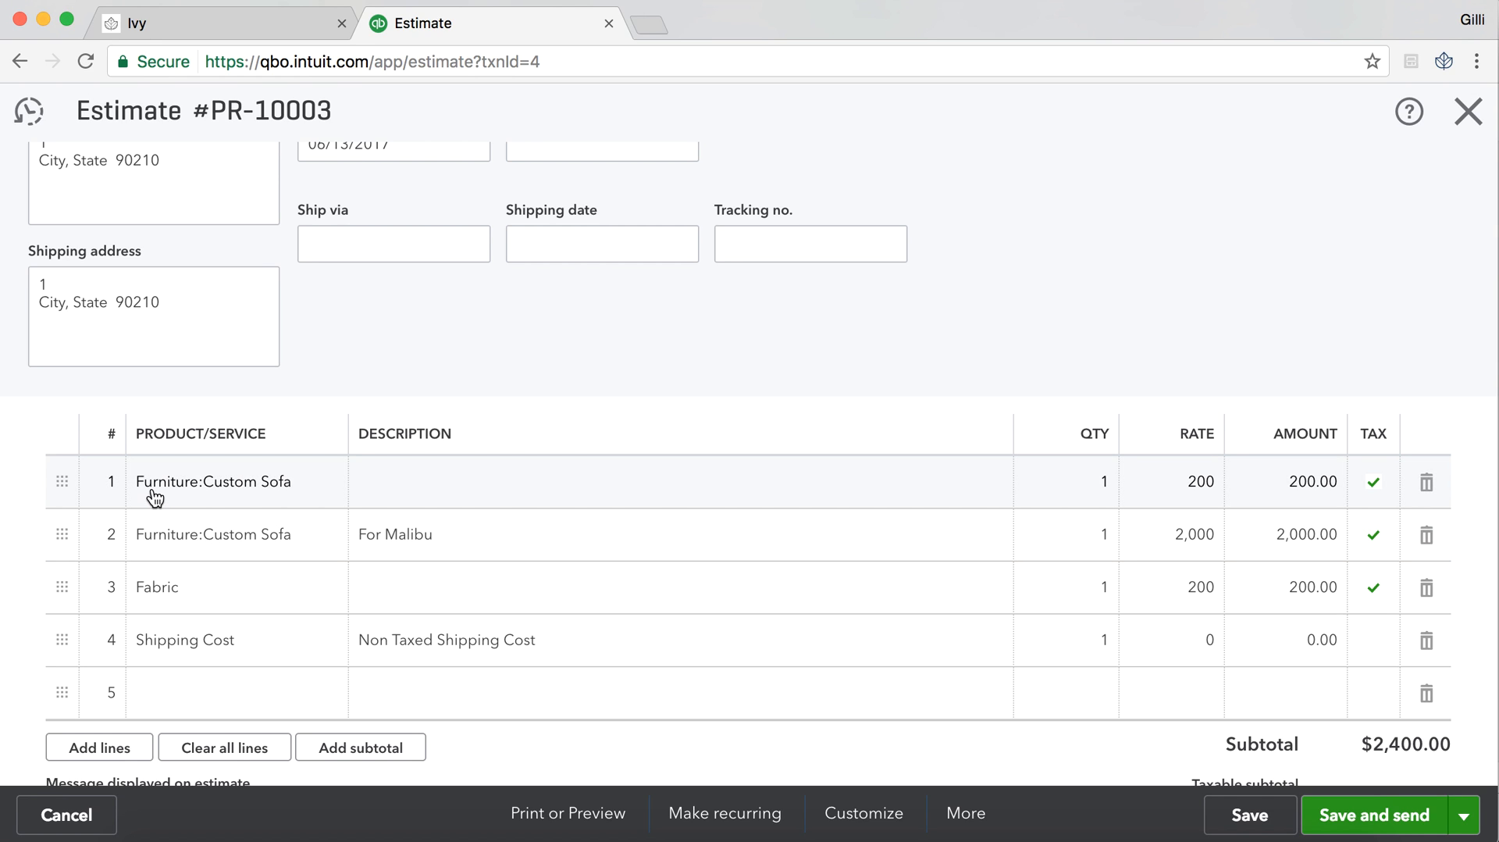
pyautogui.moveTo(299, 504)
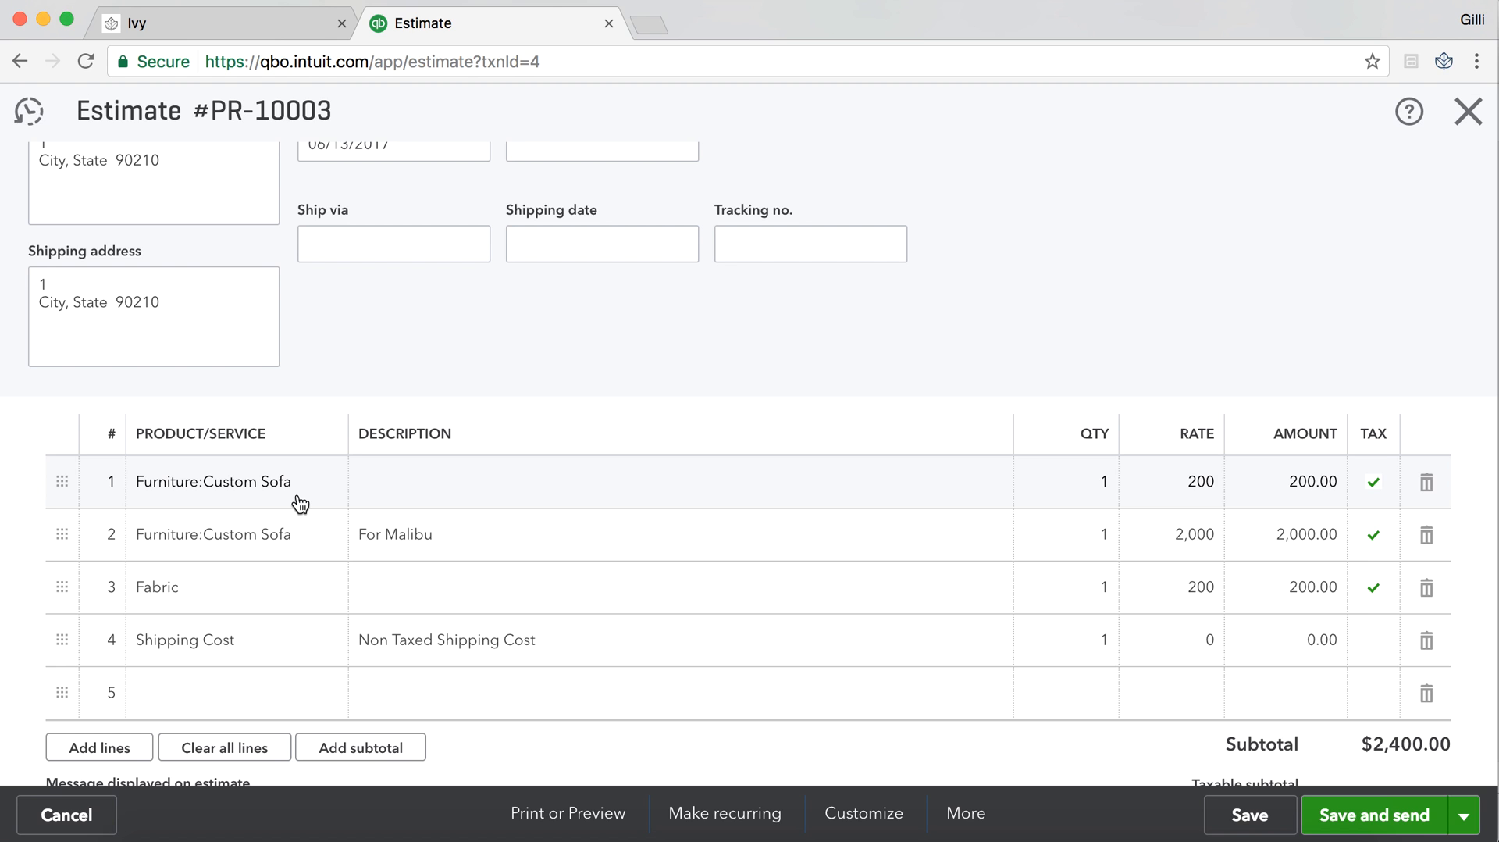
pyautogui.moveTo(473, 503)
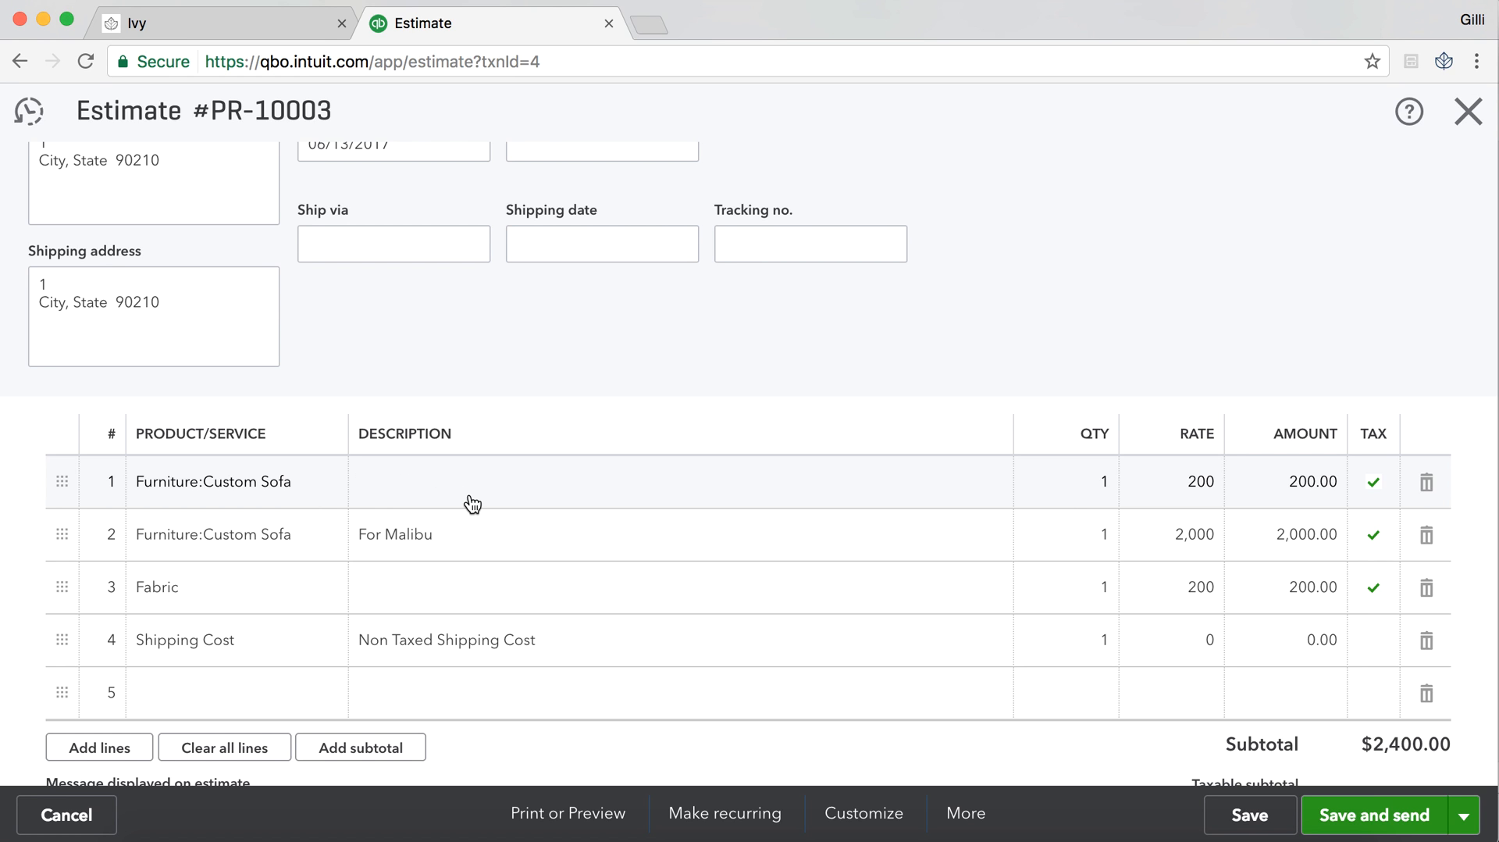
pyautogui.scroll(-3)
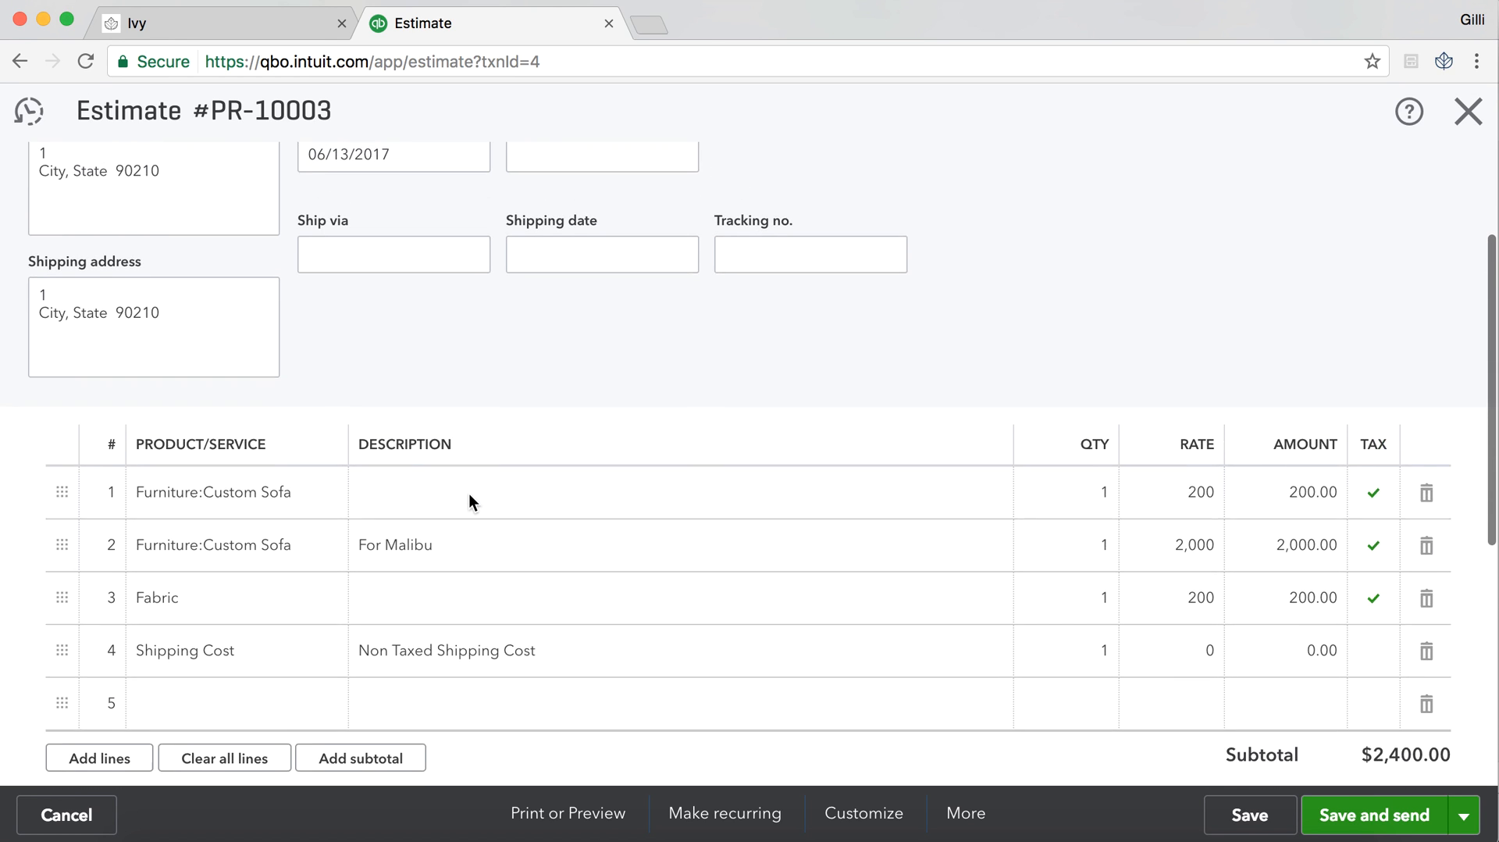
# Return to Ivy proposal PR-10003 and start converting it into an invoice
pyautogui.click(225, 23)
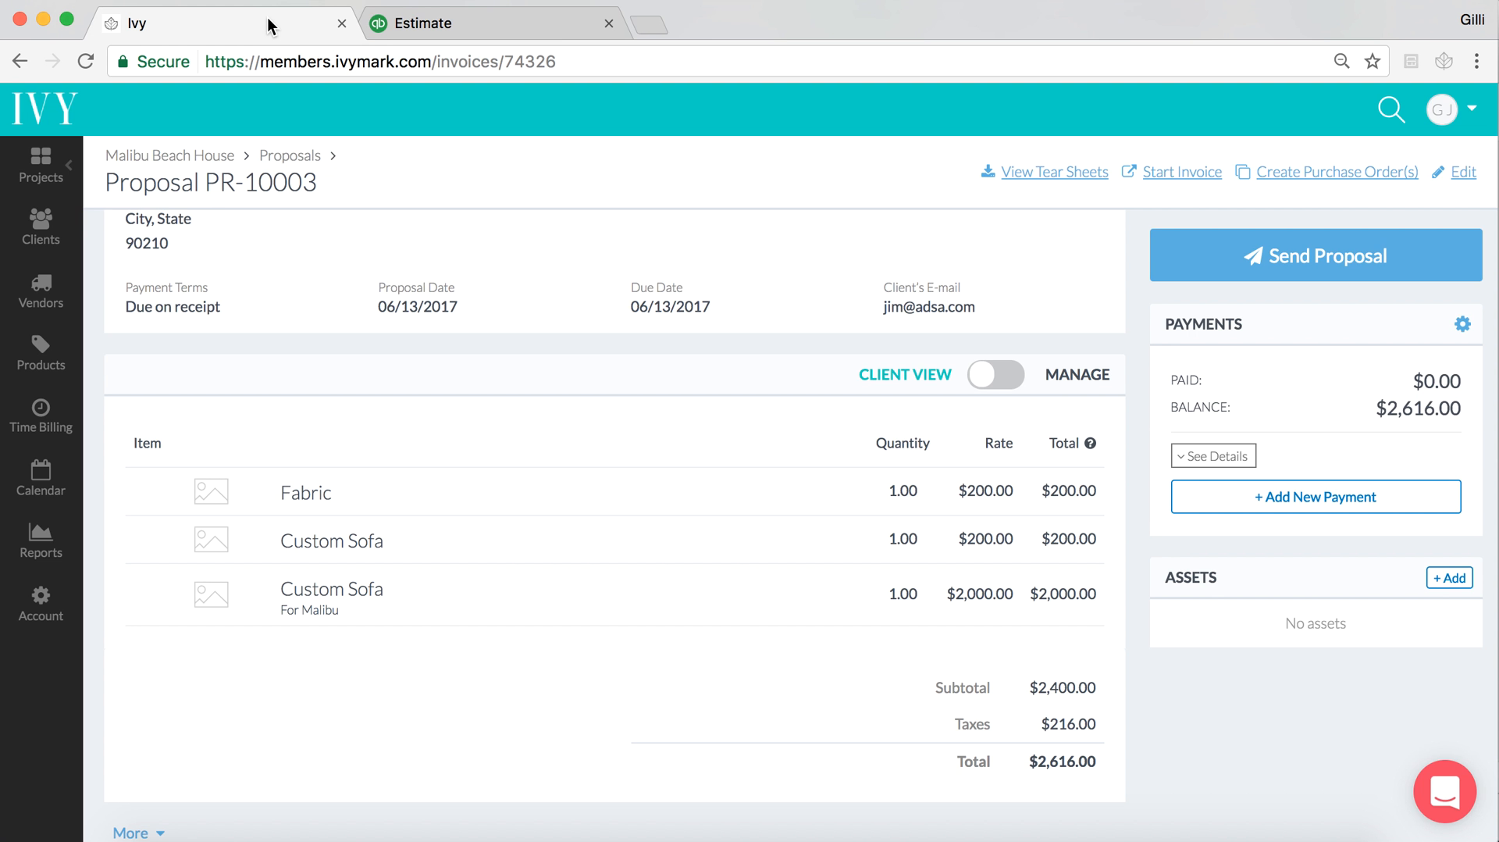
pyautogui.moveTo(317, 87)
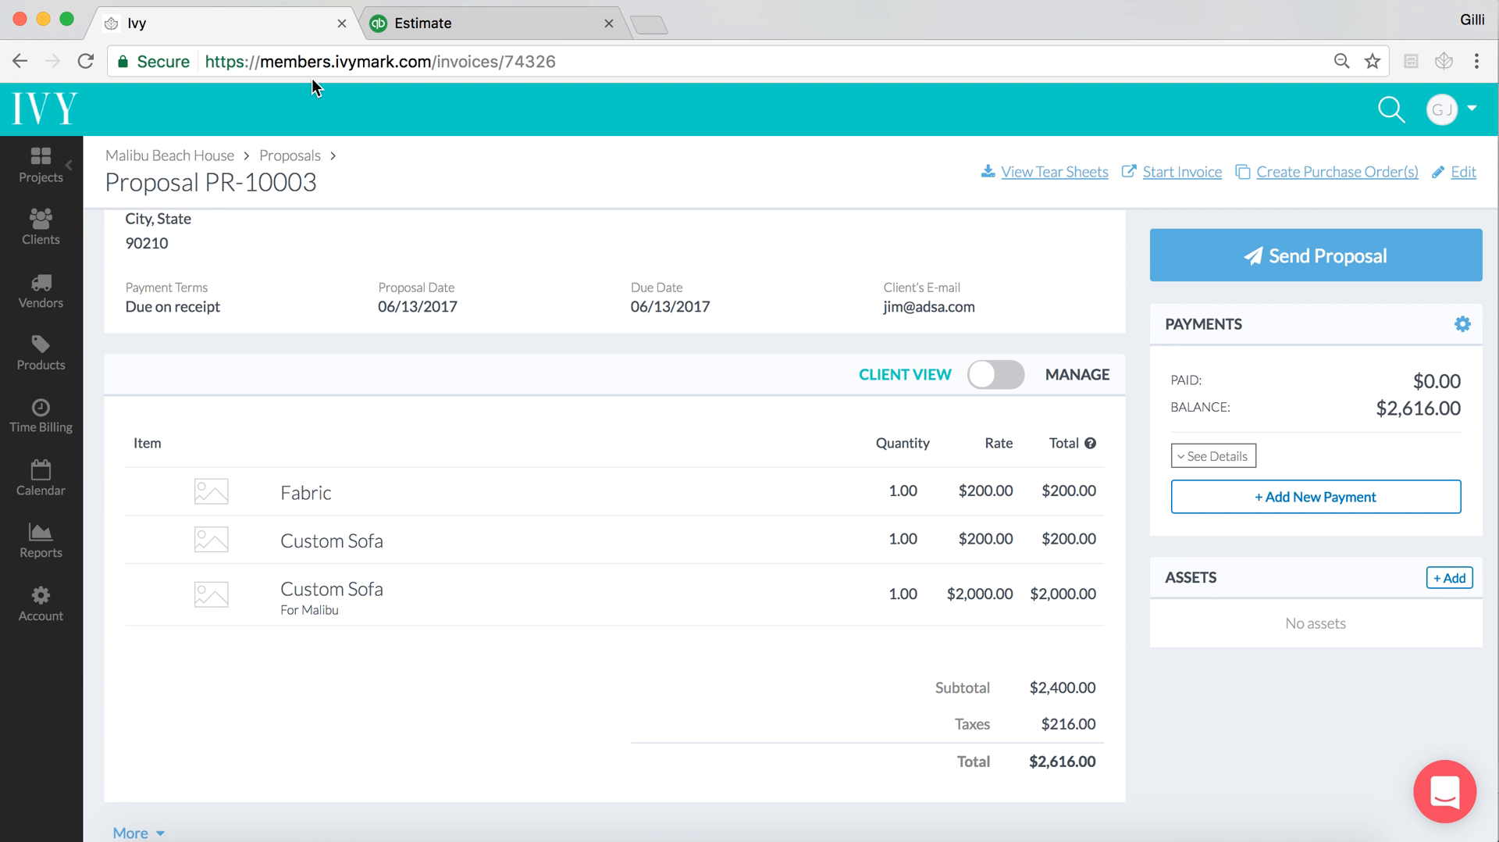
pyautogui.moveTo(1030, 264)
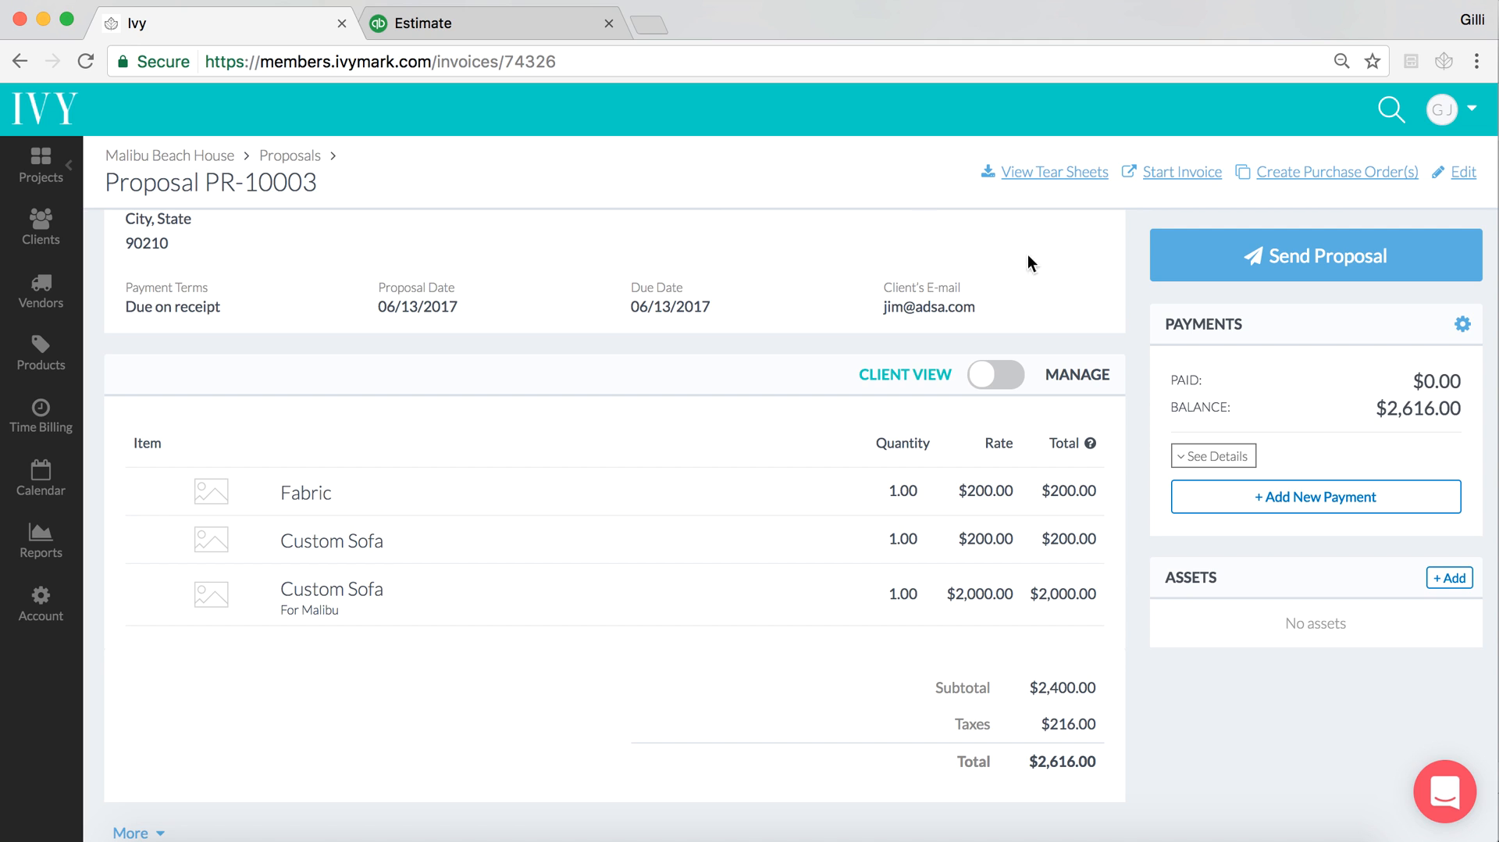
pyautogui.click(1181, 171)
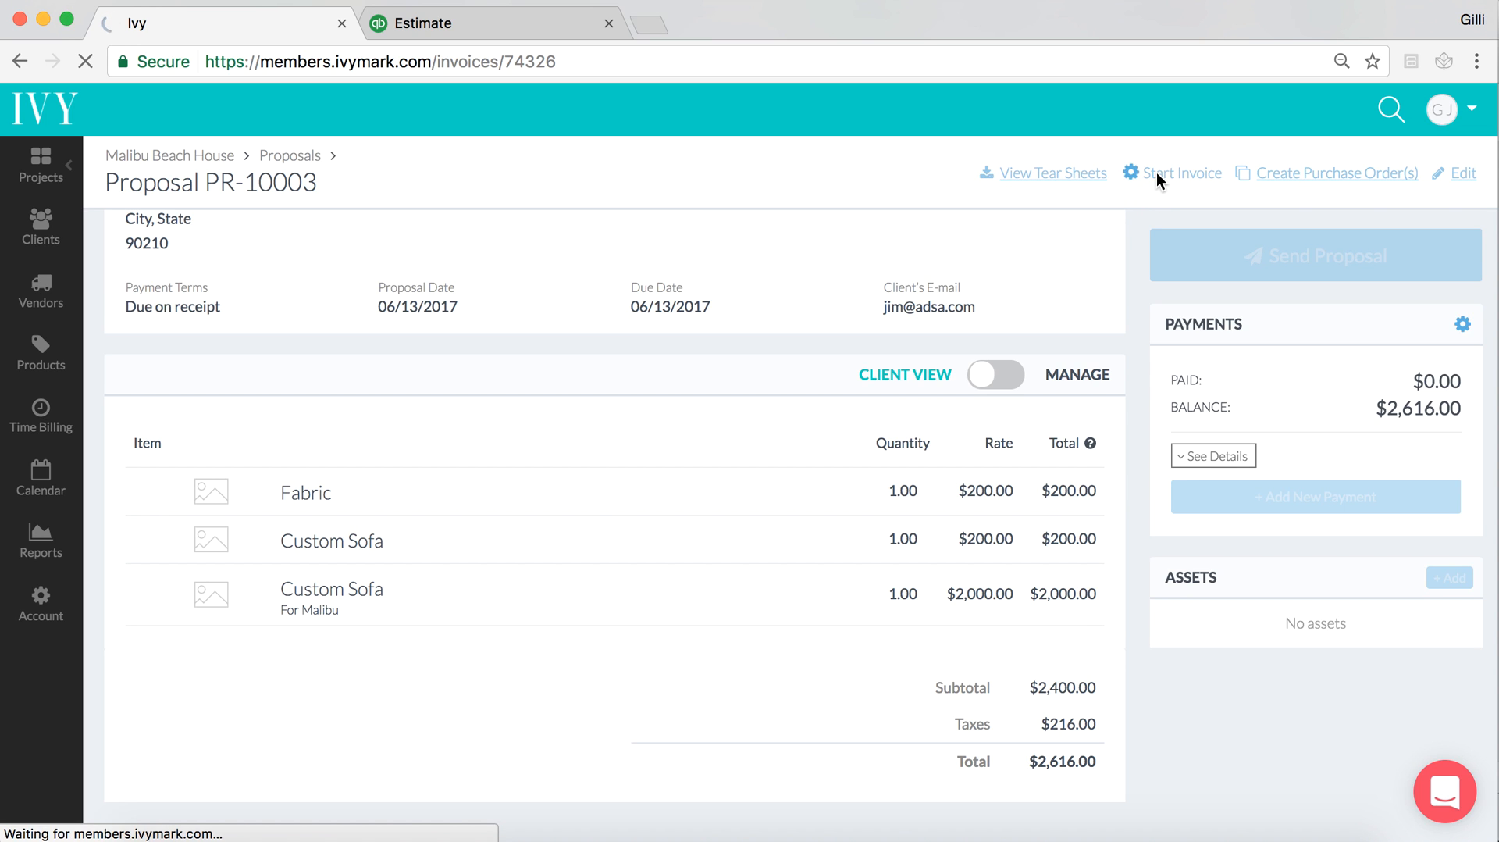
# Create invoice IN-10004 from the proposal with the third line 'For Malibu House' and save it
pyautogui.click(1180, 174)
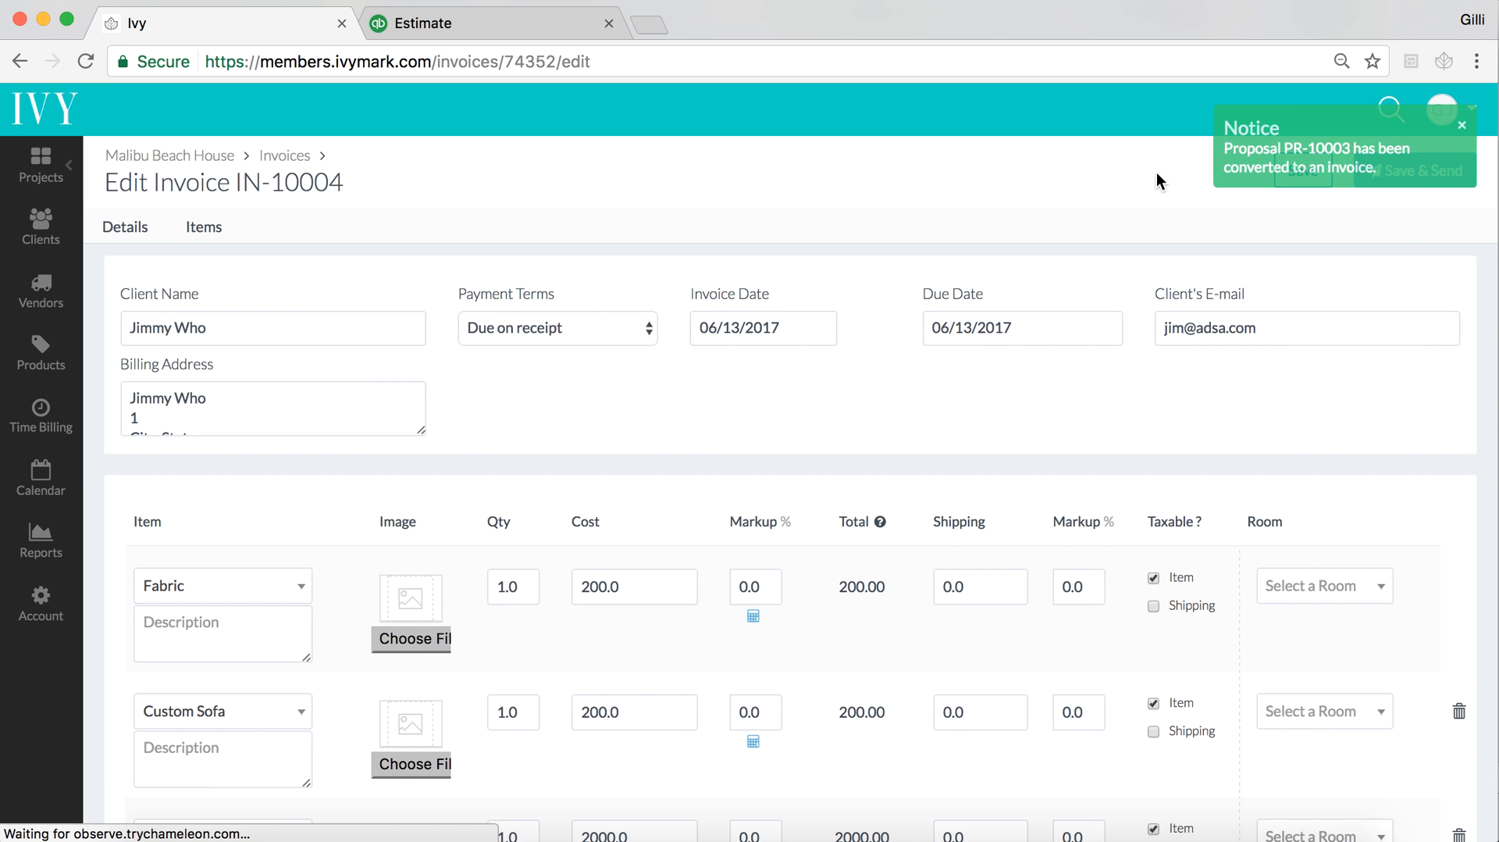
pyautogui.scroll(-3)
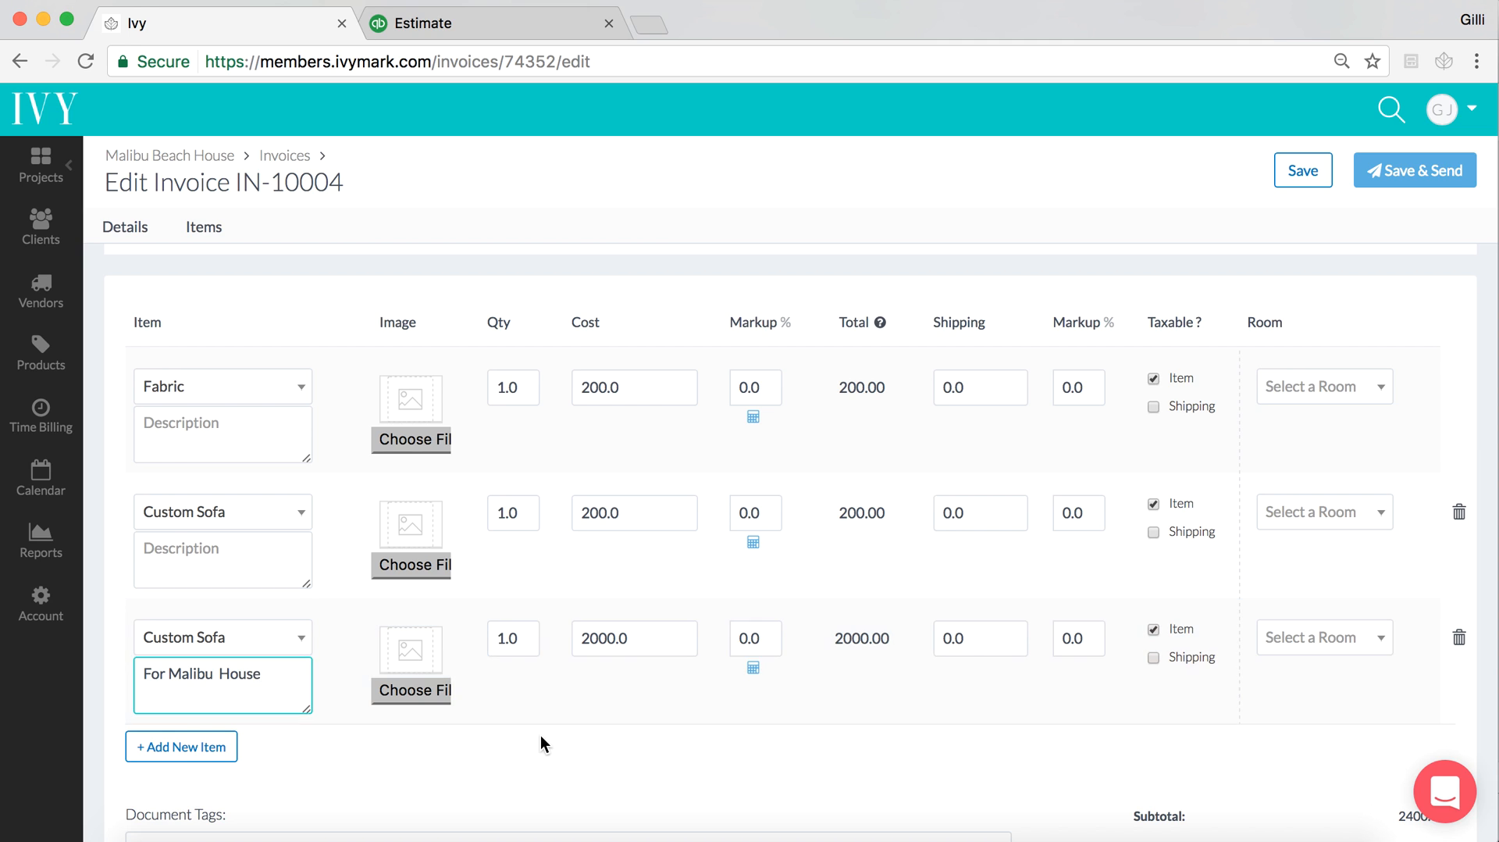
pyautogui.moveTo(1303, 171)
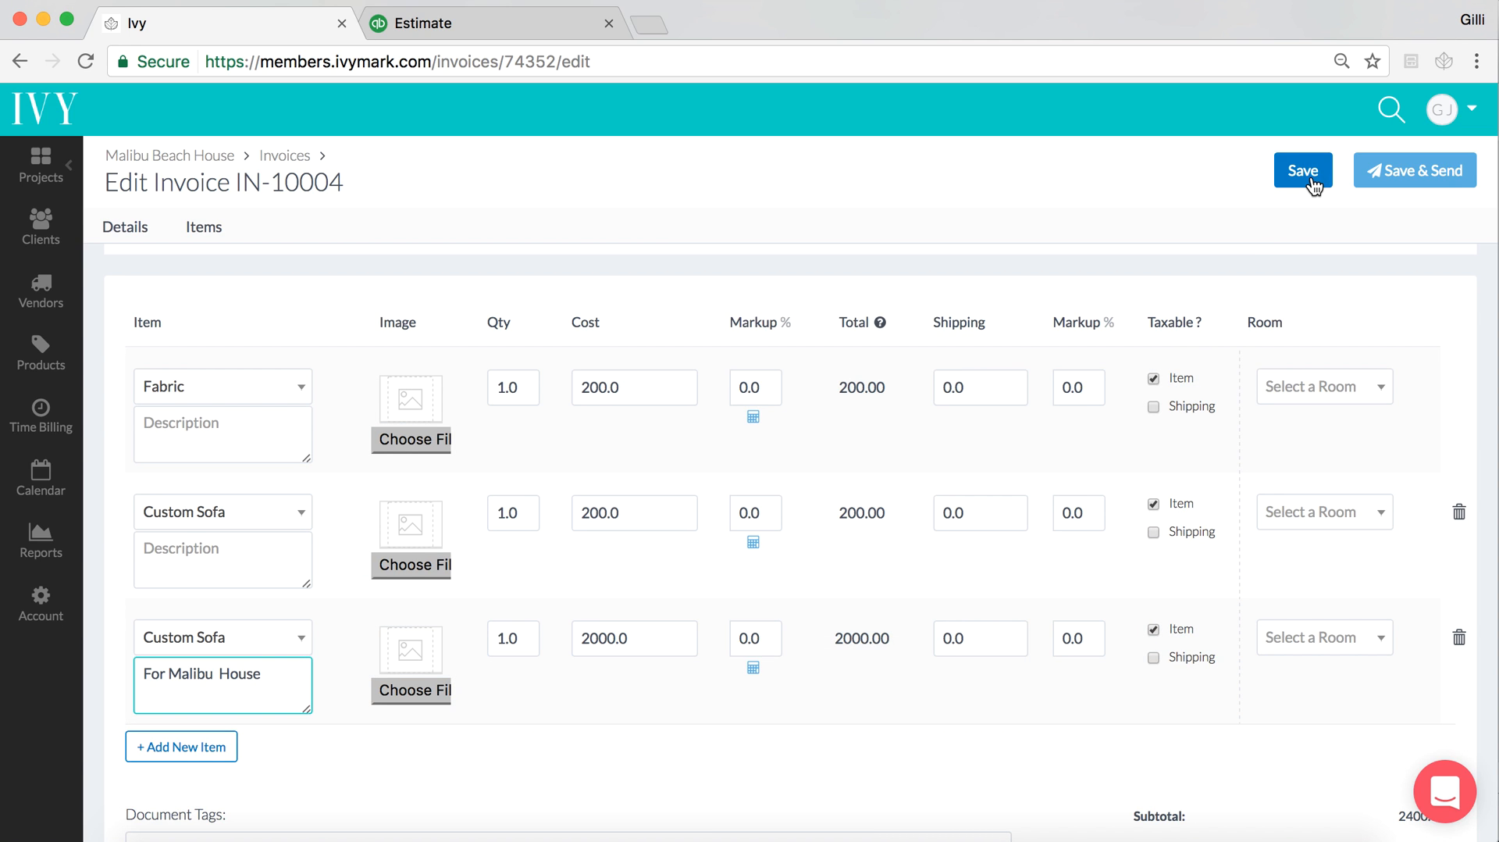
pyautogui.click(1303, 170)
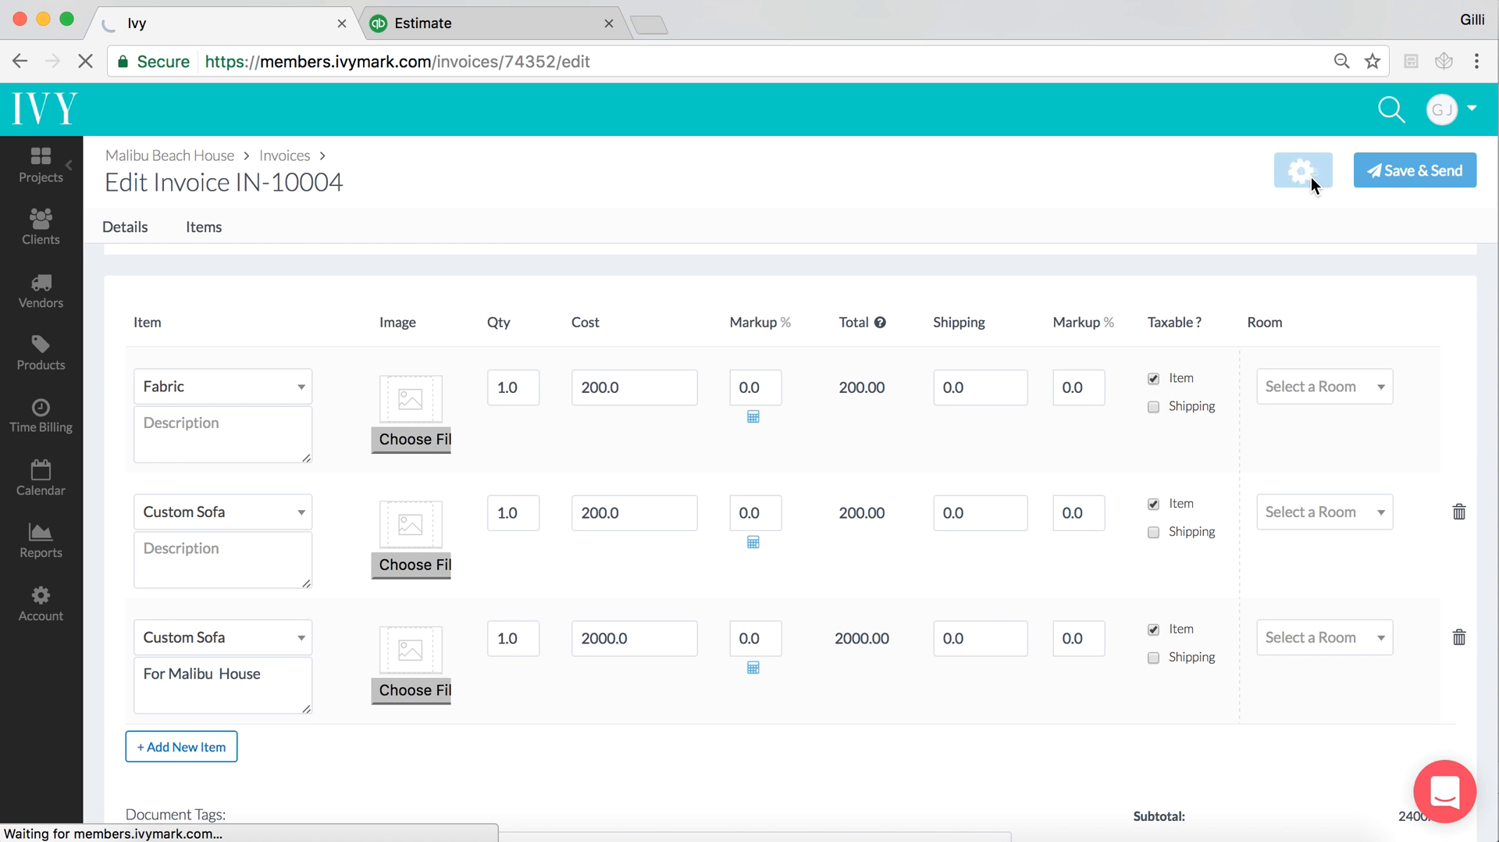
pyautogui.click(1303, 171)
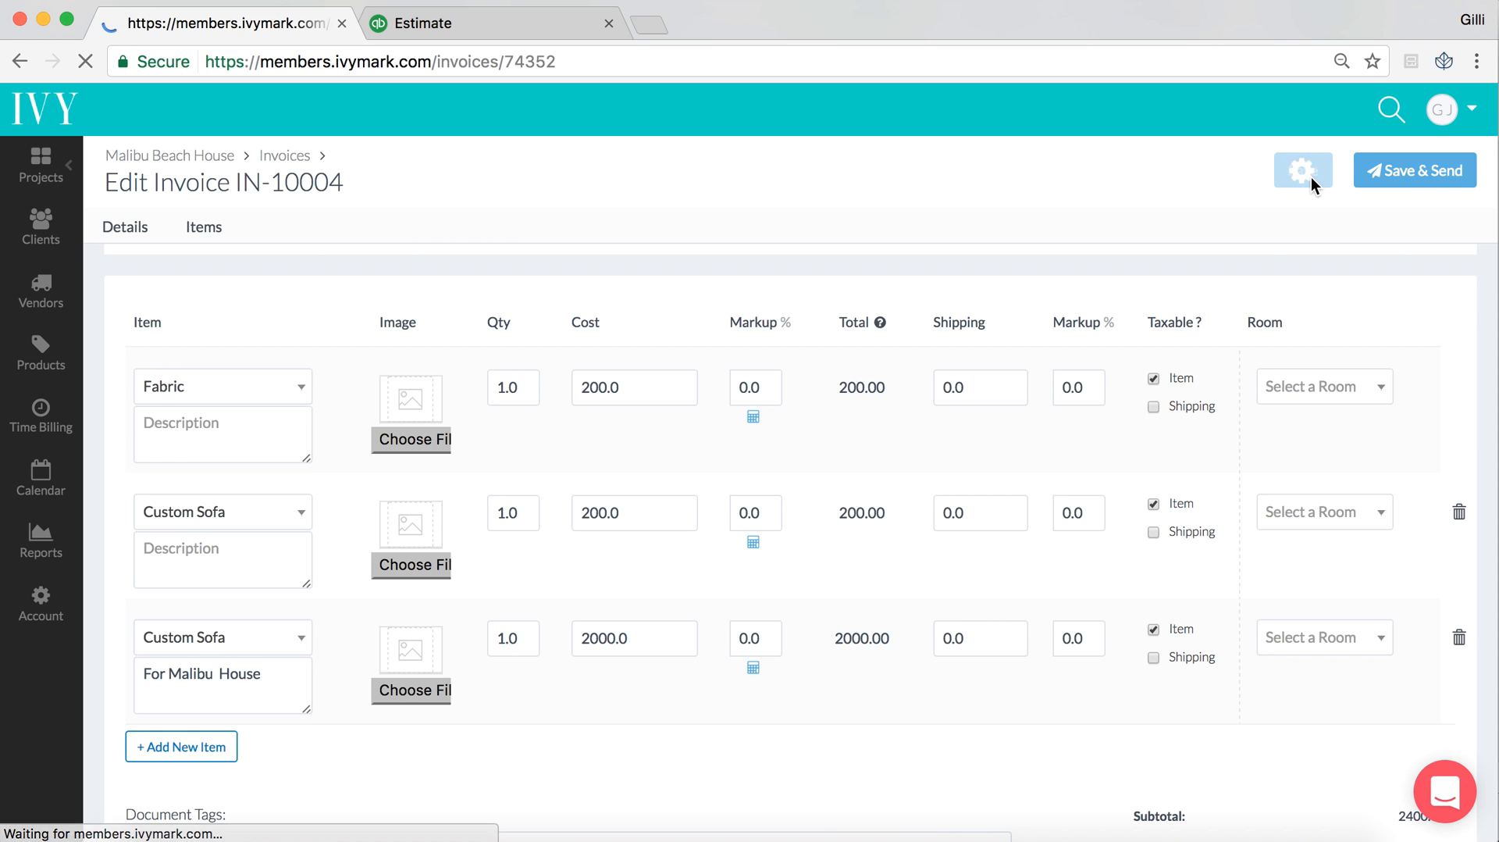
# Reload the QuickBooks estimate and confirm Ivy's IN-10004 saved with a $2,616 balance
pyautogui.click(1414, 170)
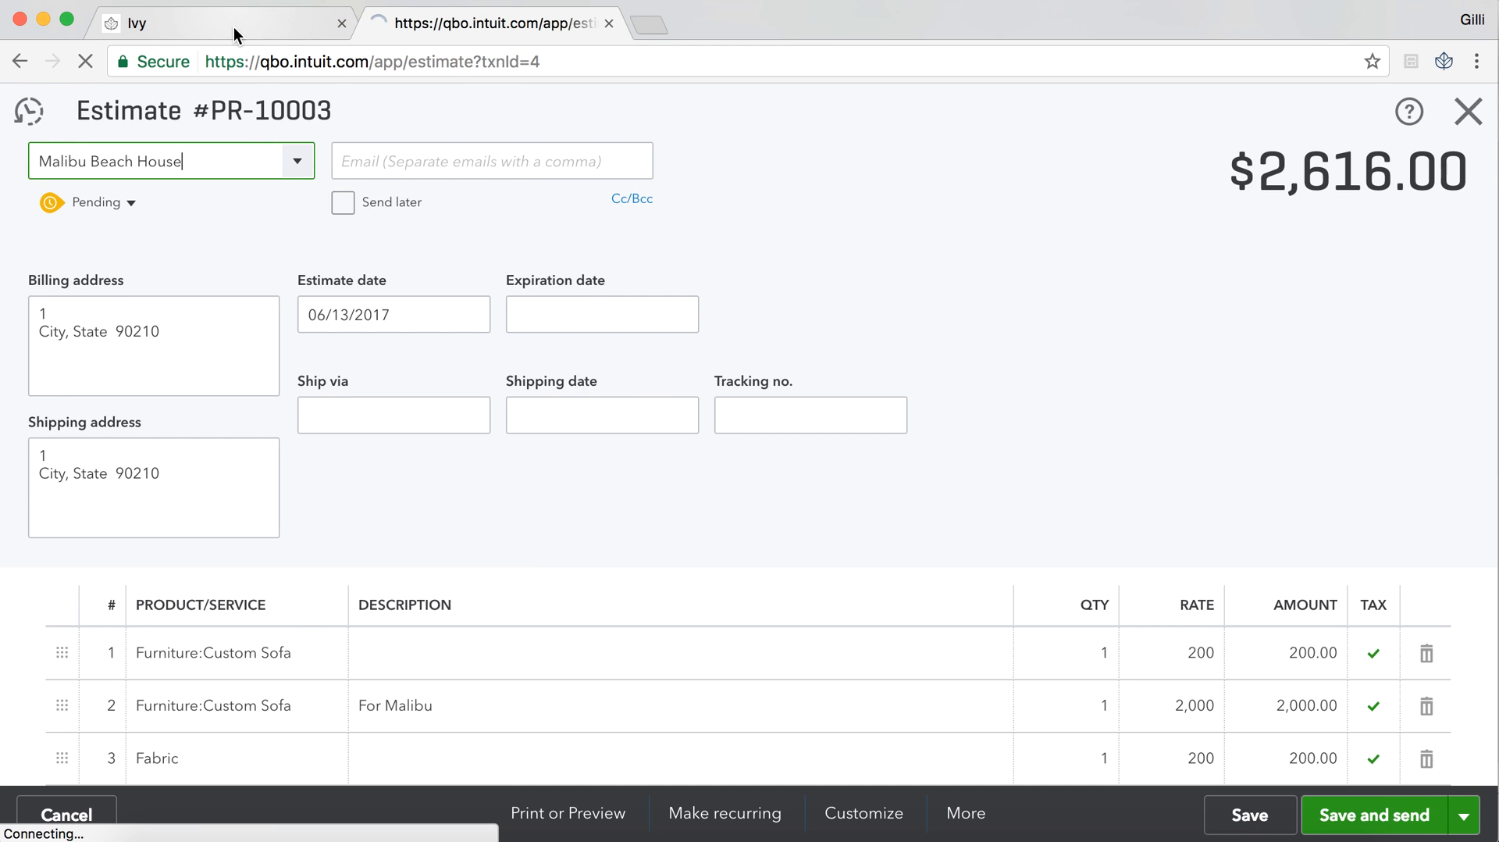
pyautogui.click(220, 23)
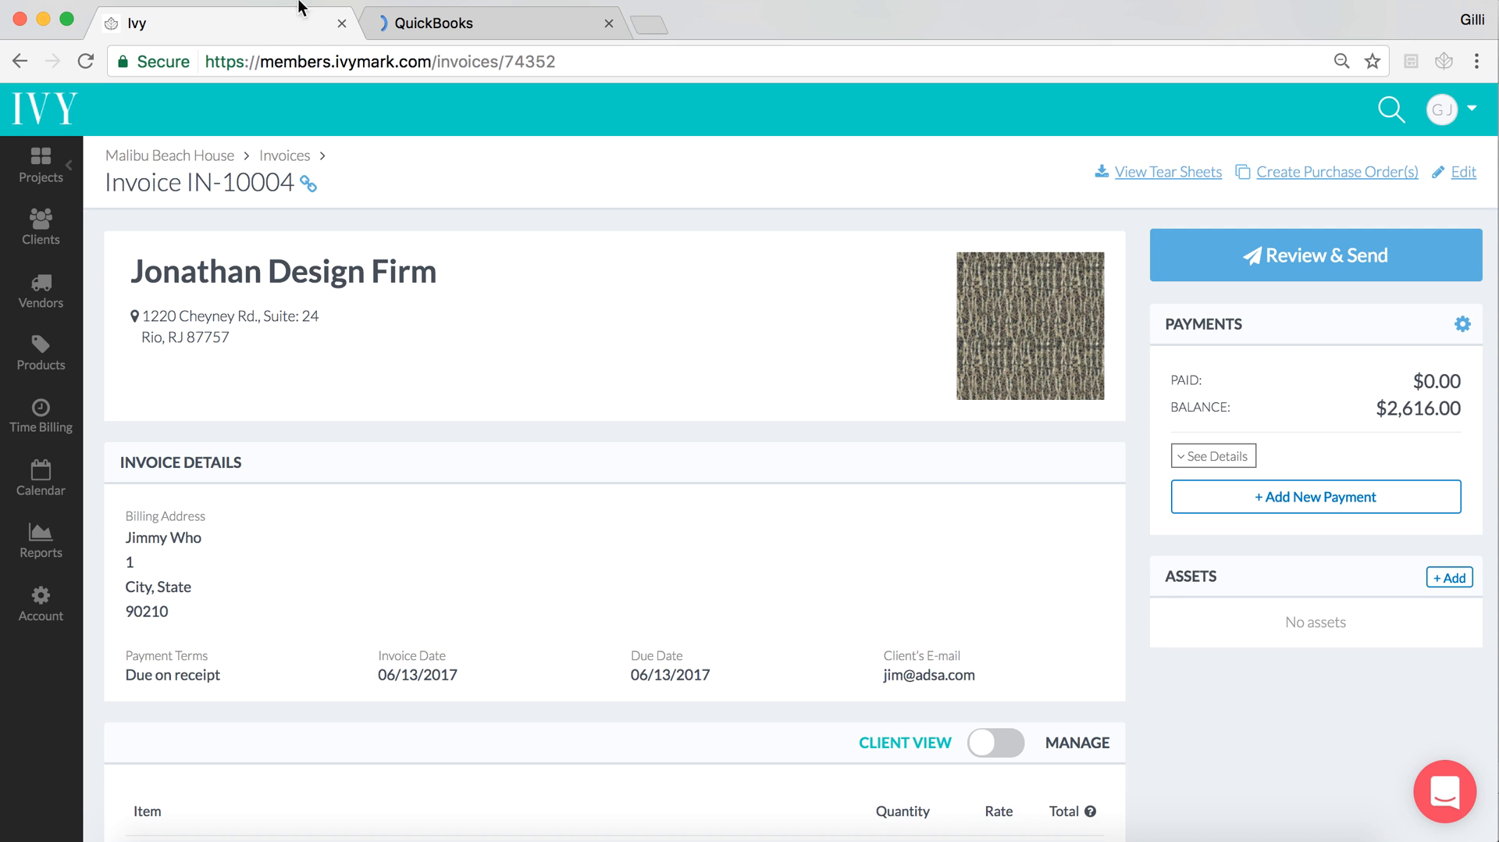
pyautogui.click(493, 22)
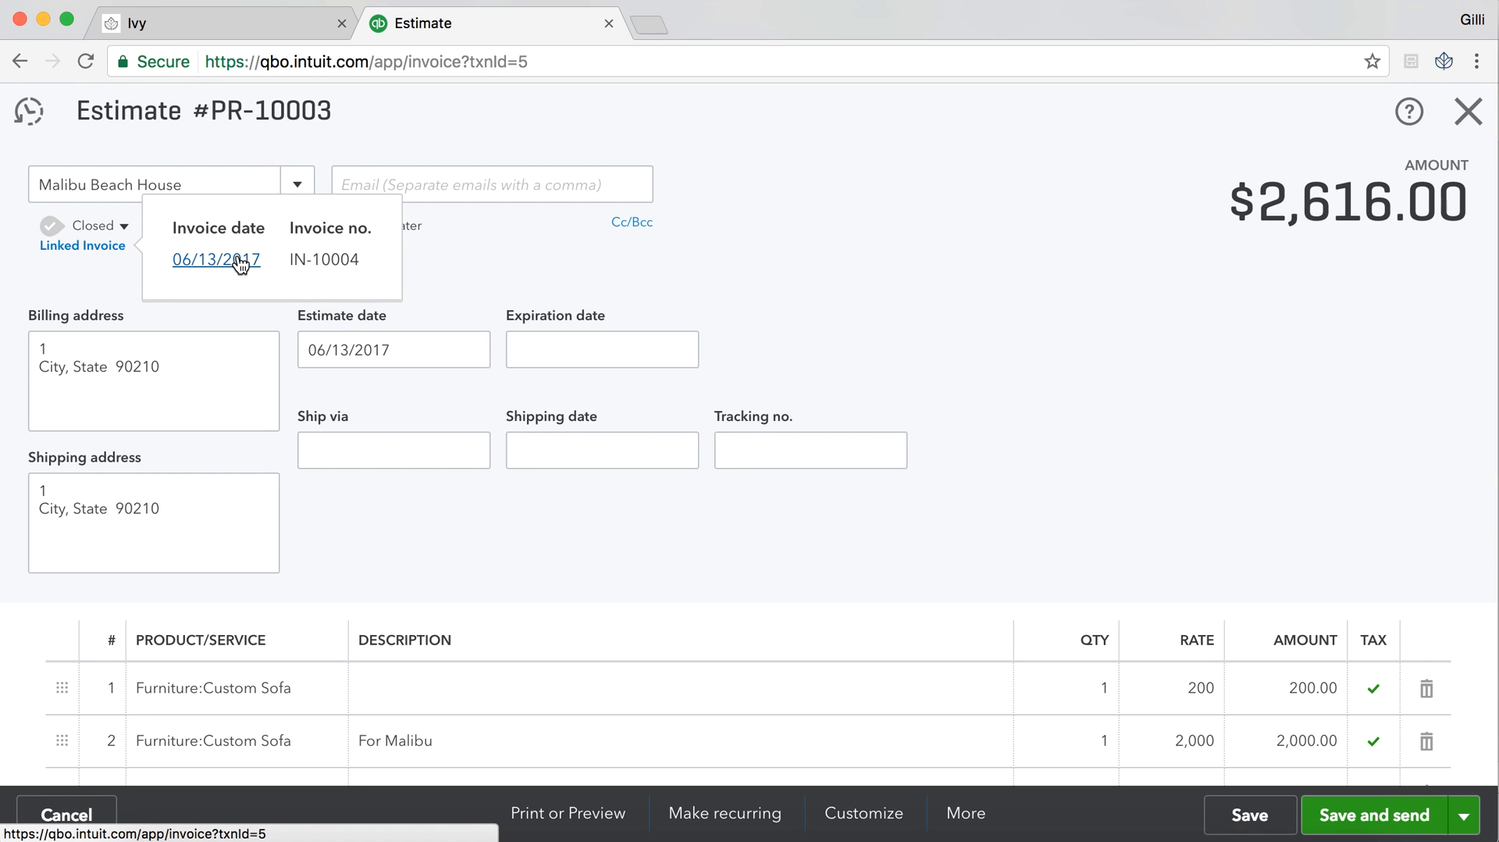
# View linked invoice IN-10004 in QuickBooks with its three lines and $2,616 balance due
pyautogui.click(216, 259)
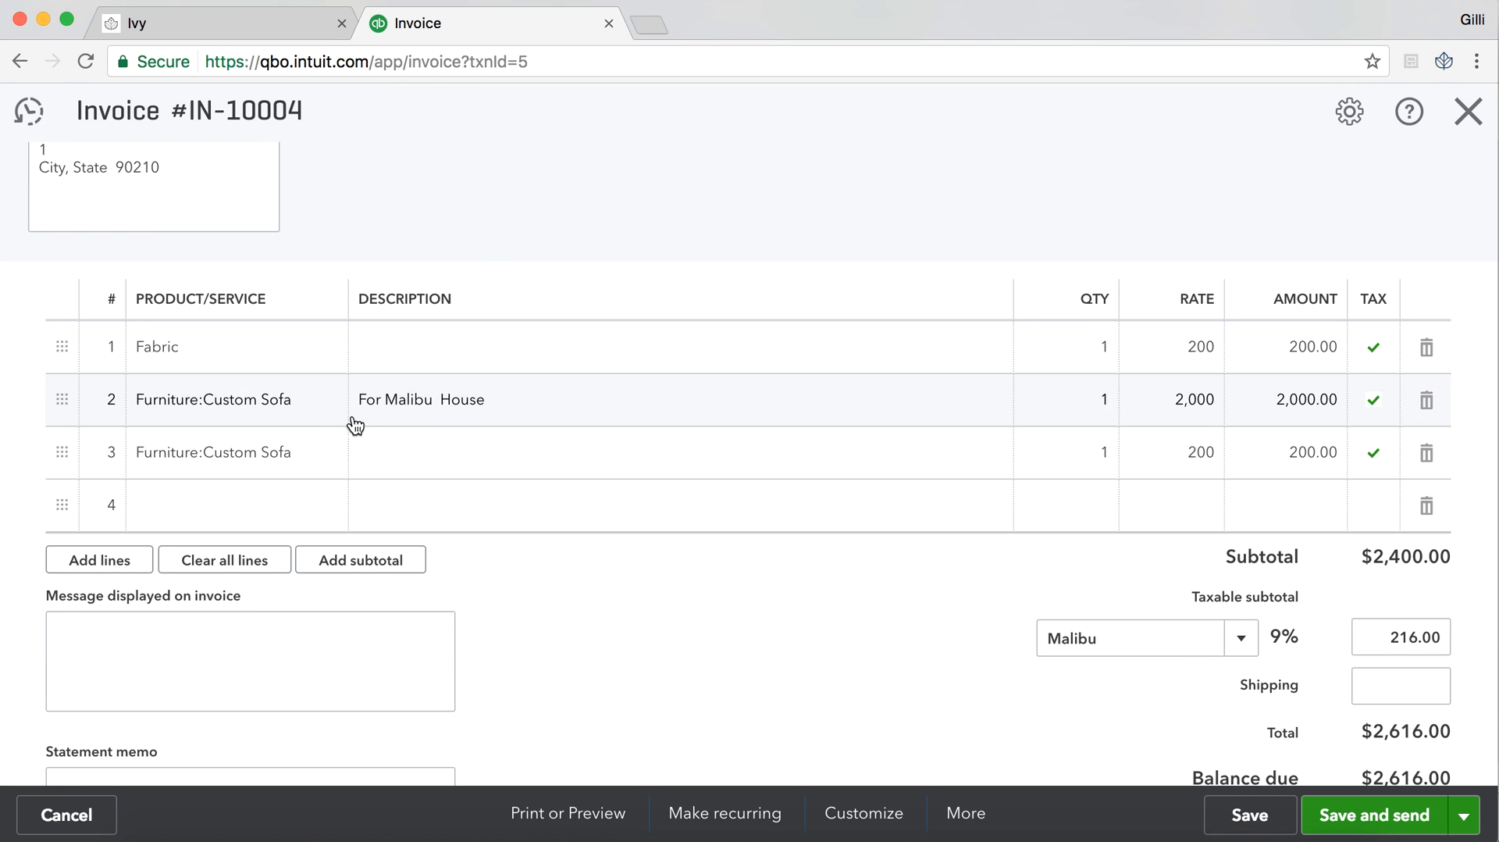
pyautogui.moveTo(431, 415)
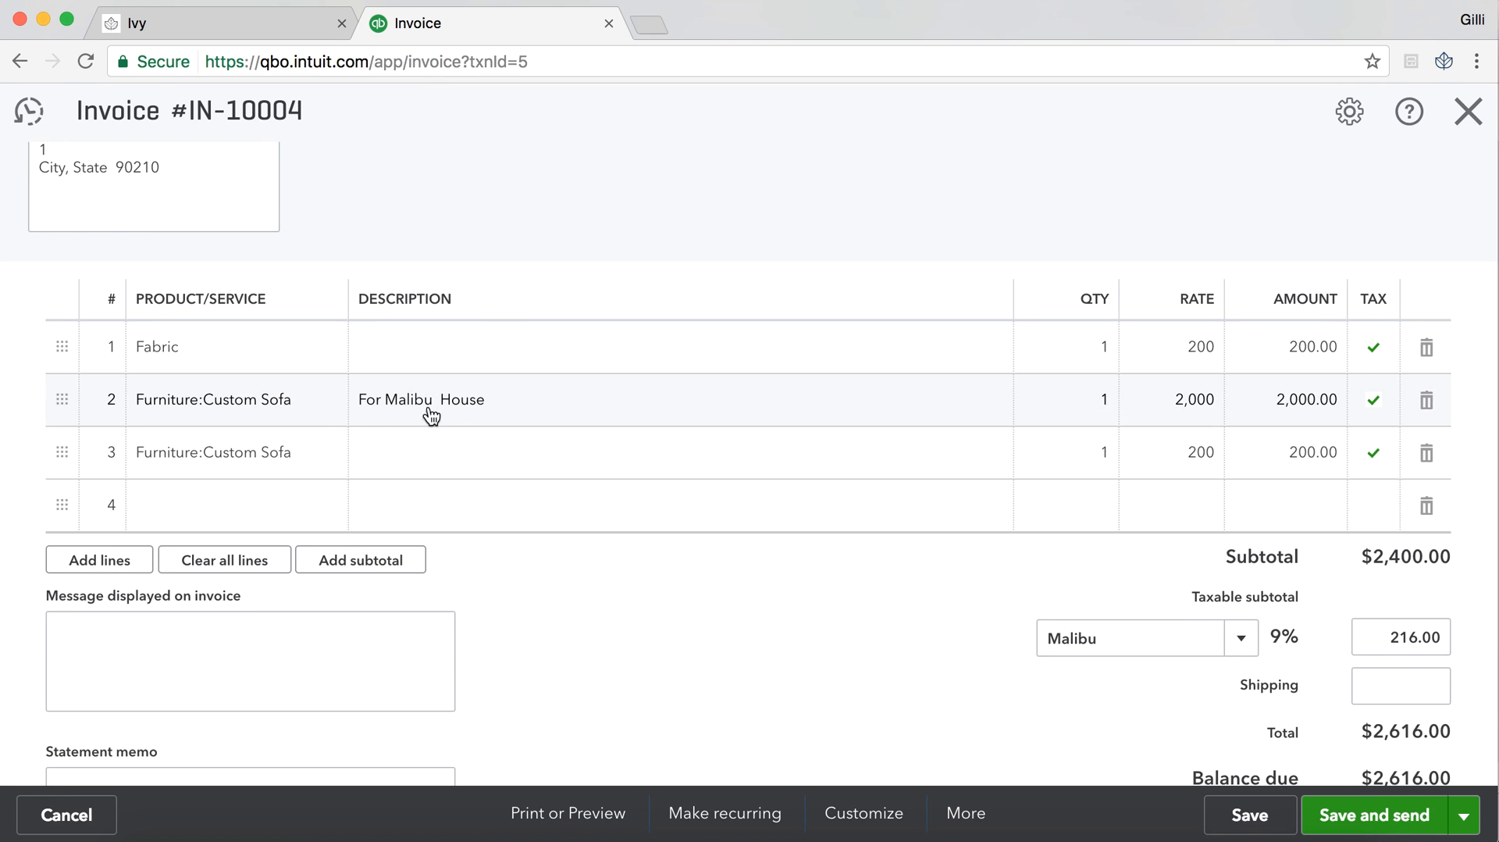
pyautogui.scroll(-3)
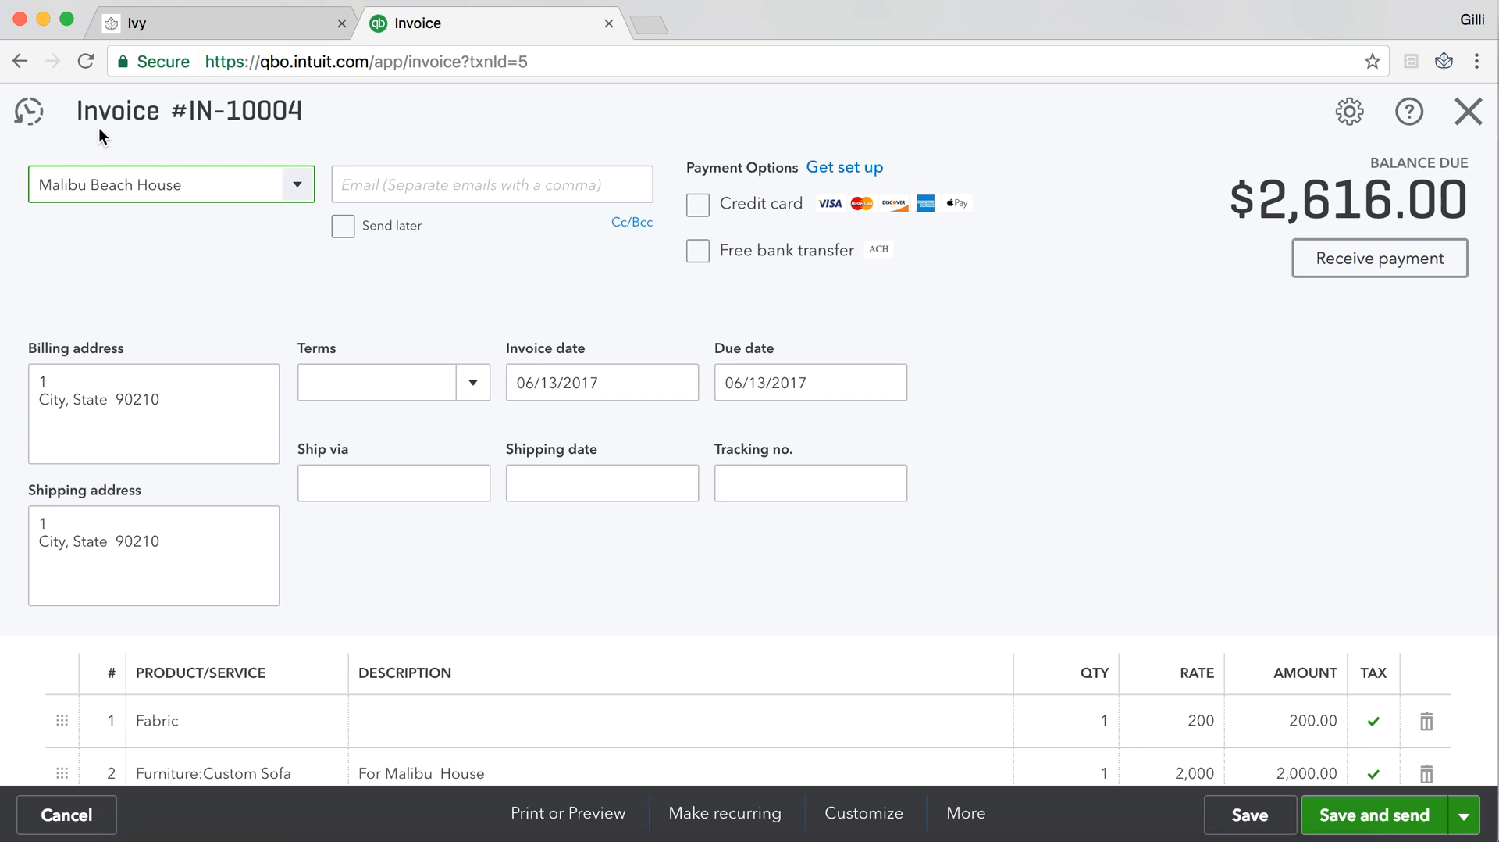
pyautogui.moveTo(135, 10)
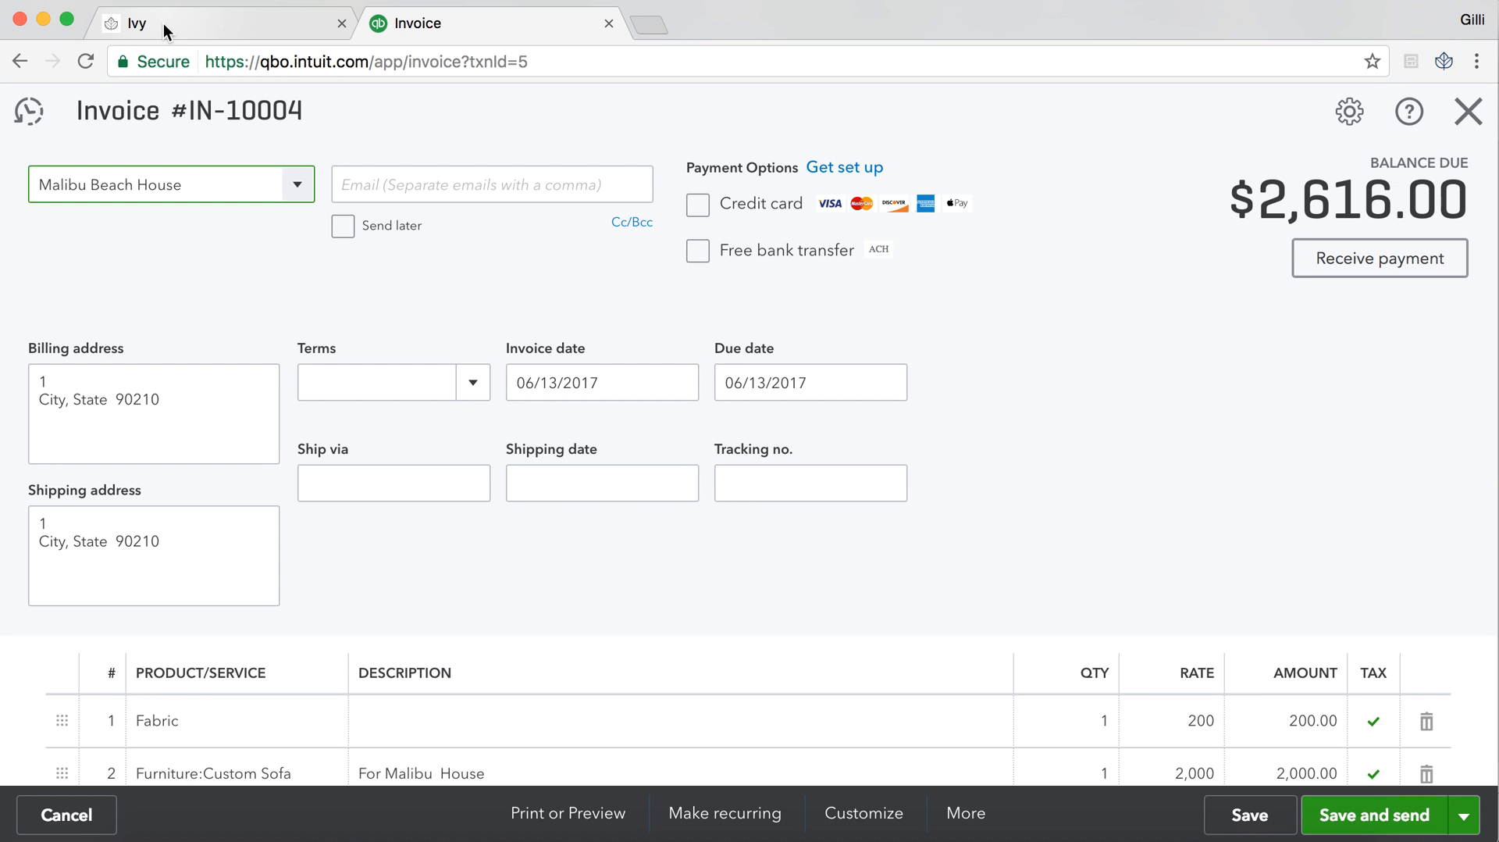
pyautogui.scroll(-3)
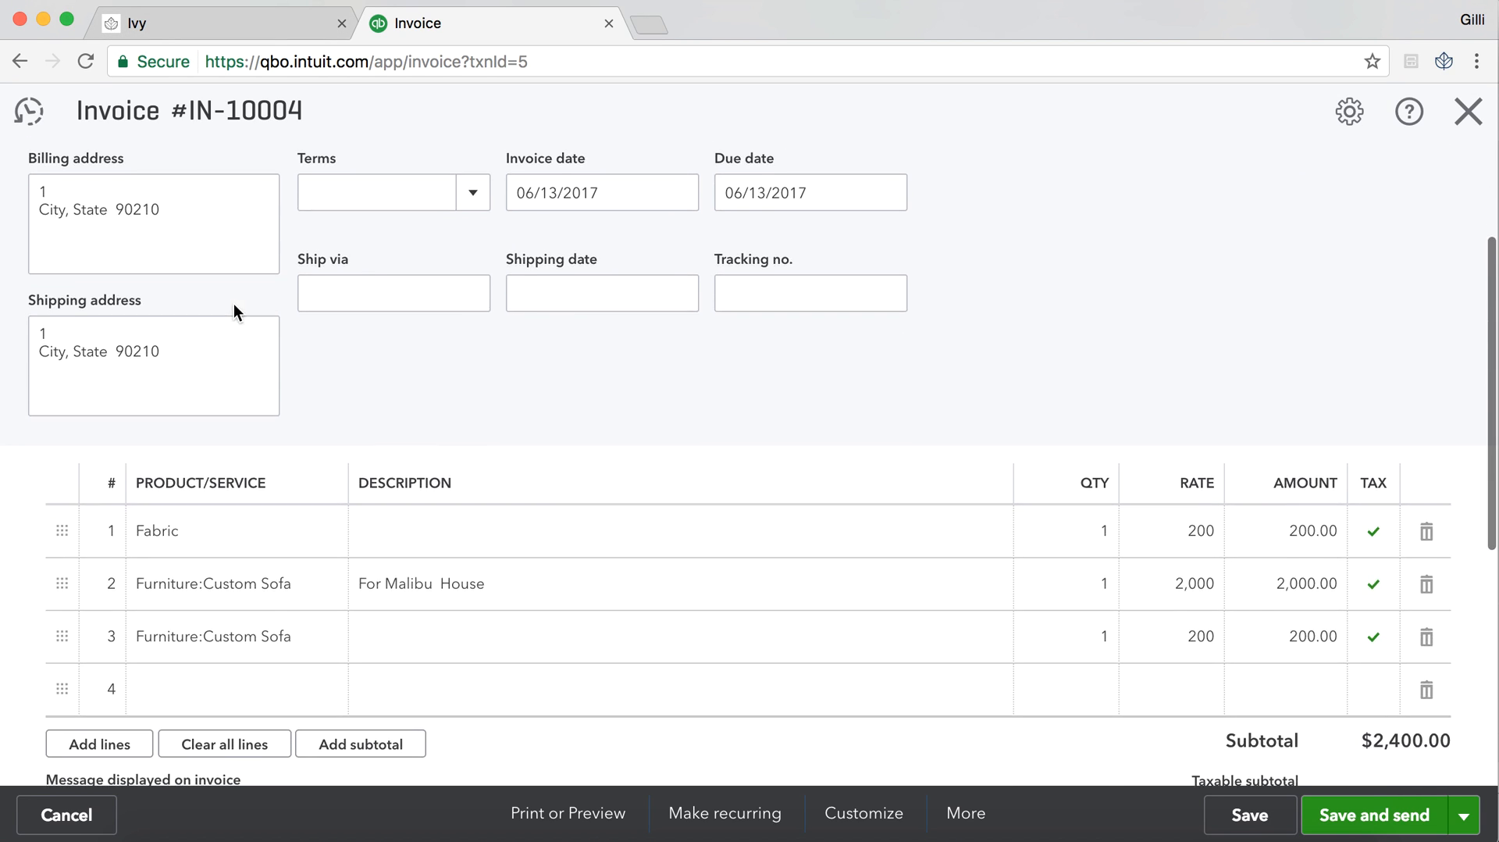
pyautogui.scroll(-3)
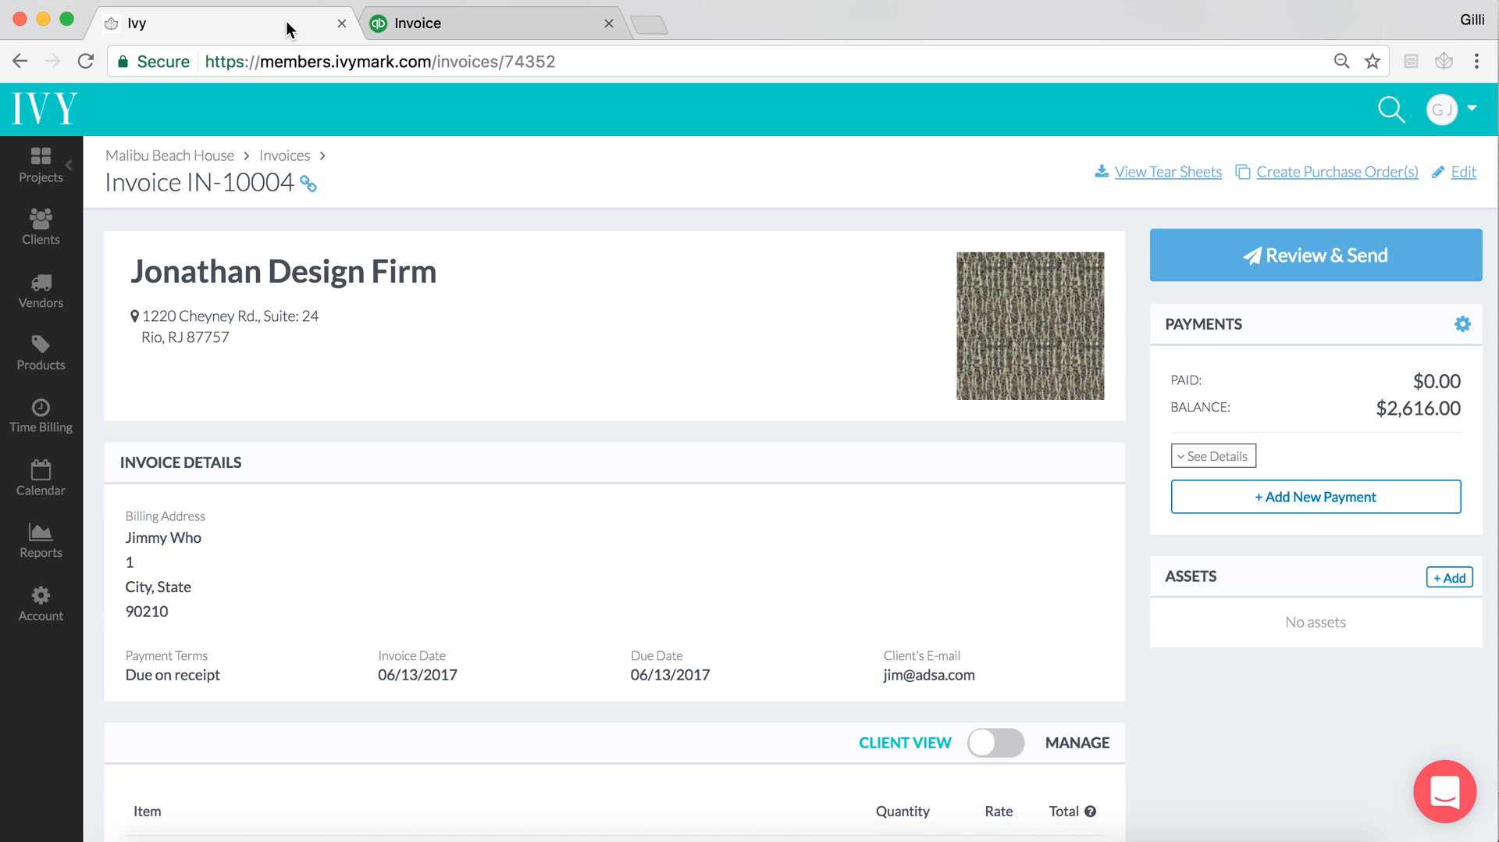
pyautogui.moveTo(86, 584)
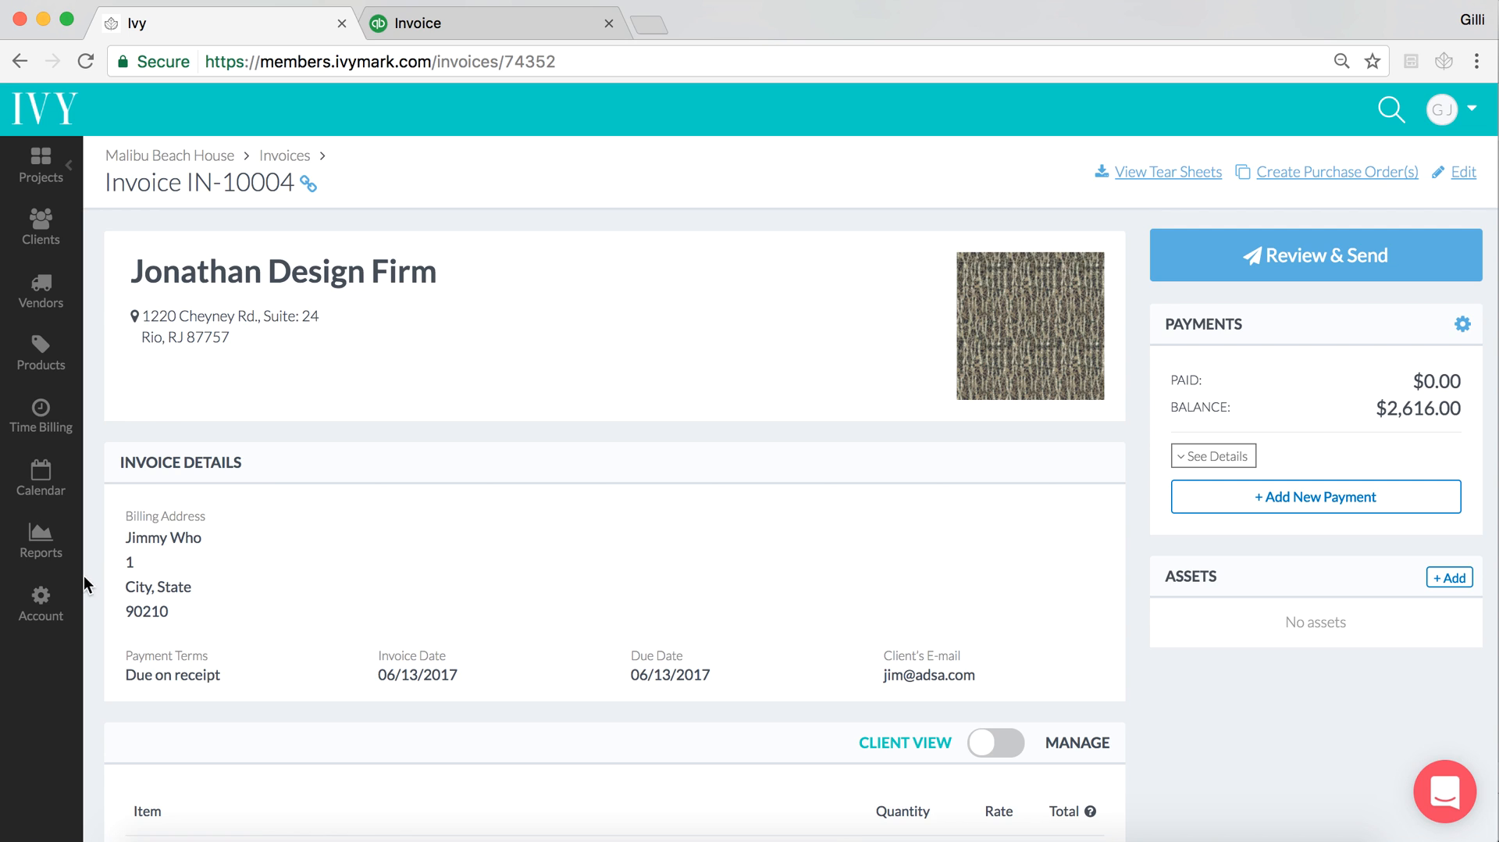
pyautogui.moveTo(40, 604)
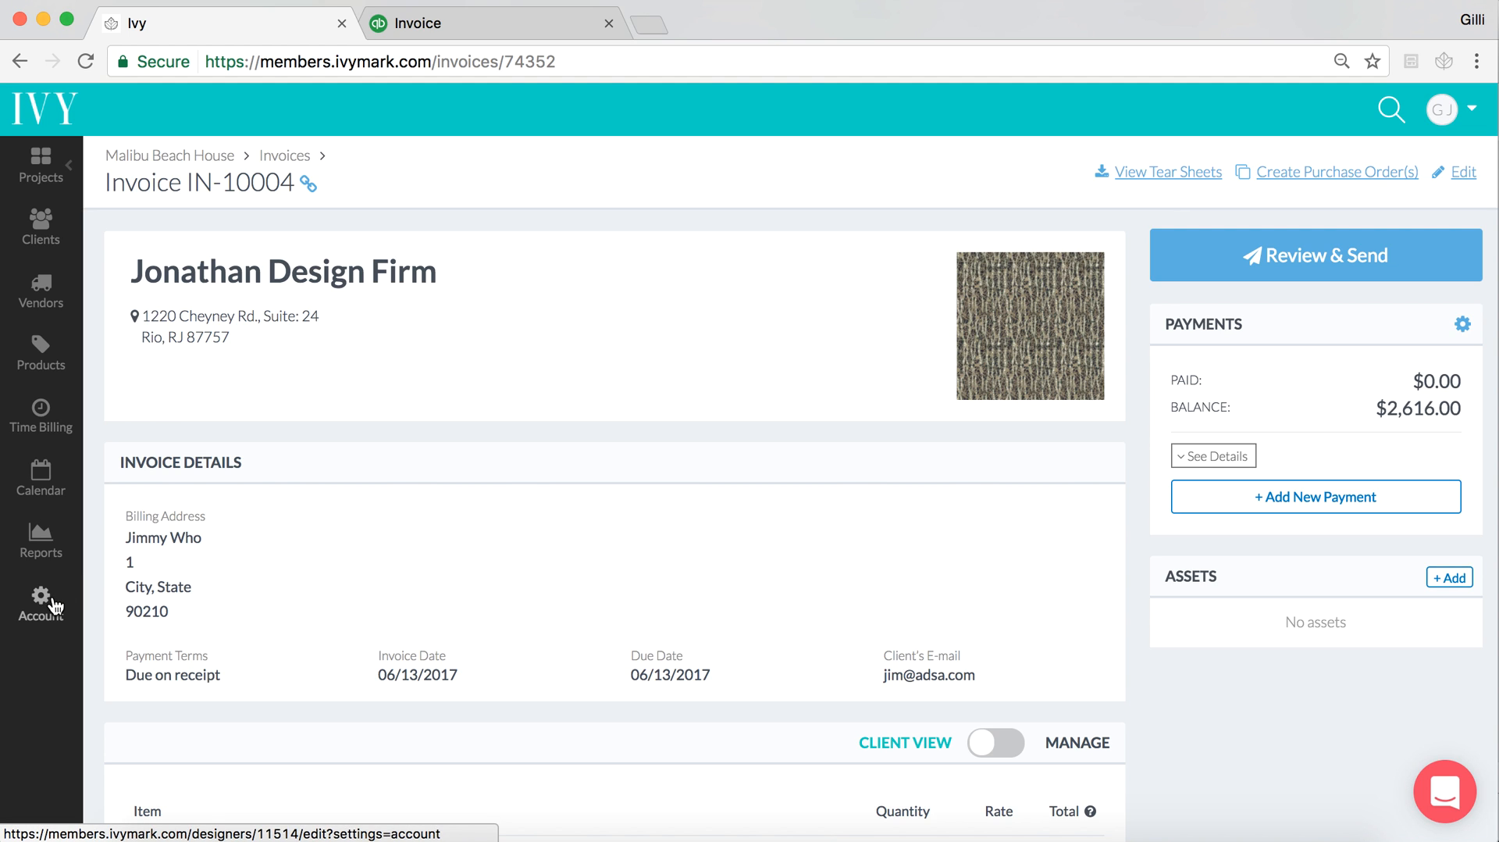
pyautogui.moveTo(425, 585)
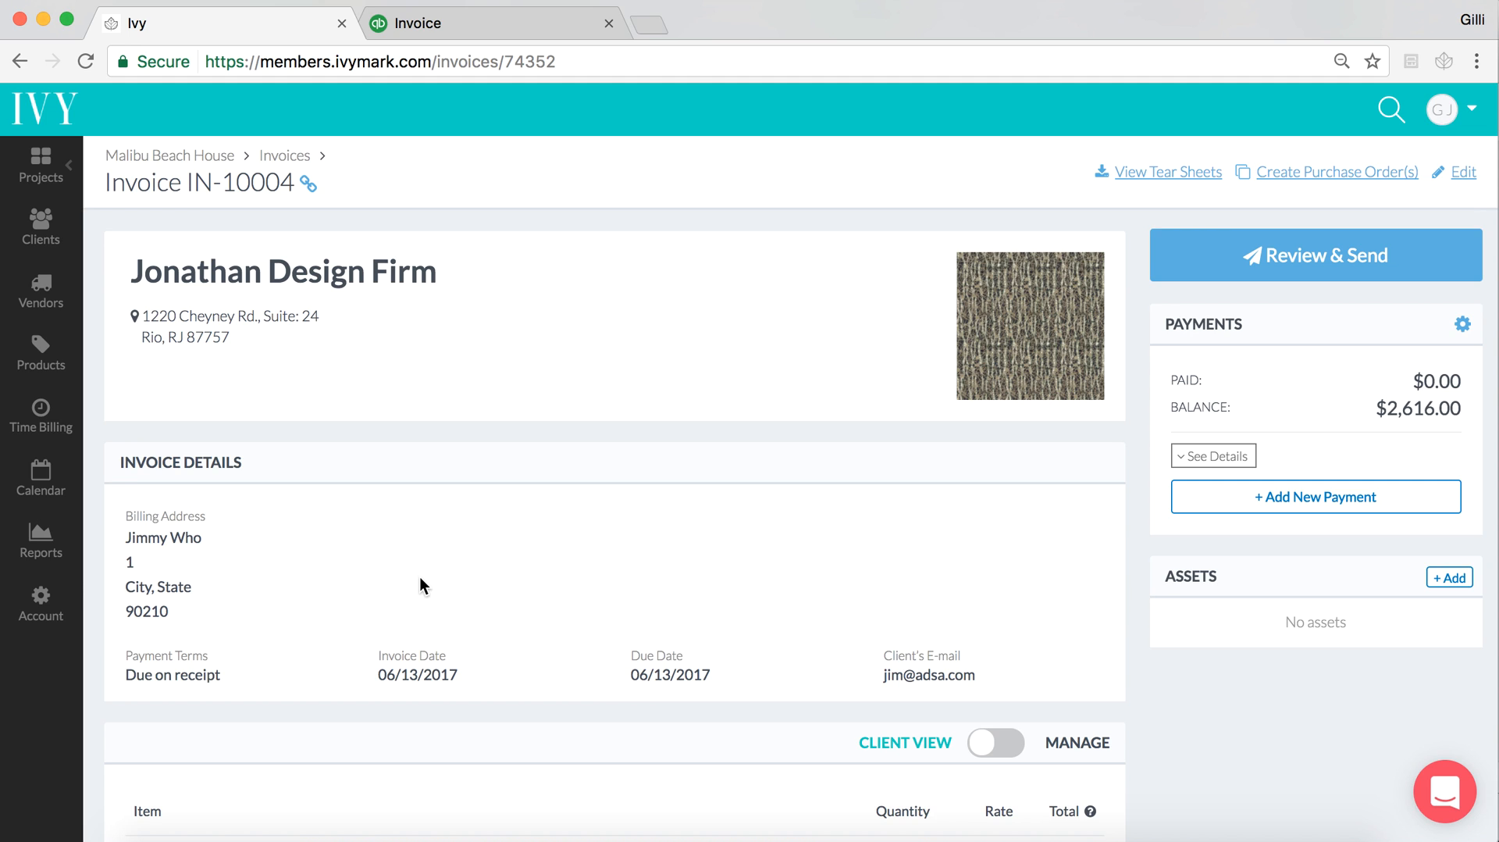
pyautogui.moveTo(39, 602)
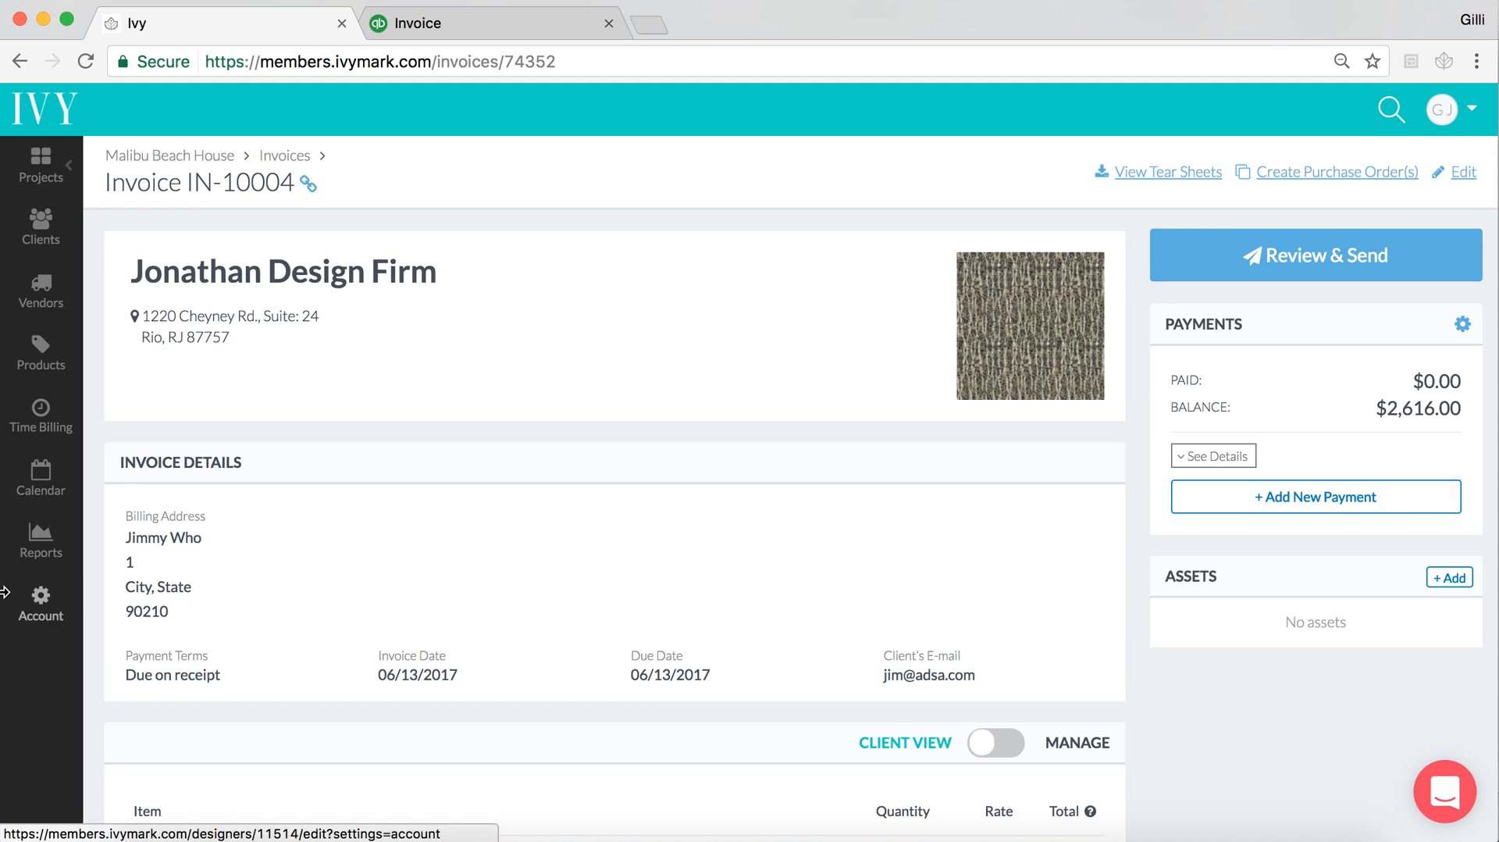
pyautogui.moveTo(52, 614)
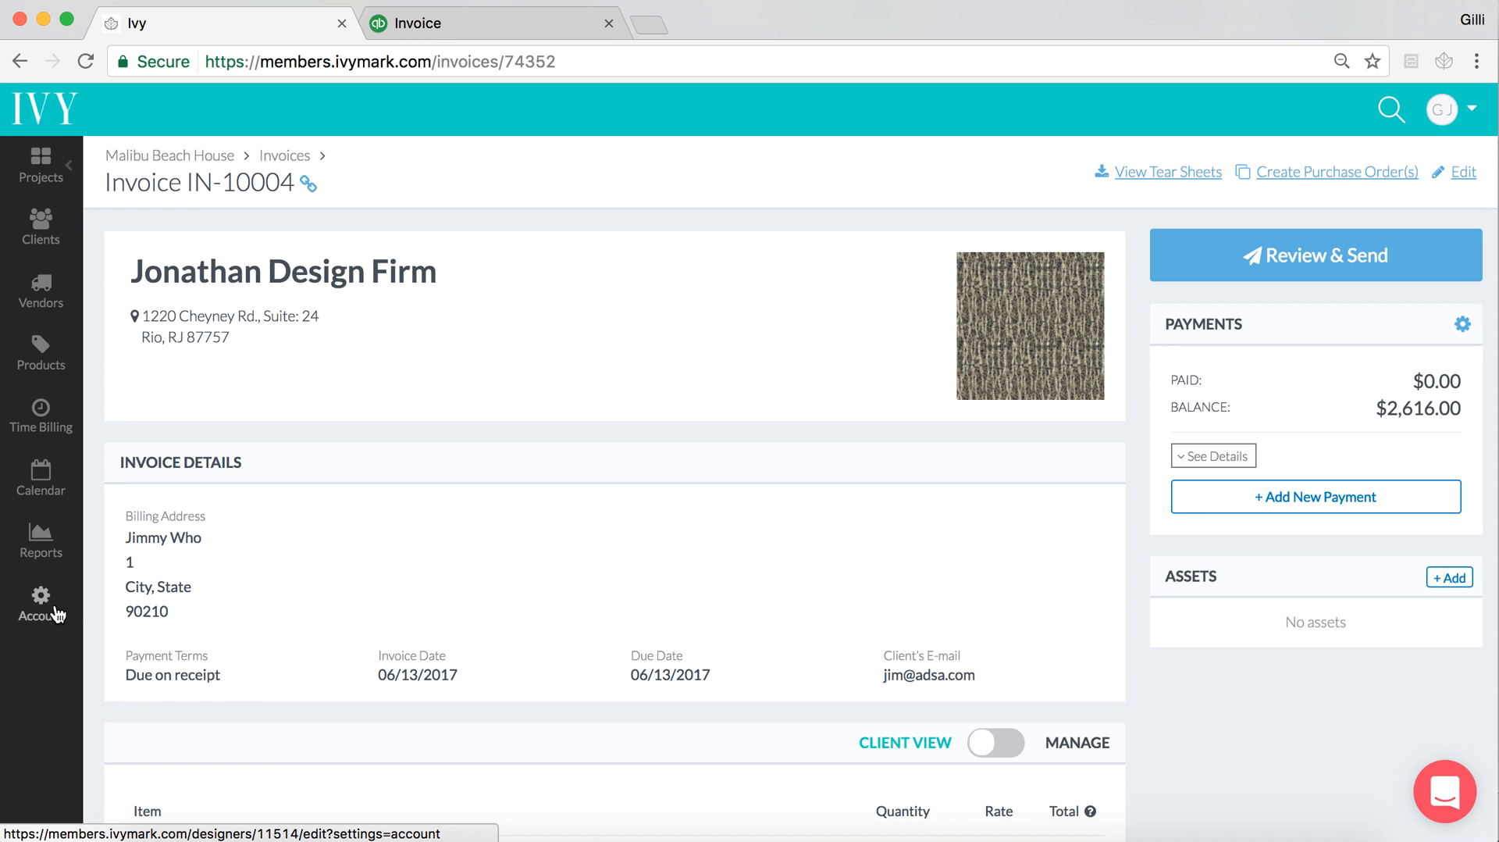
pyautogui.moveTo(50, 617)
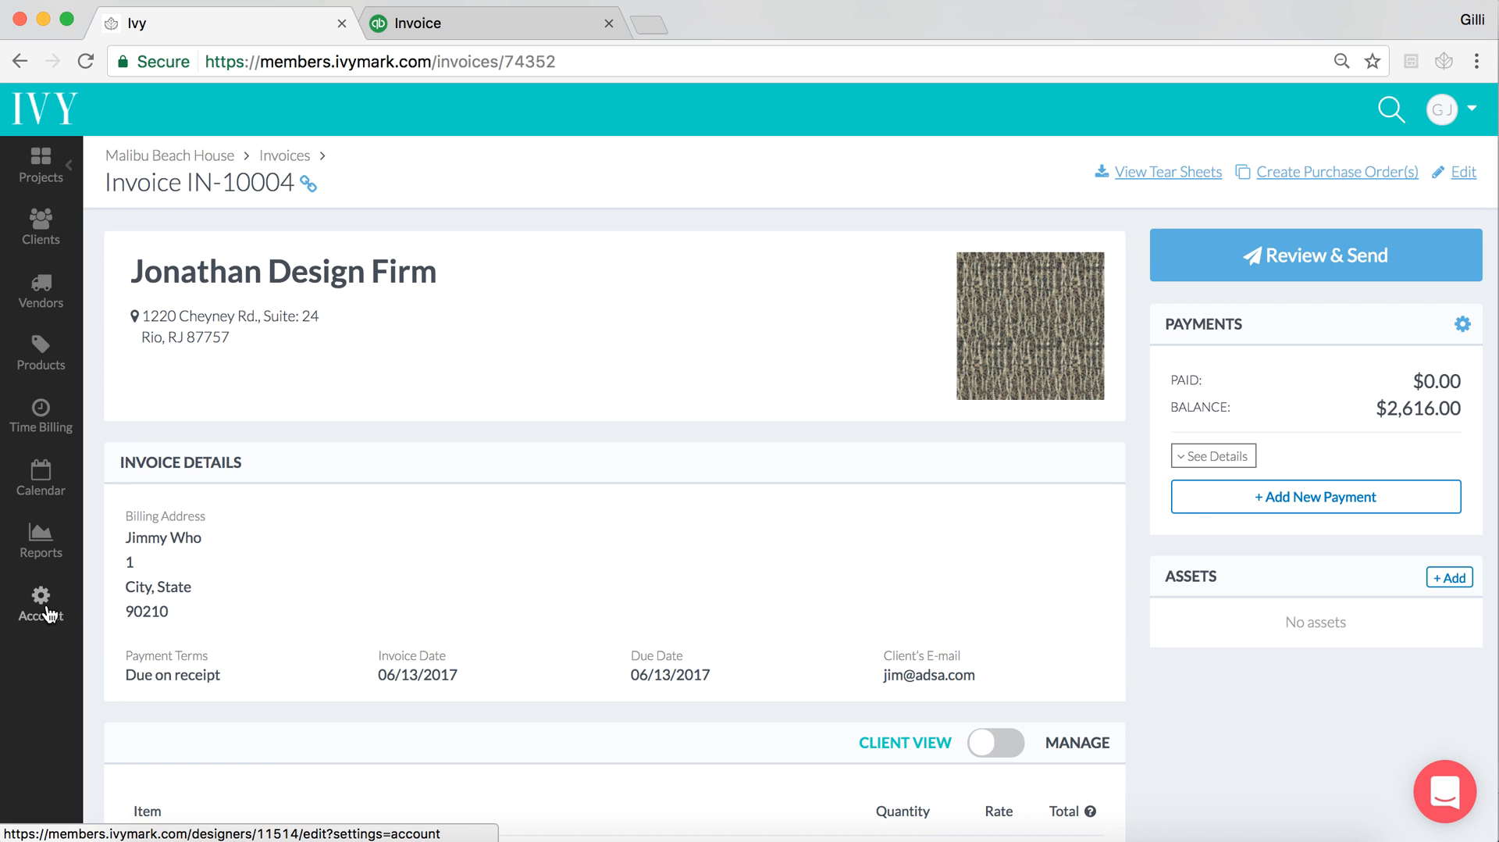
# Leave invoice IN-10004 for Ivy's Account settings
pyautogui.click(39, 605)
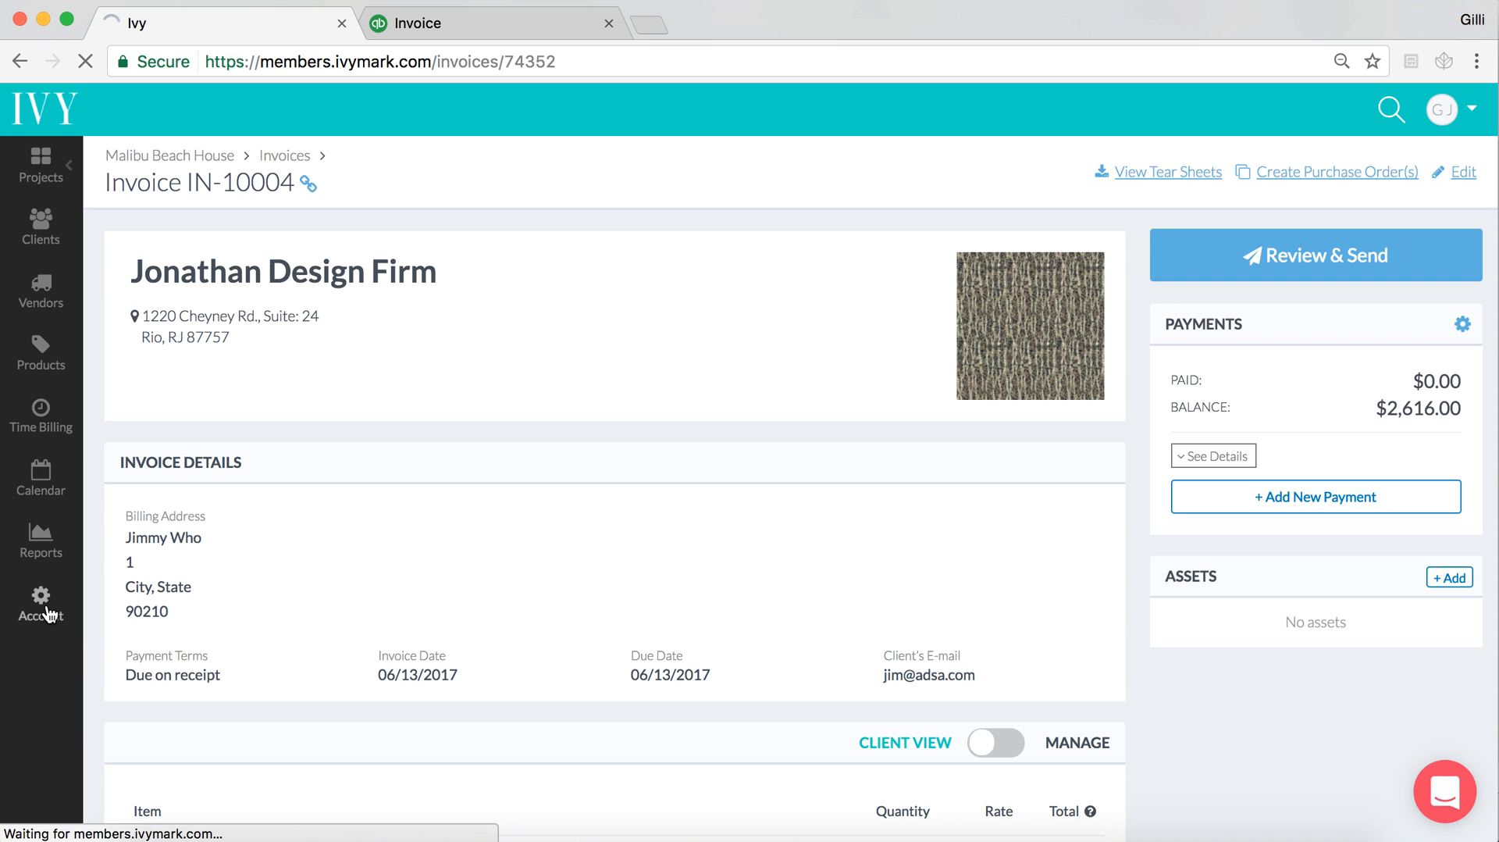
# Show the Category Based QuickBooks Mapping settings on the Account page
pyautogui.click(40, 603)
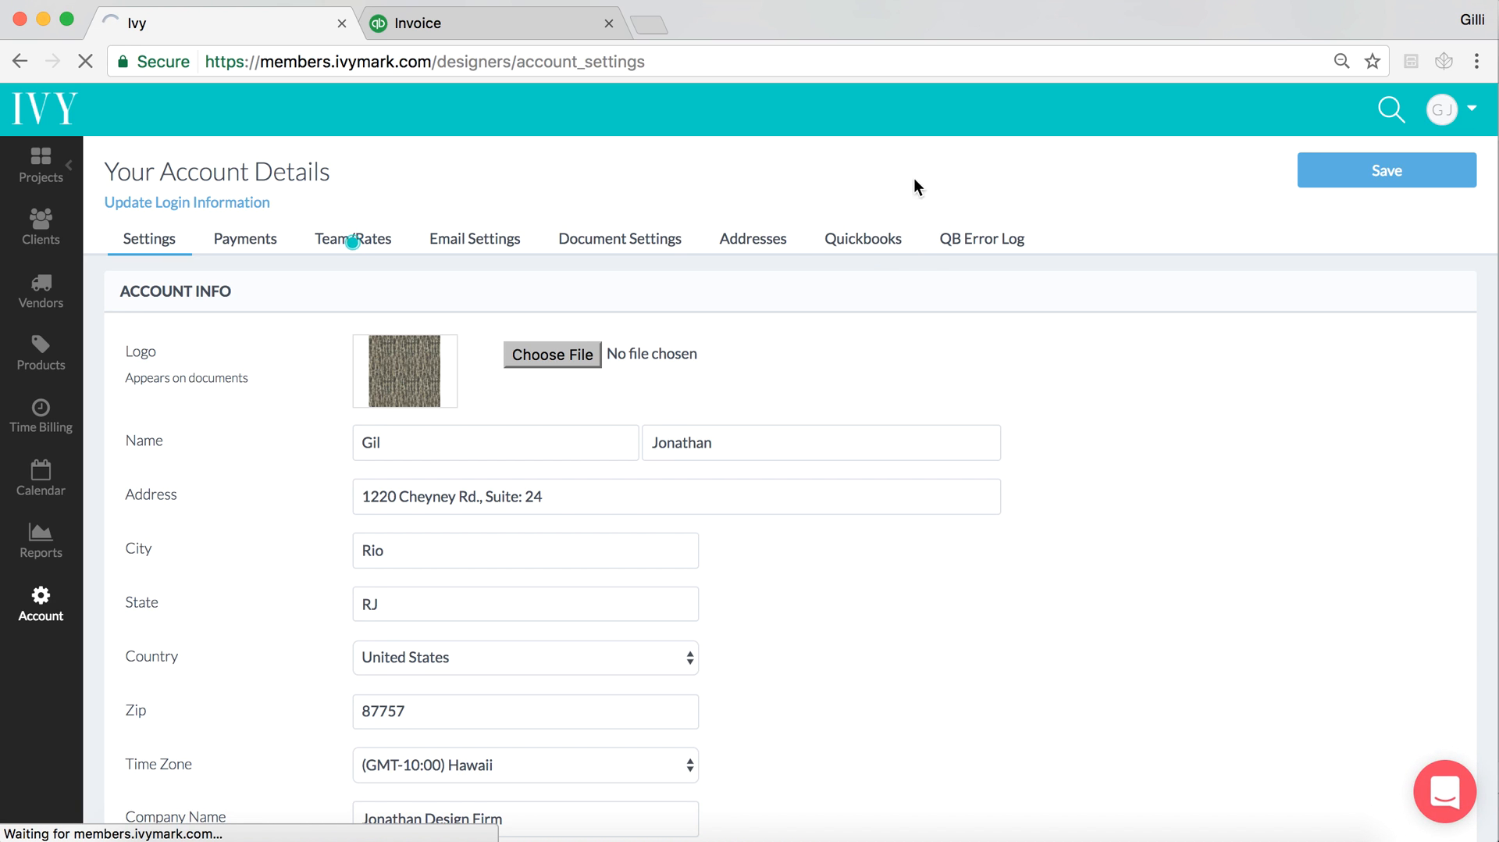
pyautogui.click(862, 239)
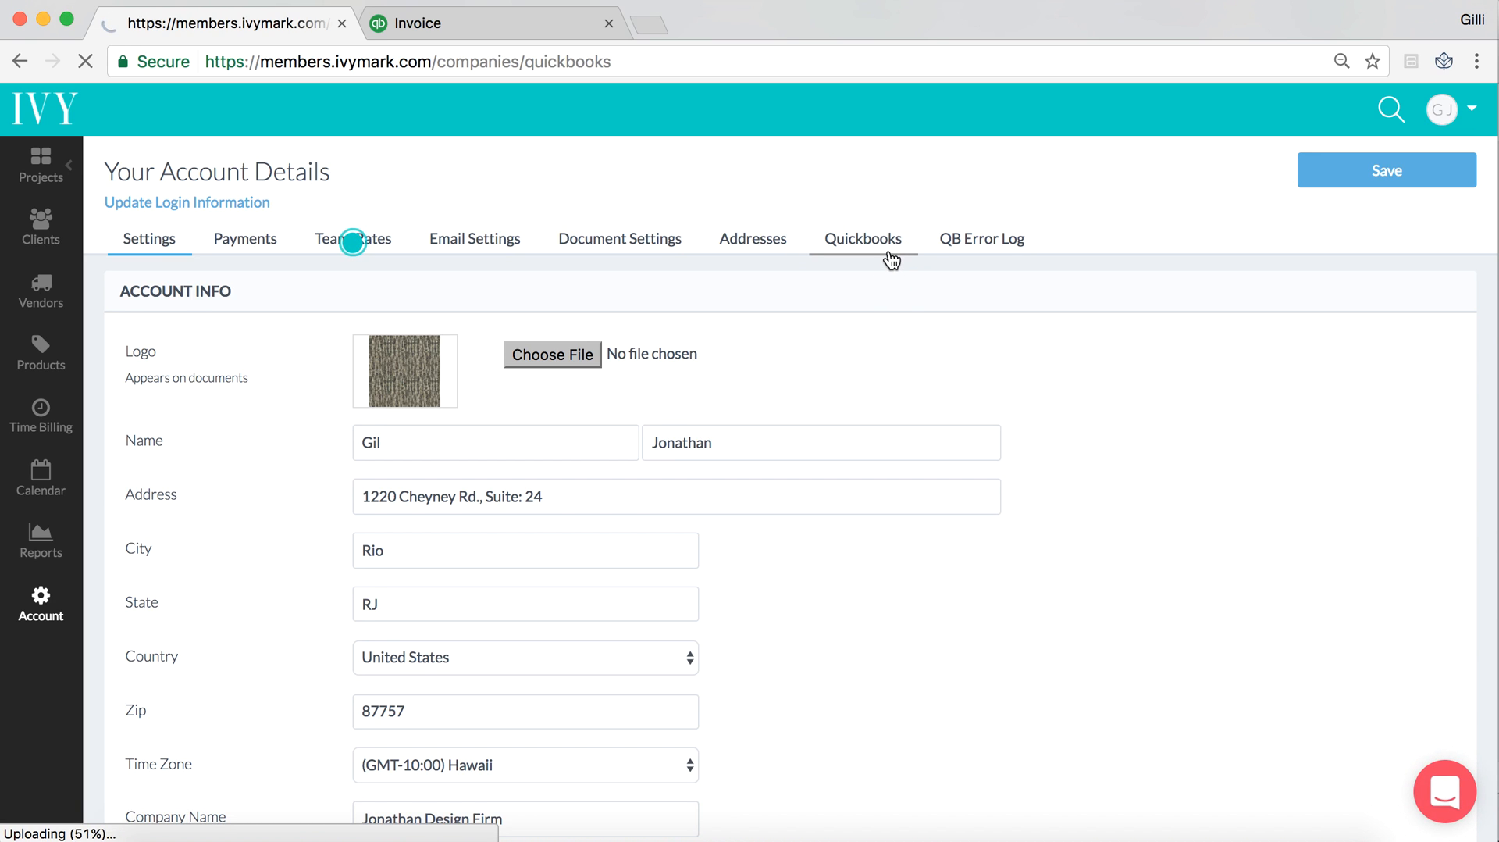
pyautogui.click(862, 238)
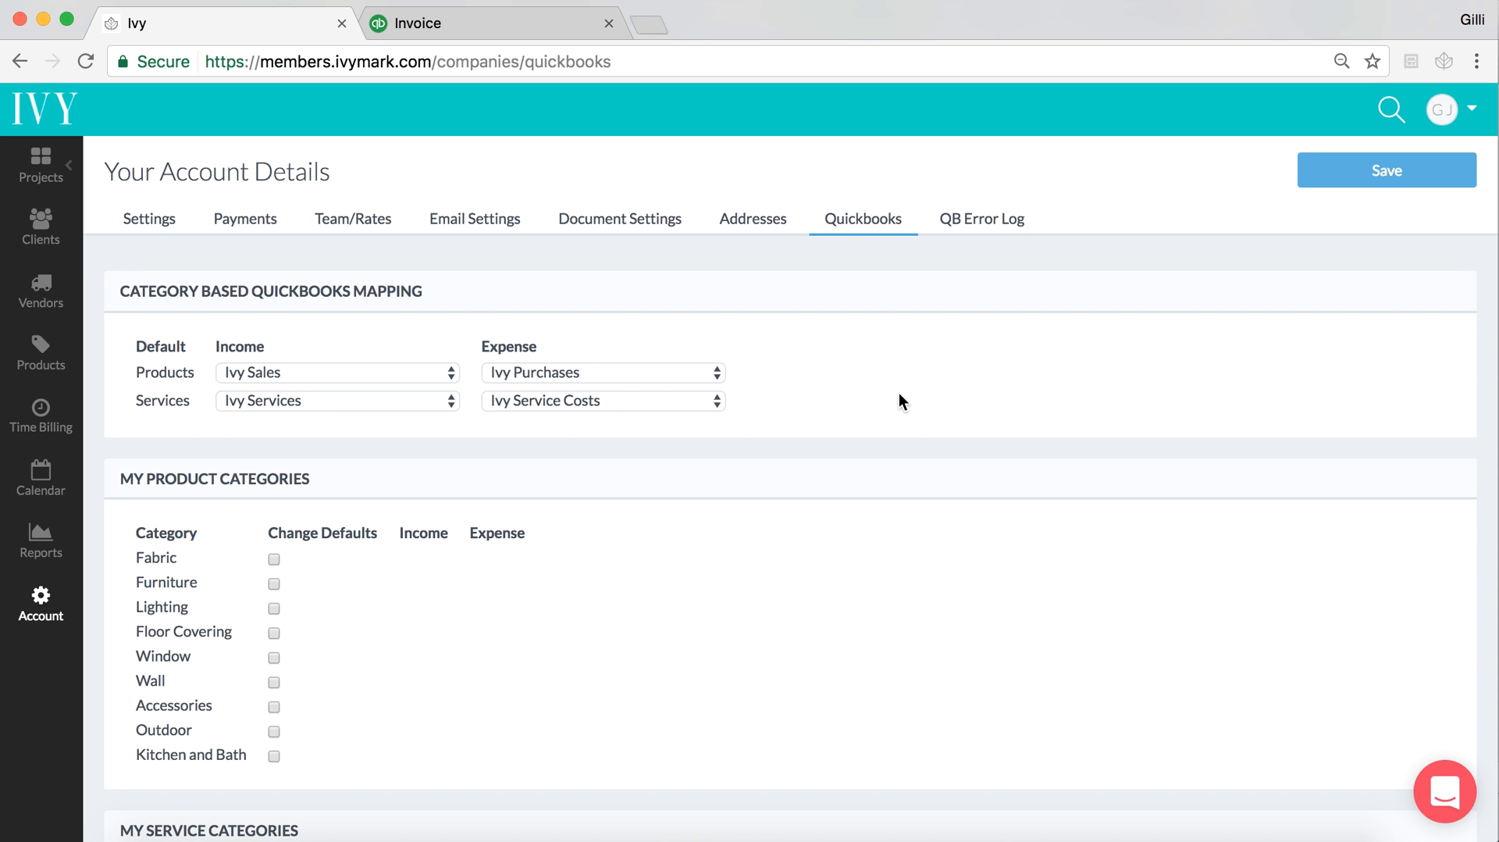
# Under My Service Categories, enable Change Defaults for Designer Fee and Shipping
pyautogui.scroll(-3)
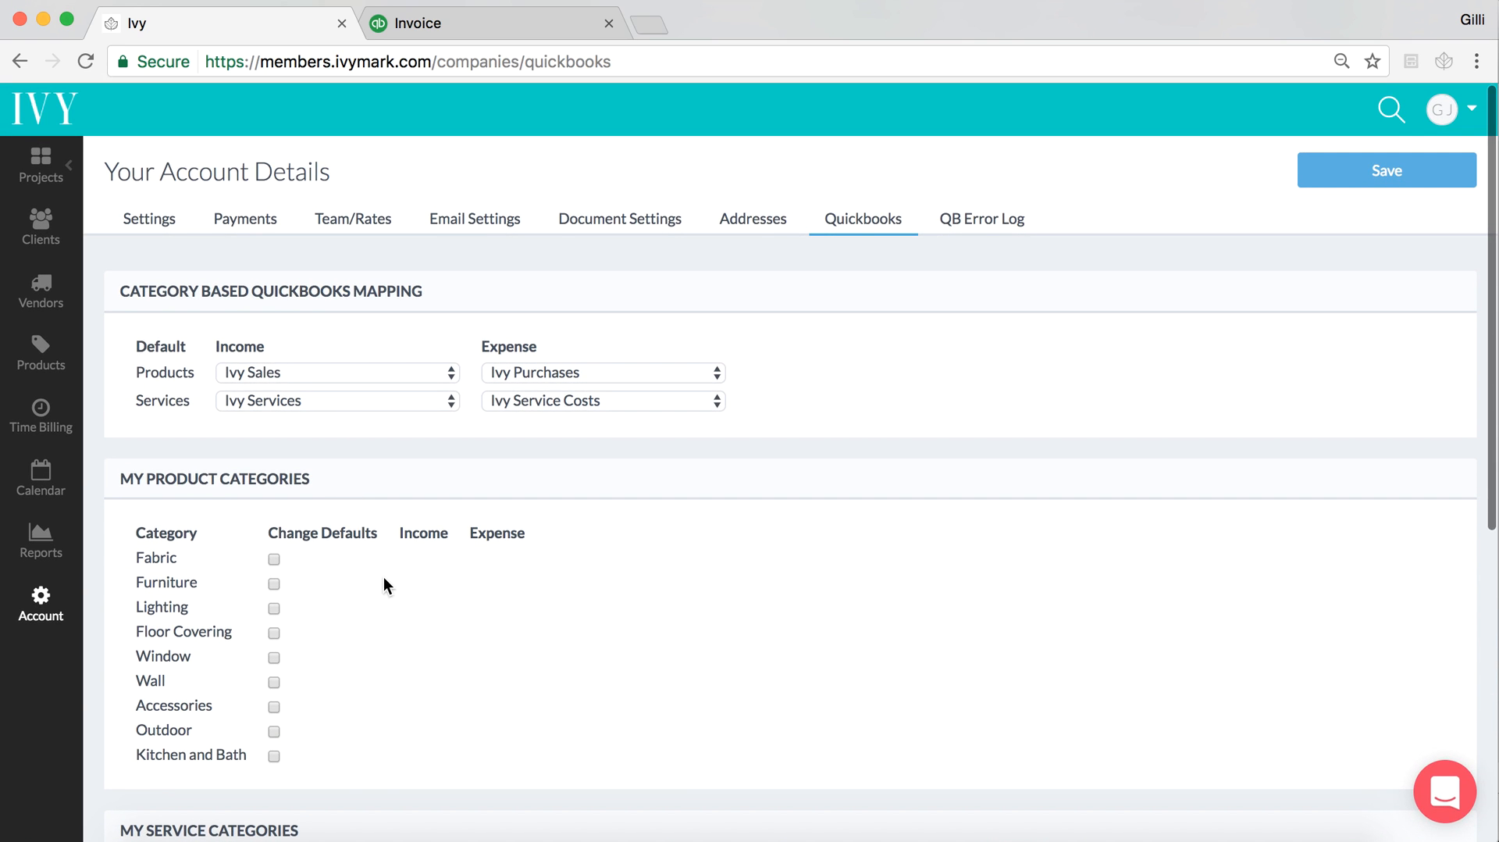
pyautogui.moveTo(477, 378)
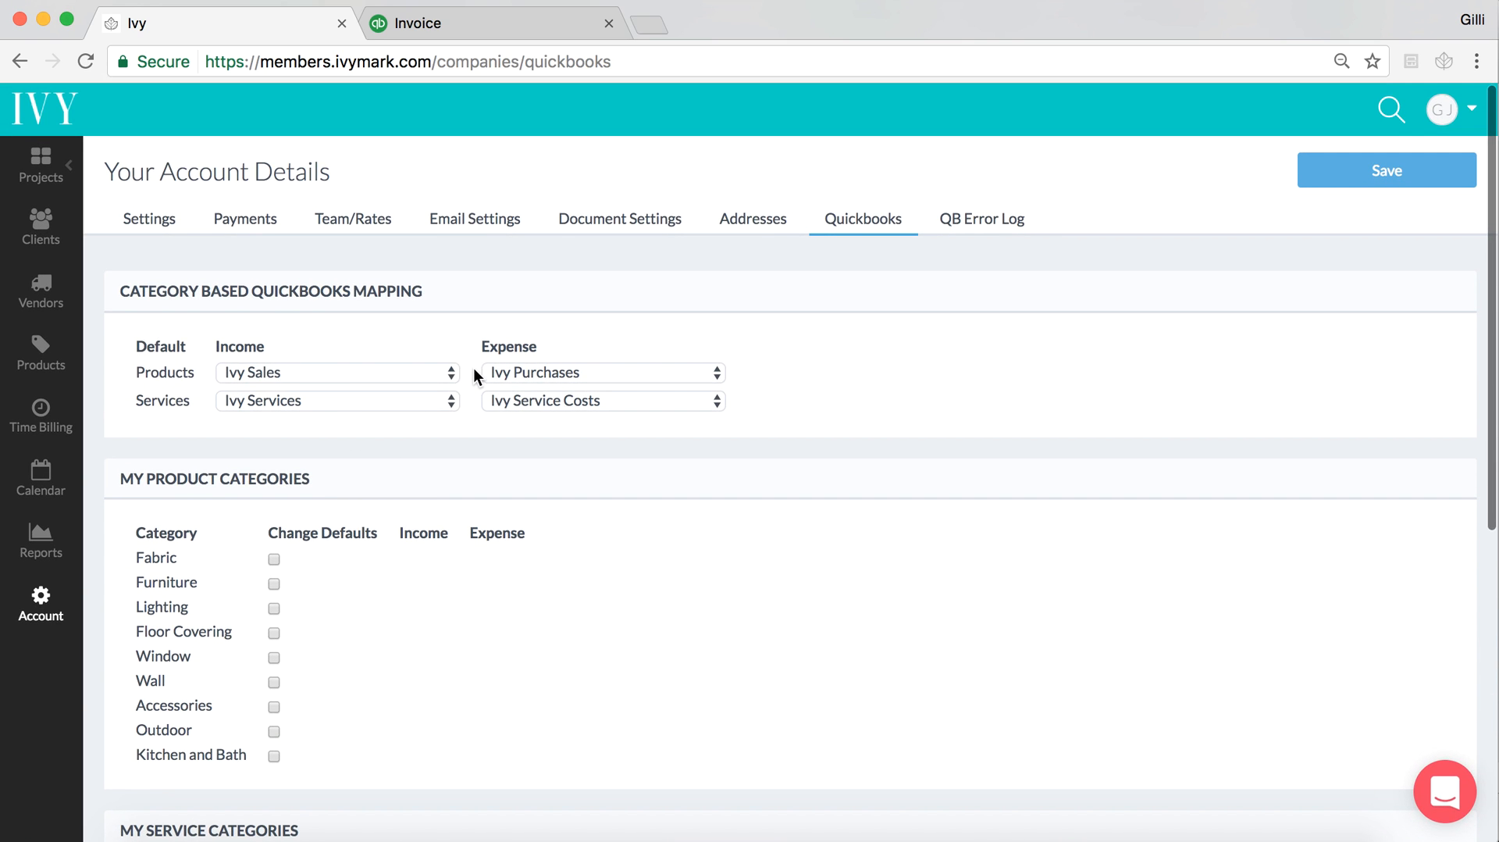
pyautogui.moveTo(239, 386)
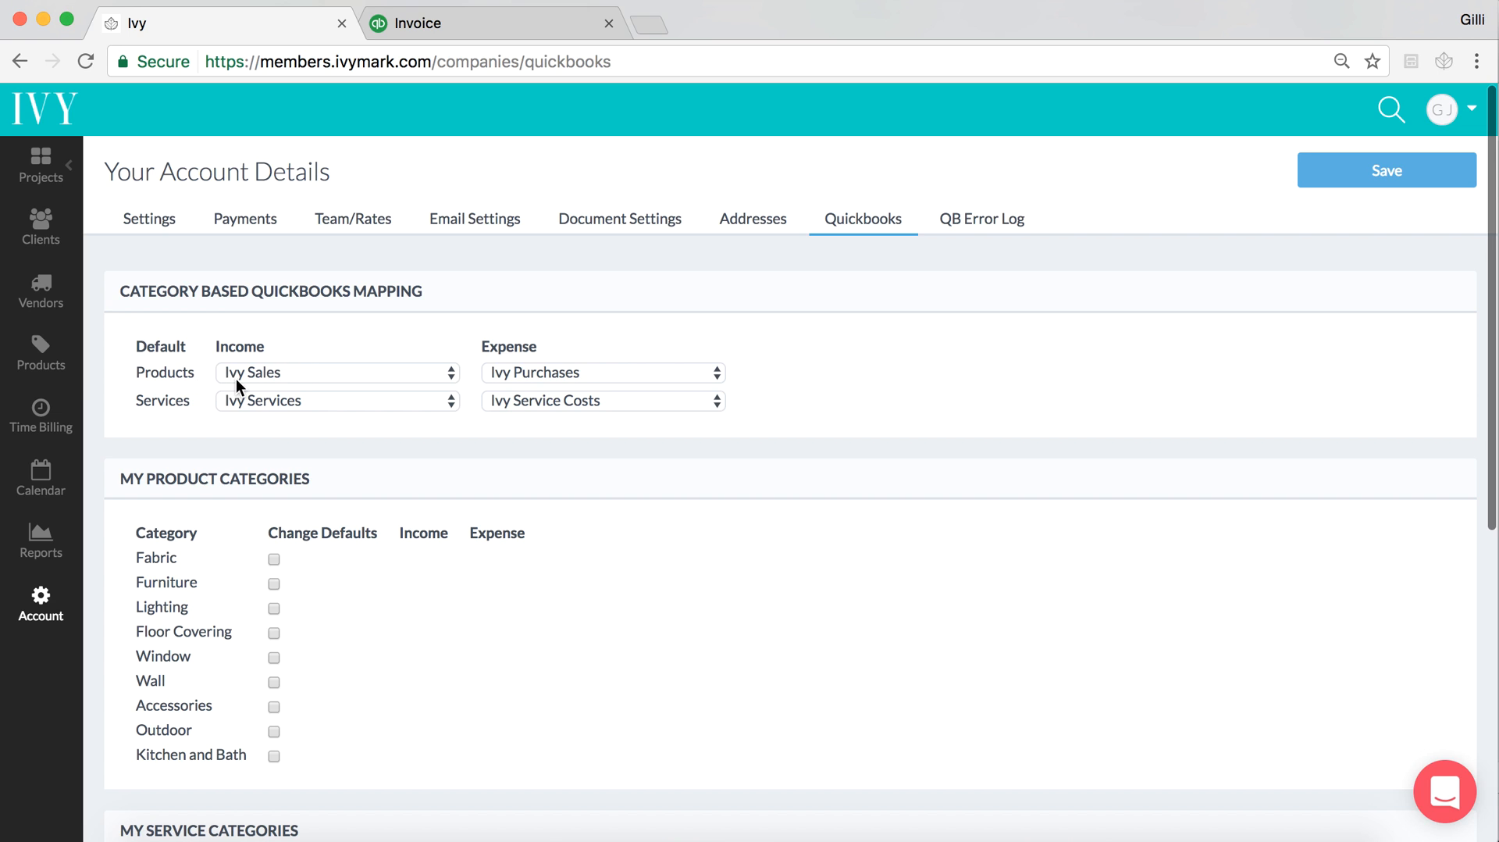
pyautogui.moveTo(303, 380)
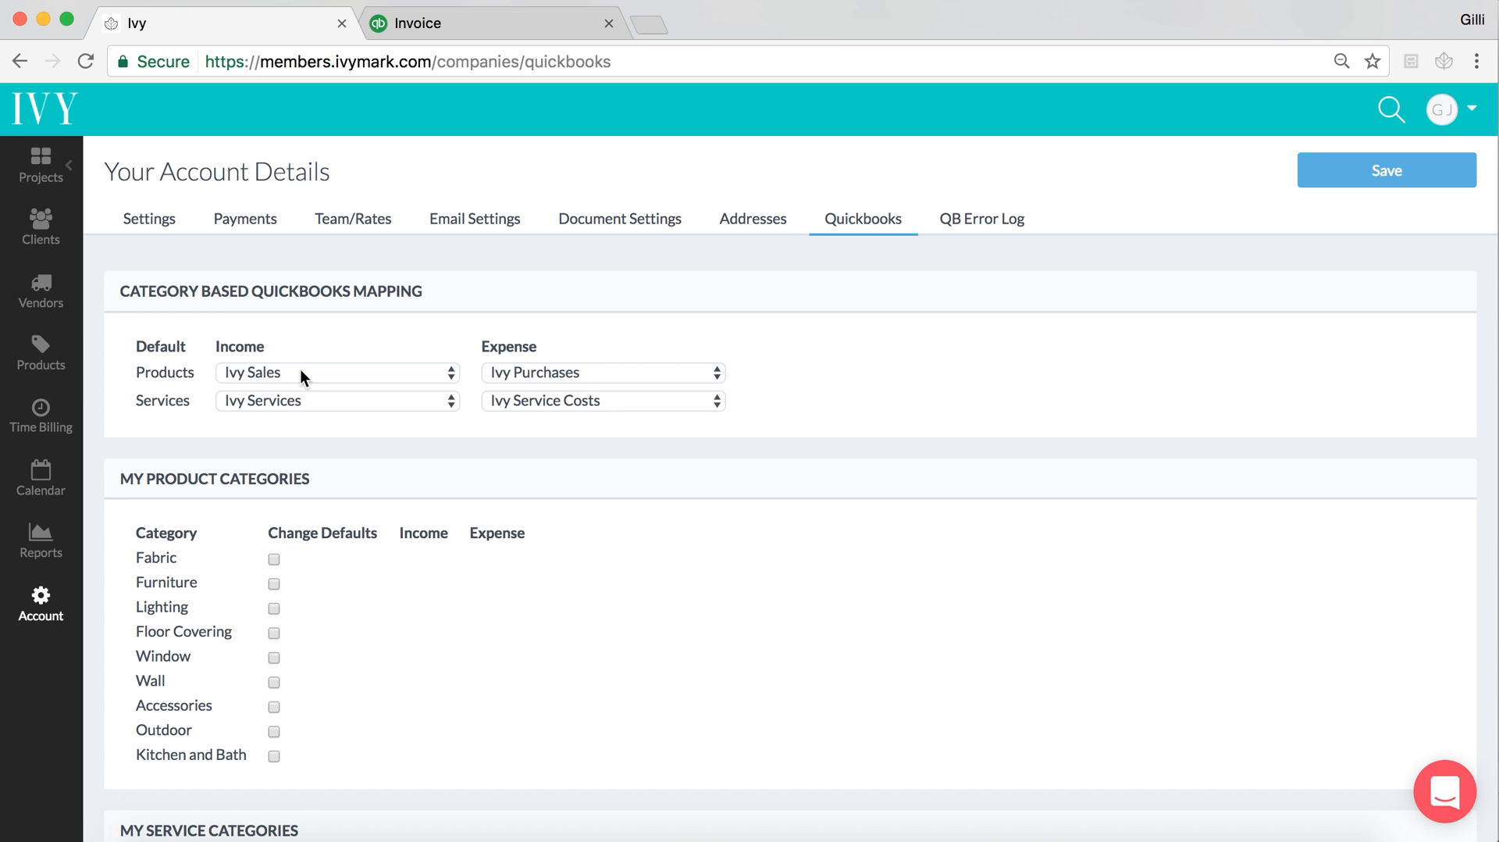
pyautogui.moveTo(613, 377)
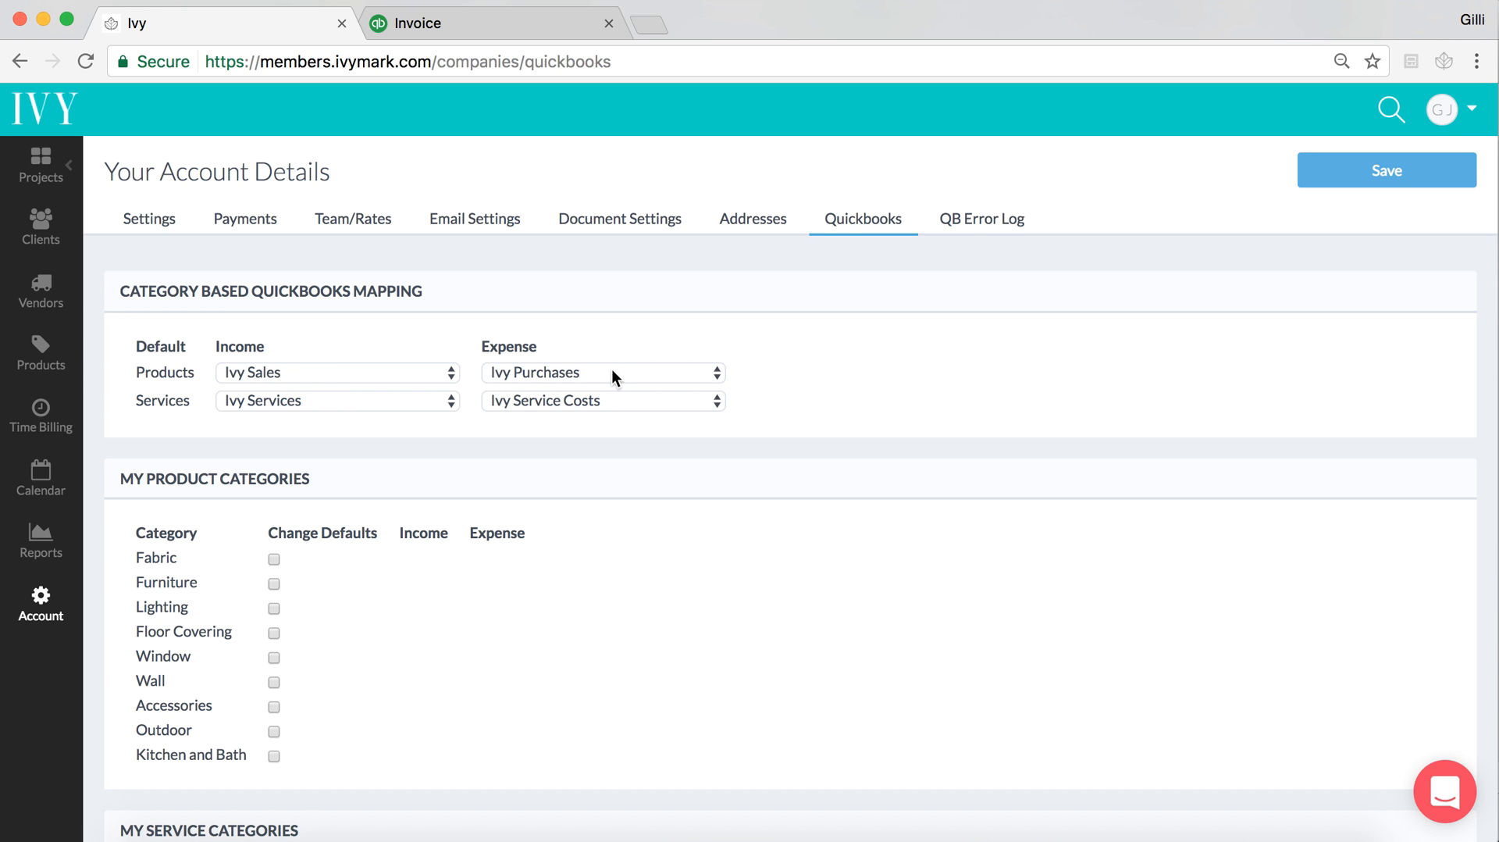
pyautogui.moveTo(292, 415)
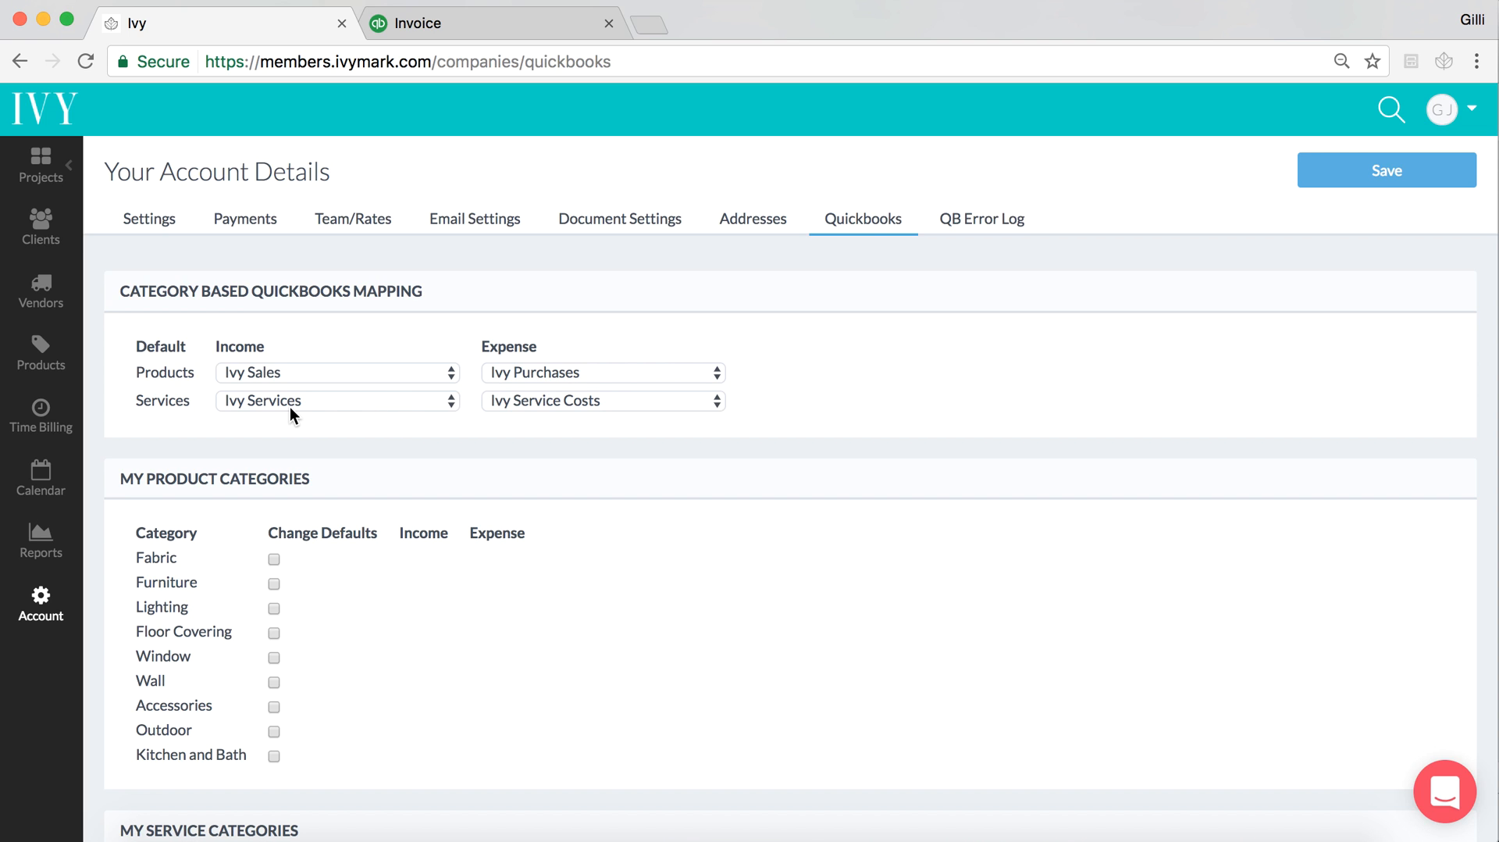
pyautogui.moveTo(201, 422)
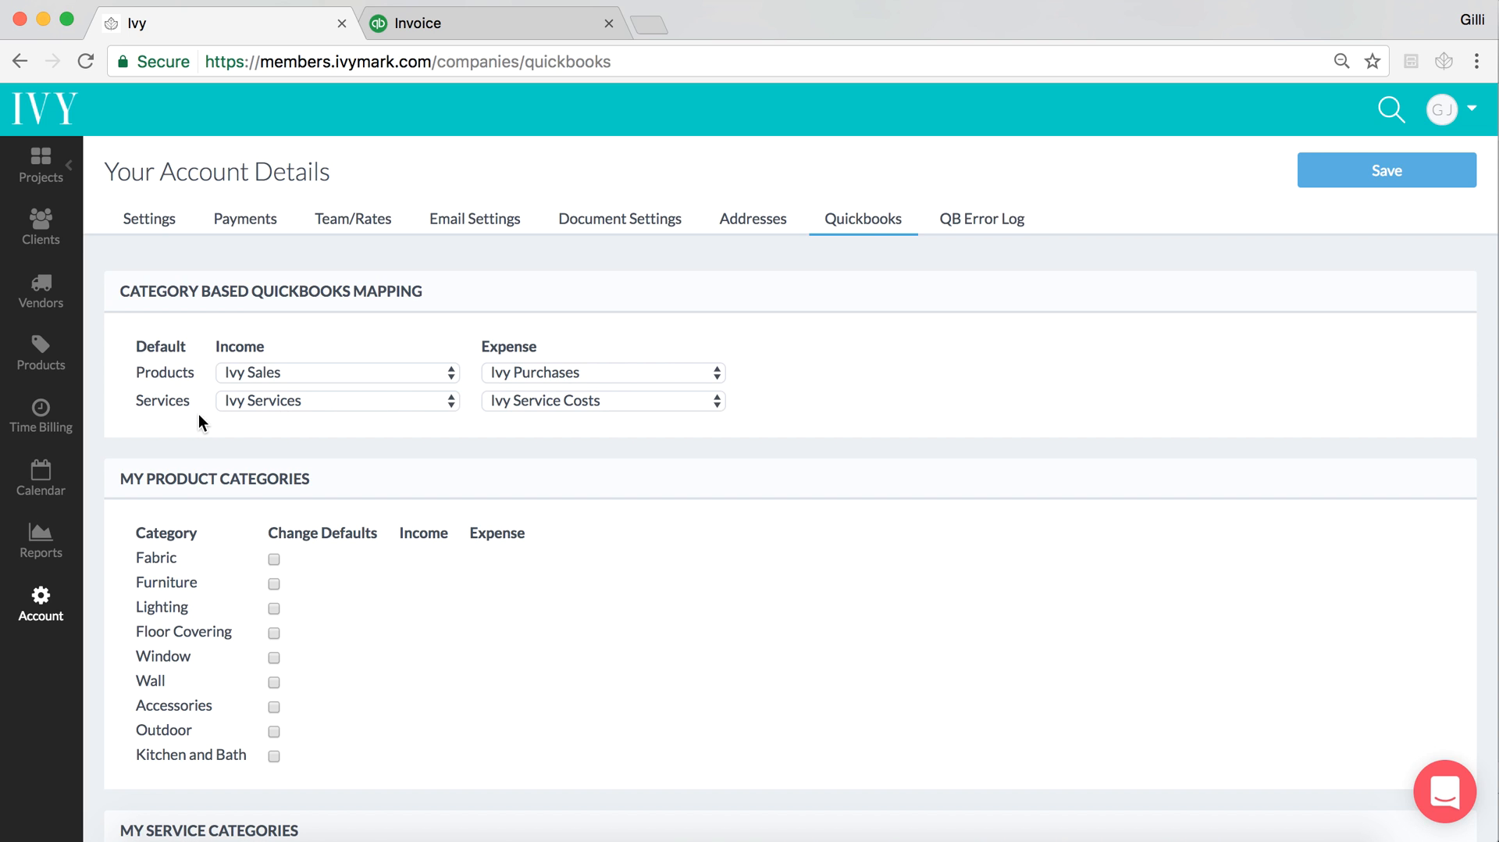
pyautogui.moveTo(266, 409)
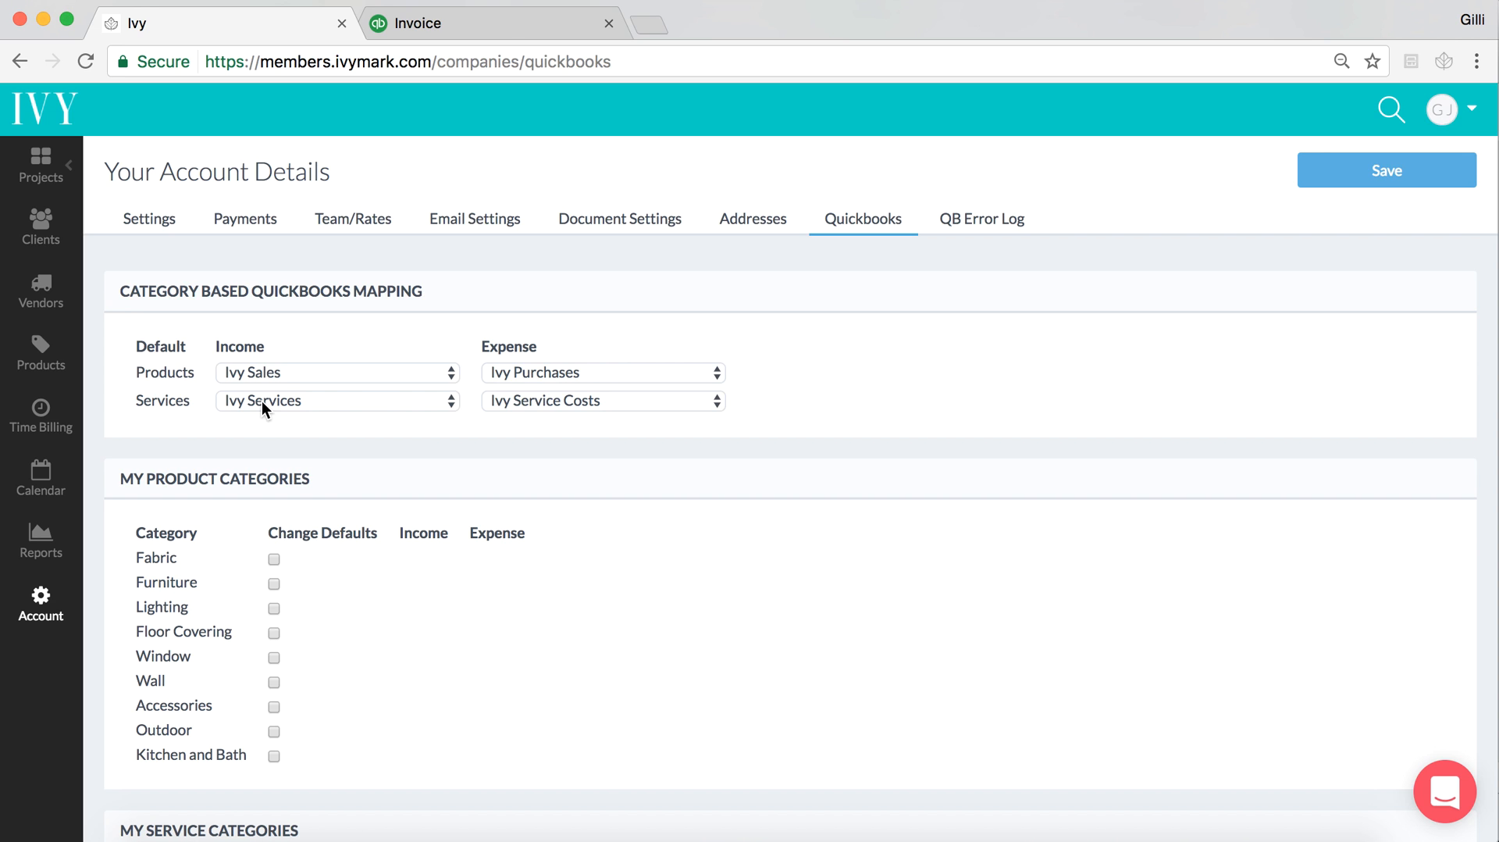
pyautogui.moveTo(490, 401)
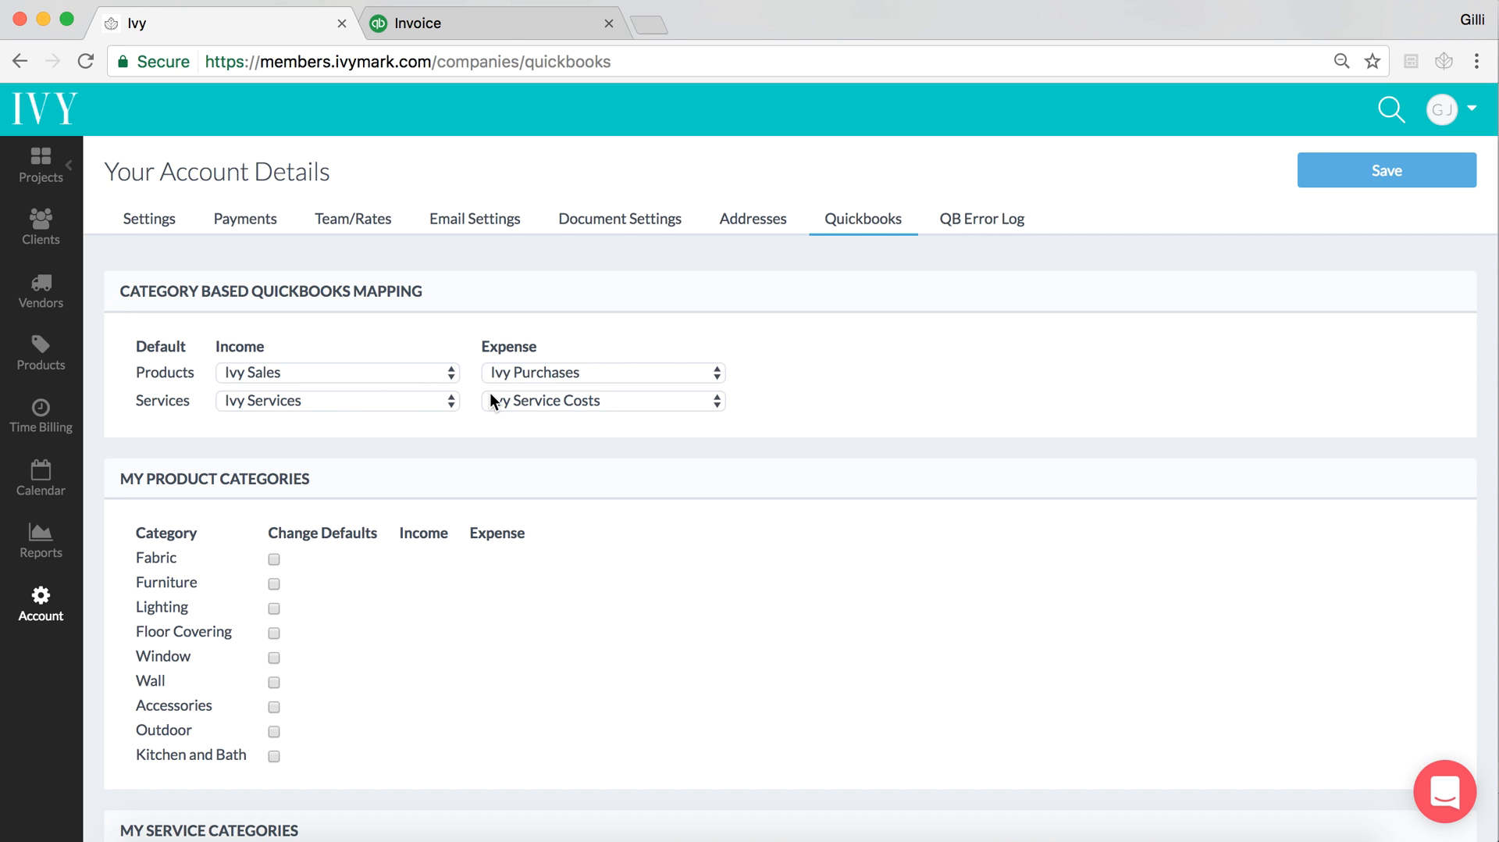
pyautogui.scroll(-3)
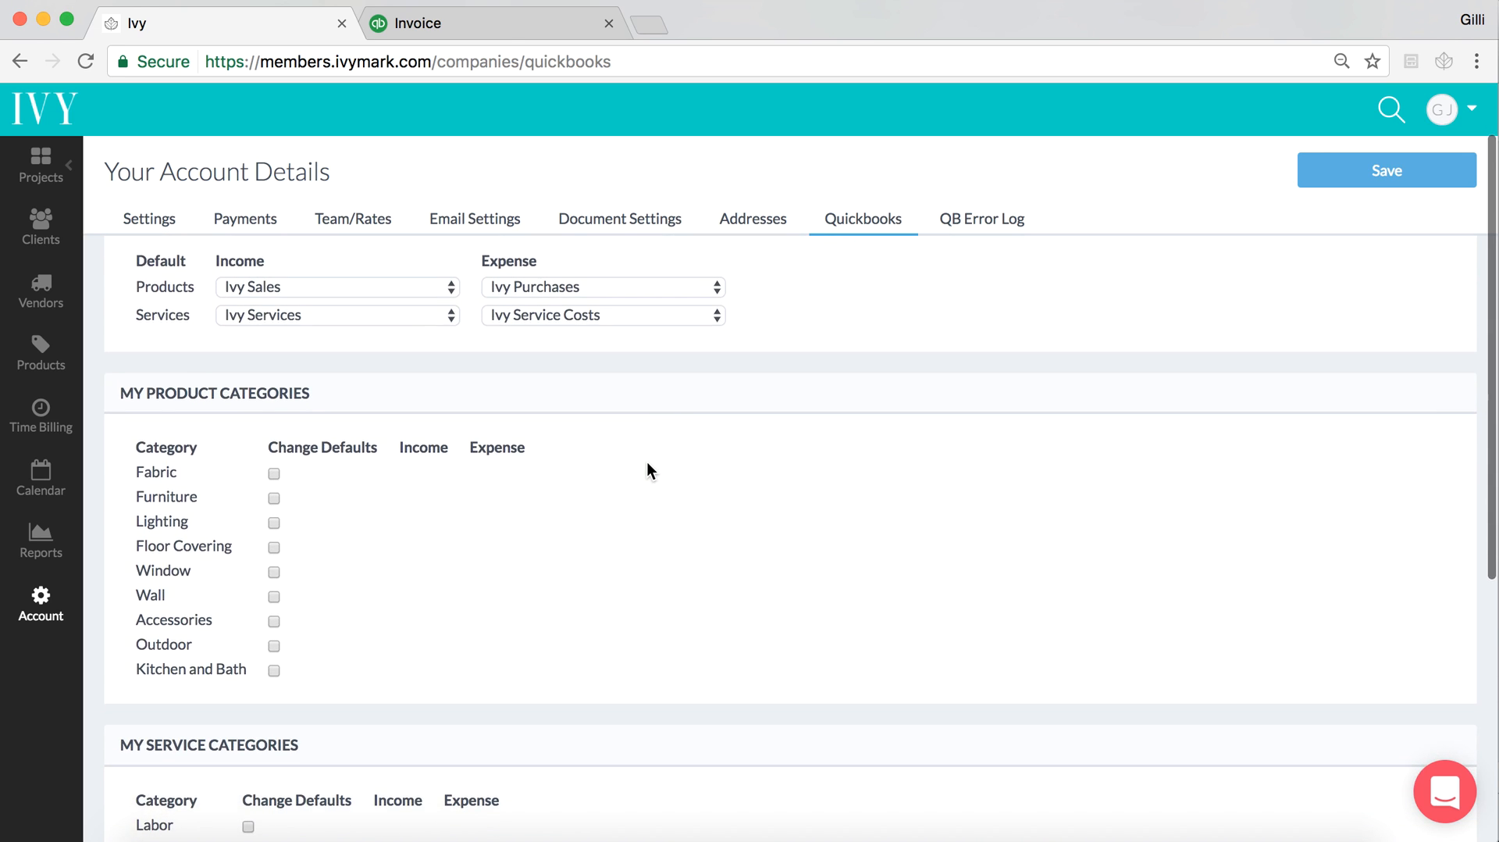
pyautogui.scroll(-3)
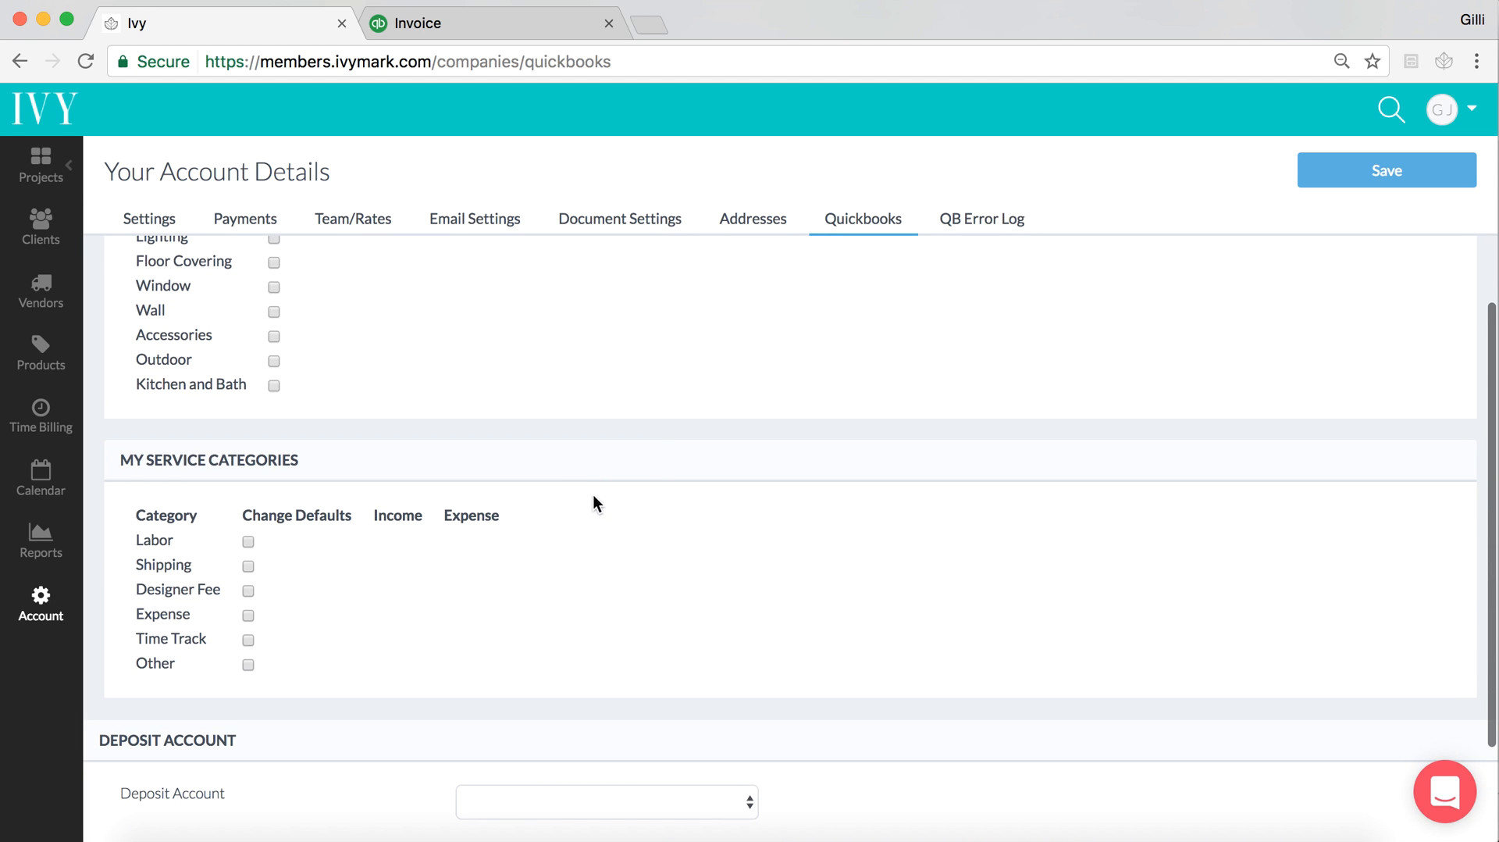
pyautogui.scroll(-3)
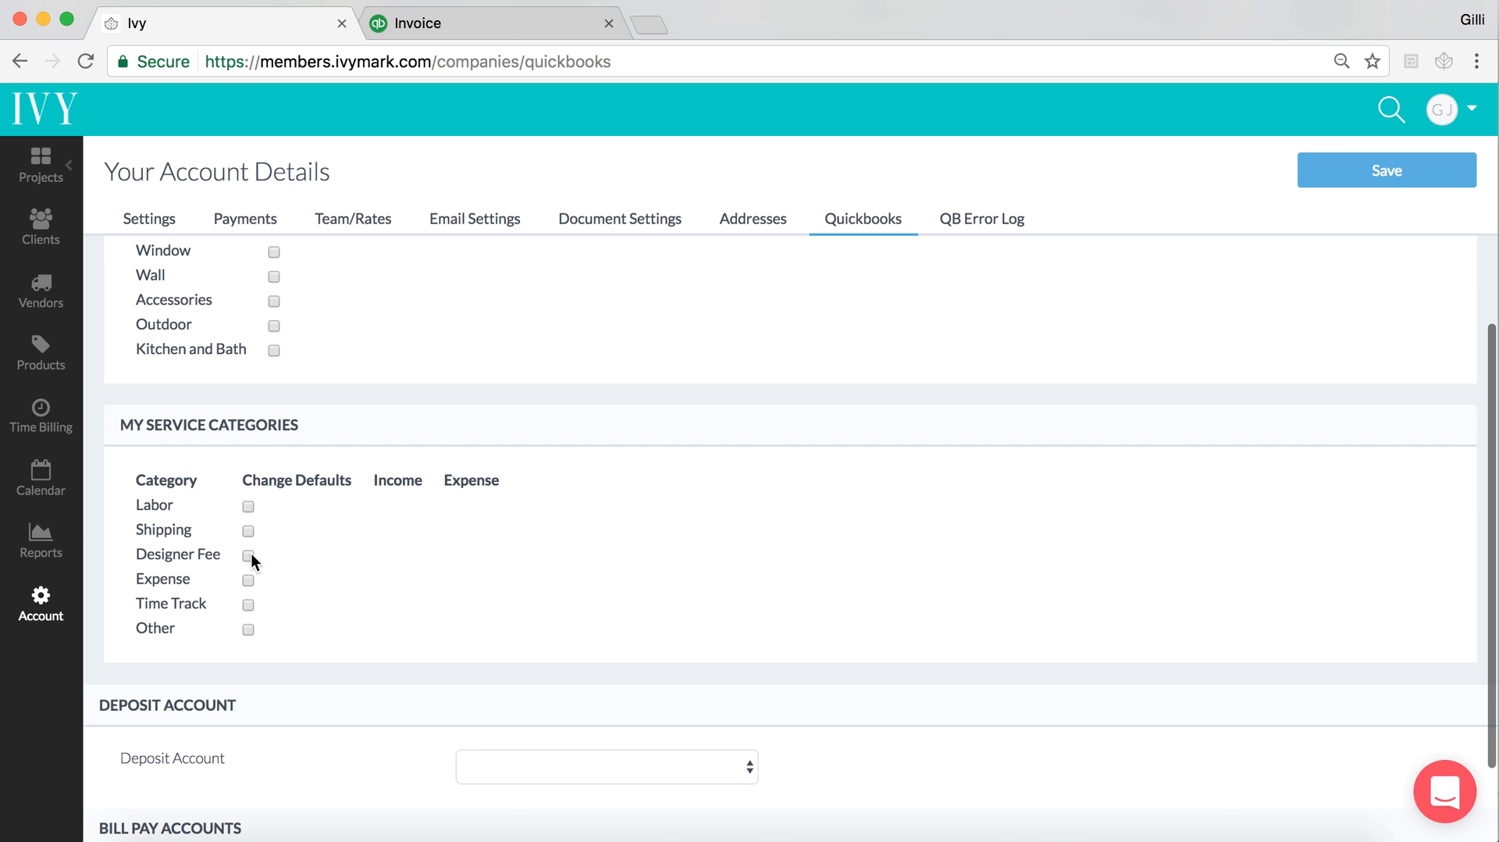
pyautogui.click(248, 556)
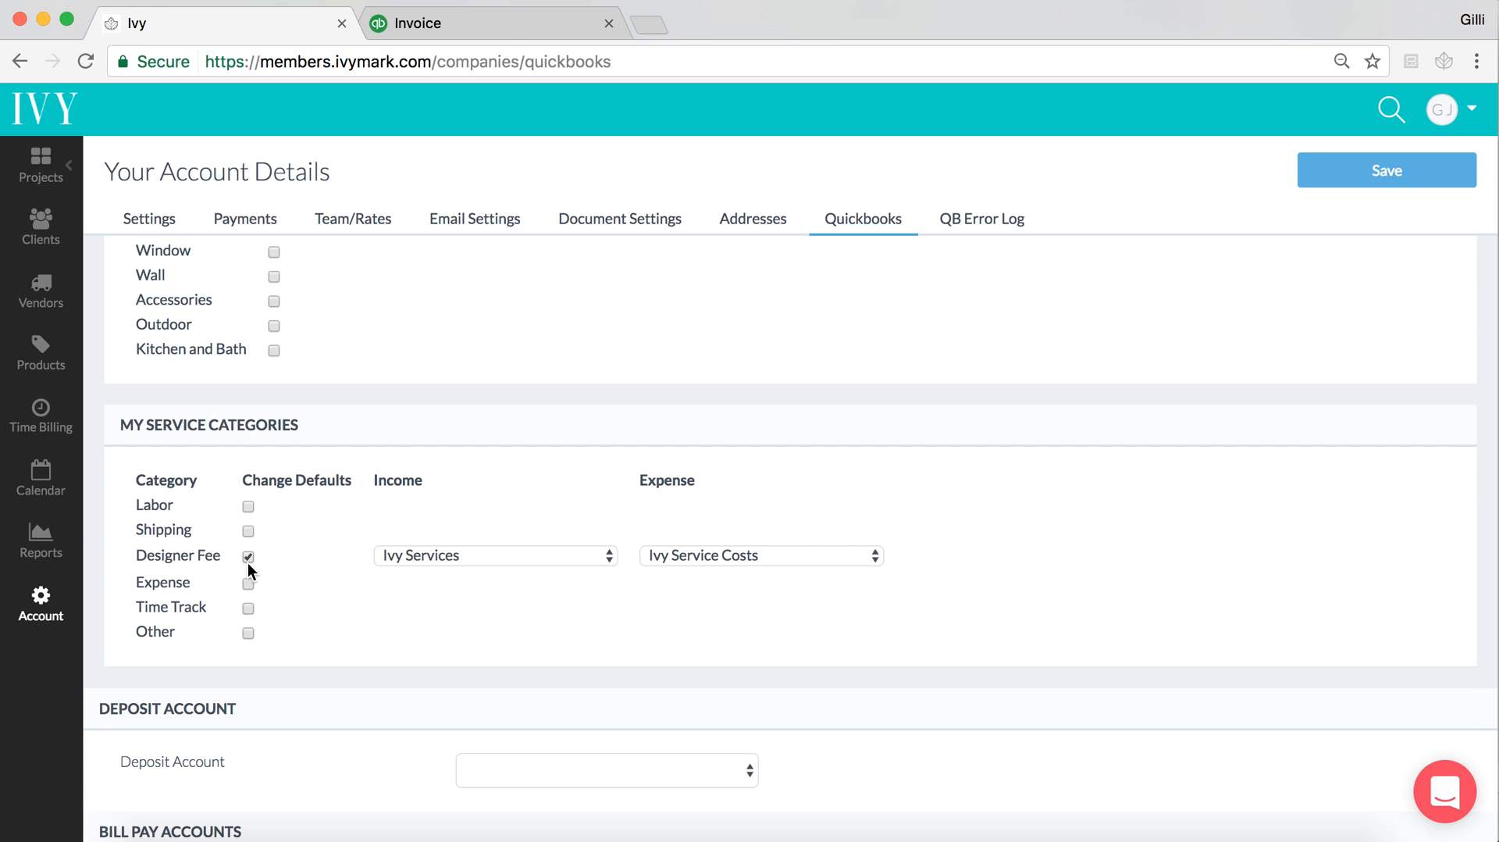
pyautogui.moveTo(421, 553)
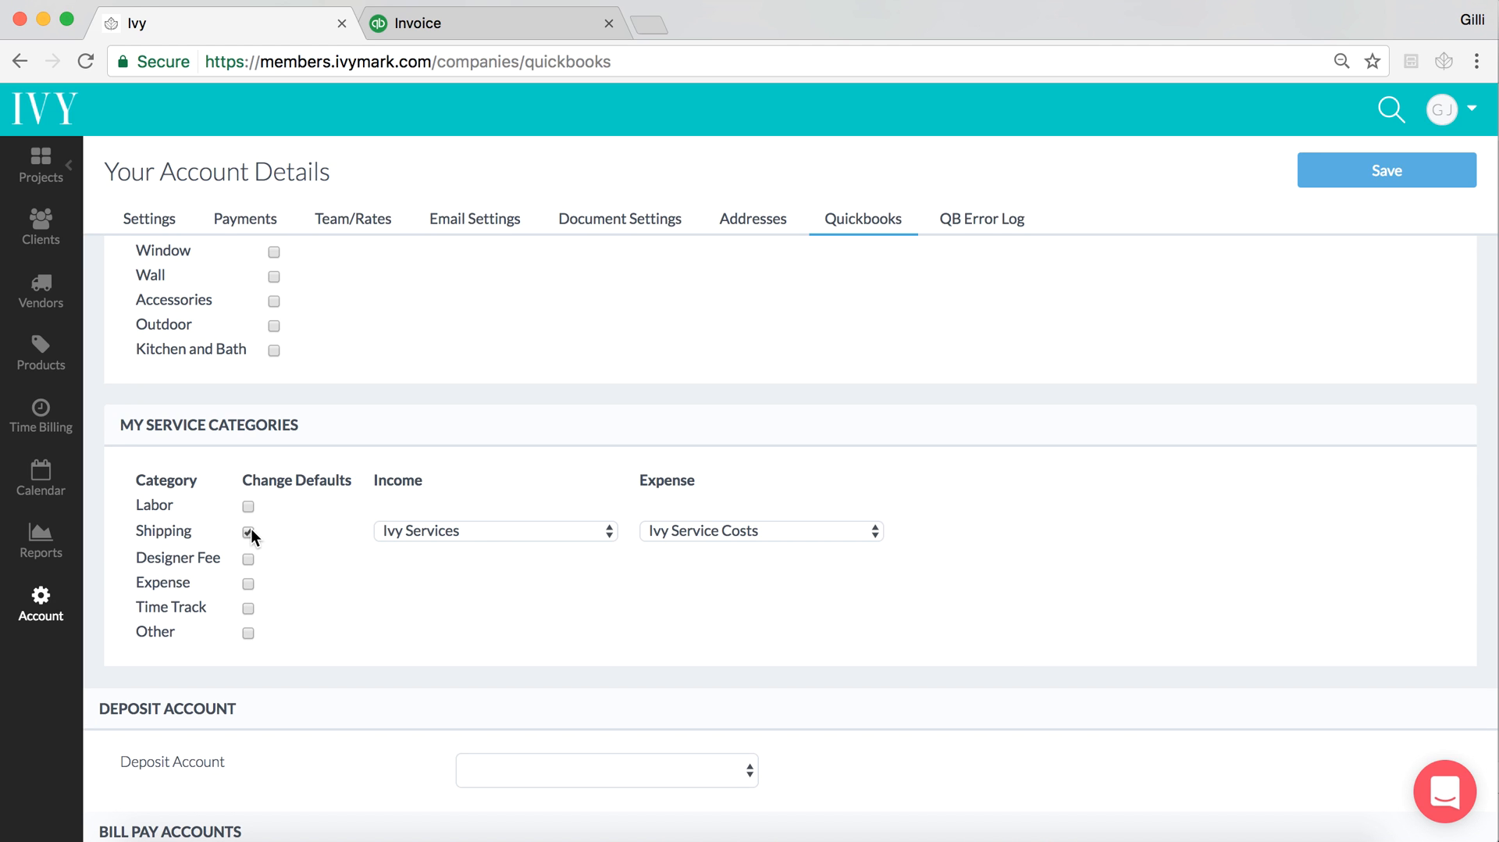
pyautogui.click(497, 531)
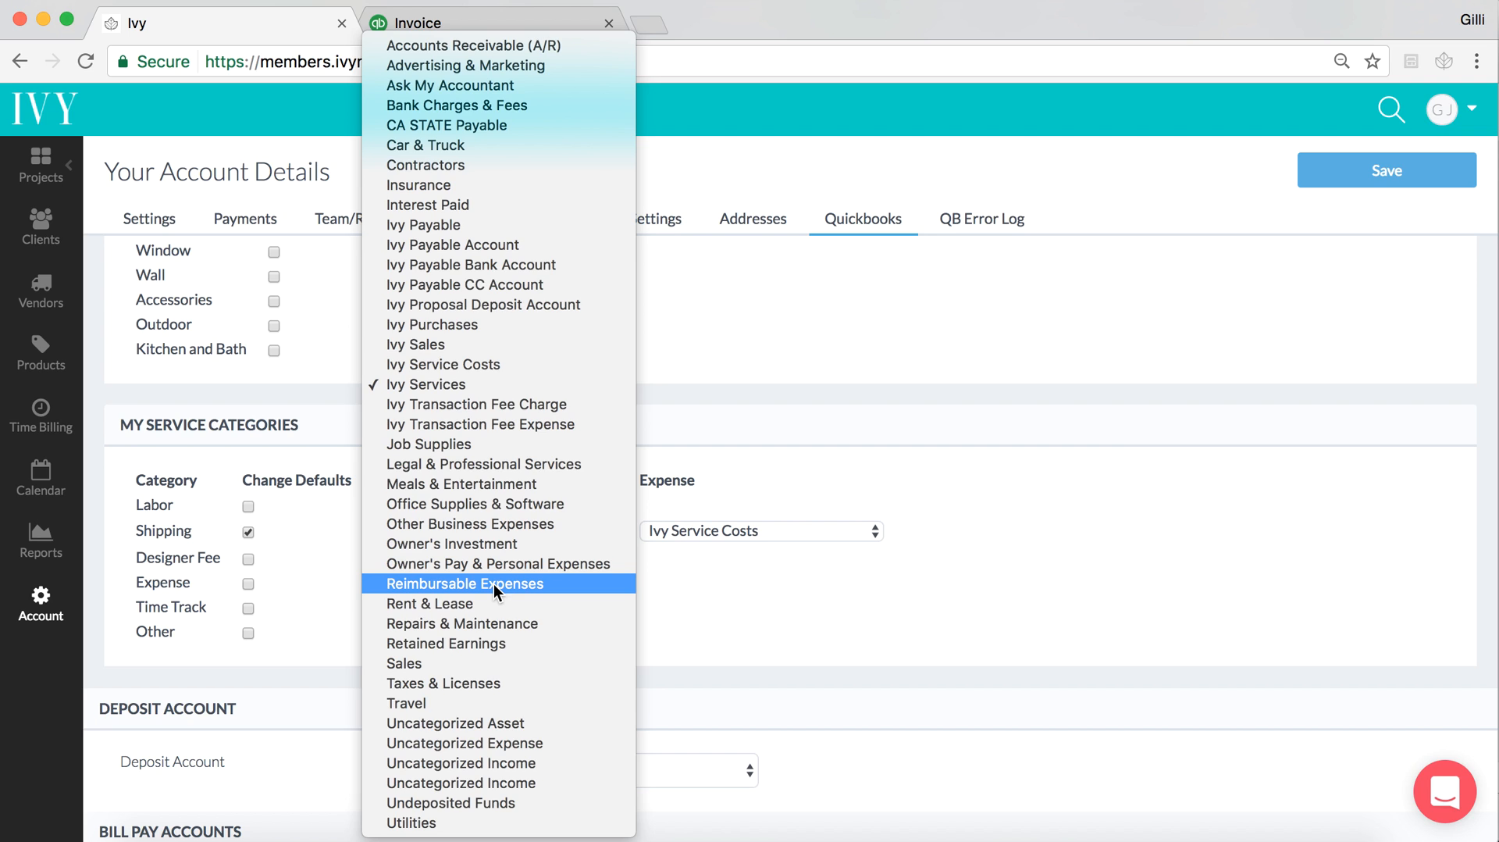
pyautogui.moveTo(766, 370)
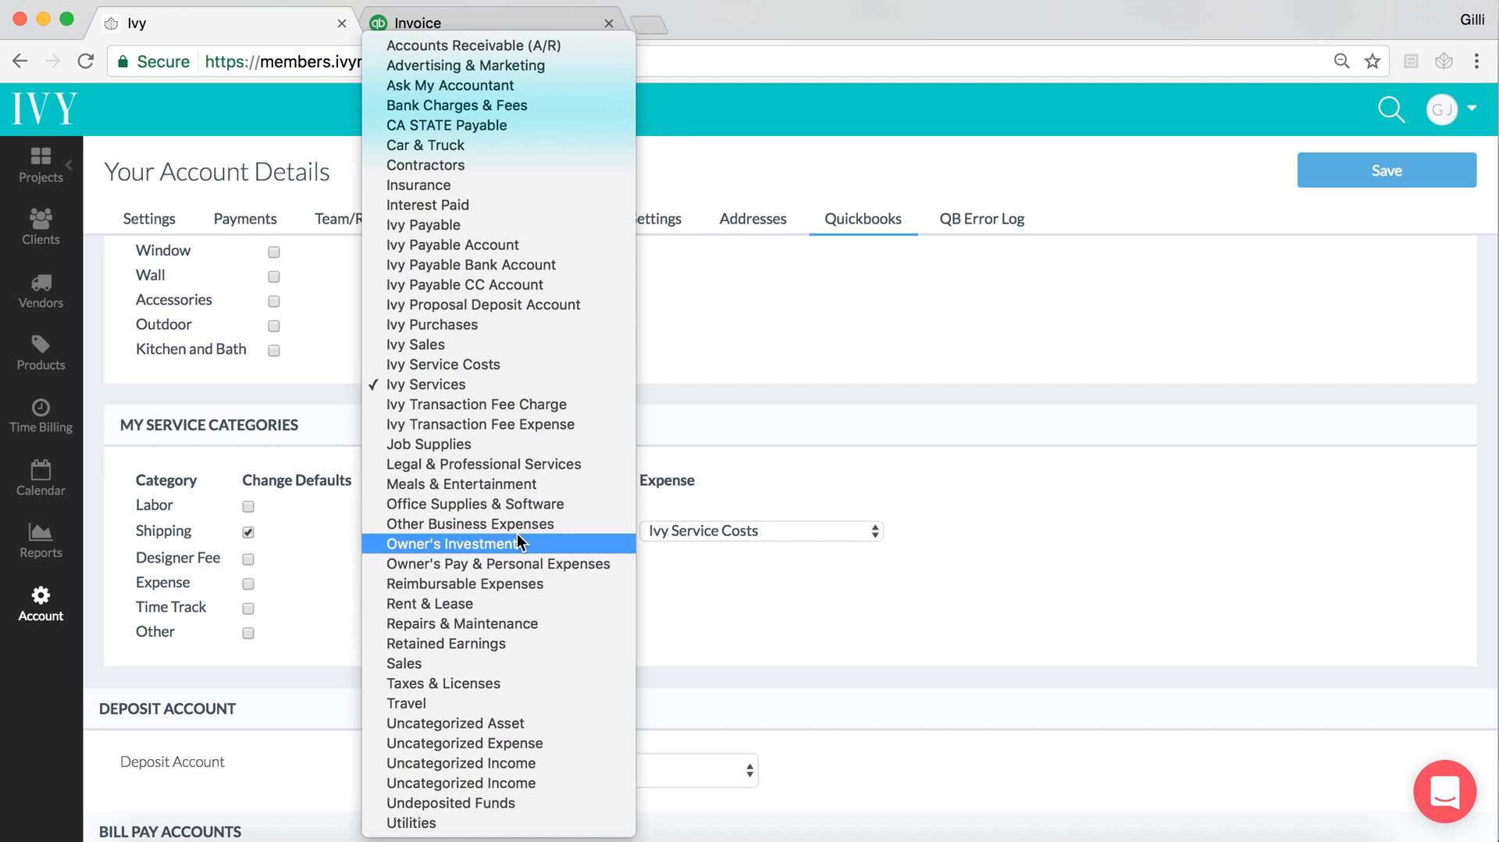
pyautogui.moveTo(638, 399)
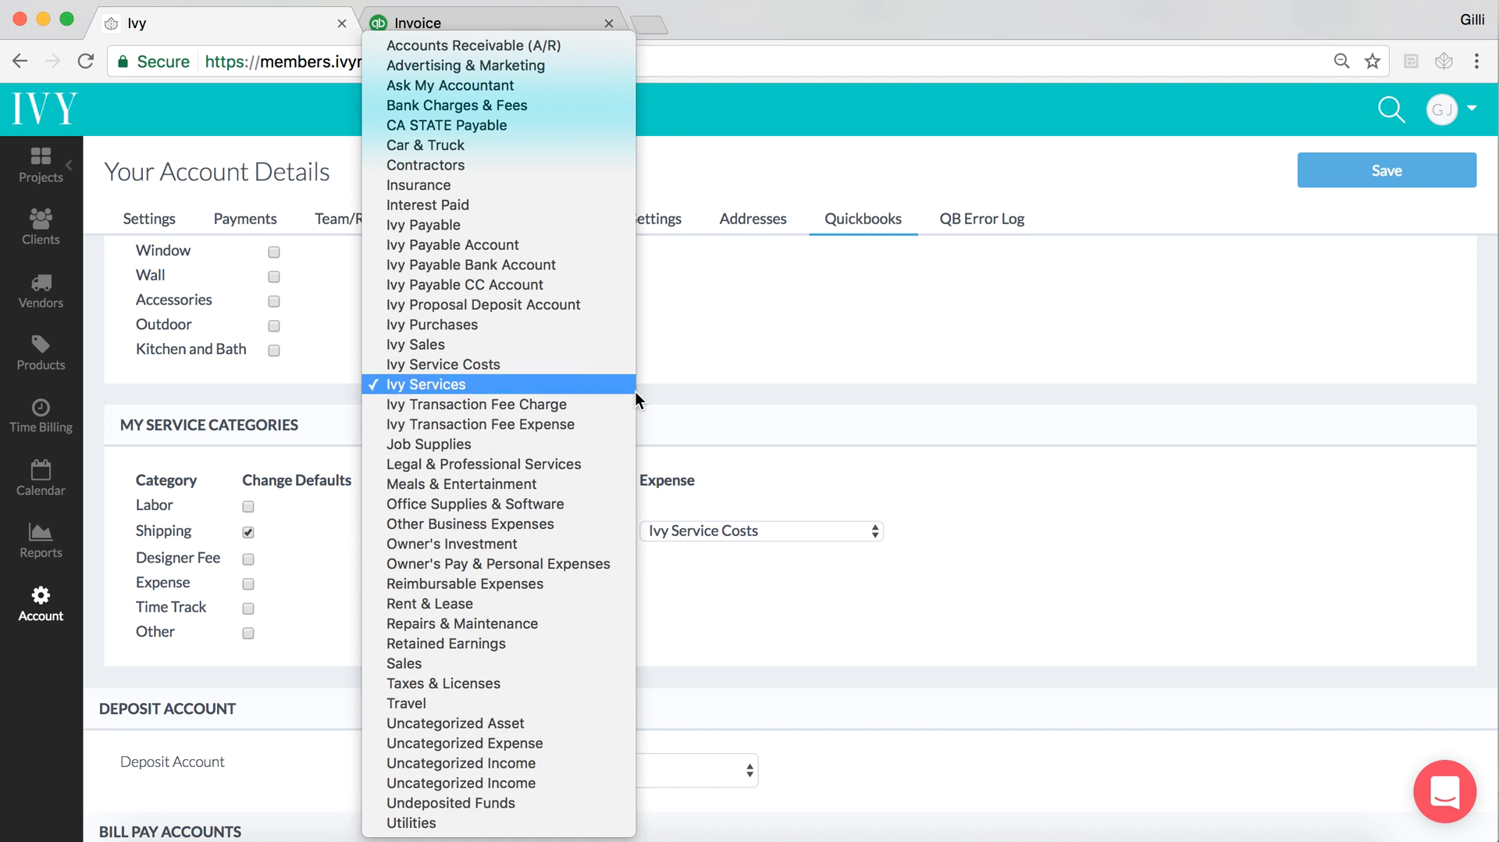
# Map Shipping to Ivy Services income and Ivy Service Costs expense
pyautogui.click(423, 384)
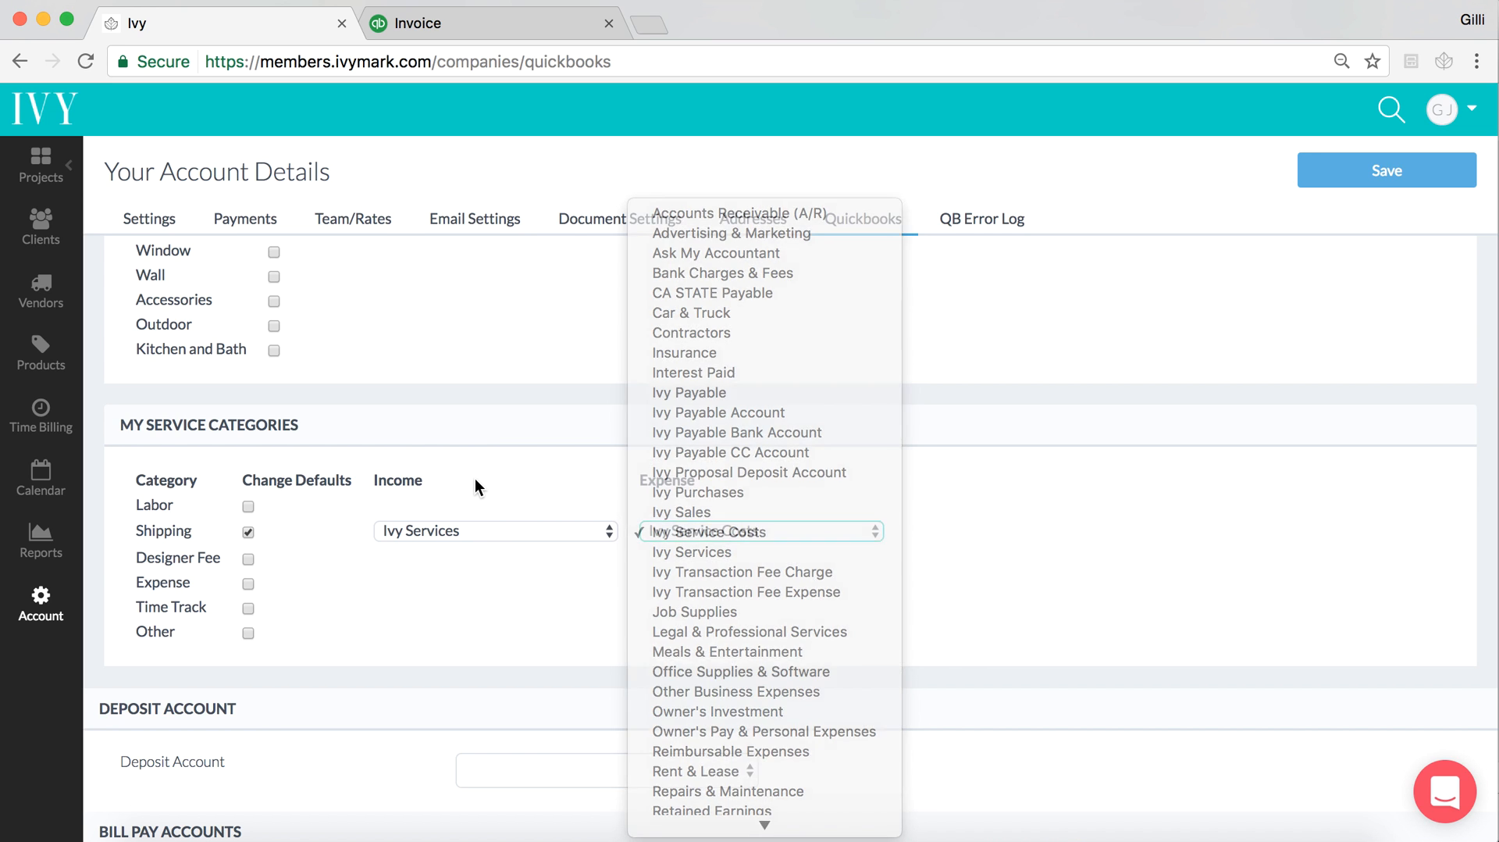
pyautogui.click(709, 532)
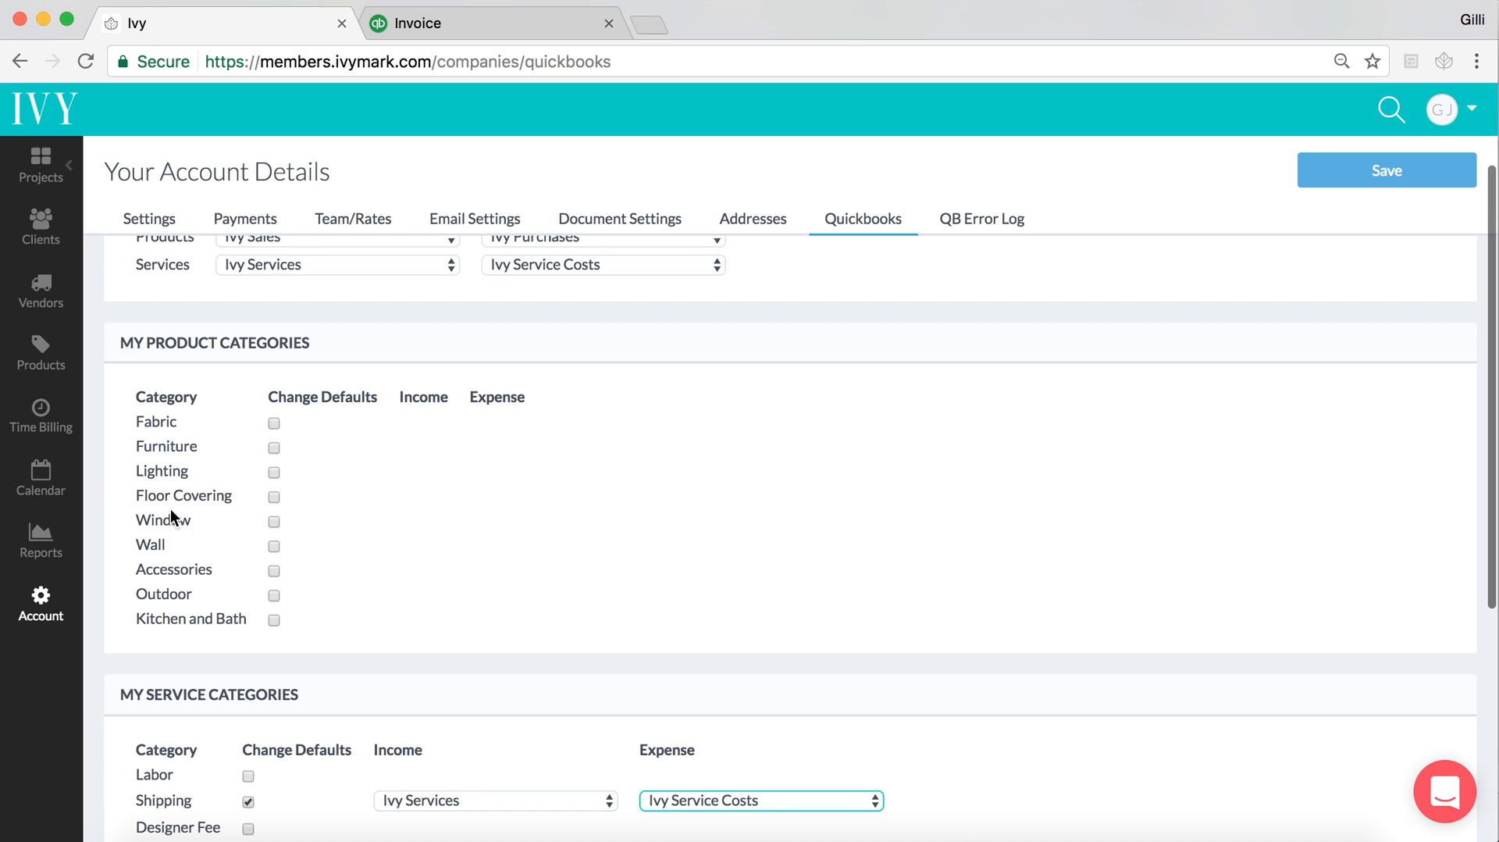
pyautogui.scroll(3)
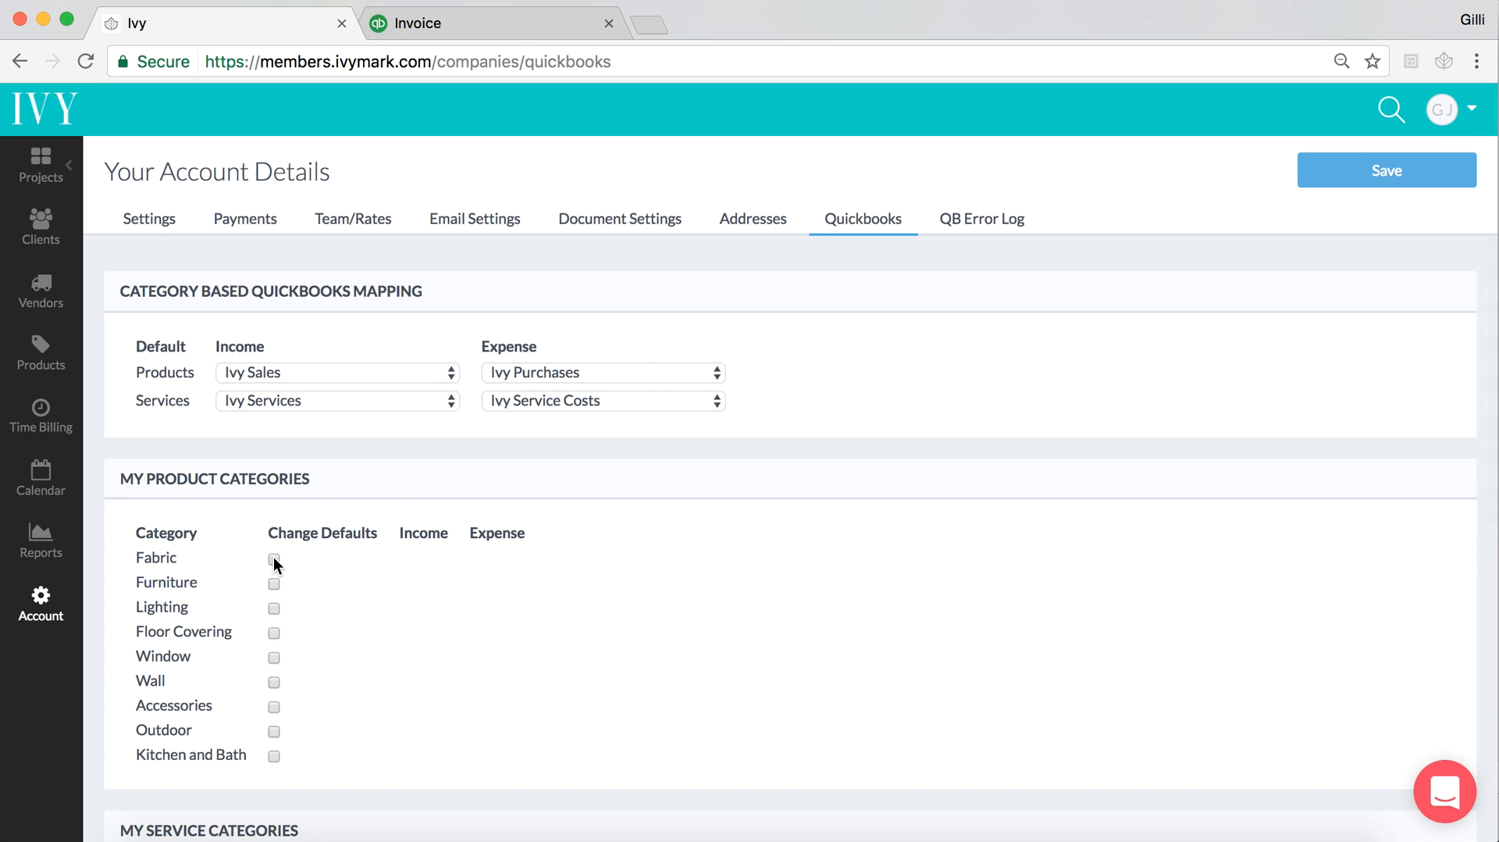
pyautogui.moveTo(389, 566)
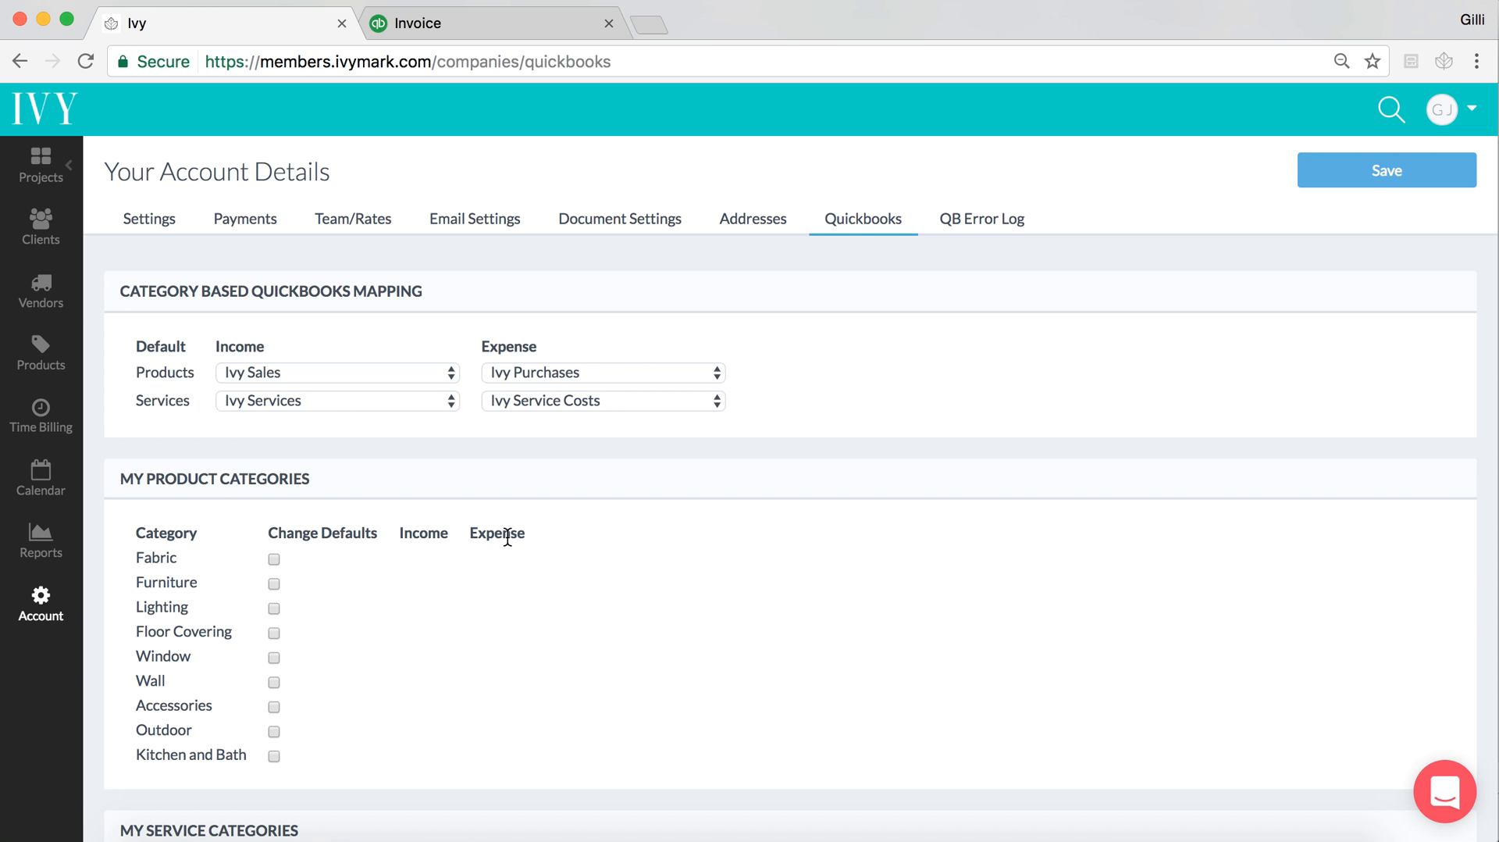
# Navigate to the Malibu Beach House project and show its invoices list
pyautogui.click(39, 163)
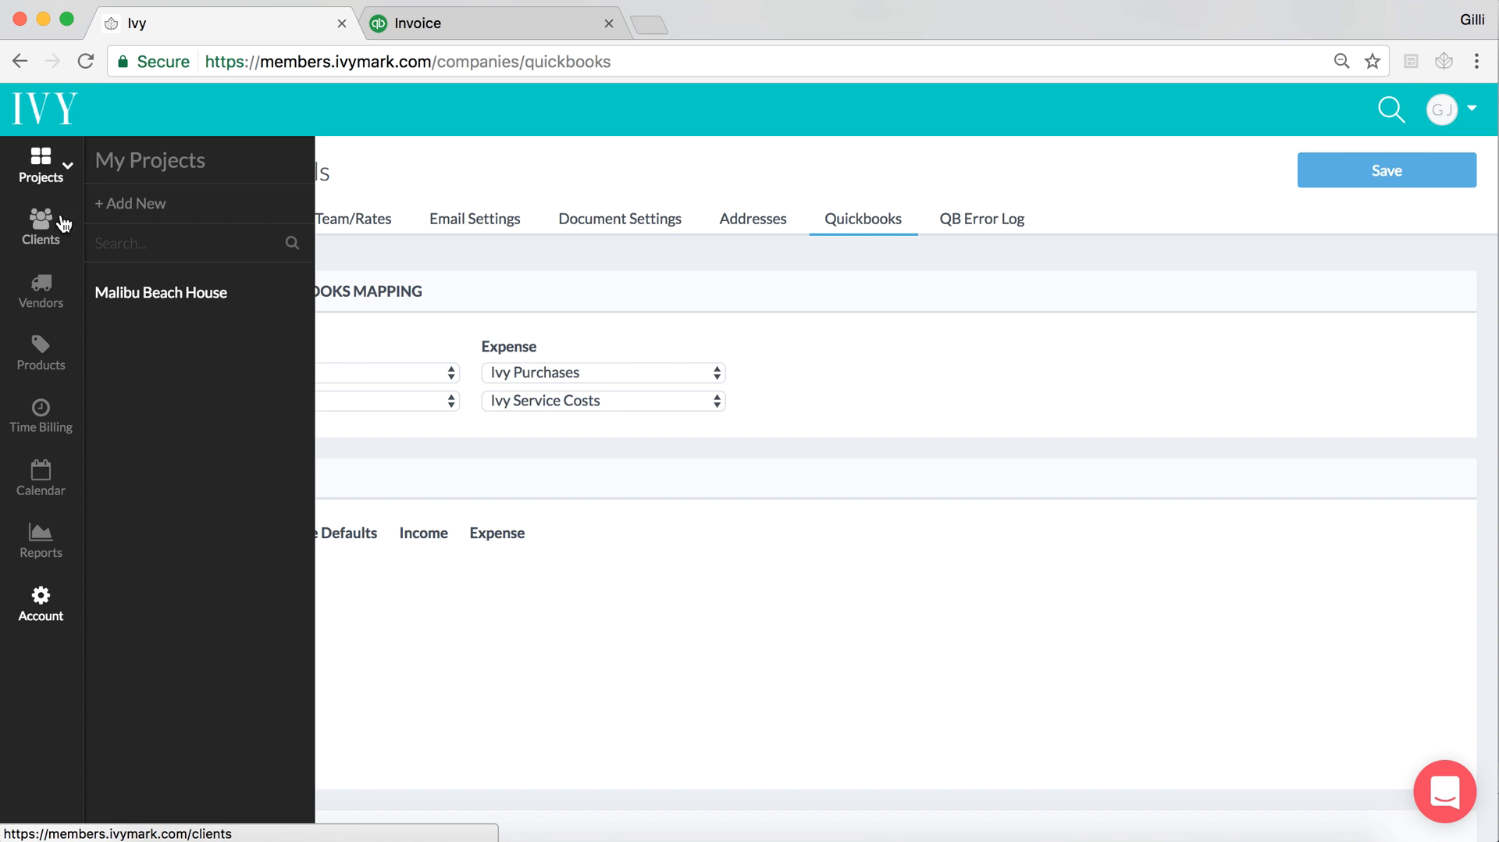
pyautogui.click(40, 162)
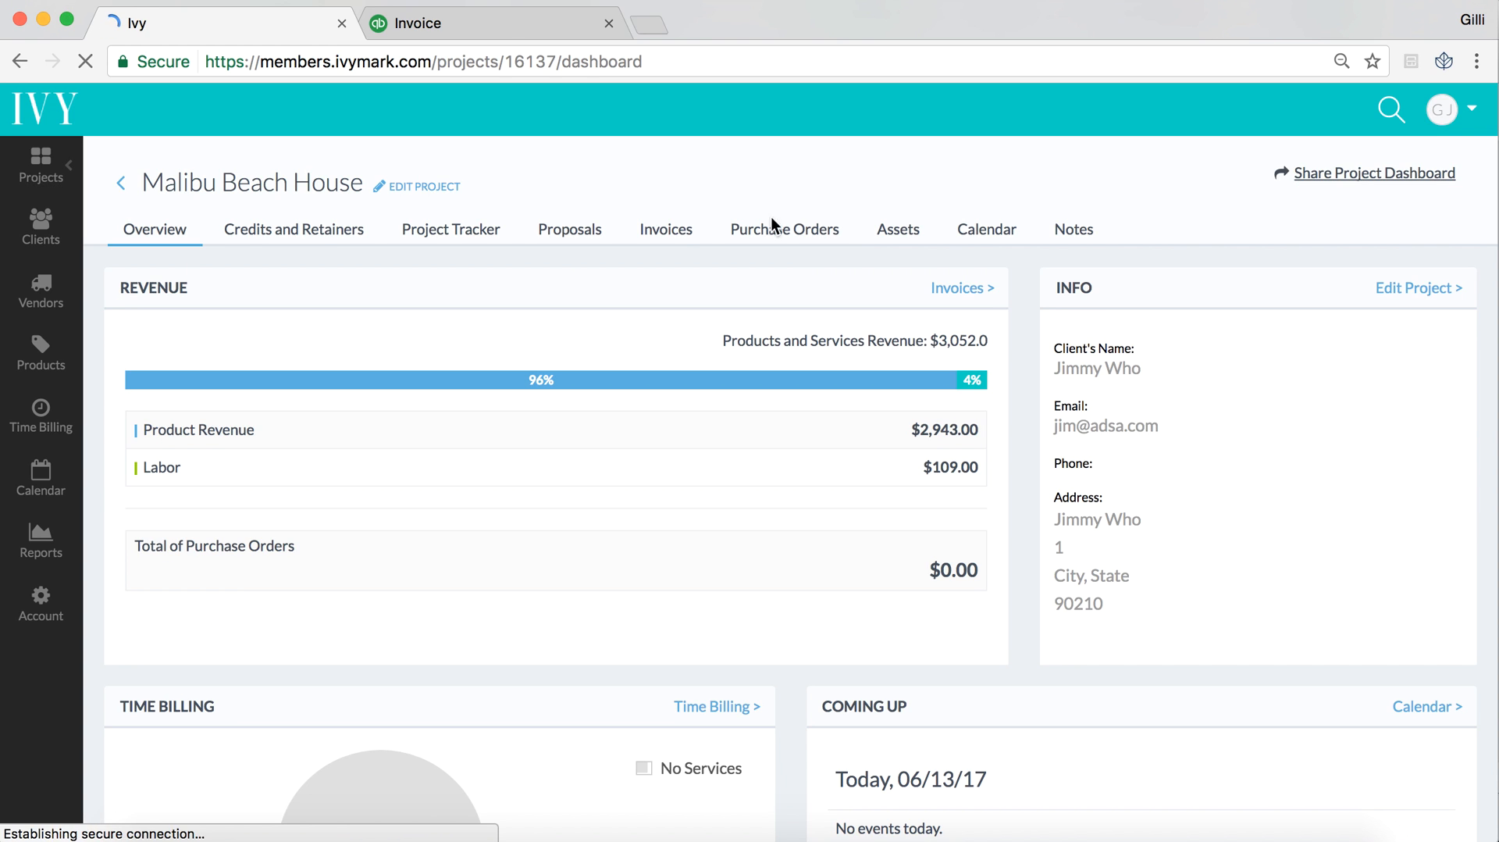
pyautogui.click(665, 228)
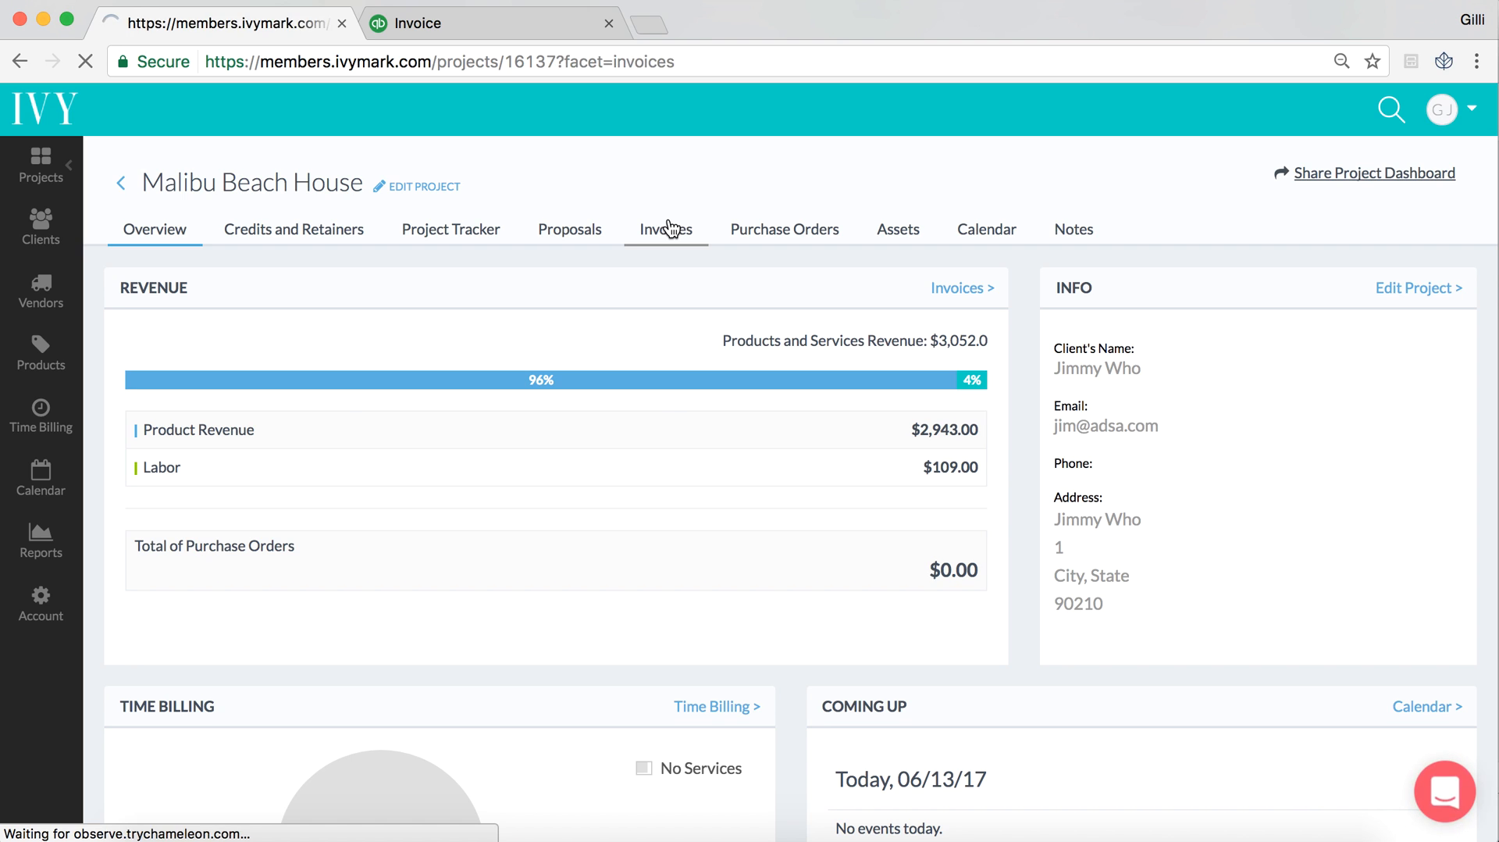
pyautogui.click(666, 228)
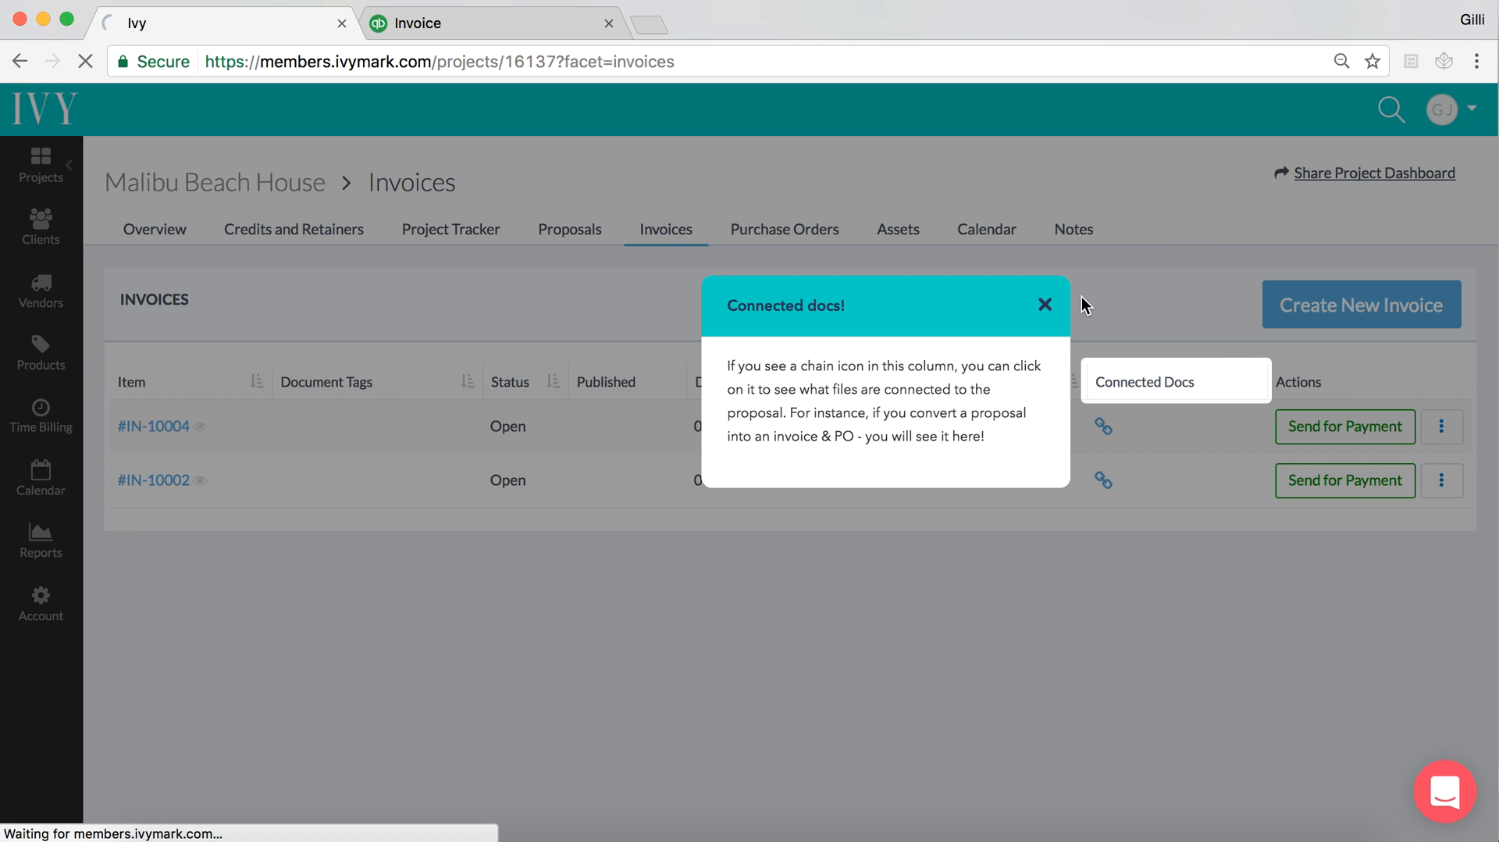
# Dismiss the Connected docs tip, go into invoice IN-10004 and begin adding a new payment
pyautogui.click(1045, 305)
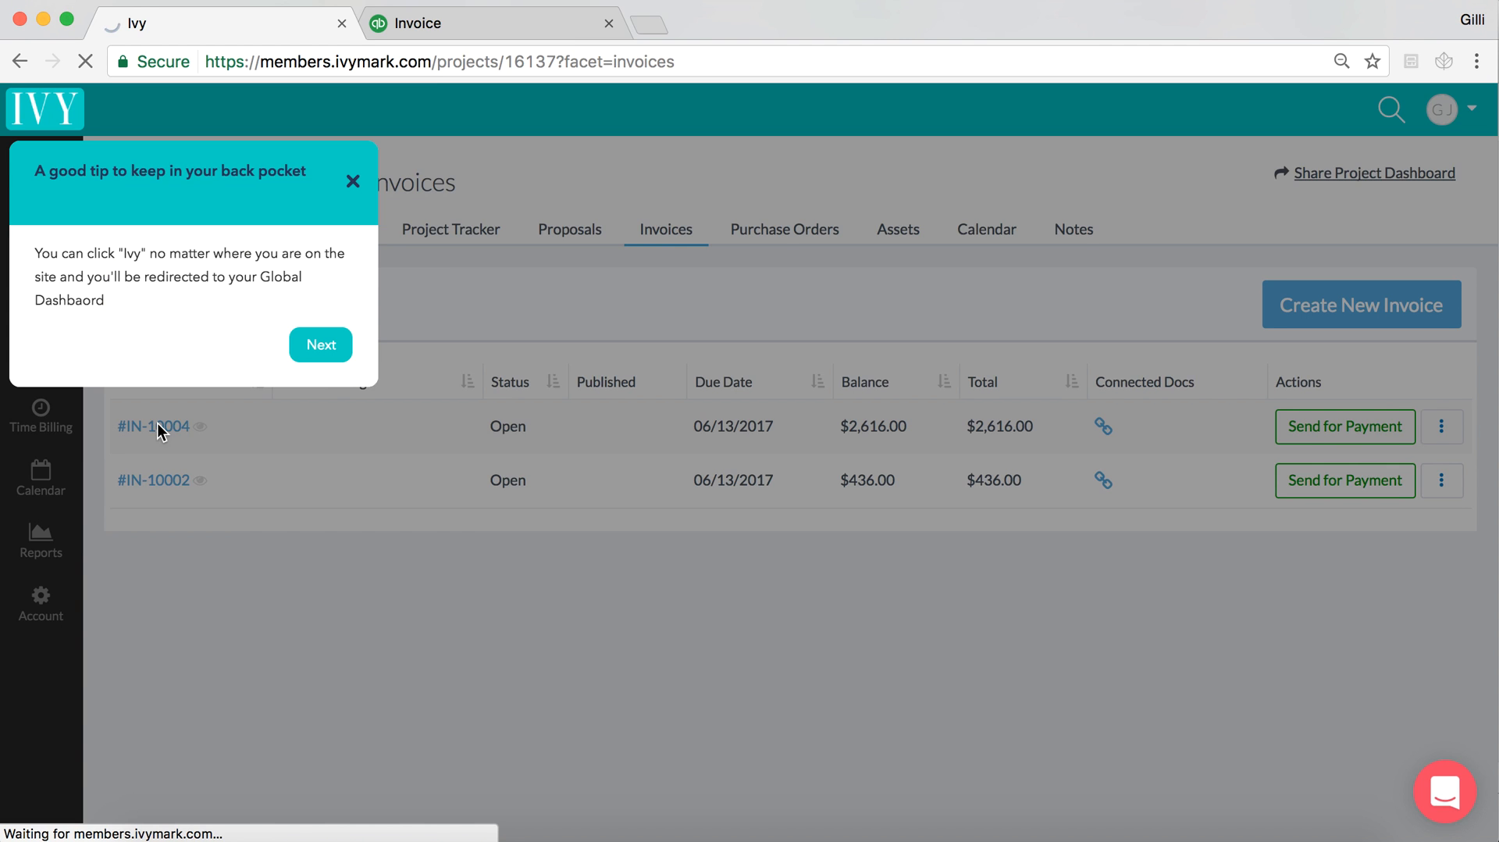
pyautogui.click(153, 426)
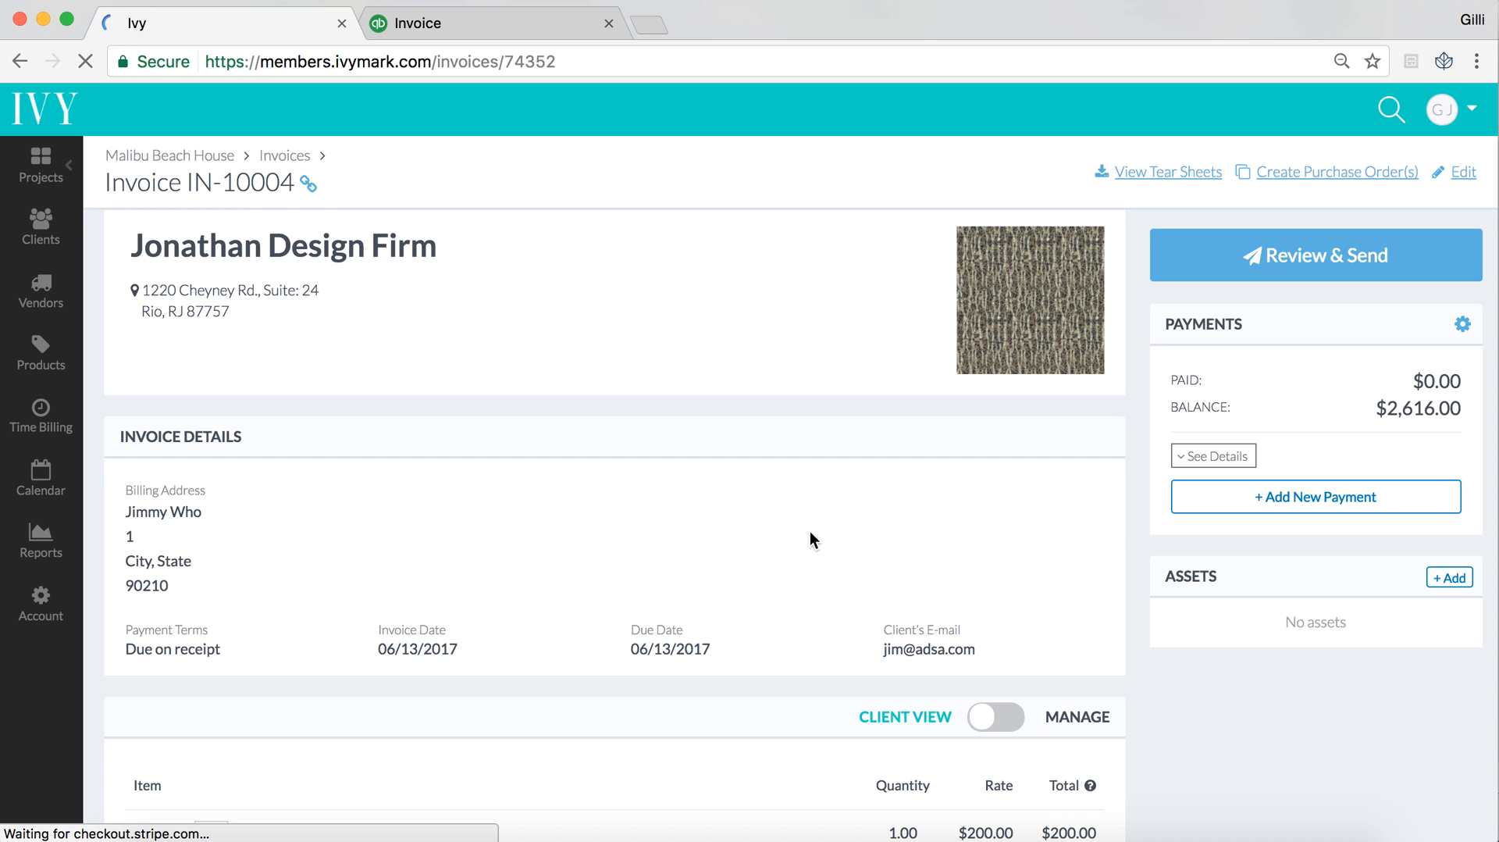
pyautogui.click(1315, 496)
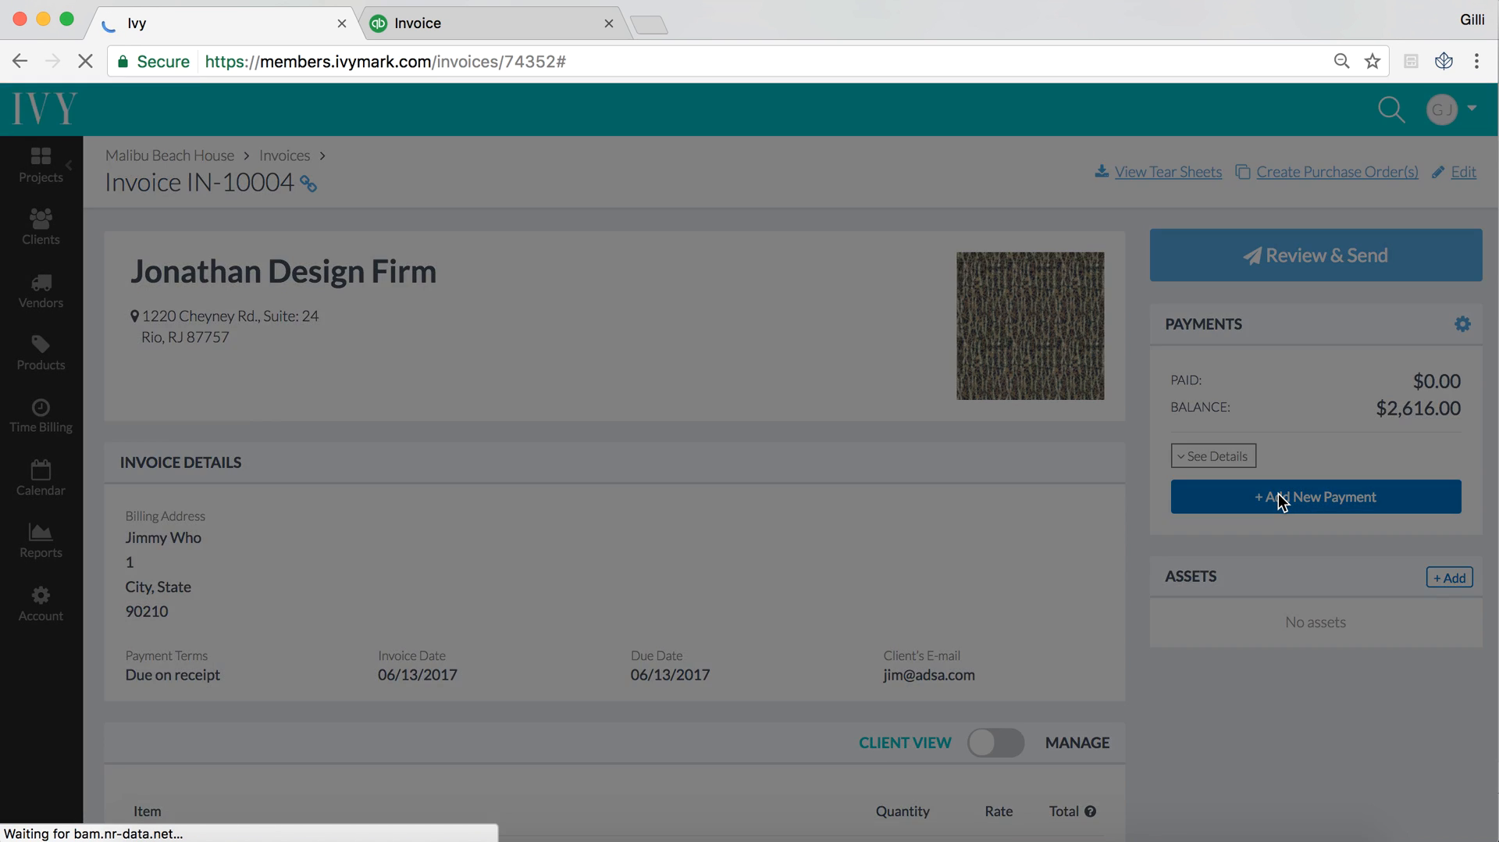
# Choose Record Received Payment by check with an amount of 1000
pyautogui.click(1315, 496)
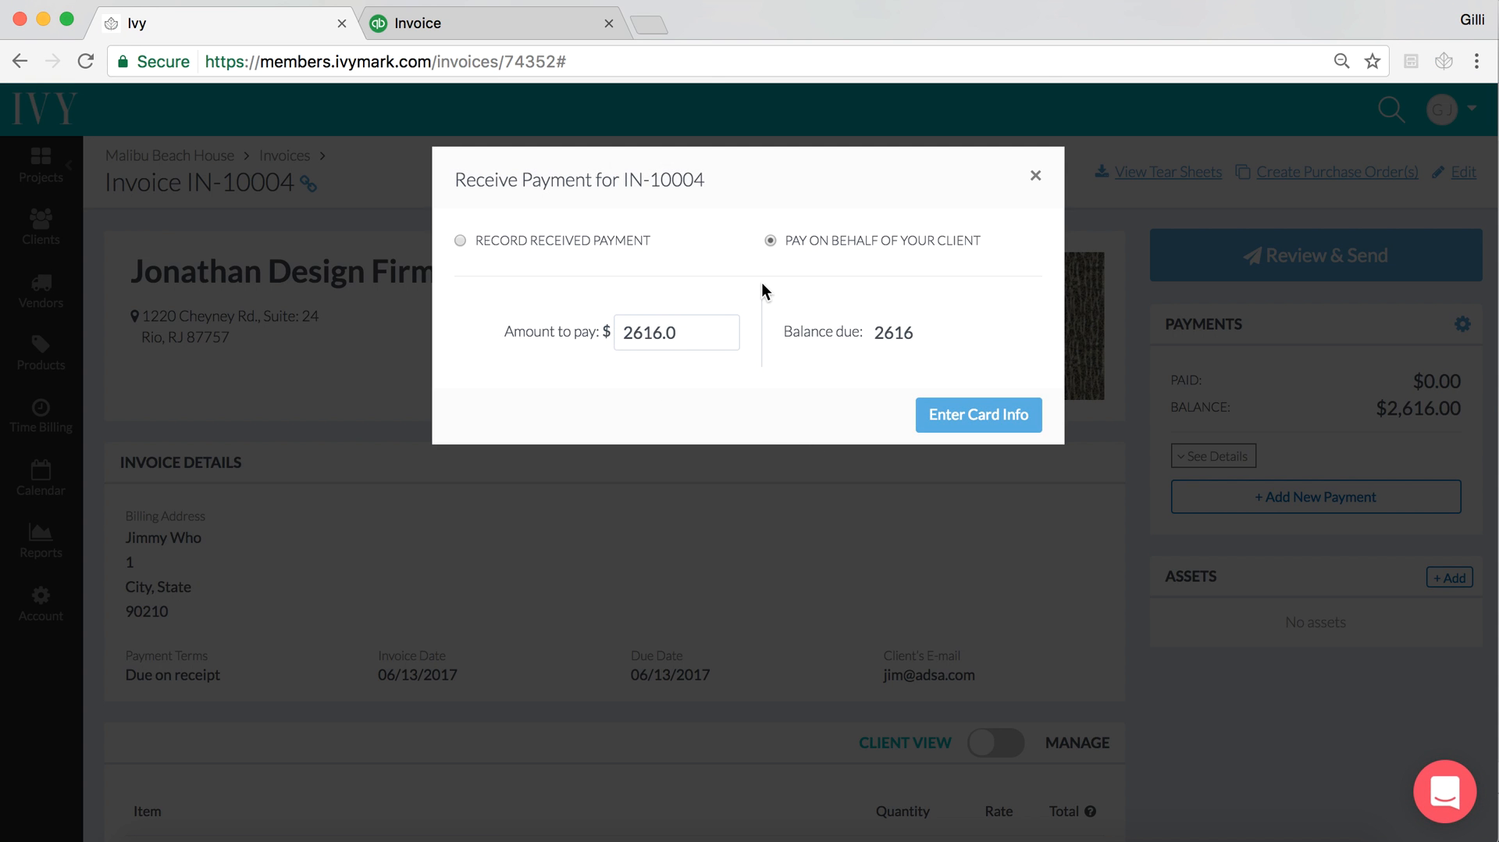
pyautogui.moveTo(962, 239)
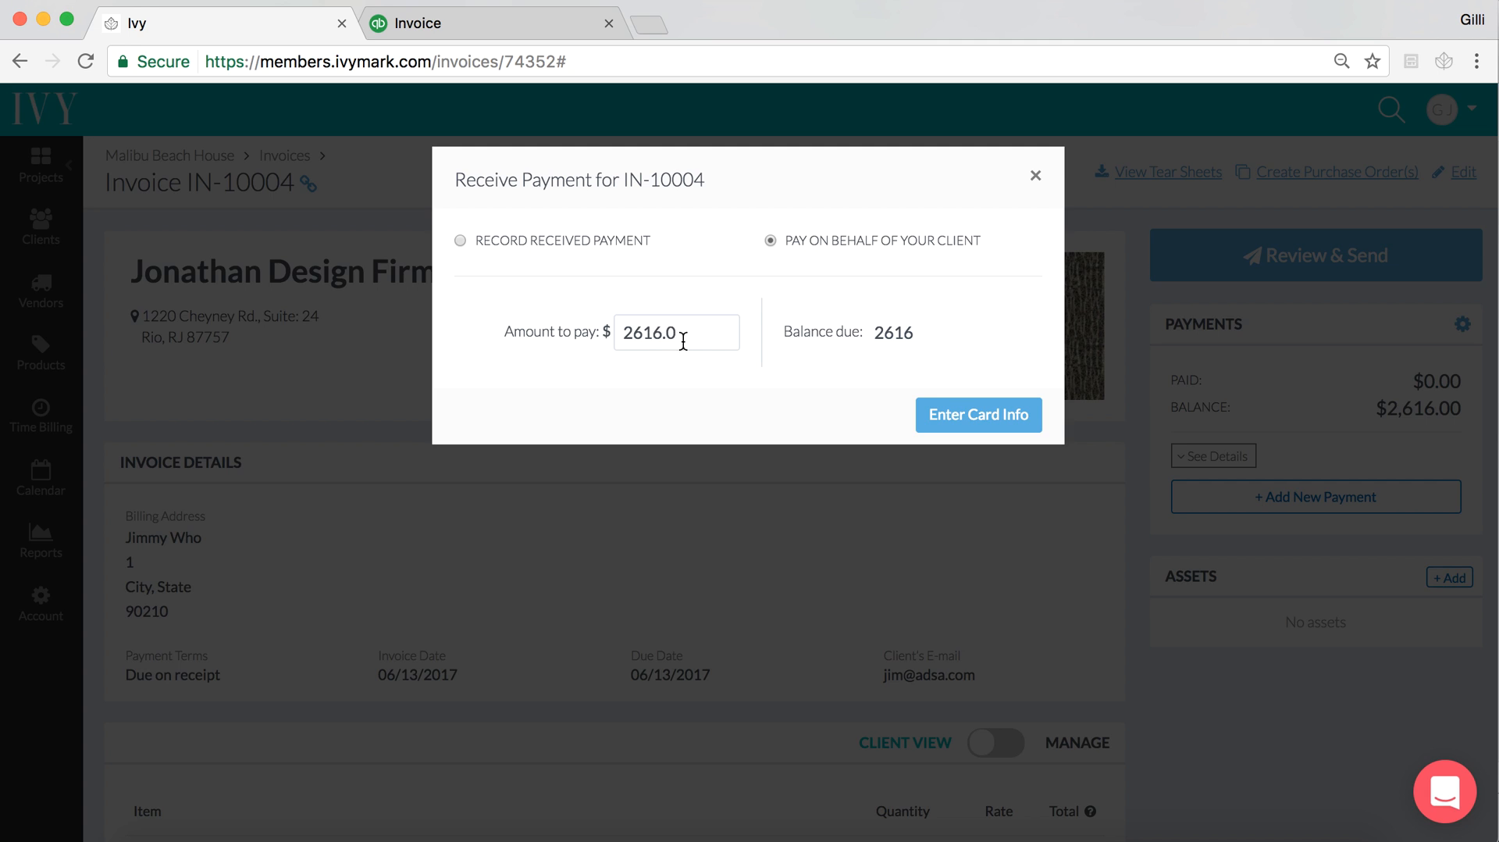
pyautogui.moveTo(468, 252)
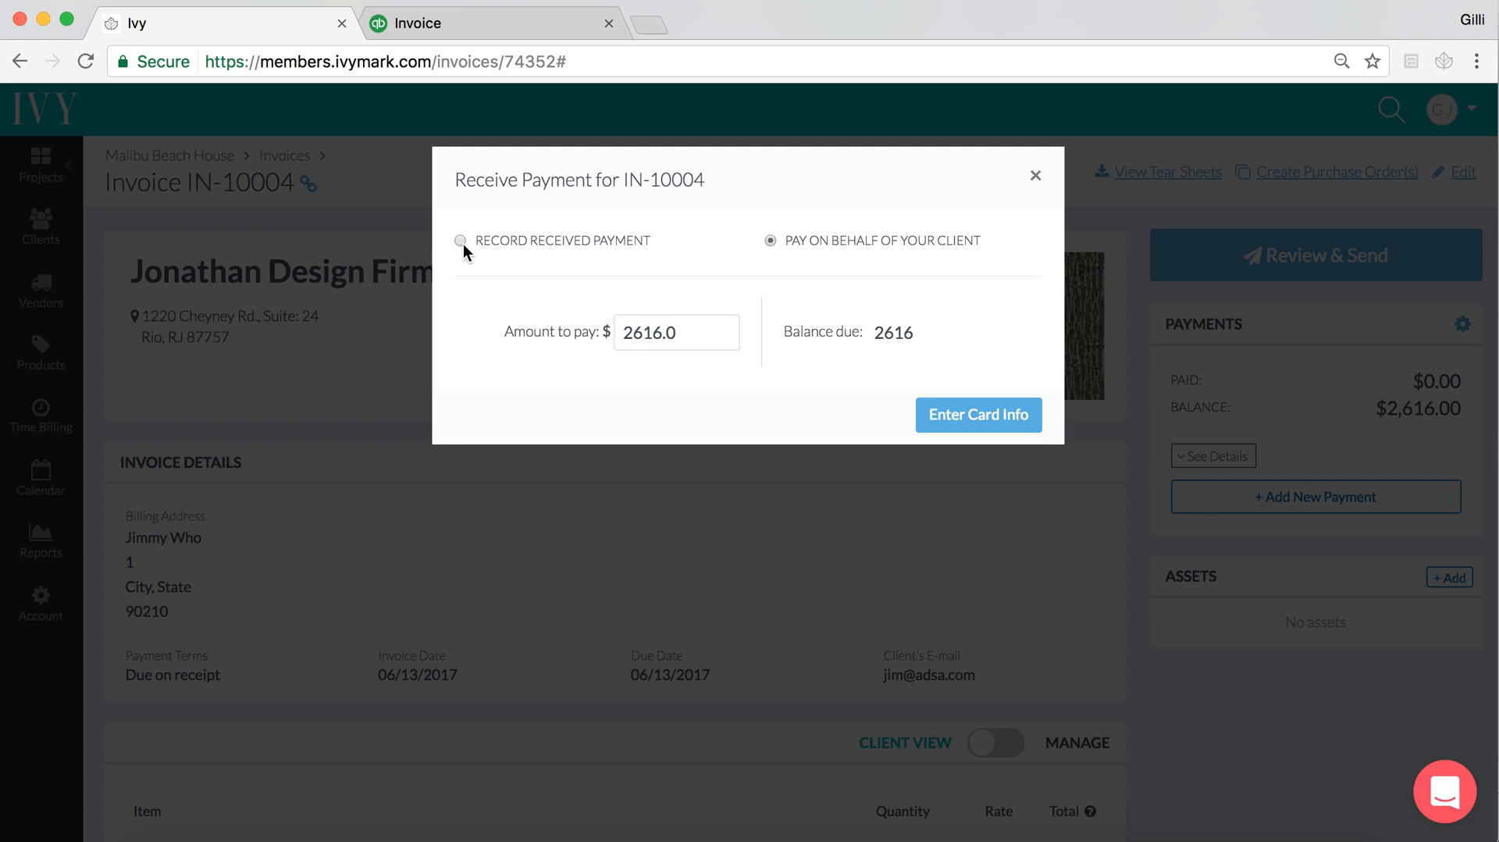
pyautogui.click(461, 240)
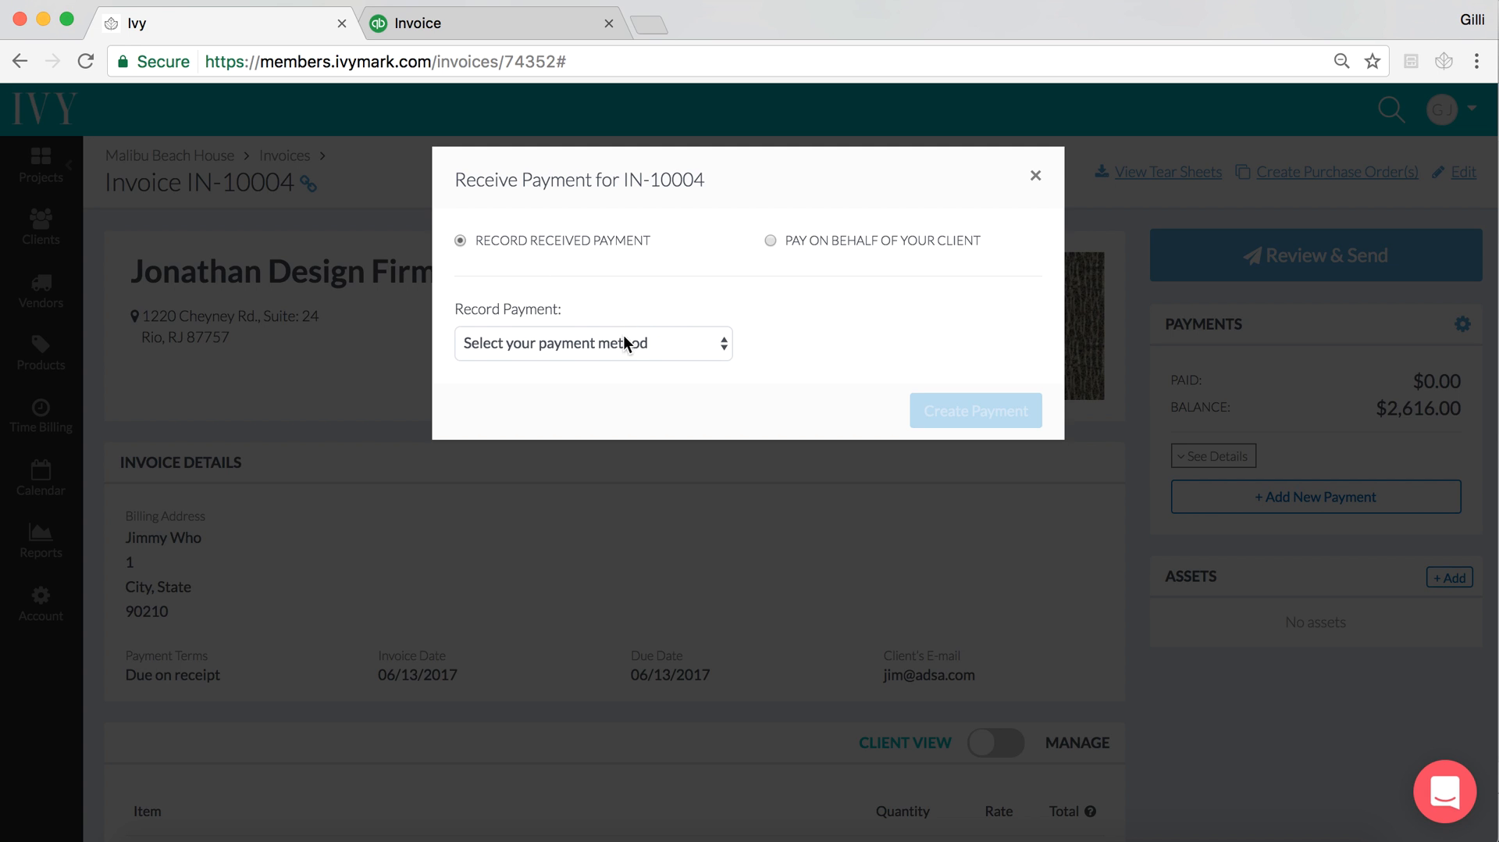
pyautogui.click(591, 343)
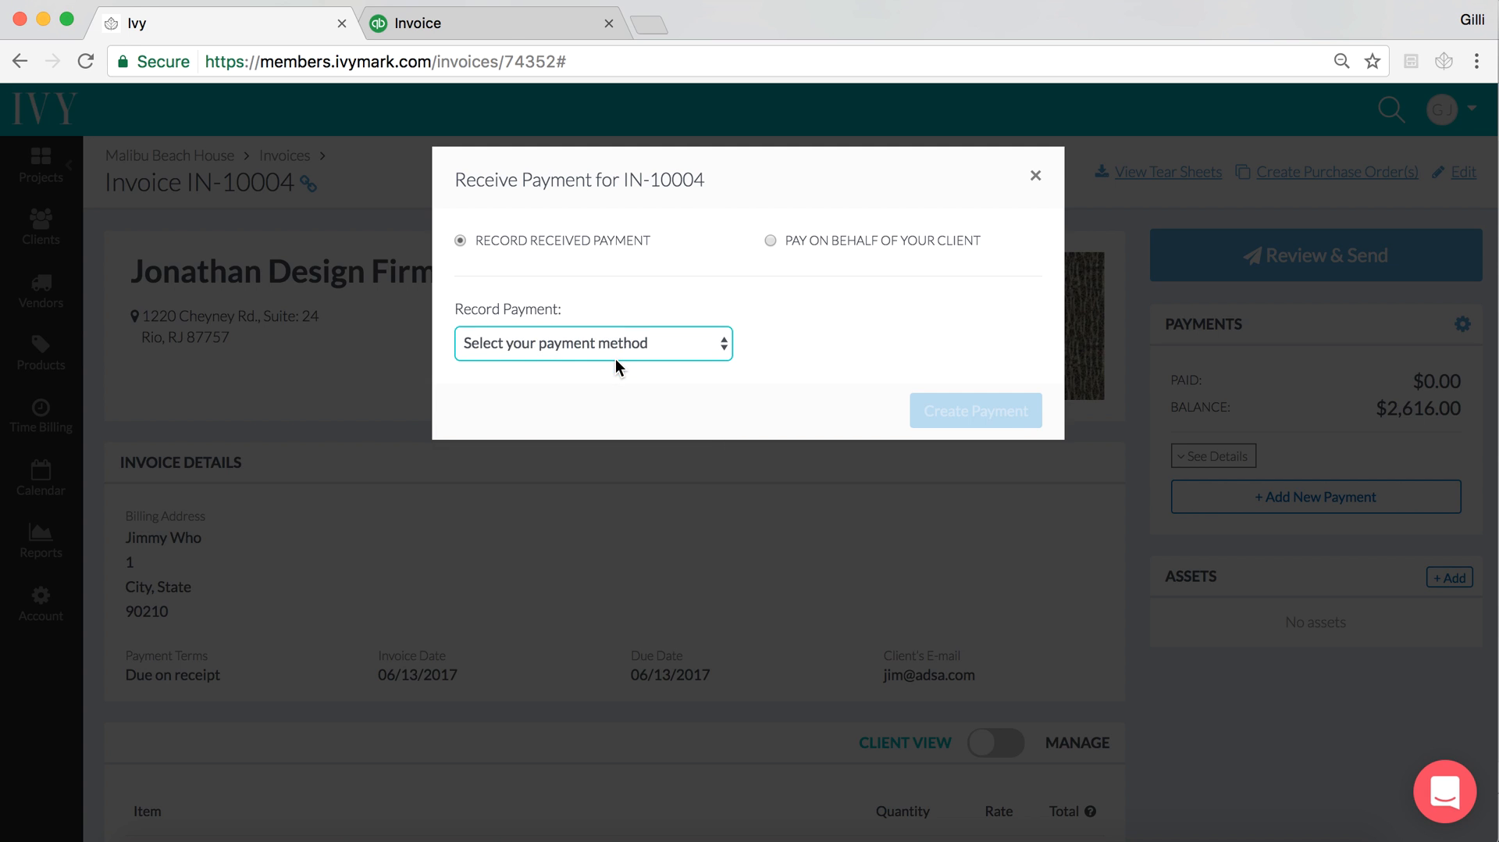
pyautogui.click(592, 343)
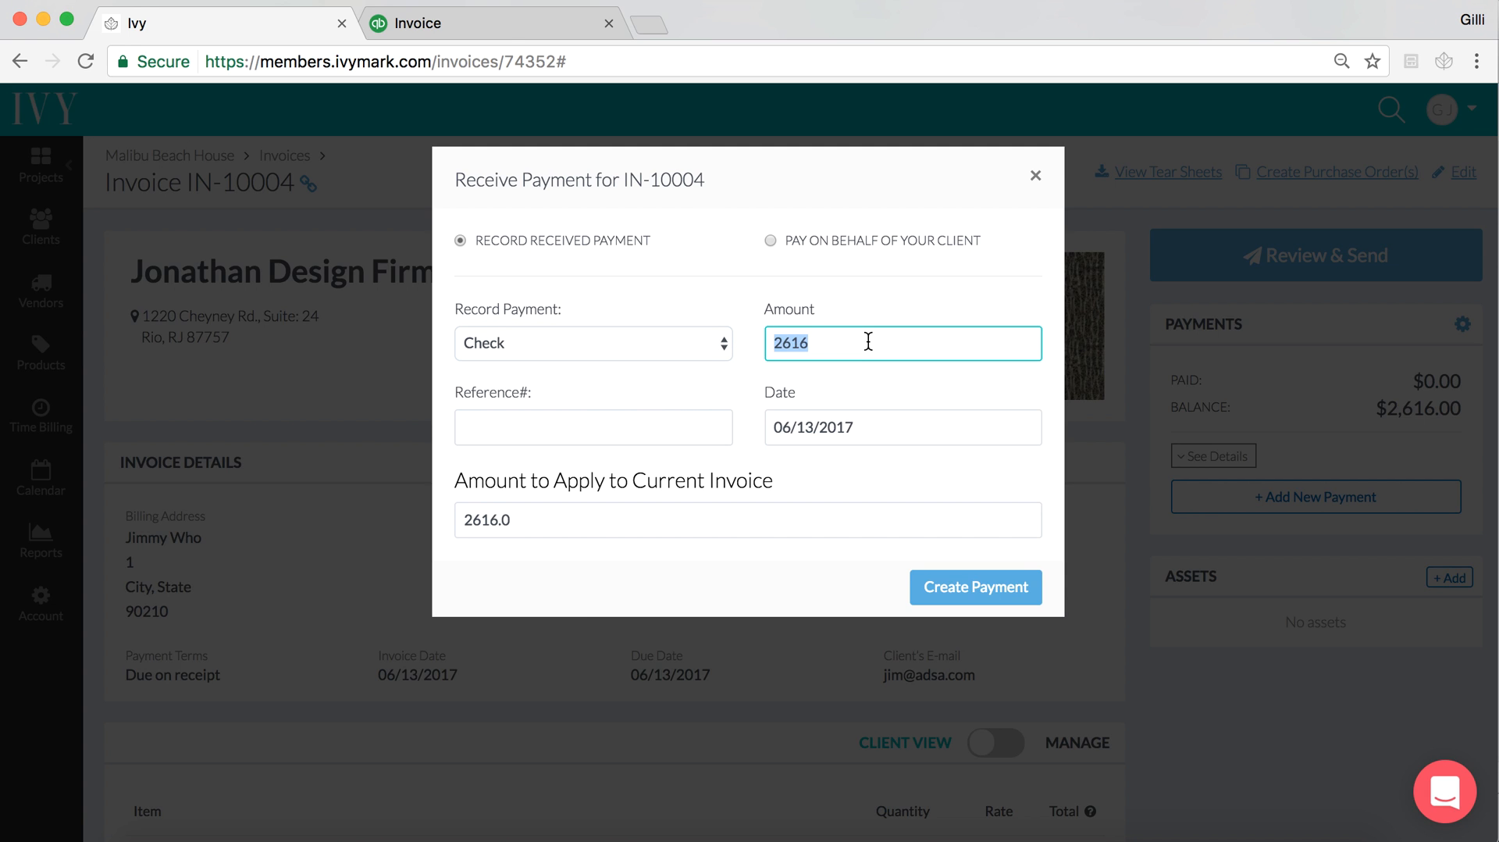
pyautogui.write('1000')
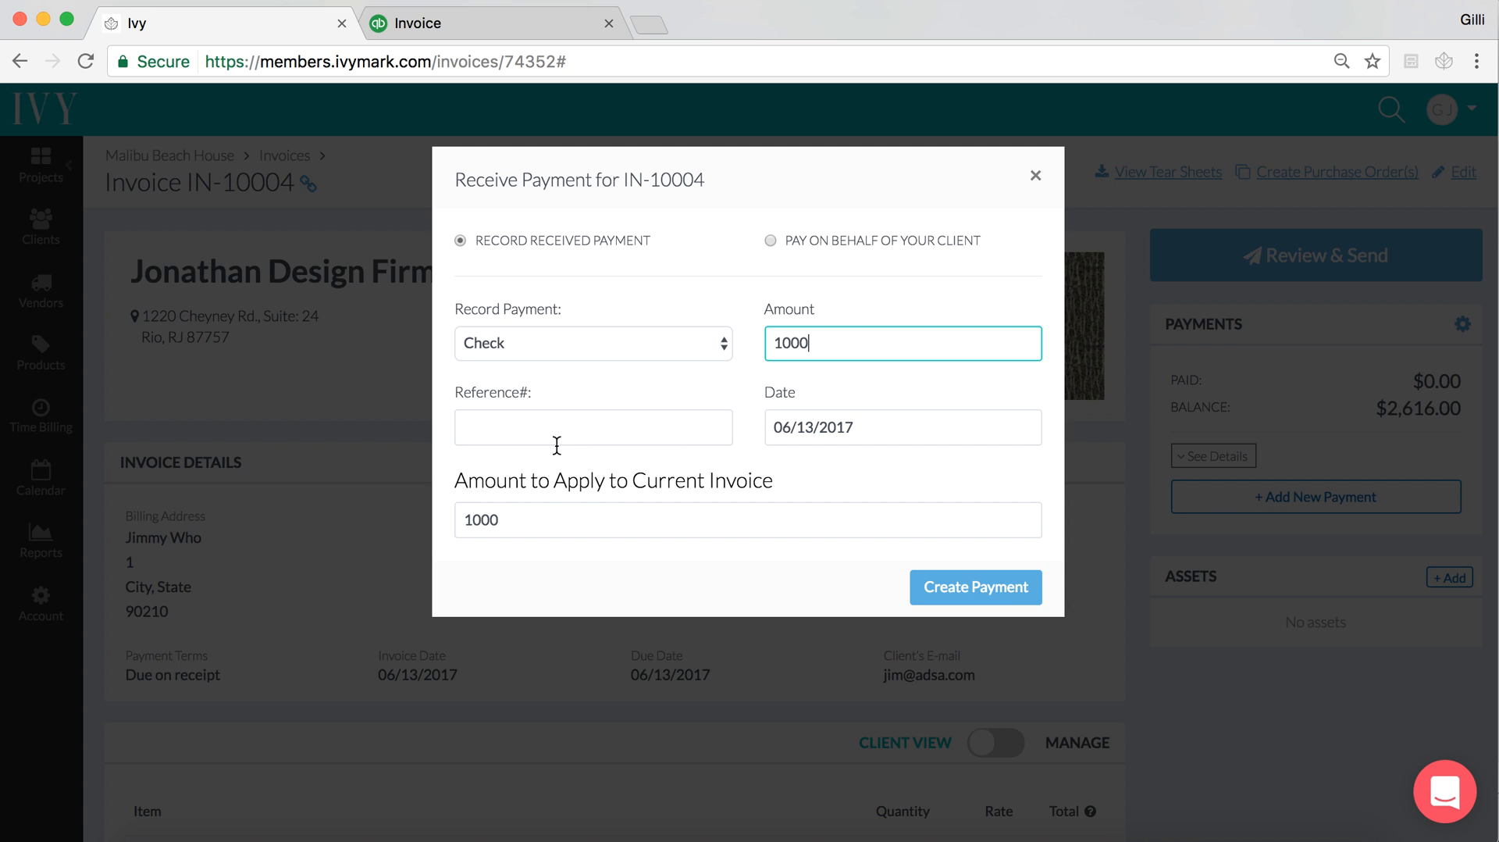
pyautogui.moveTo(578, 560)
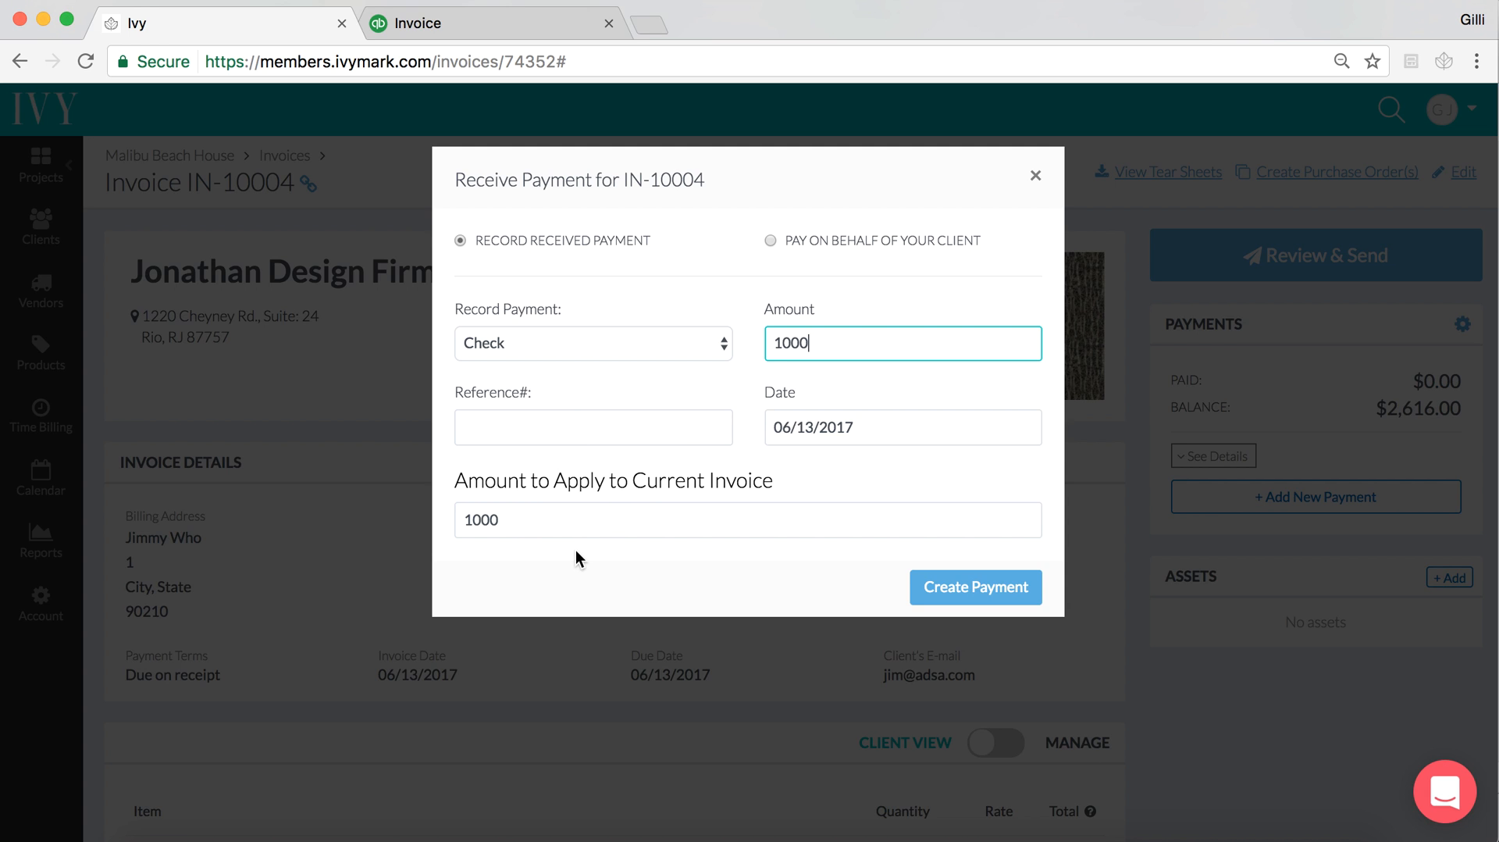
# Enter reference 1234 and create the $1,000 check payment, leaving a $1,616 balance
pyautogui.click(592, 426)
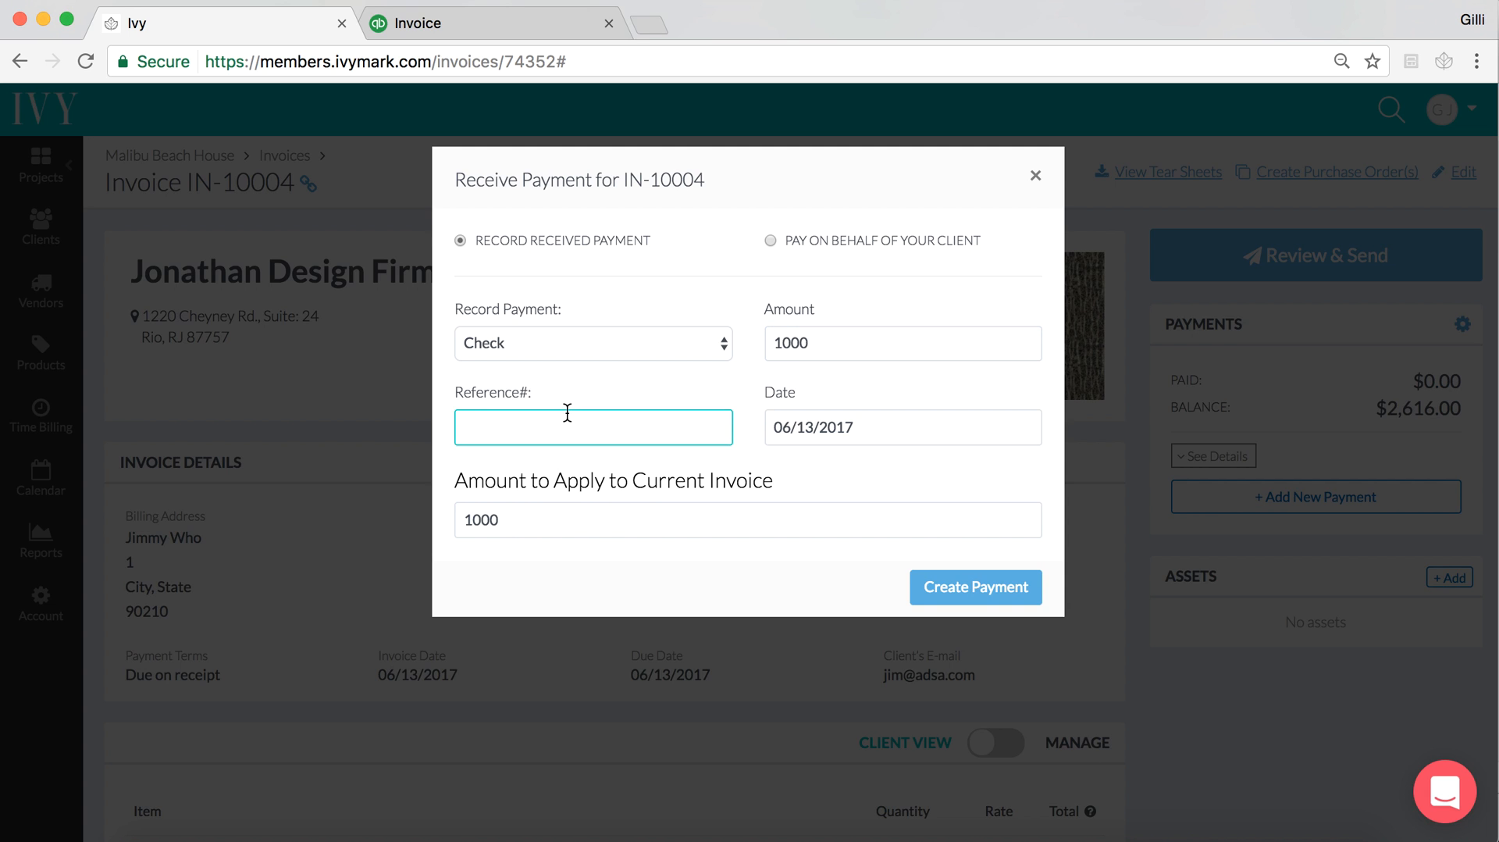
pyautogui.write('1234')
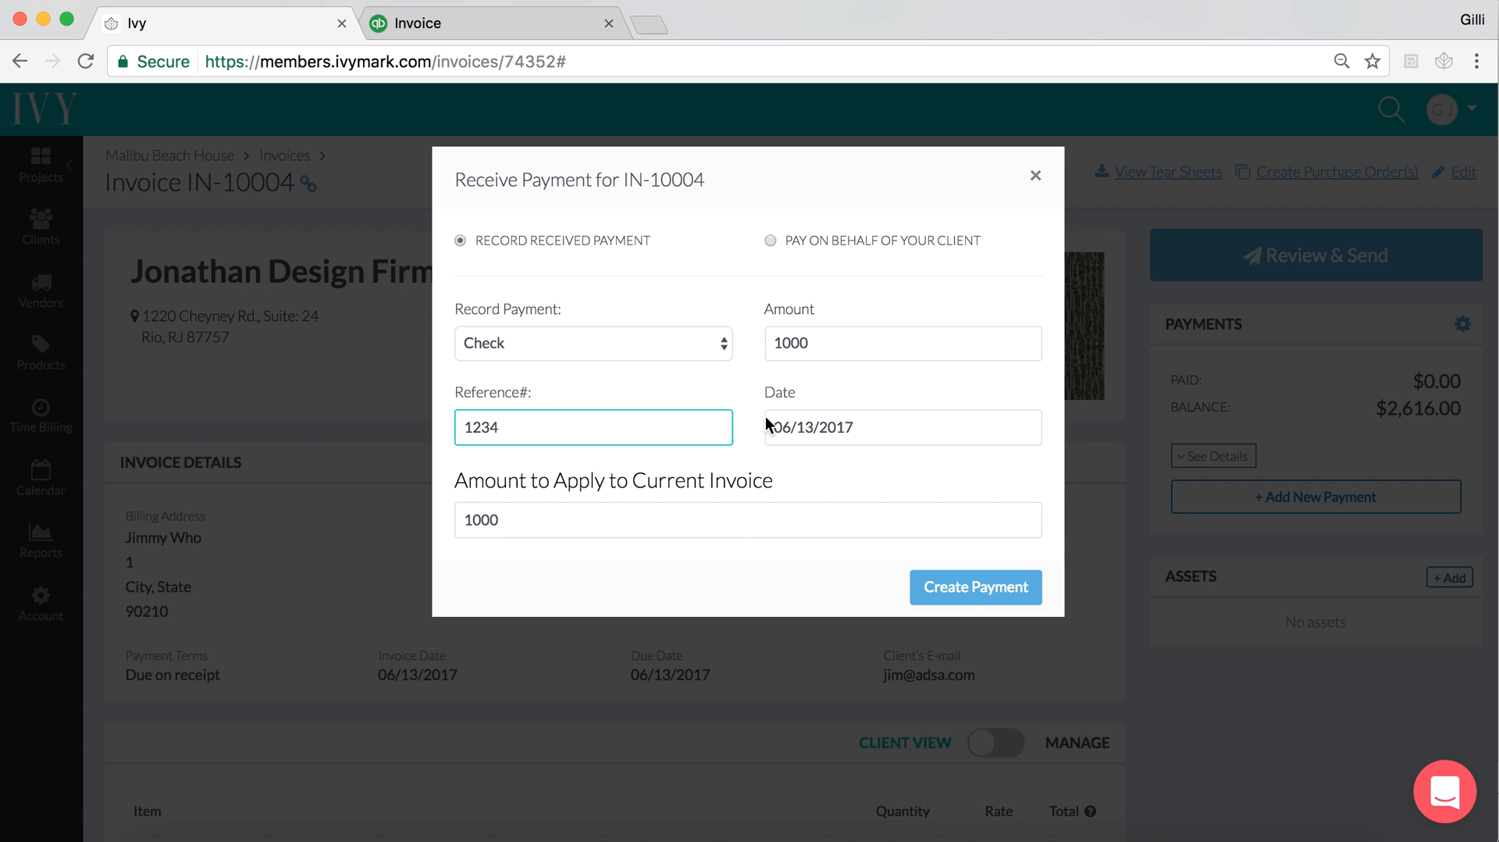
pyautogui.click(976, 587)
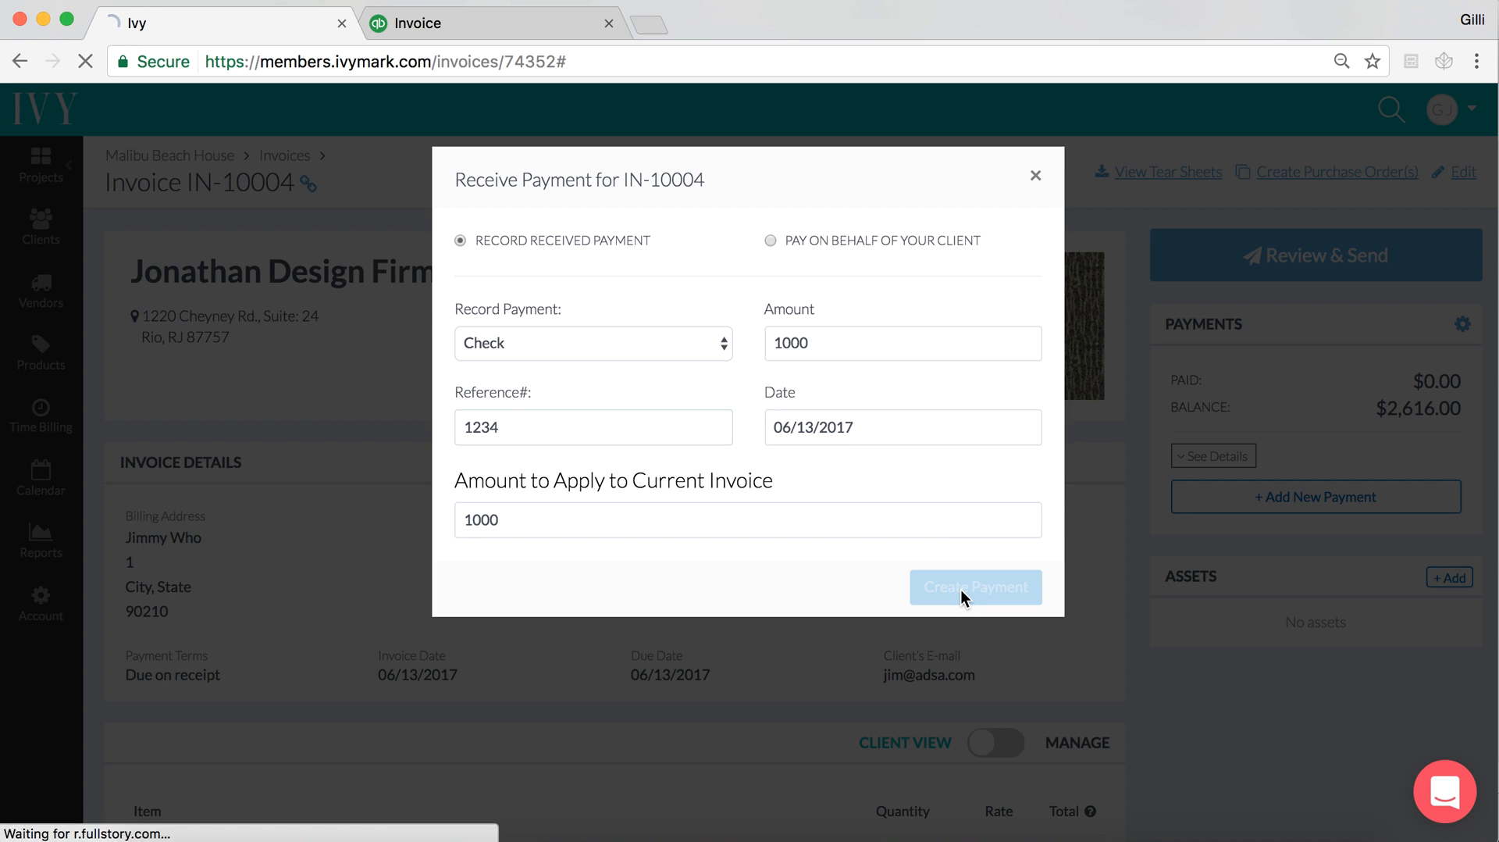
pyautogui.click(975, 587)
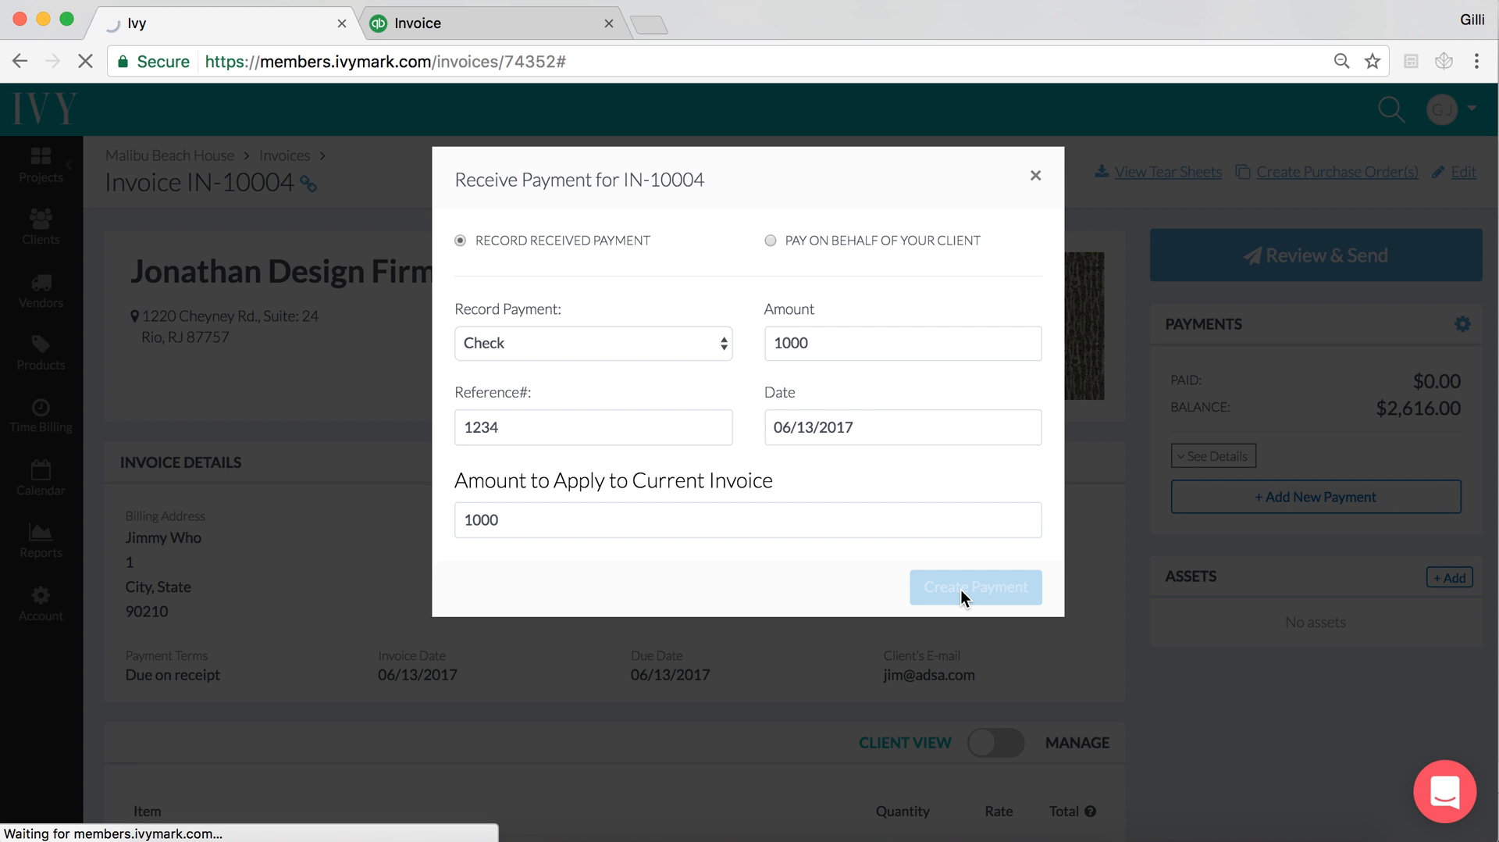
pyautogui.click(975, 586)
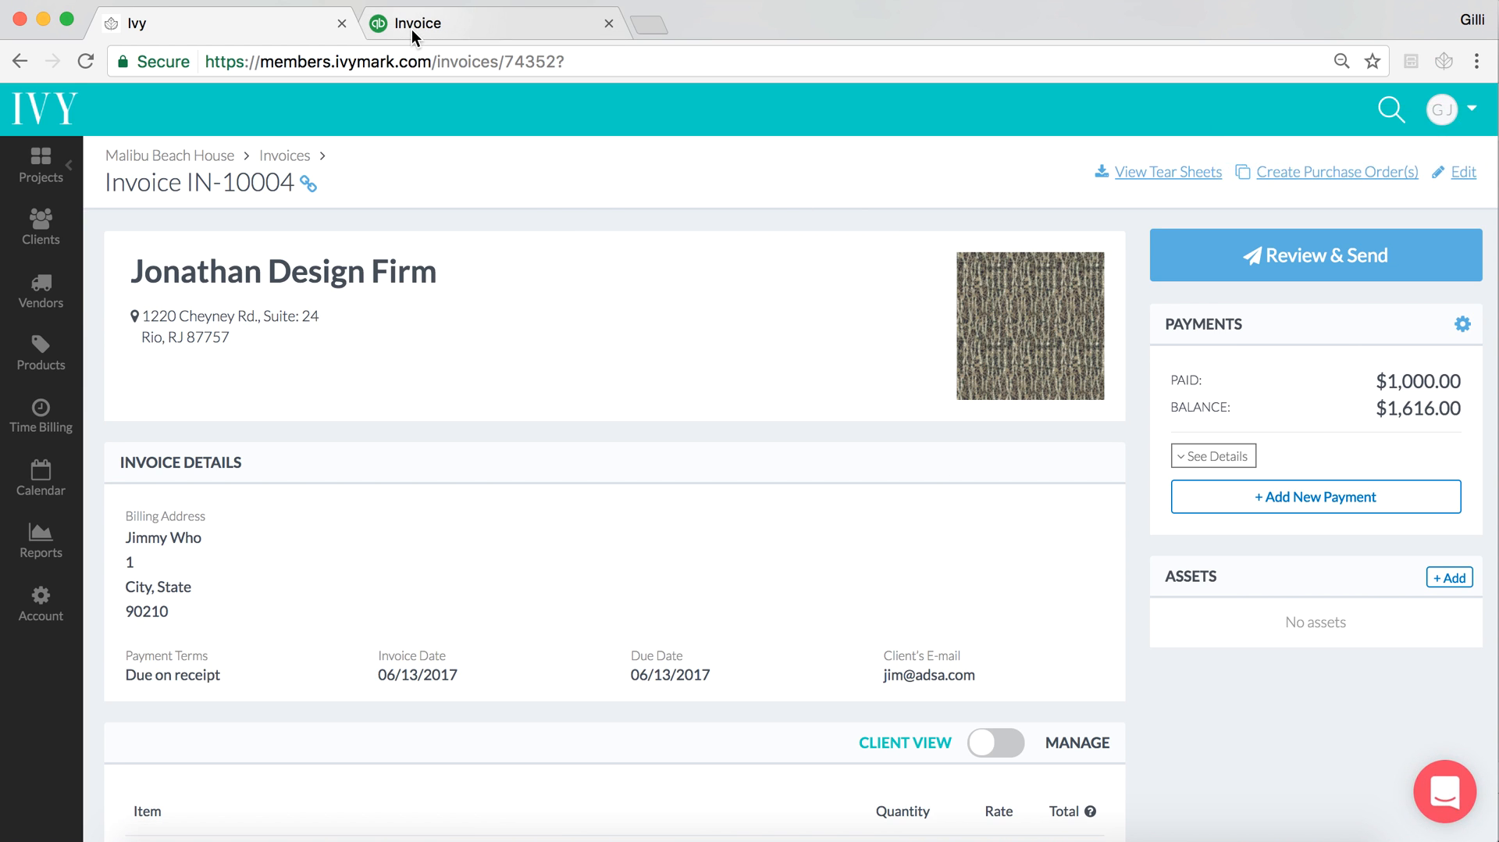
# View QuickBooks invoice IN-10004 and select synced payment no. 1234 showing $1,616 due
pyautogui.click(495, 23)
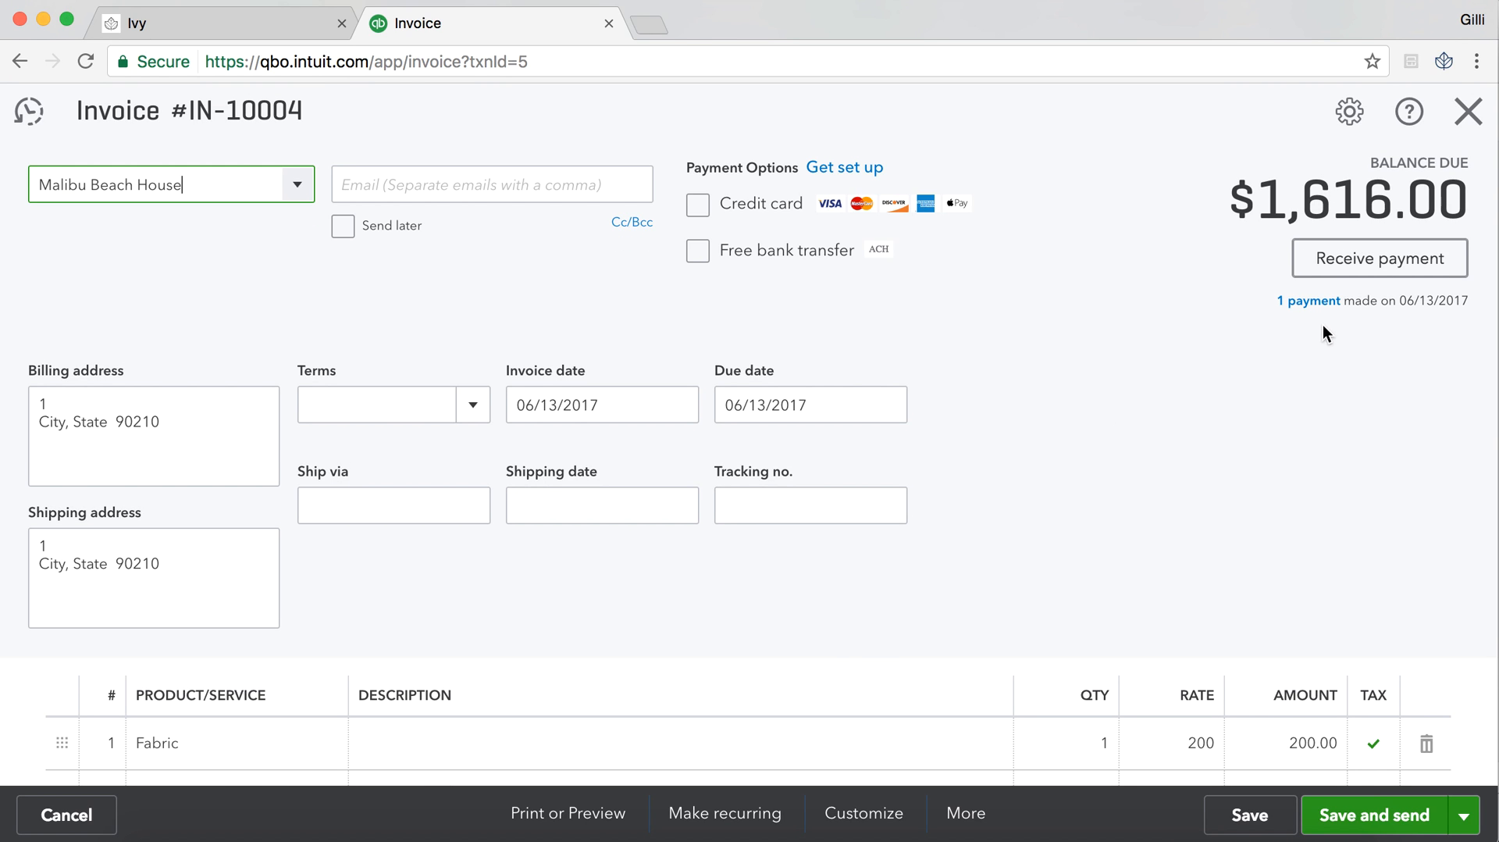
pyautogui.moveTo(1342, 332)
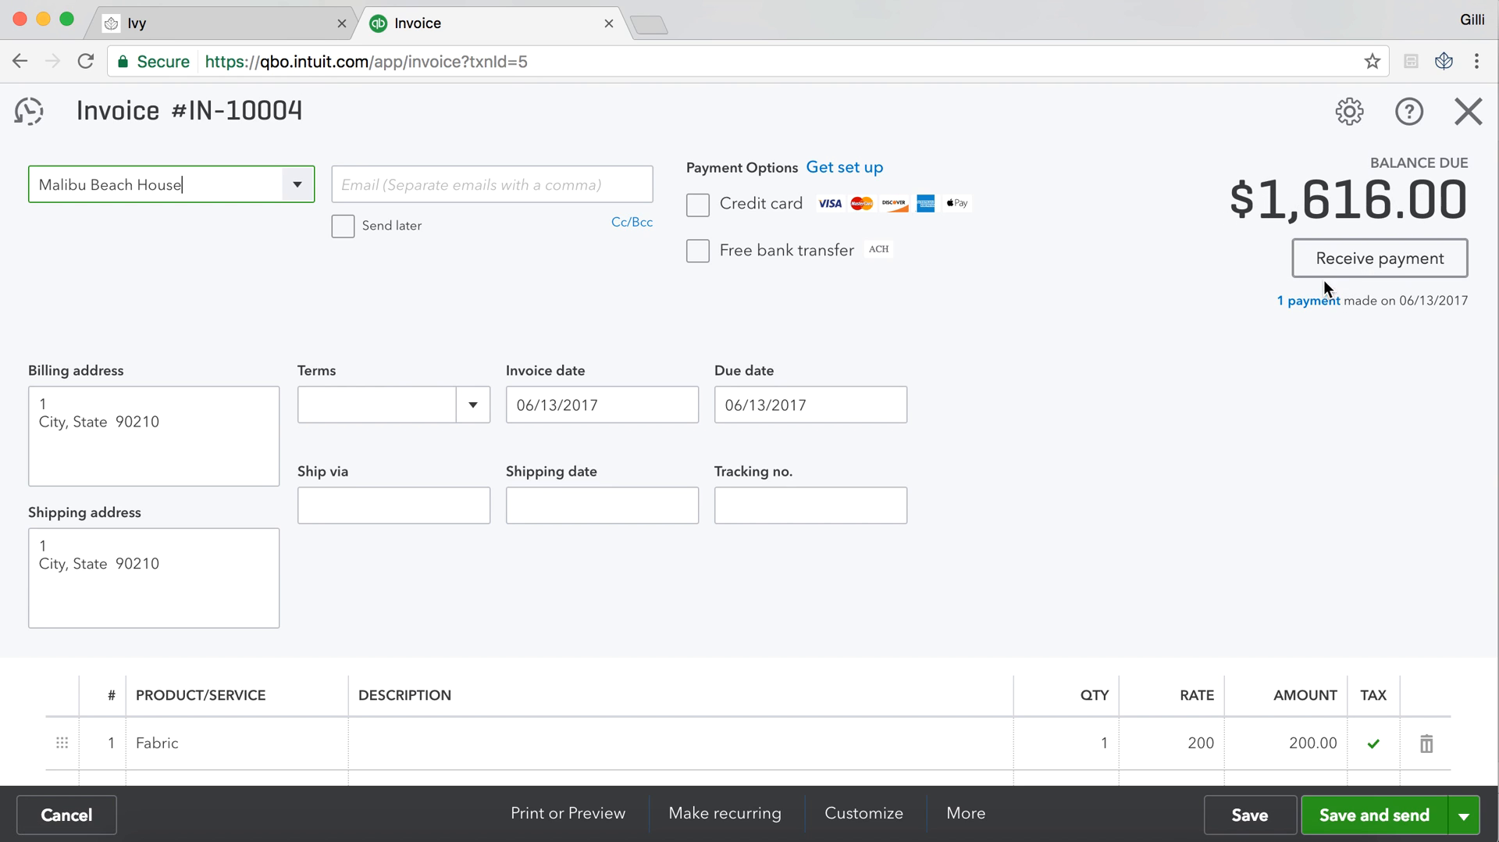
pyautogui.scroll(-3)
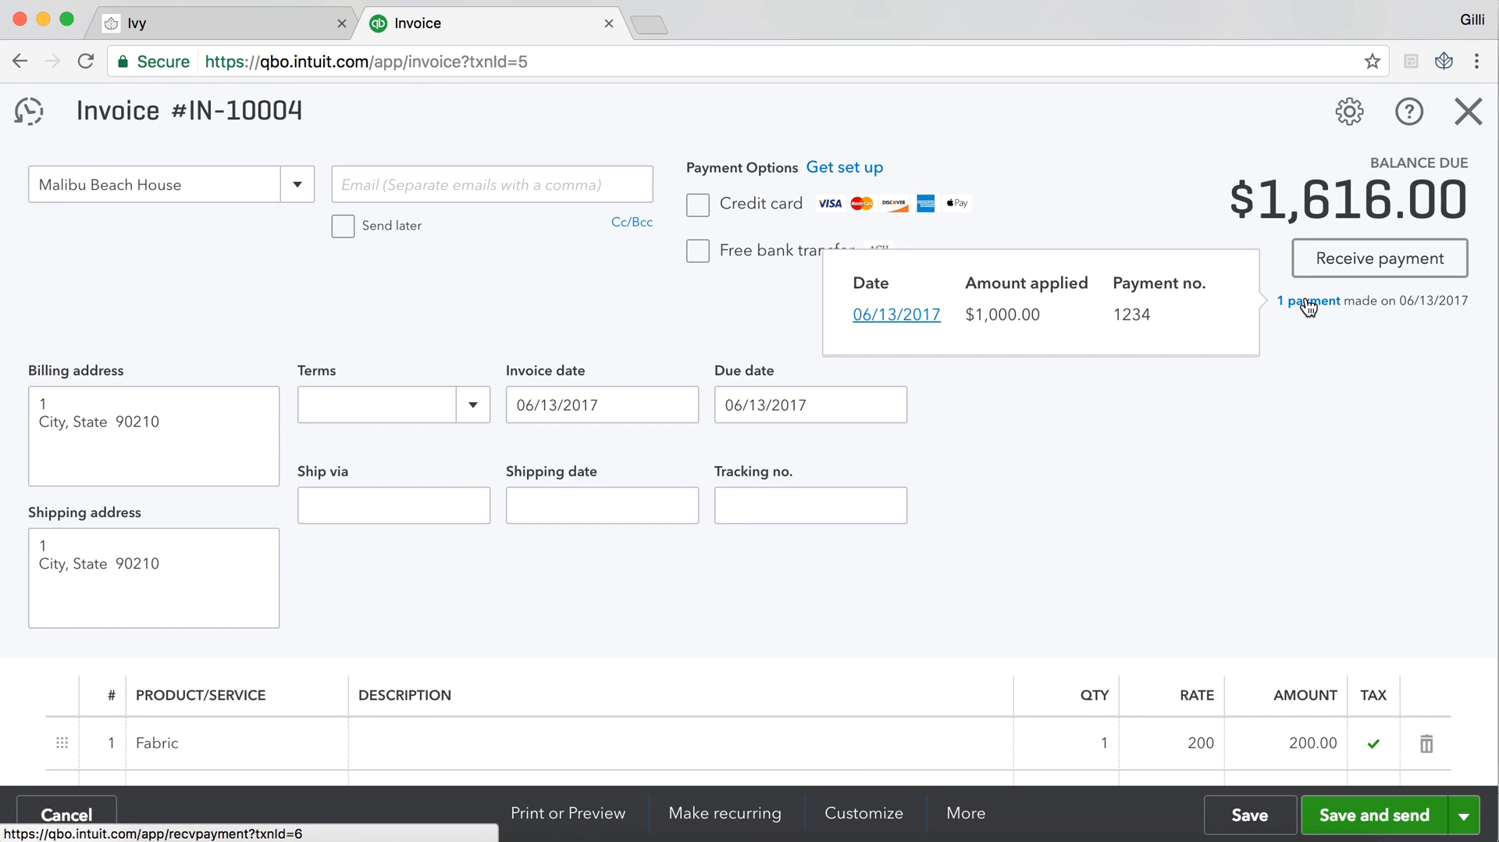
pyautogui.moveTo(1190, 322)
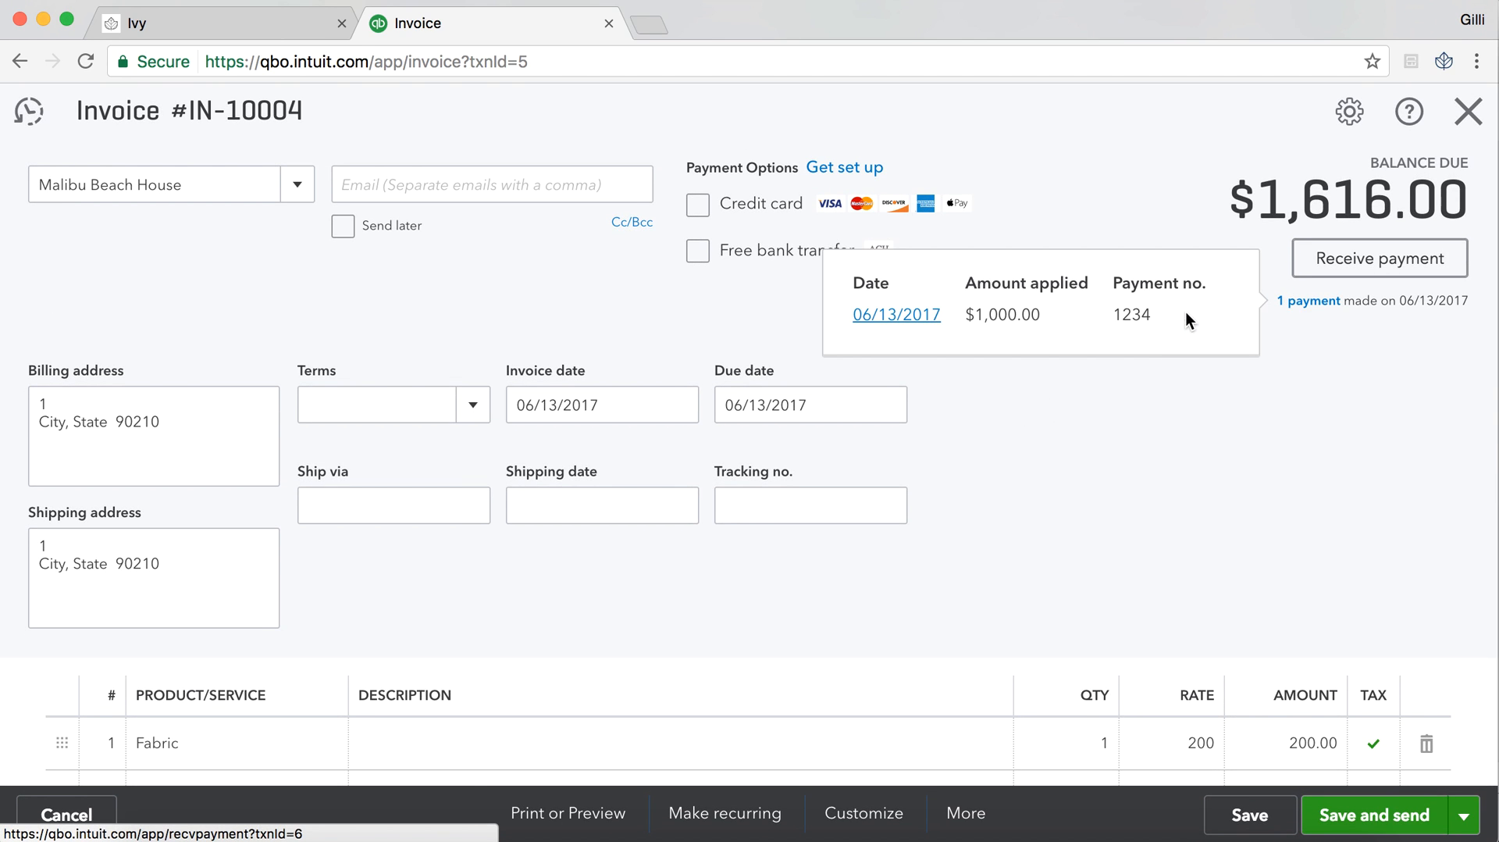
pyautogui.doubleClick(1132, 313)
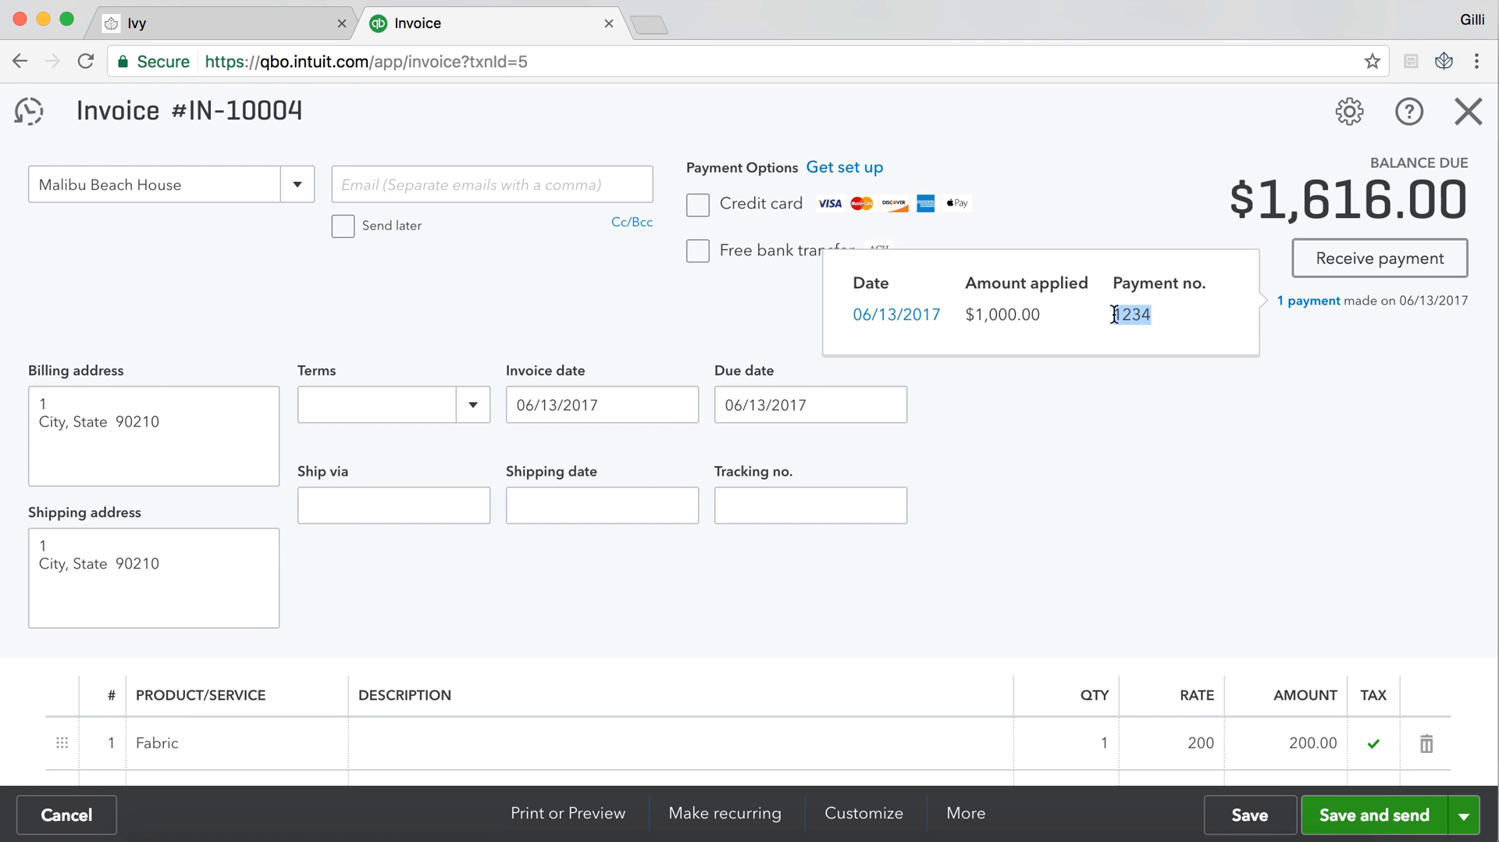
pyautogui.moveTo(1144, 441)
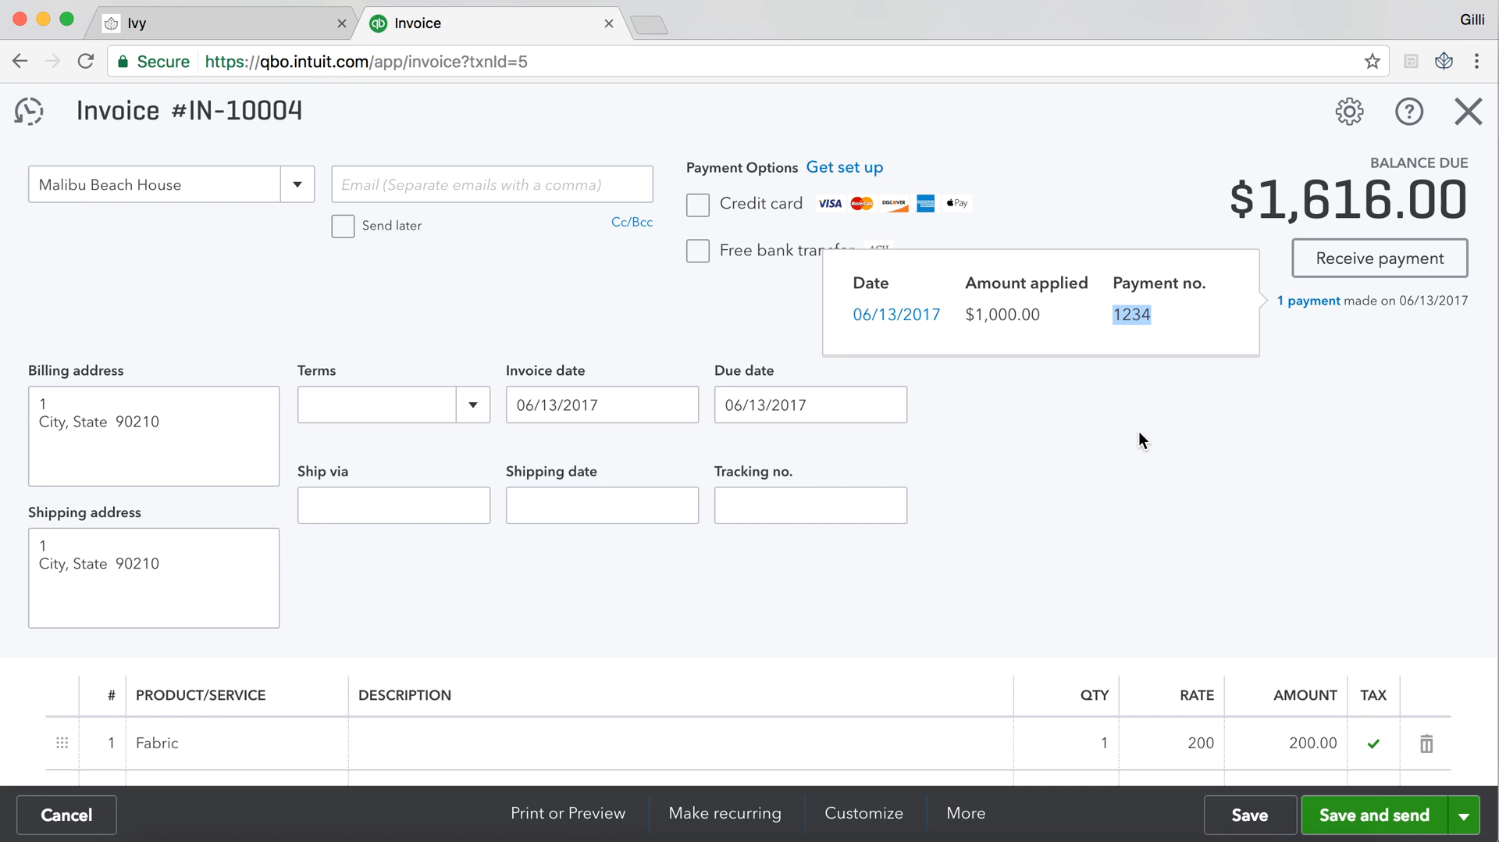
pyautogui.moveTo(265, 155)
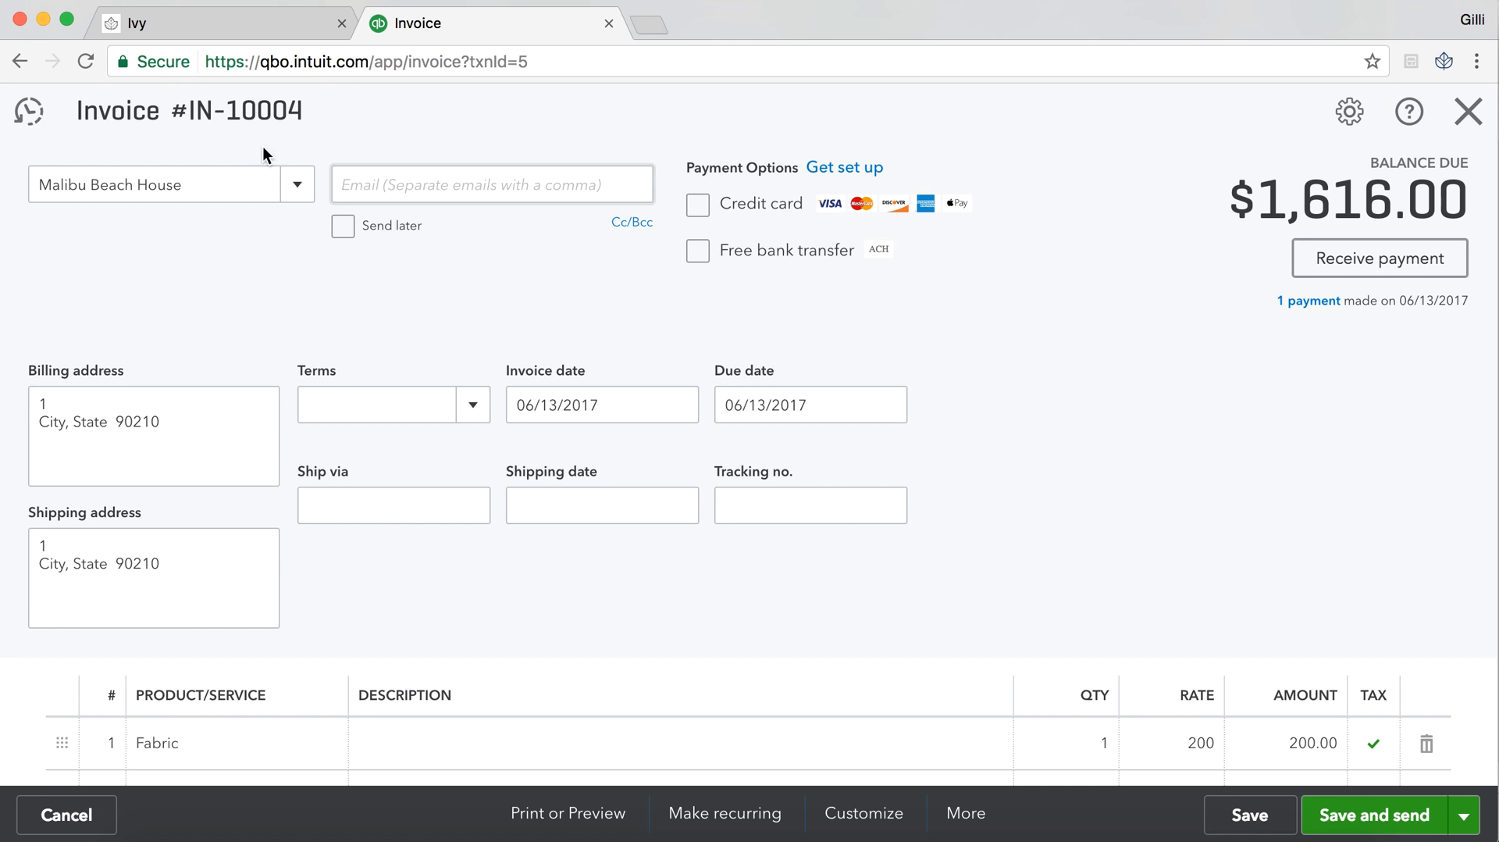
# Return to Ivy invoice IN-10004, now showing $1,000 paid and a $1,616 balance
pyautogui.click(220, 22)
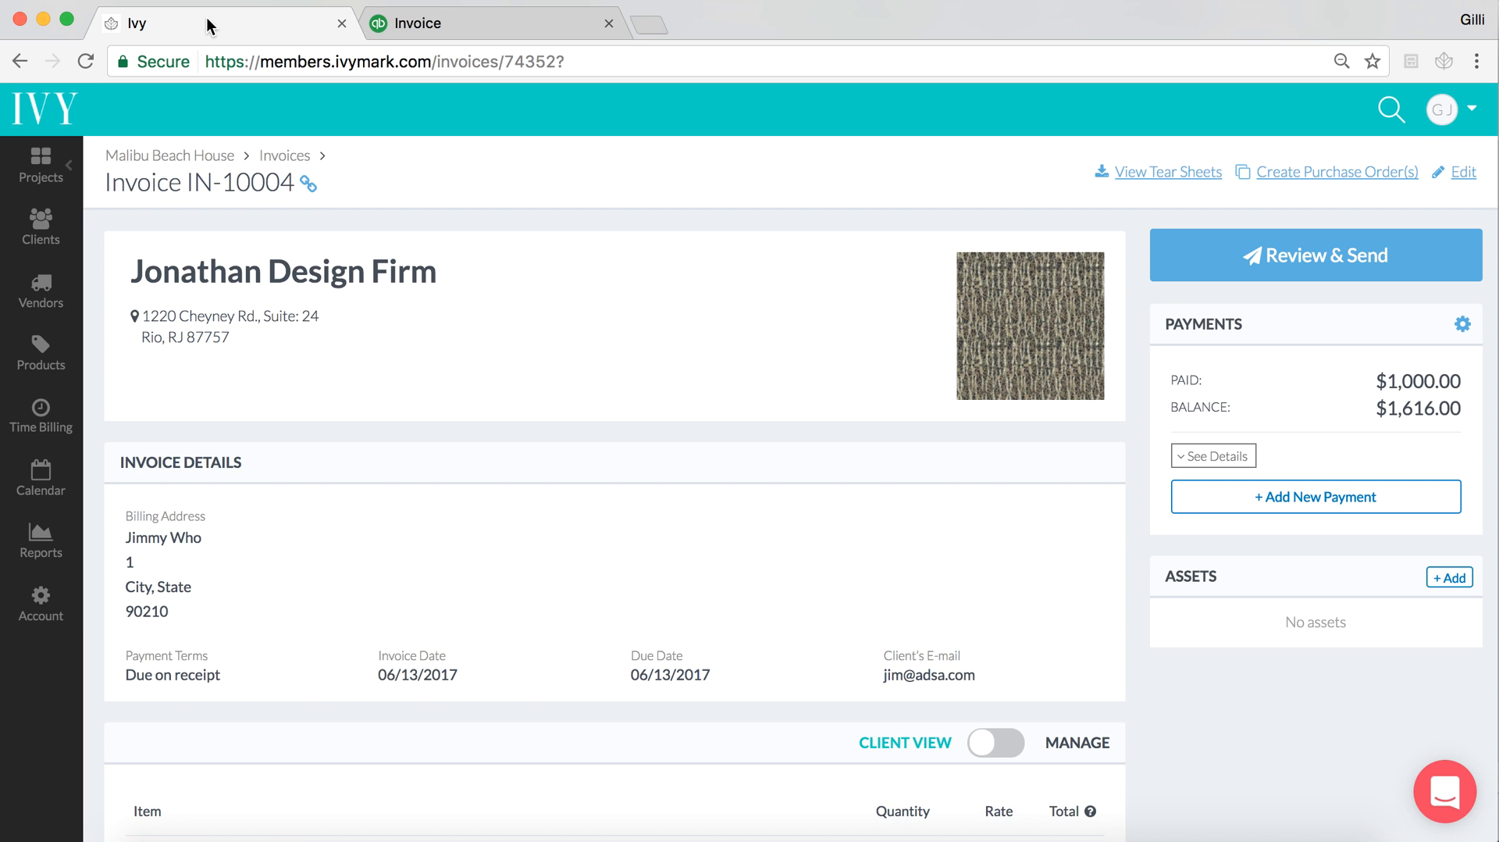
pyautogui.moveTo(758, 68)
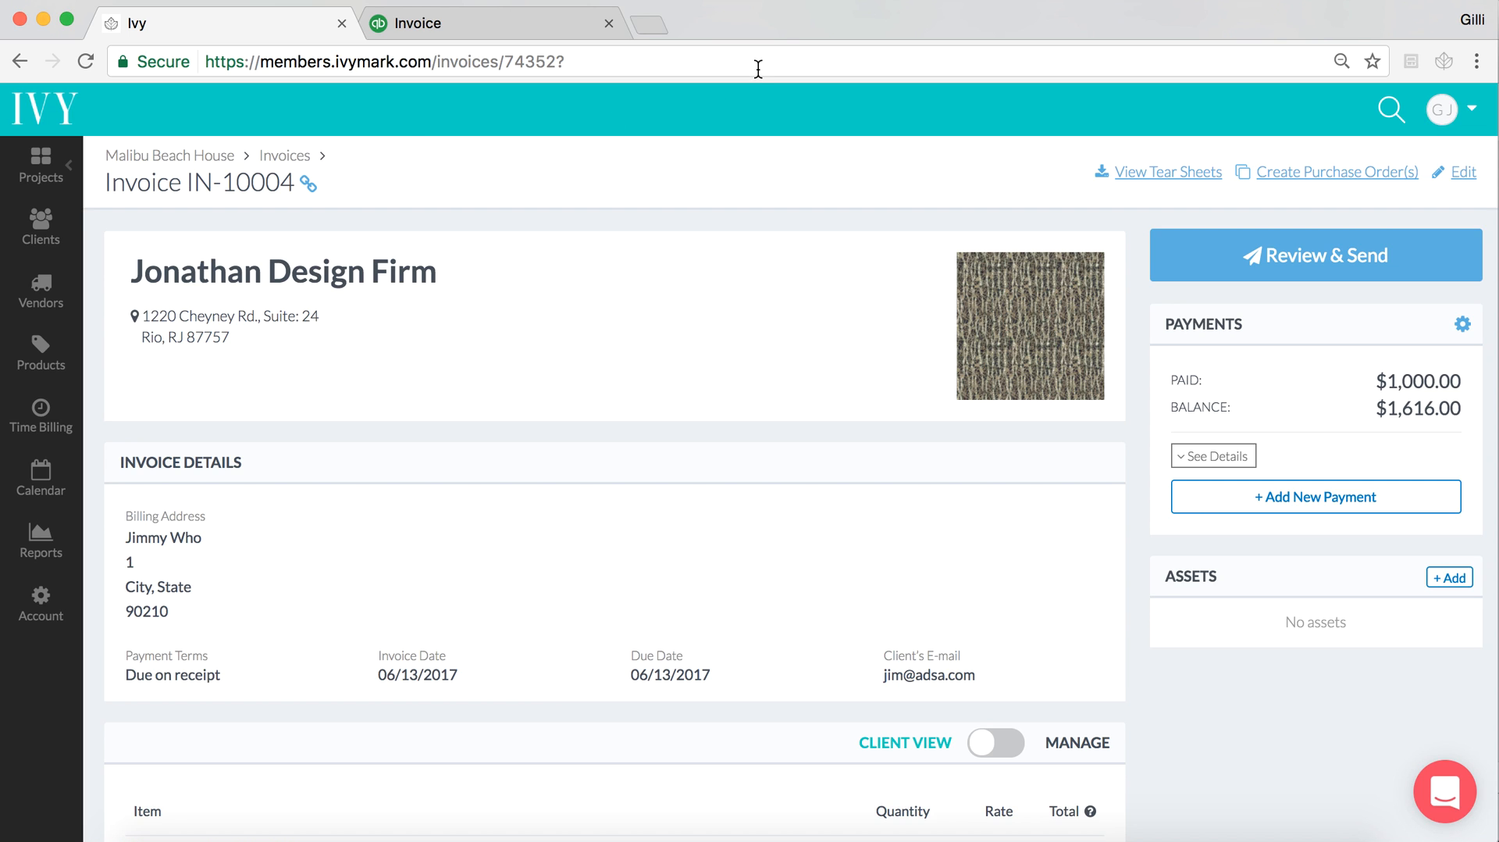